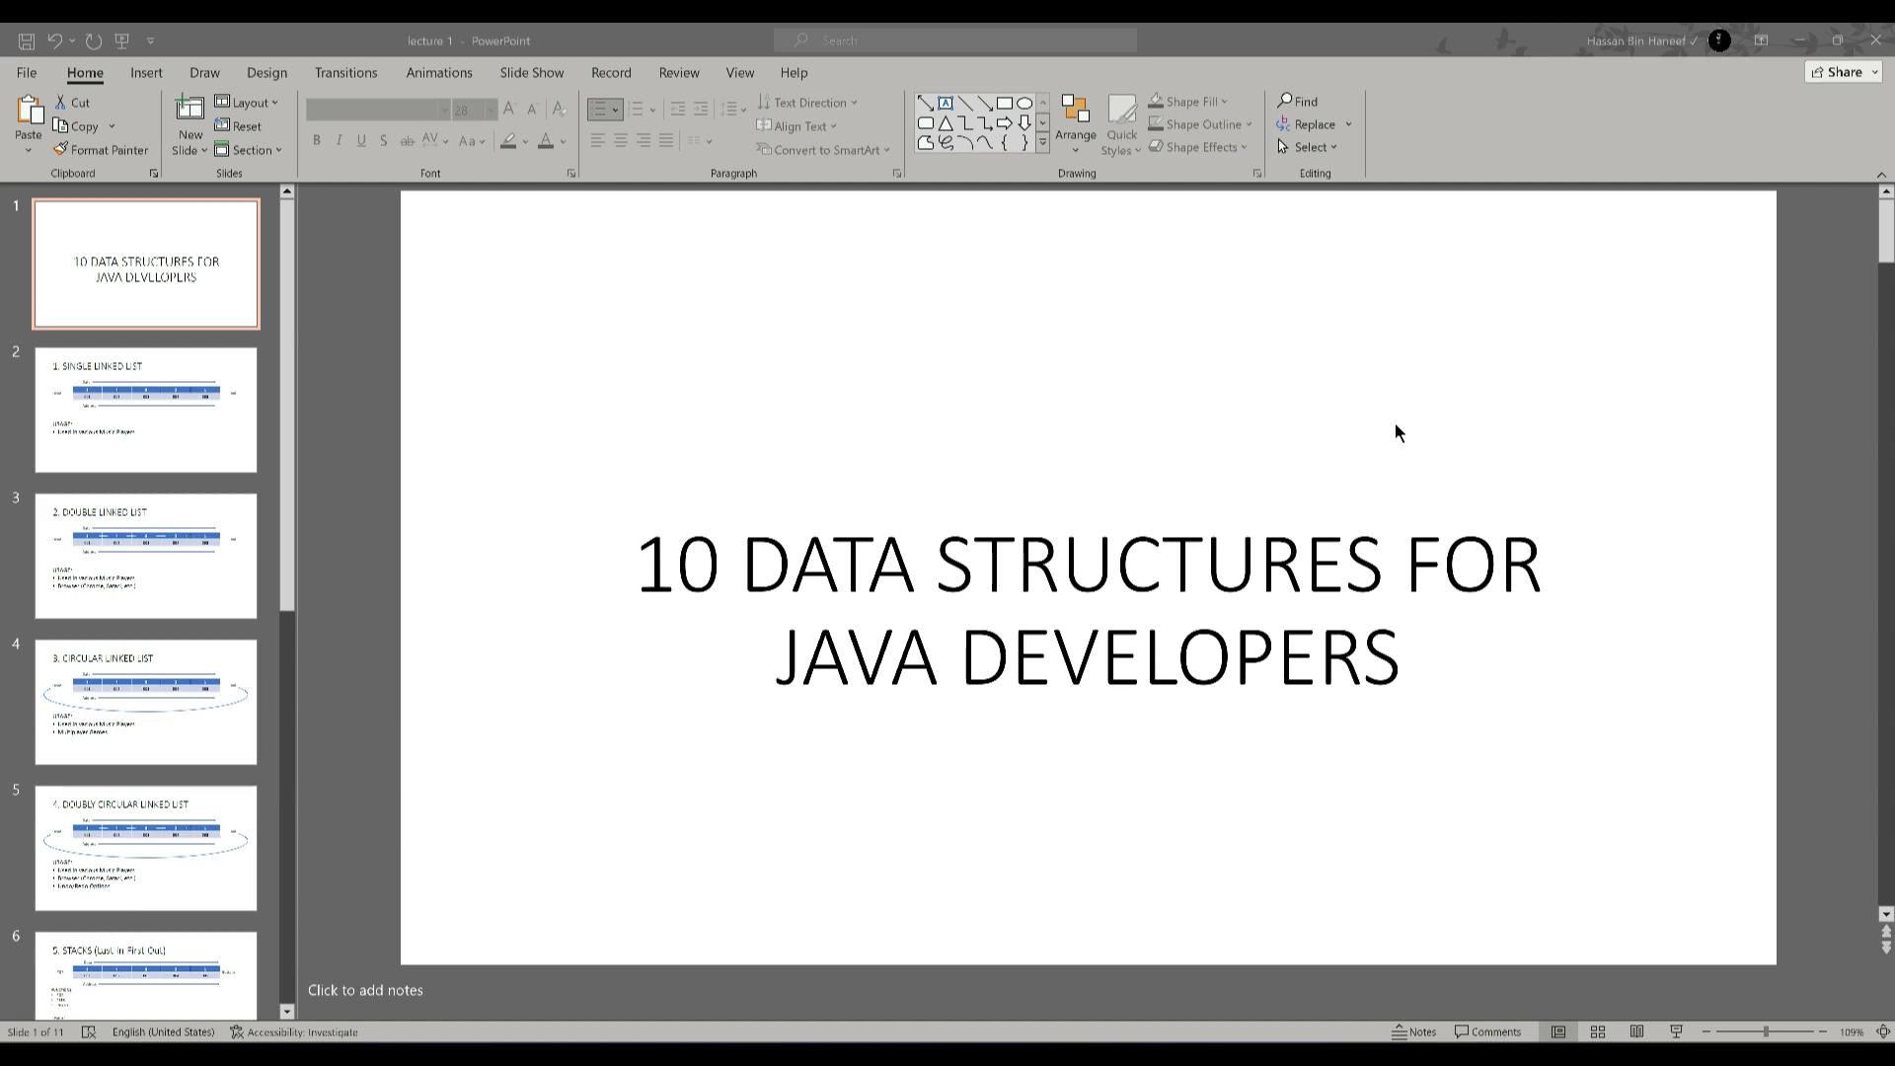
Step: Advance from the title slide to slide 2, '1. Single Linked List'
click(145, 409)
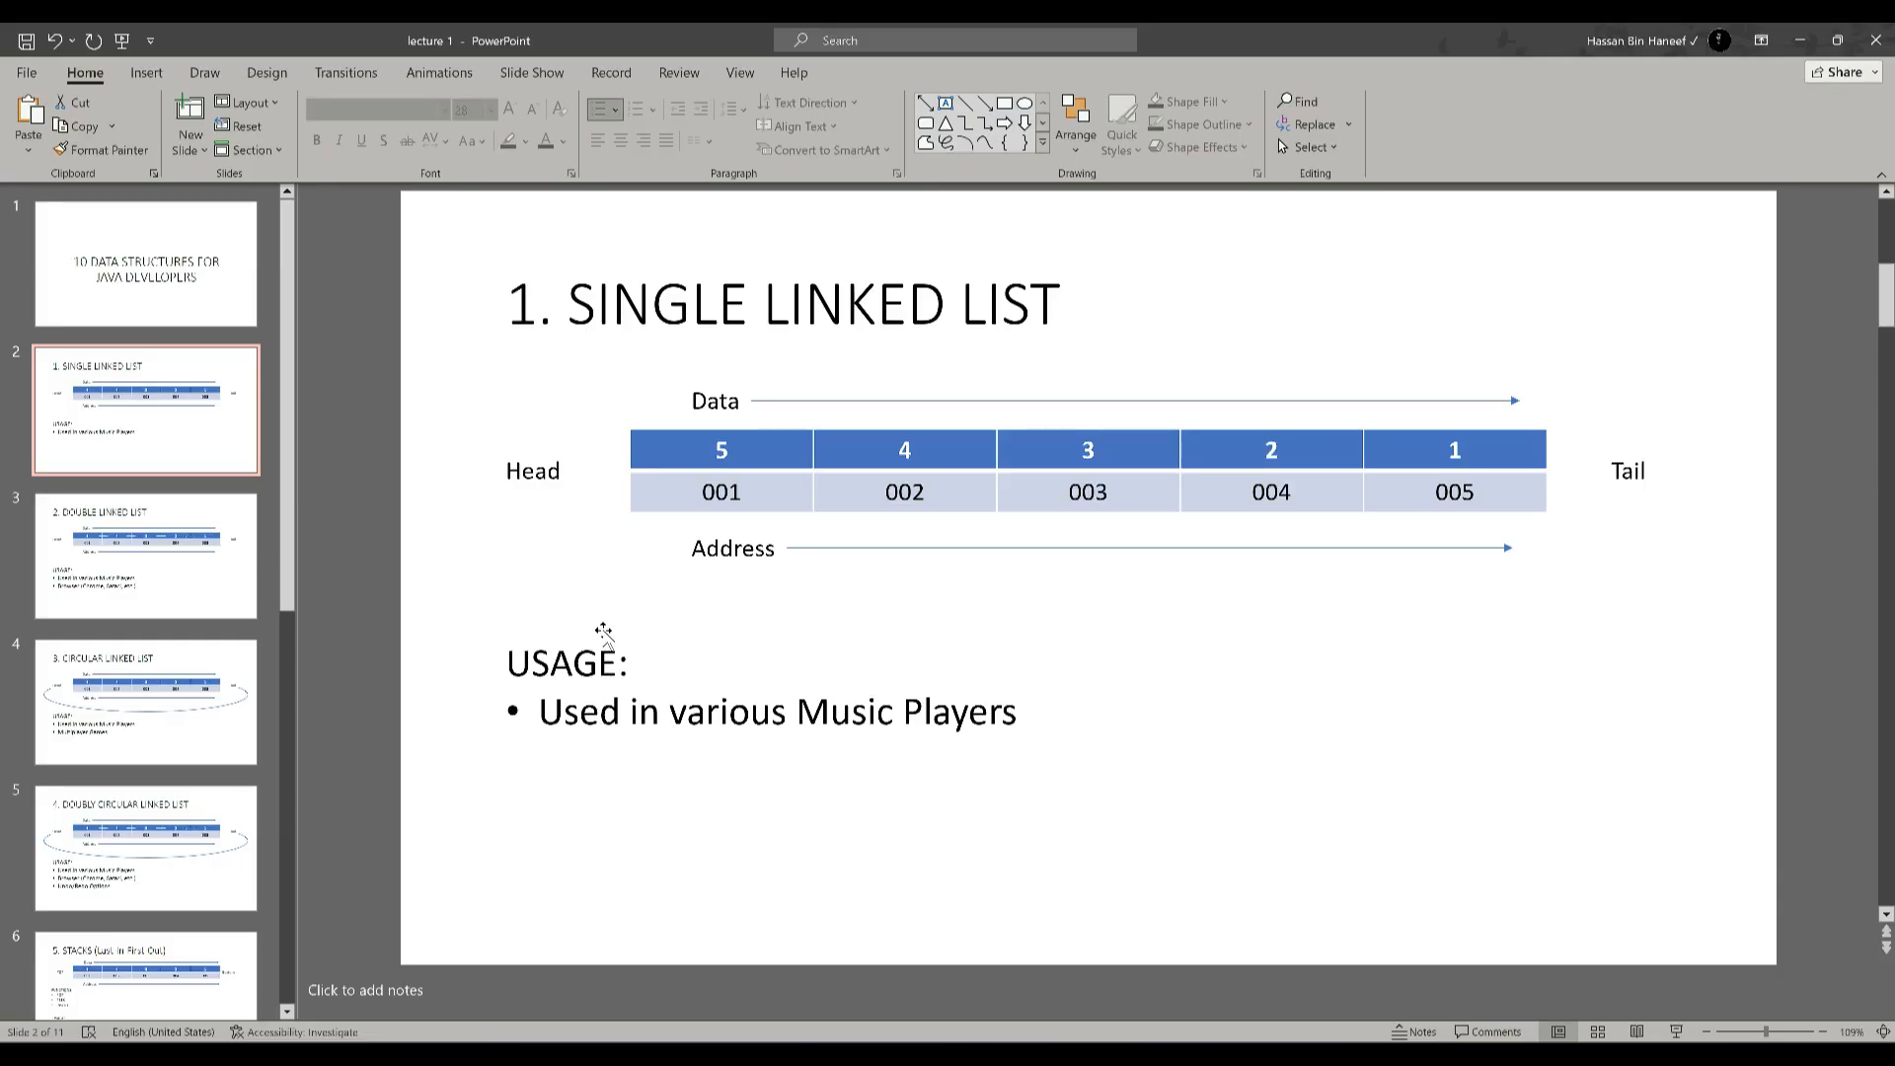
mouse_move(604, 635)
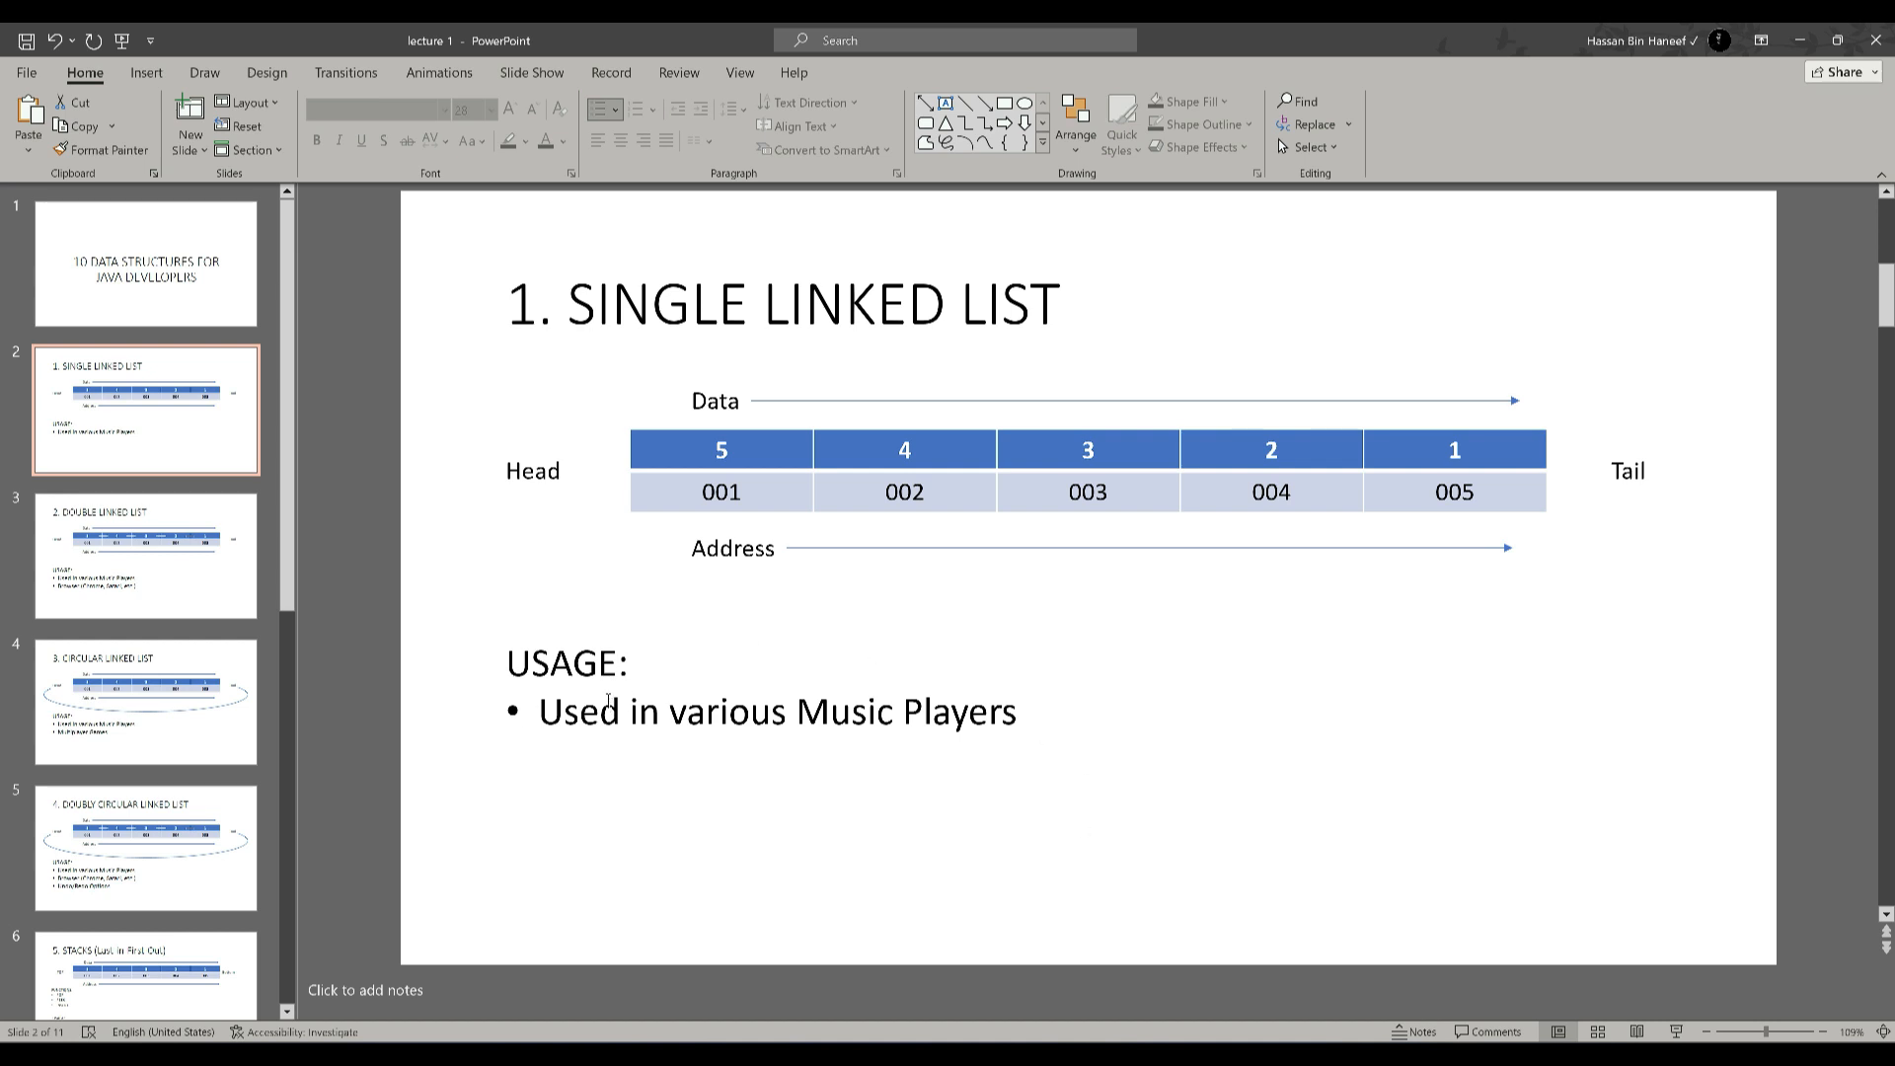
mouse_move(906, 724)
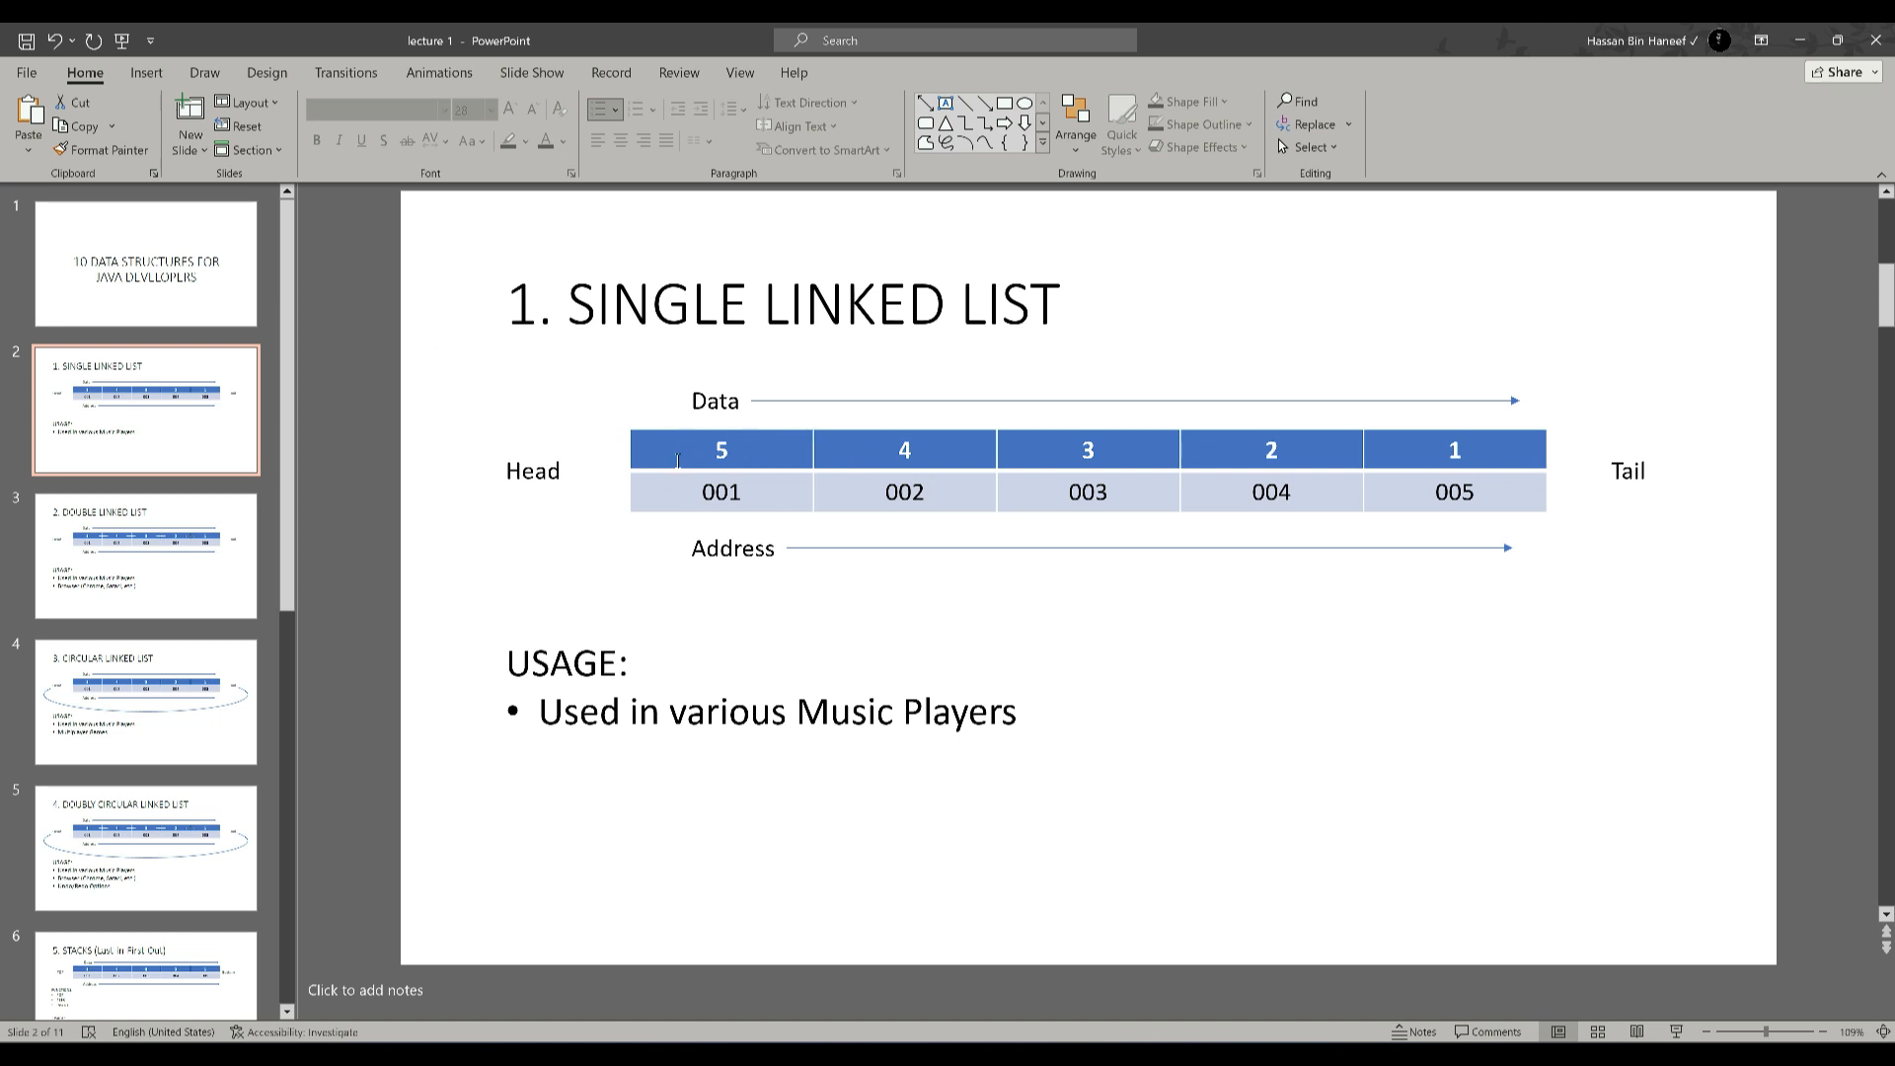
mouse_move(1590, 505)
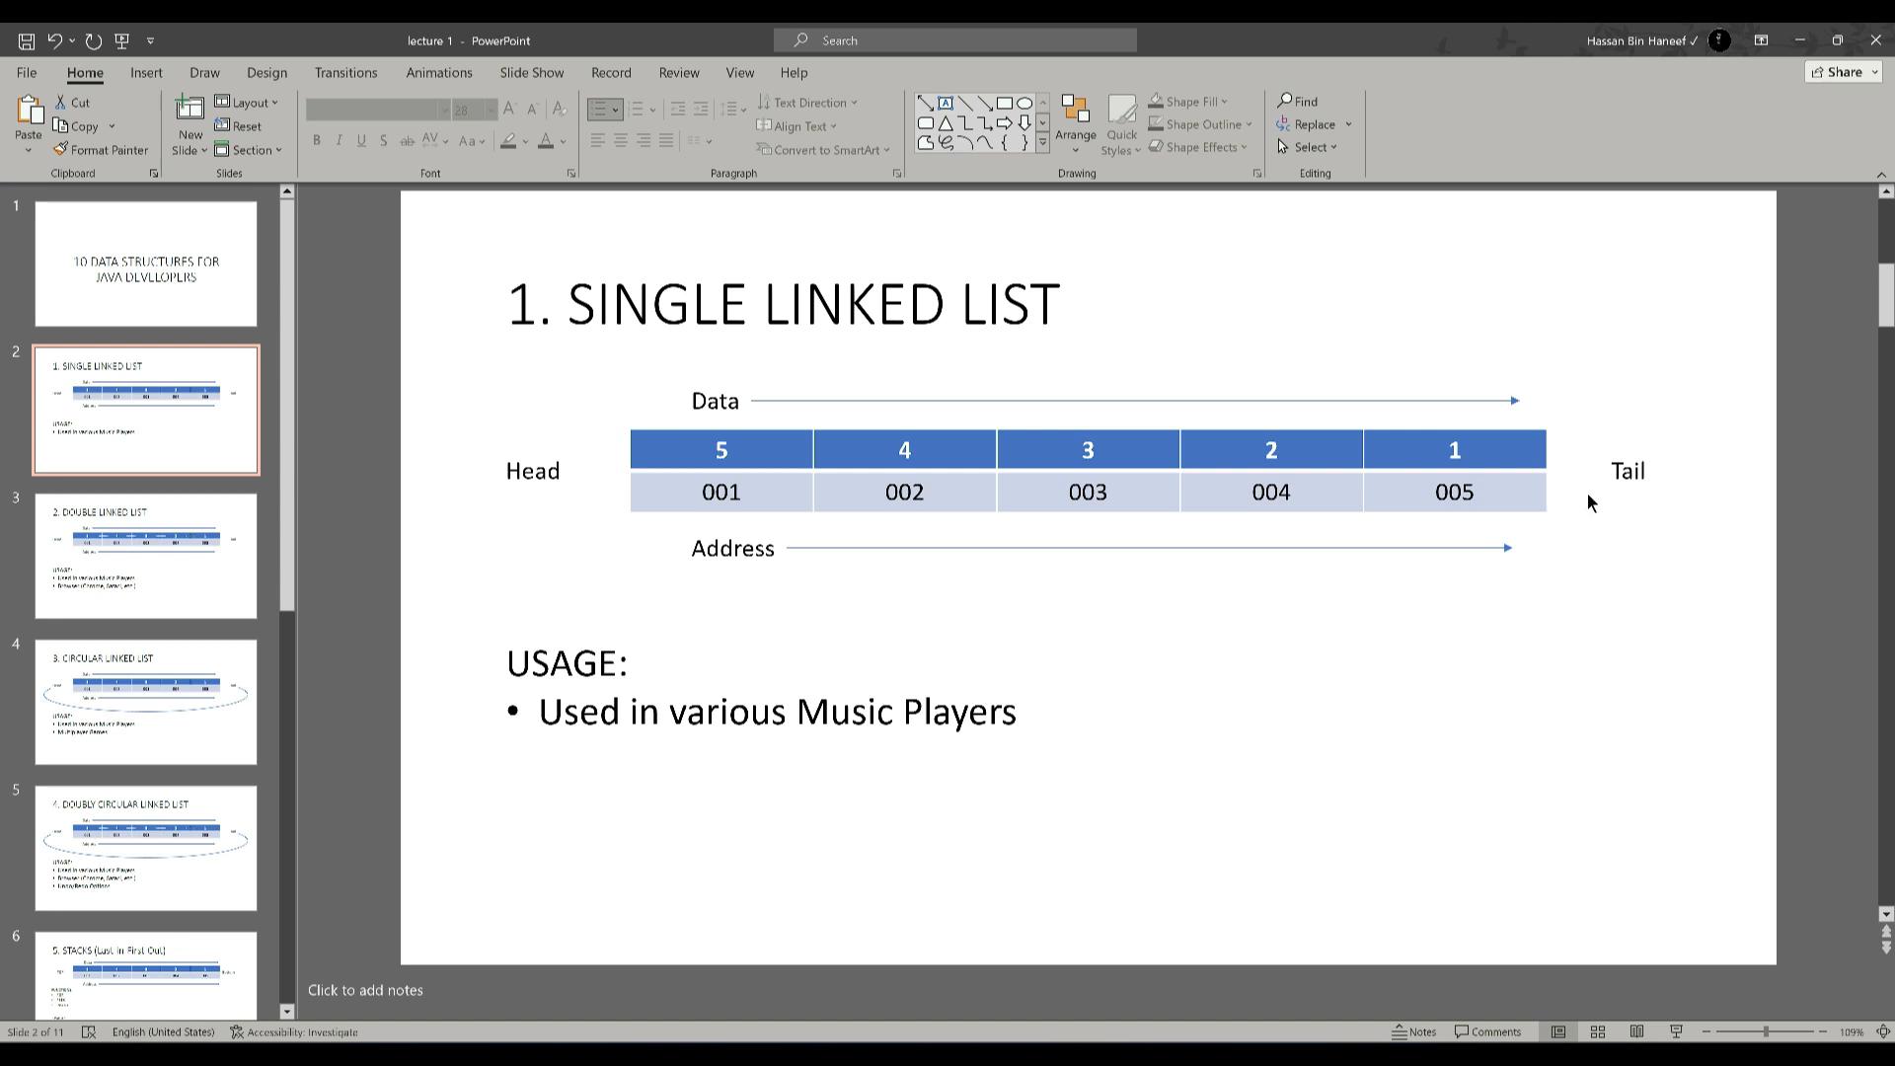
mouse_move(685, 532)
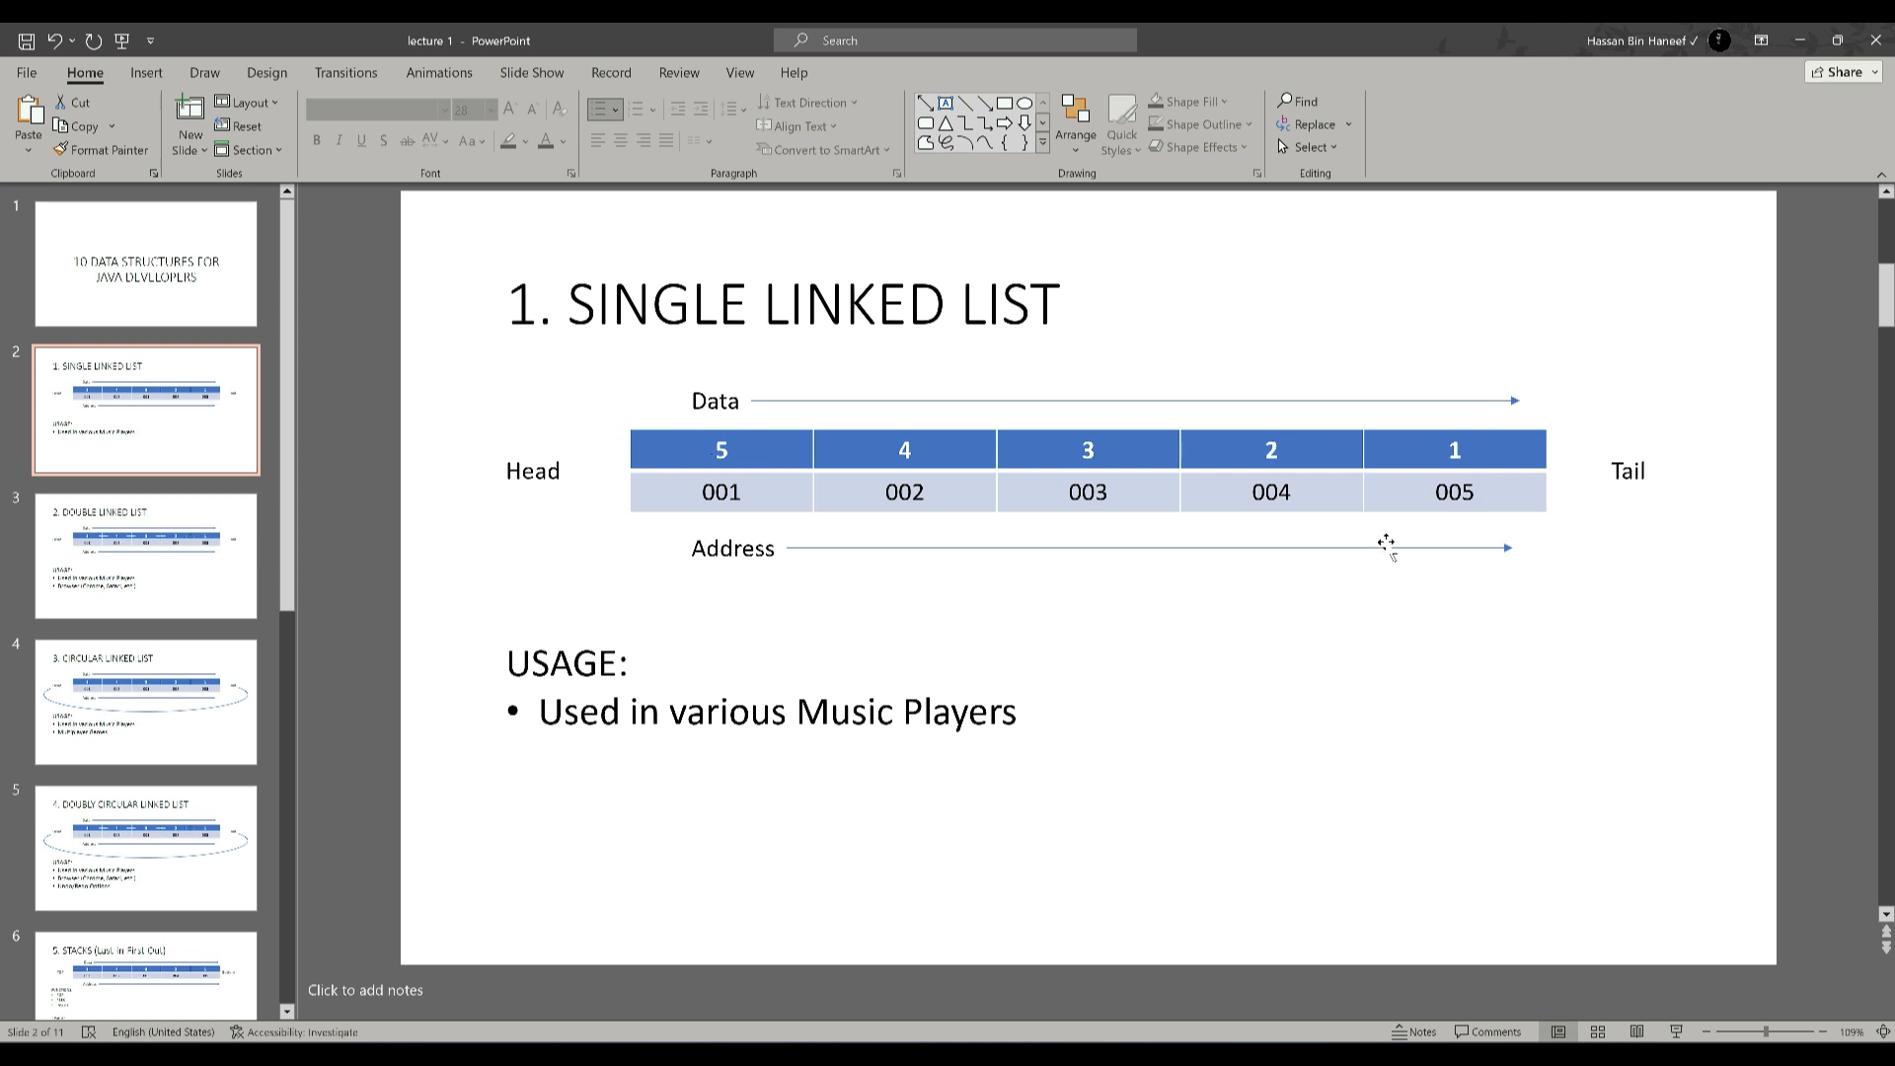
mouse_move(1039, 548)
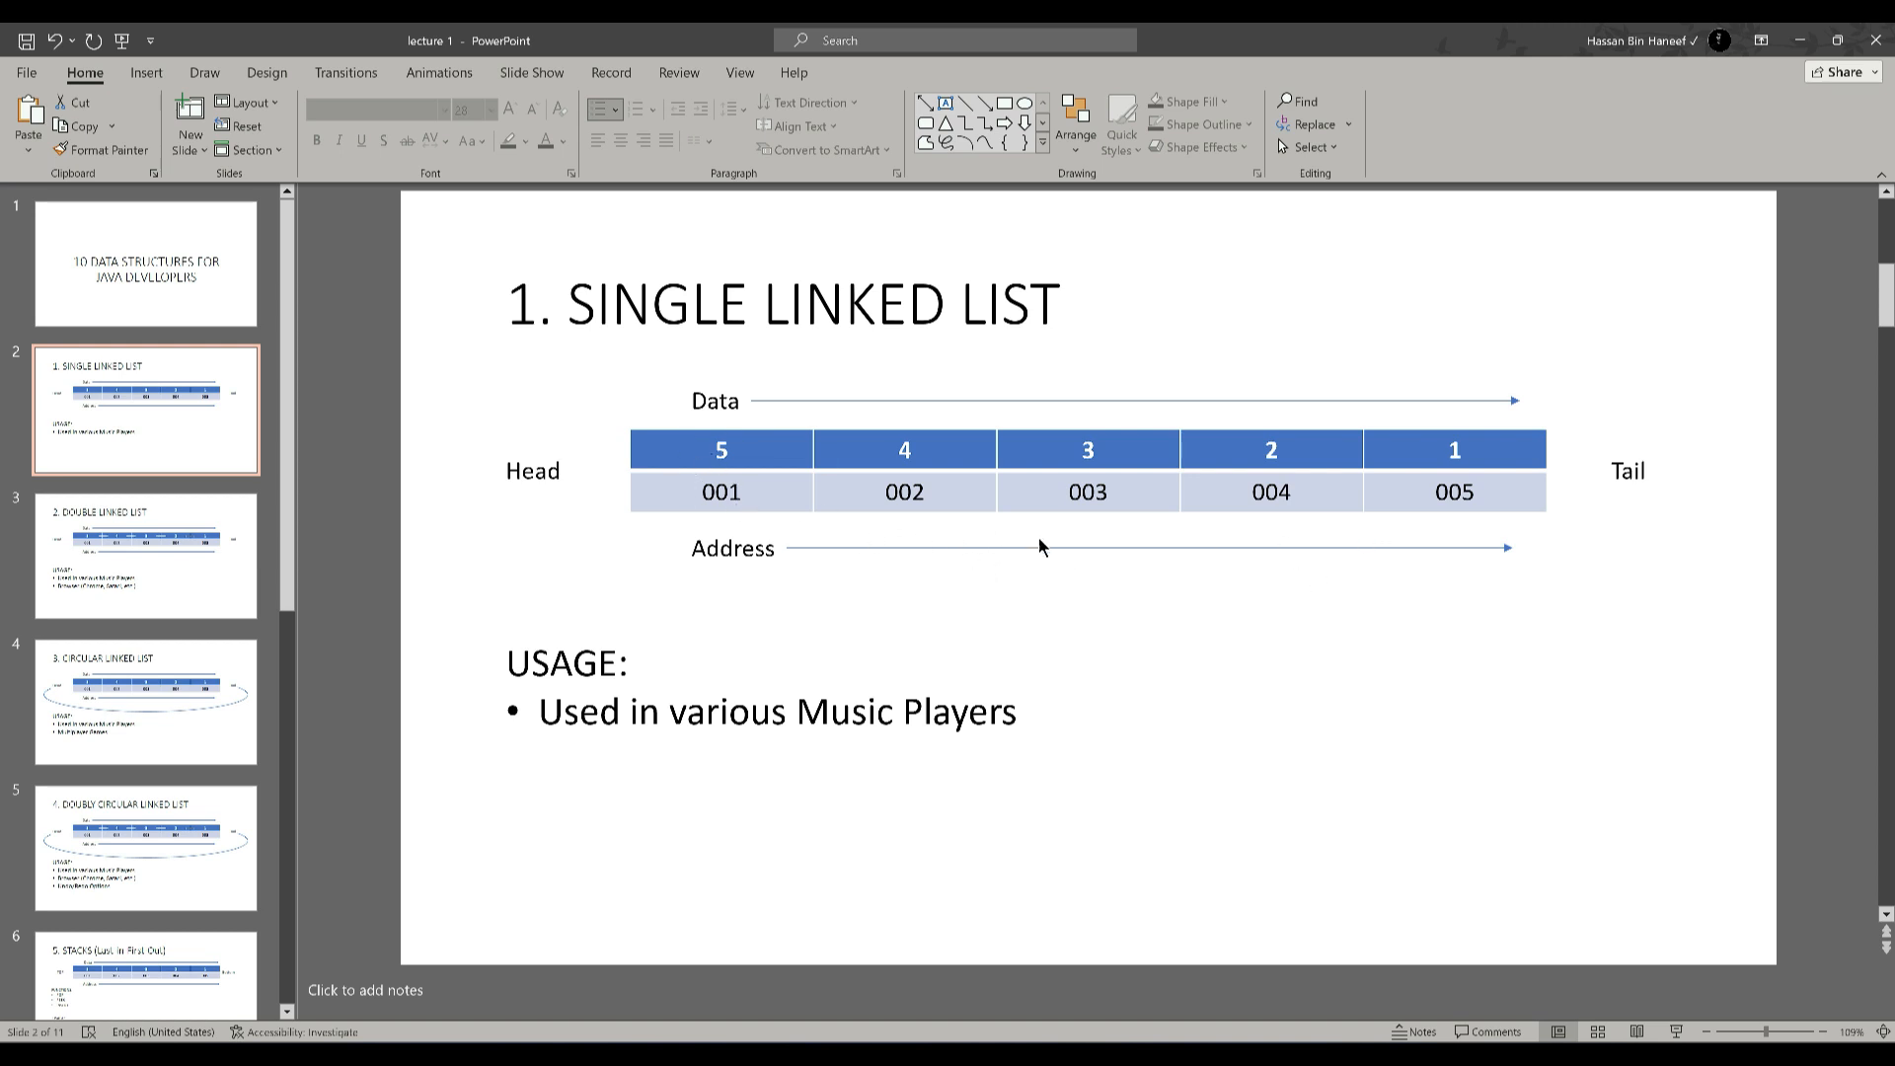
mouse_move(746, 458)
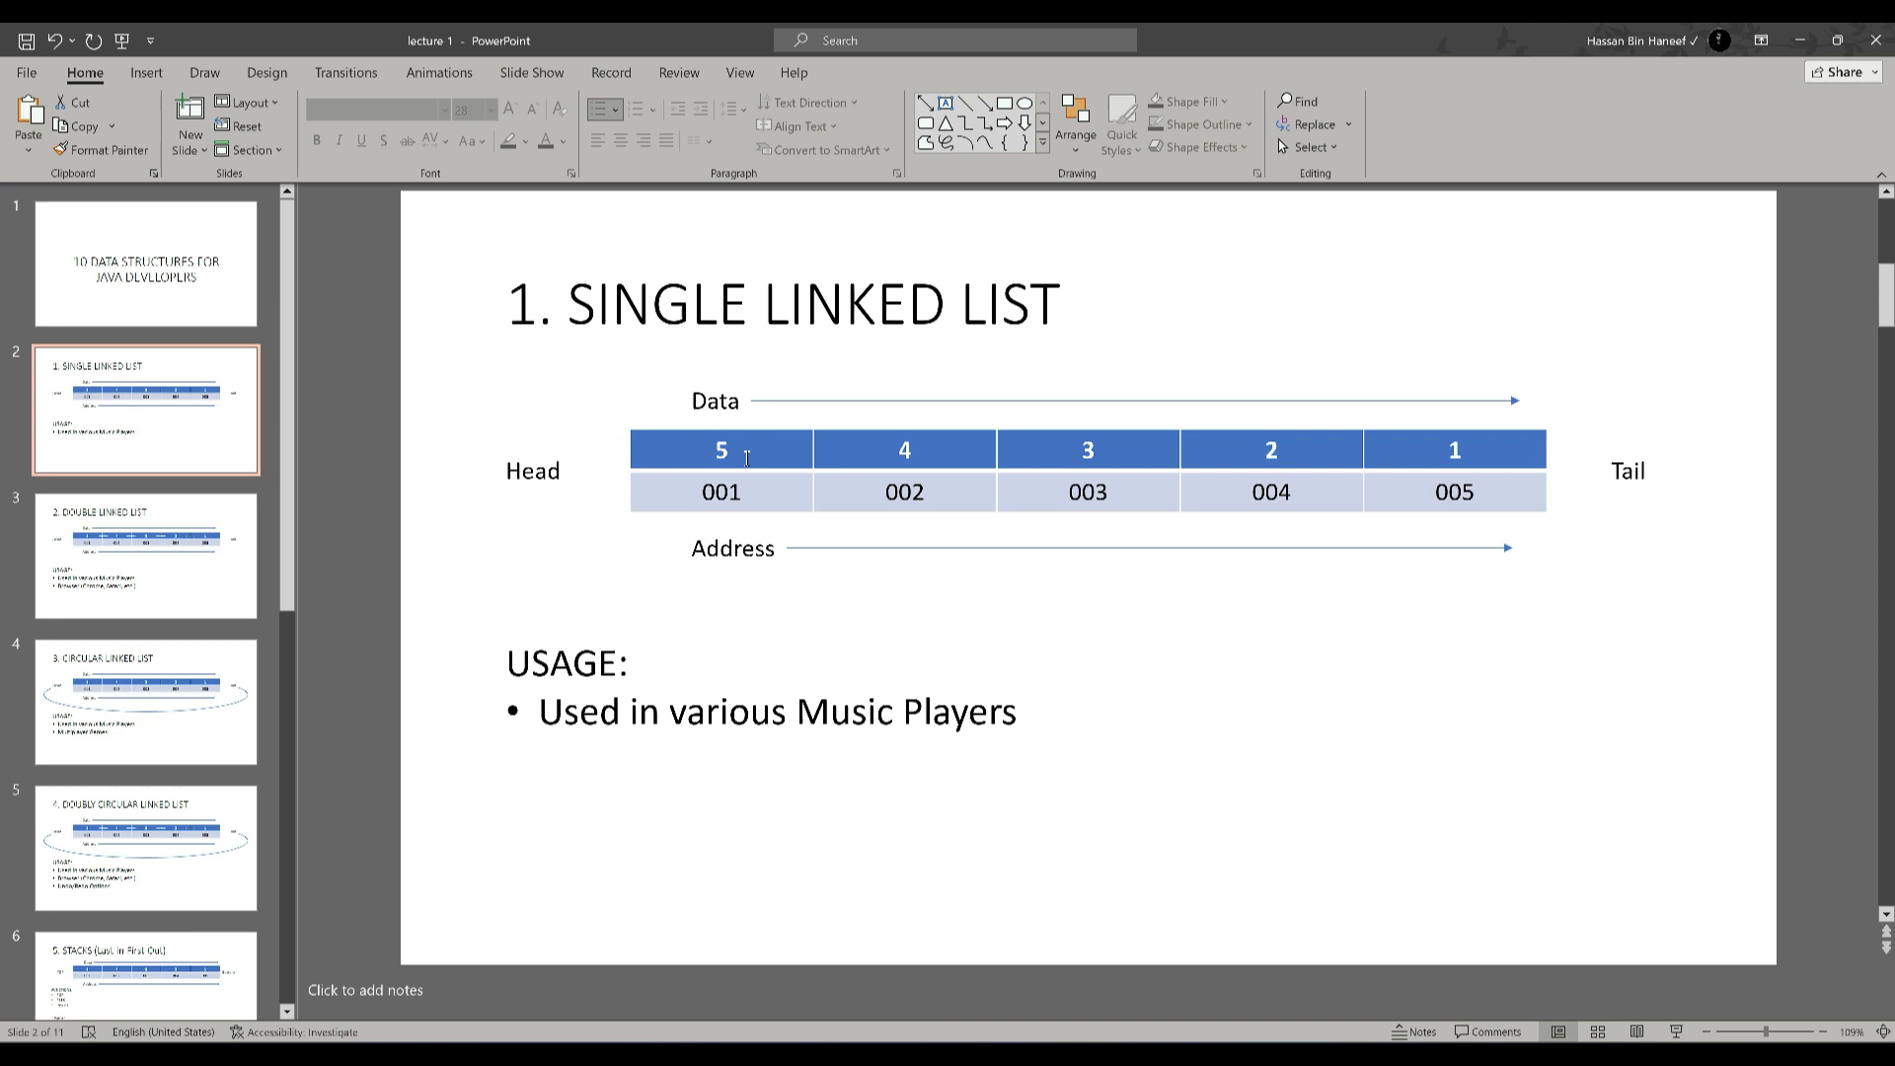
mouse_move(761, 465)
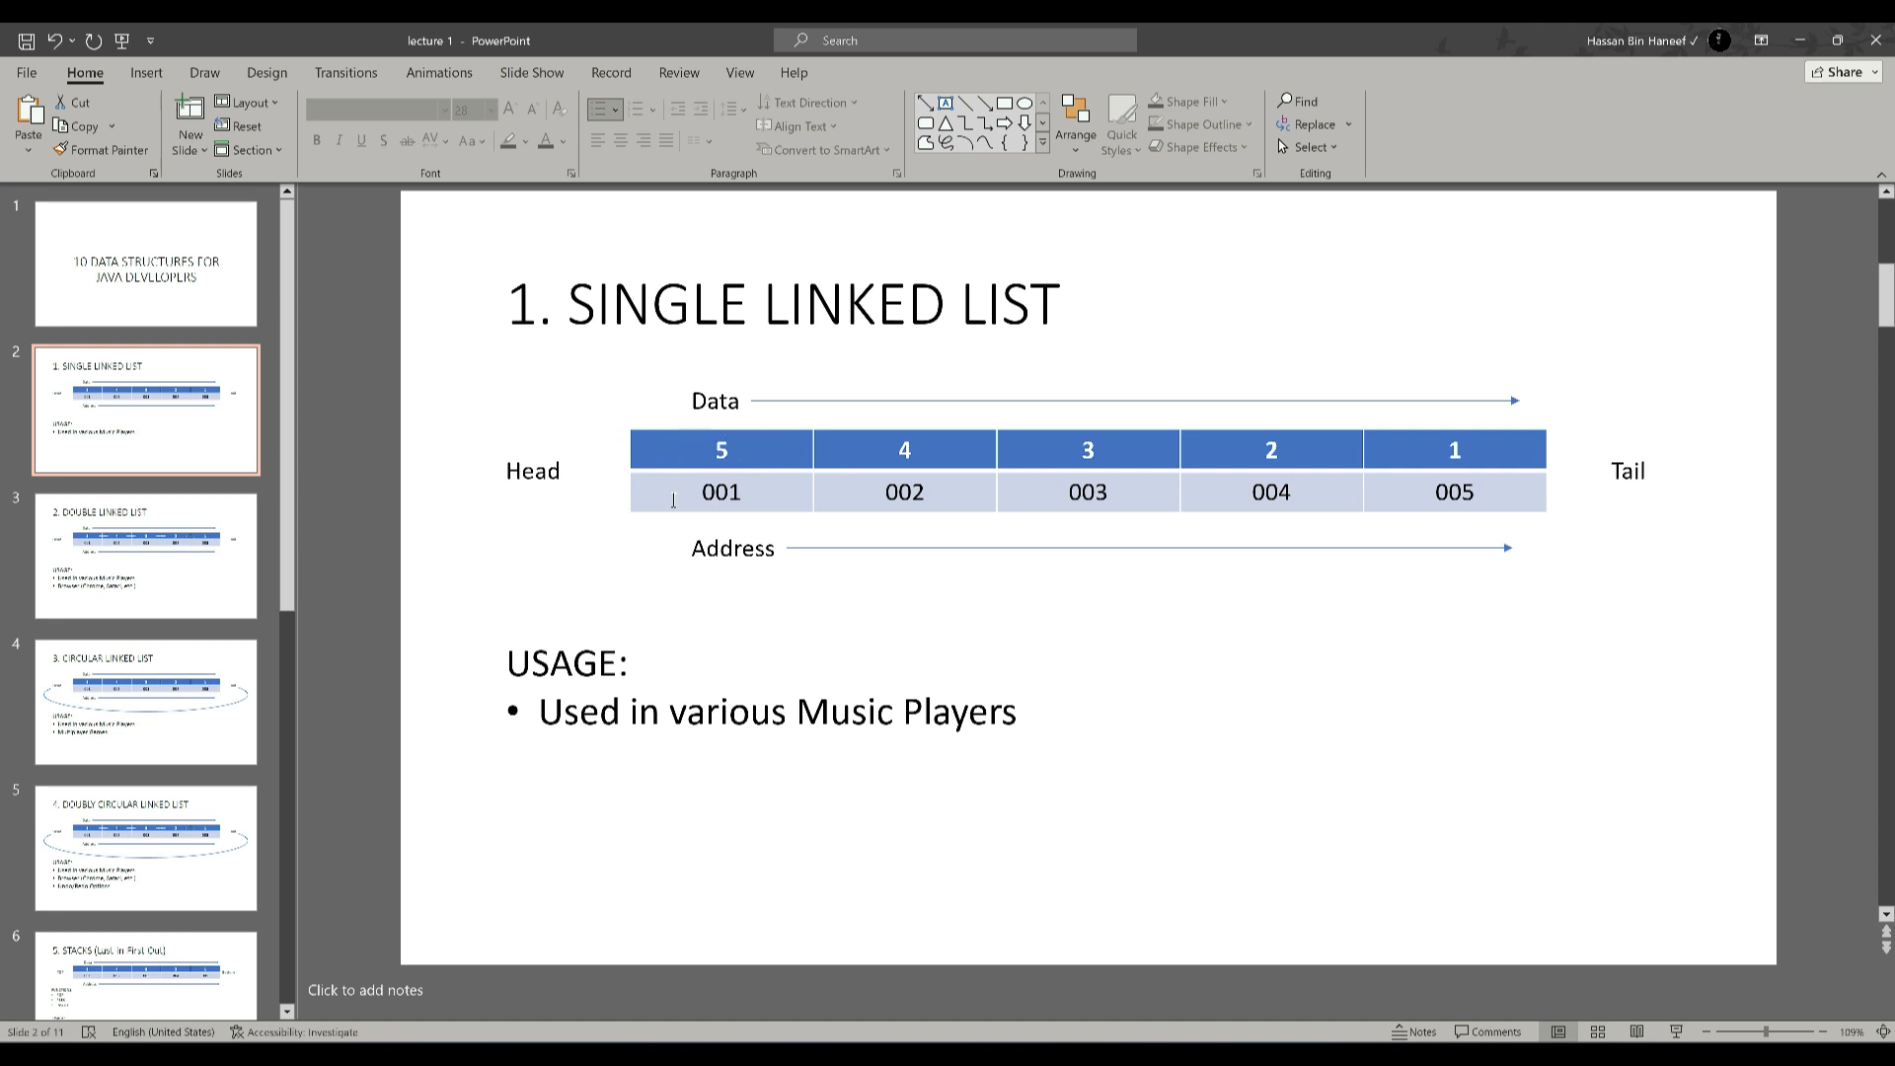
mouse_move(873, 450)
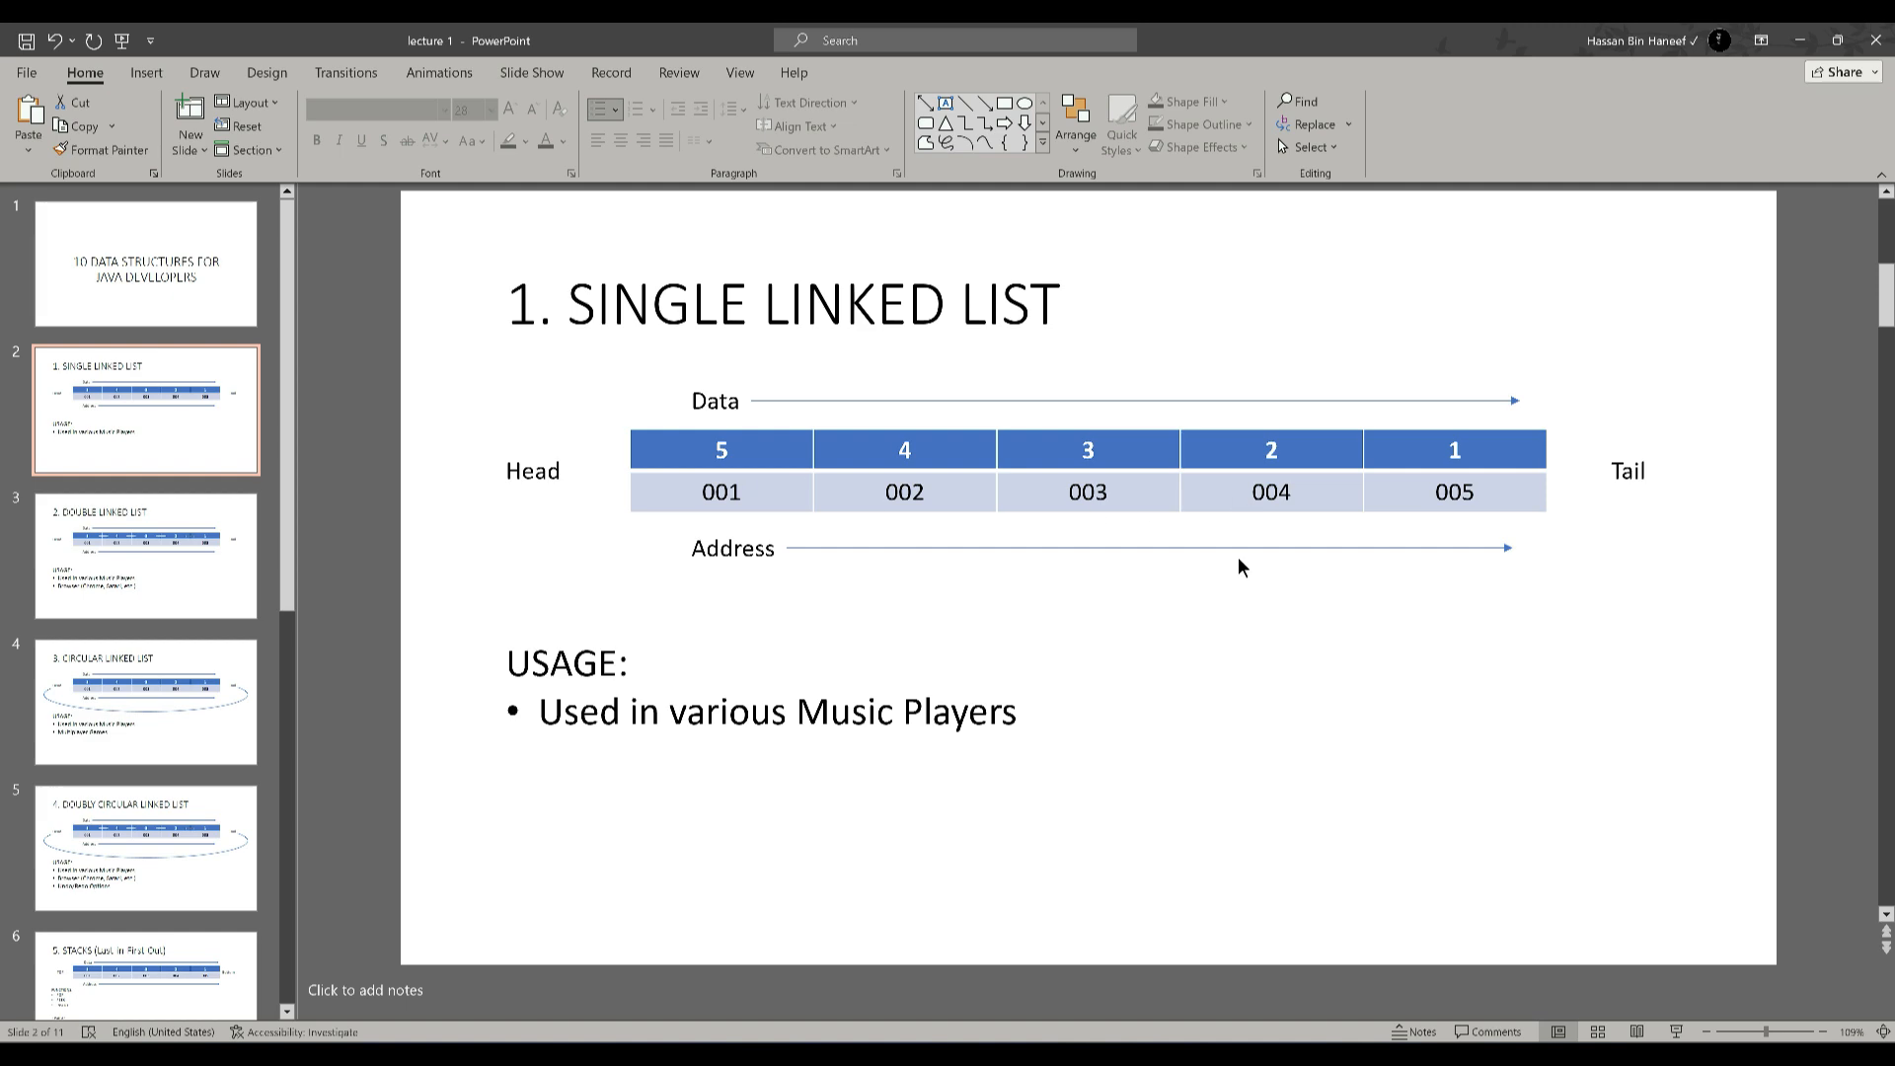
mouse_move(604, 591)
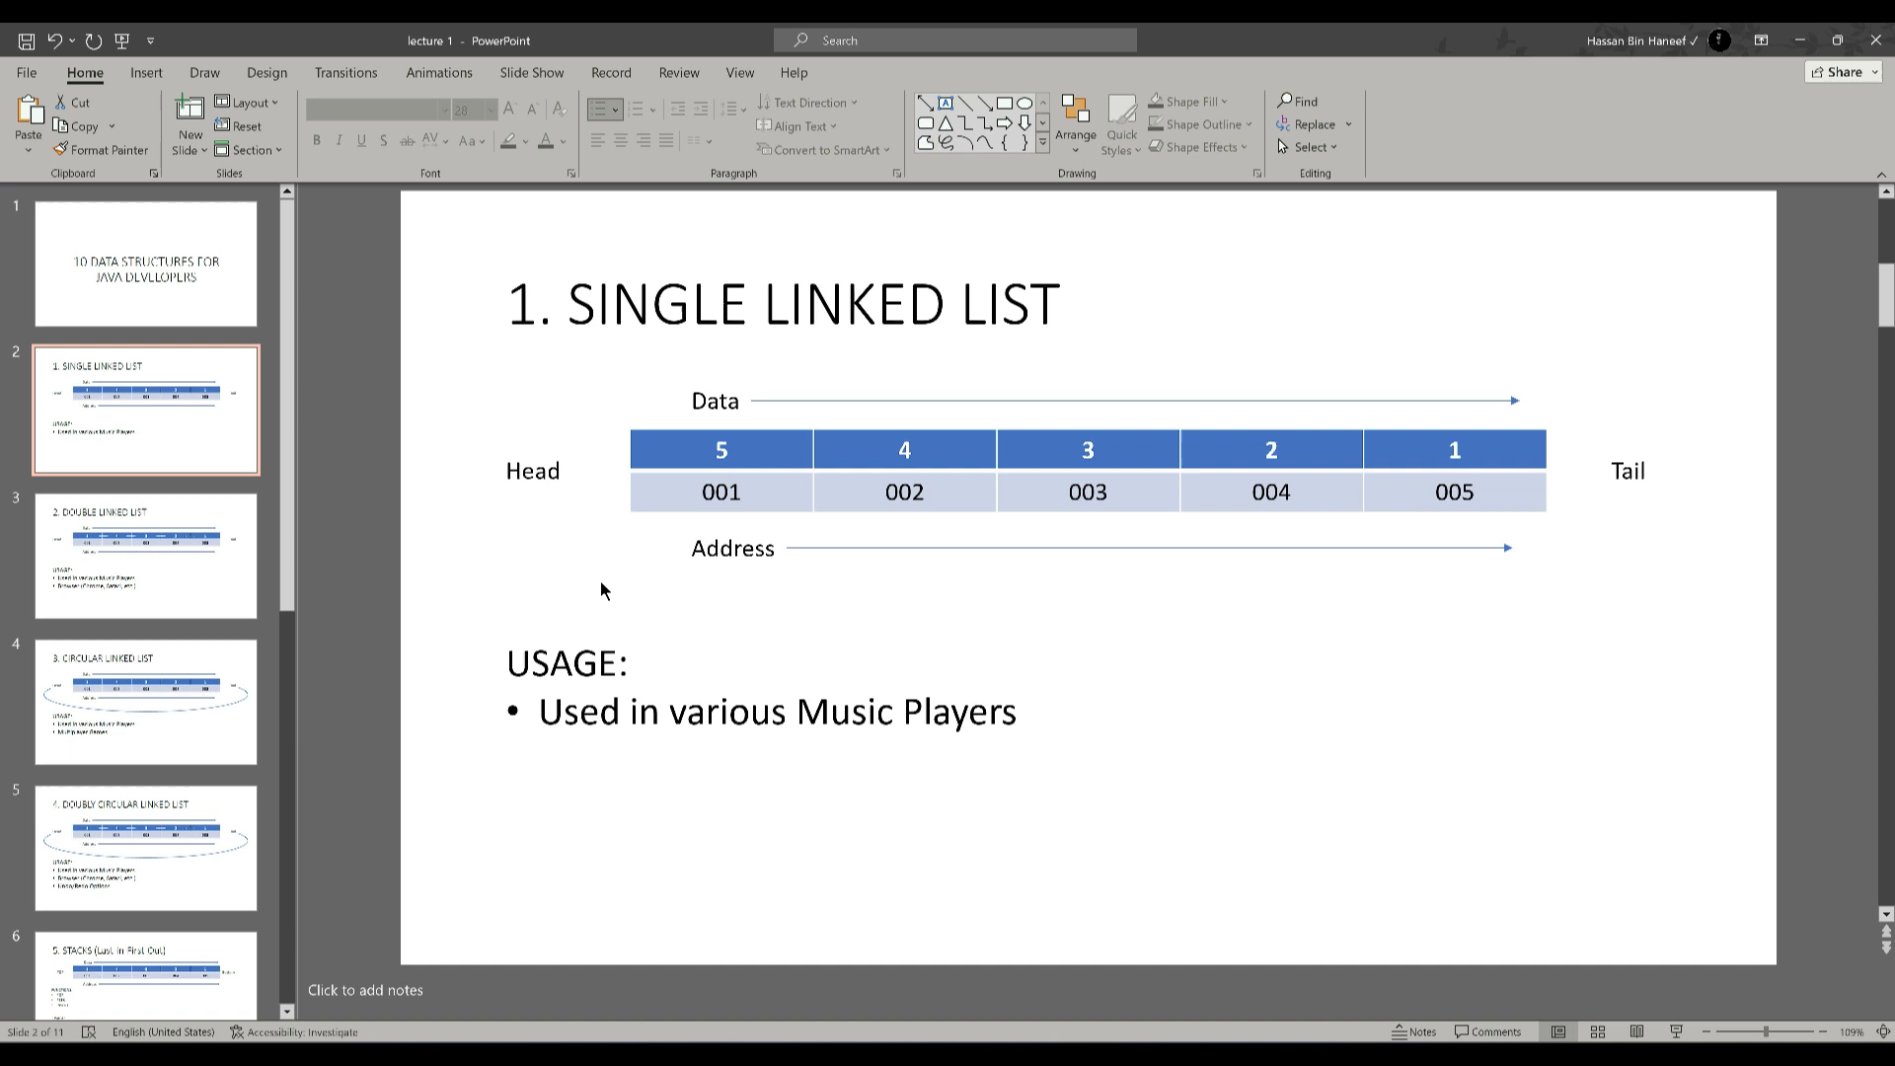
Step: Show slide 3, Double Linked List, after briefly revisiting the Single Linked List slide
click(145, 556)
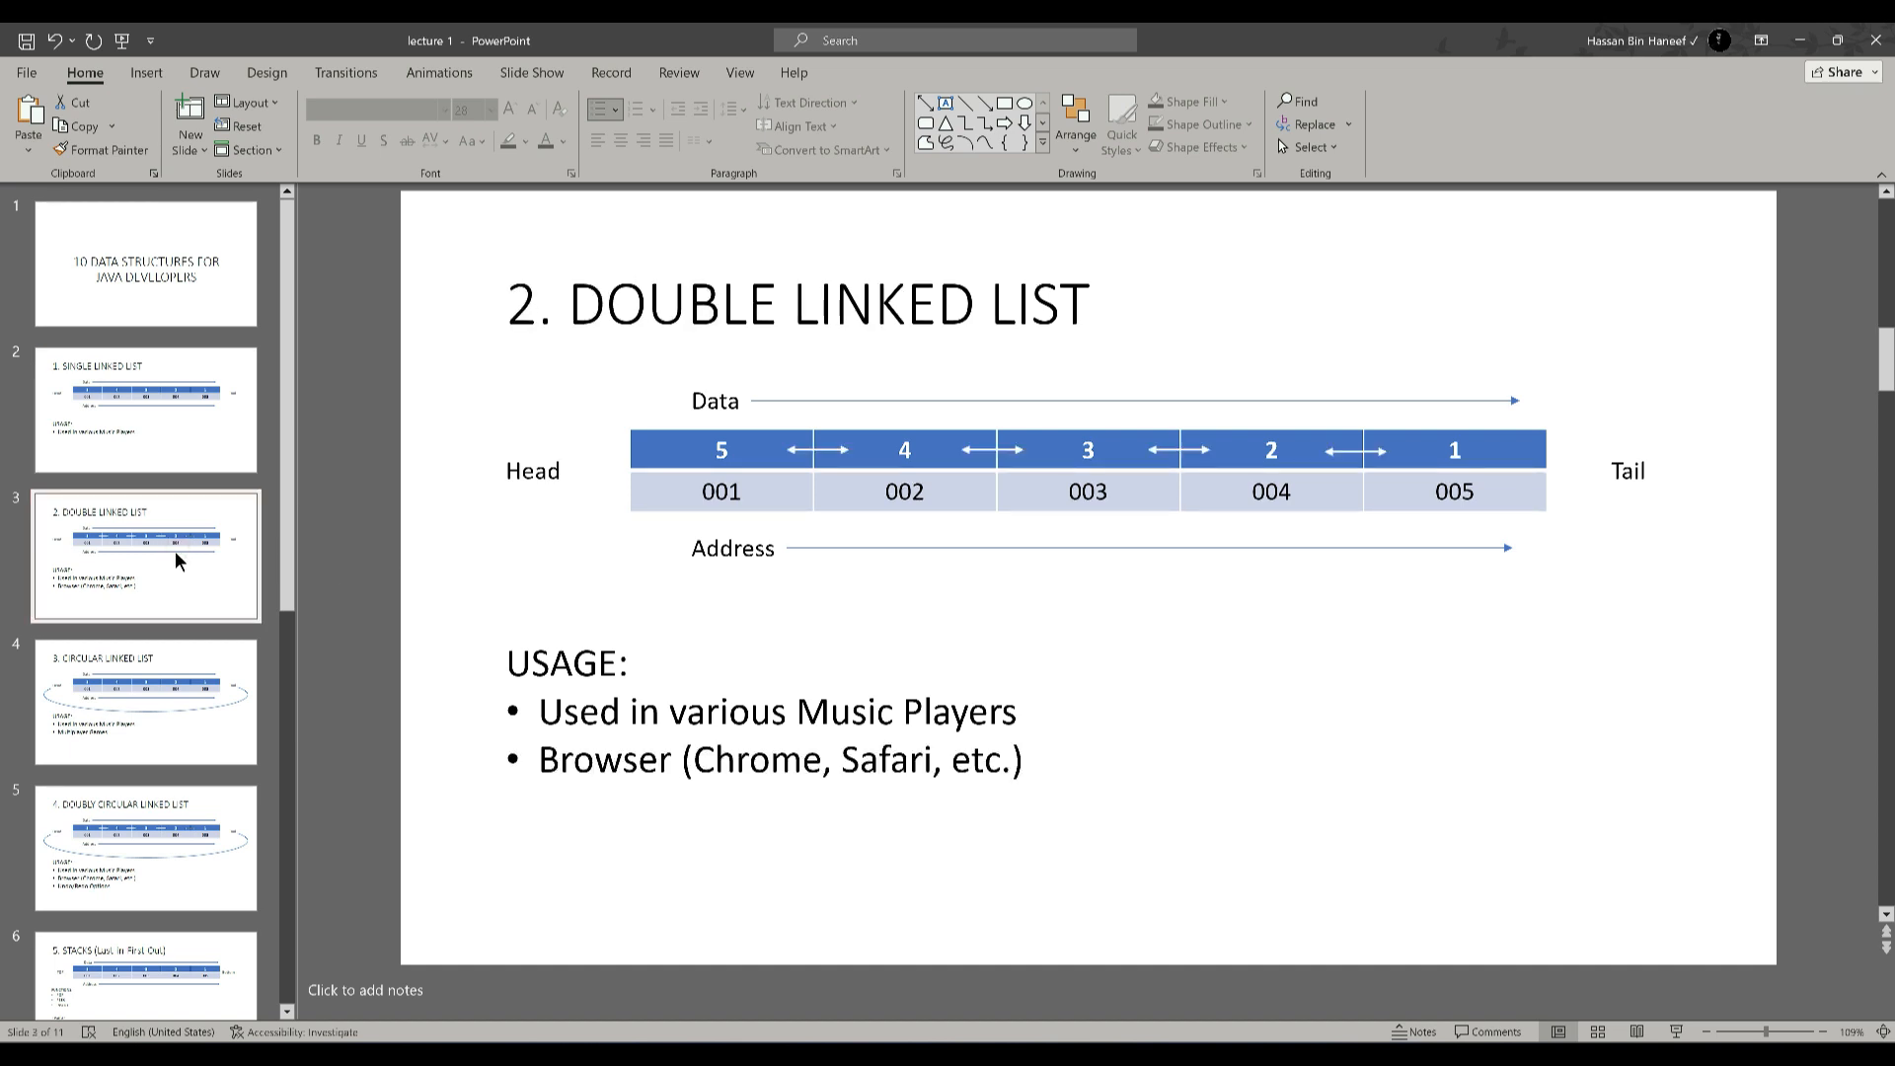
click(145, 556)
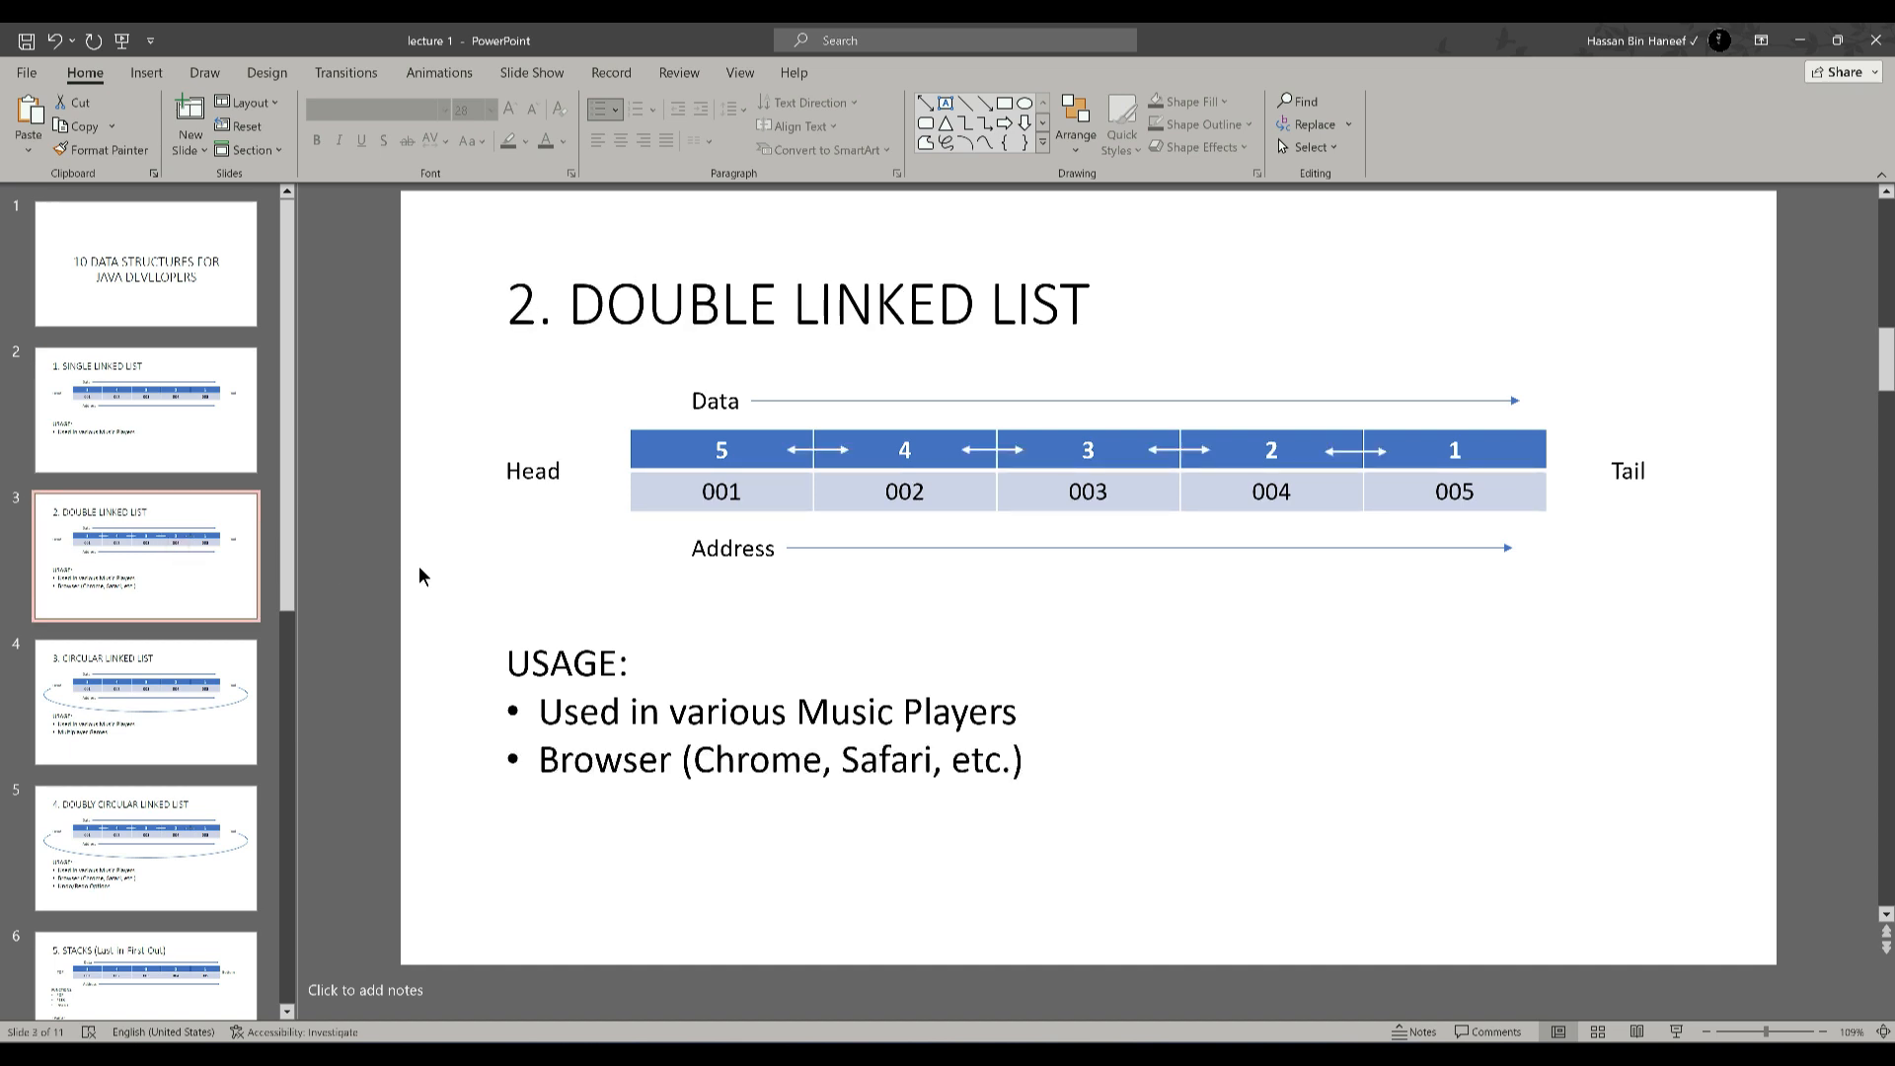
mouse_move(976, 535)
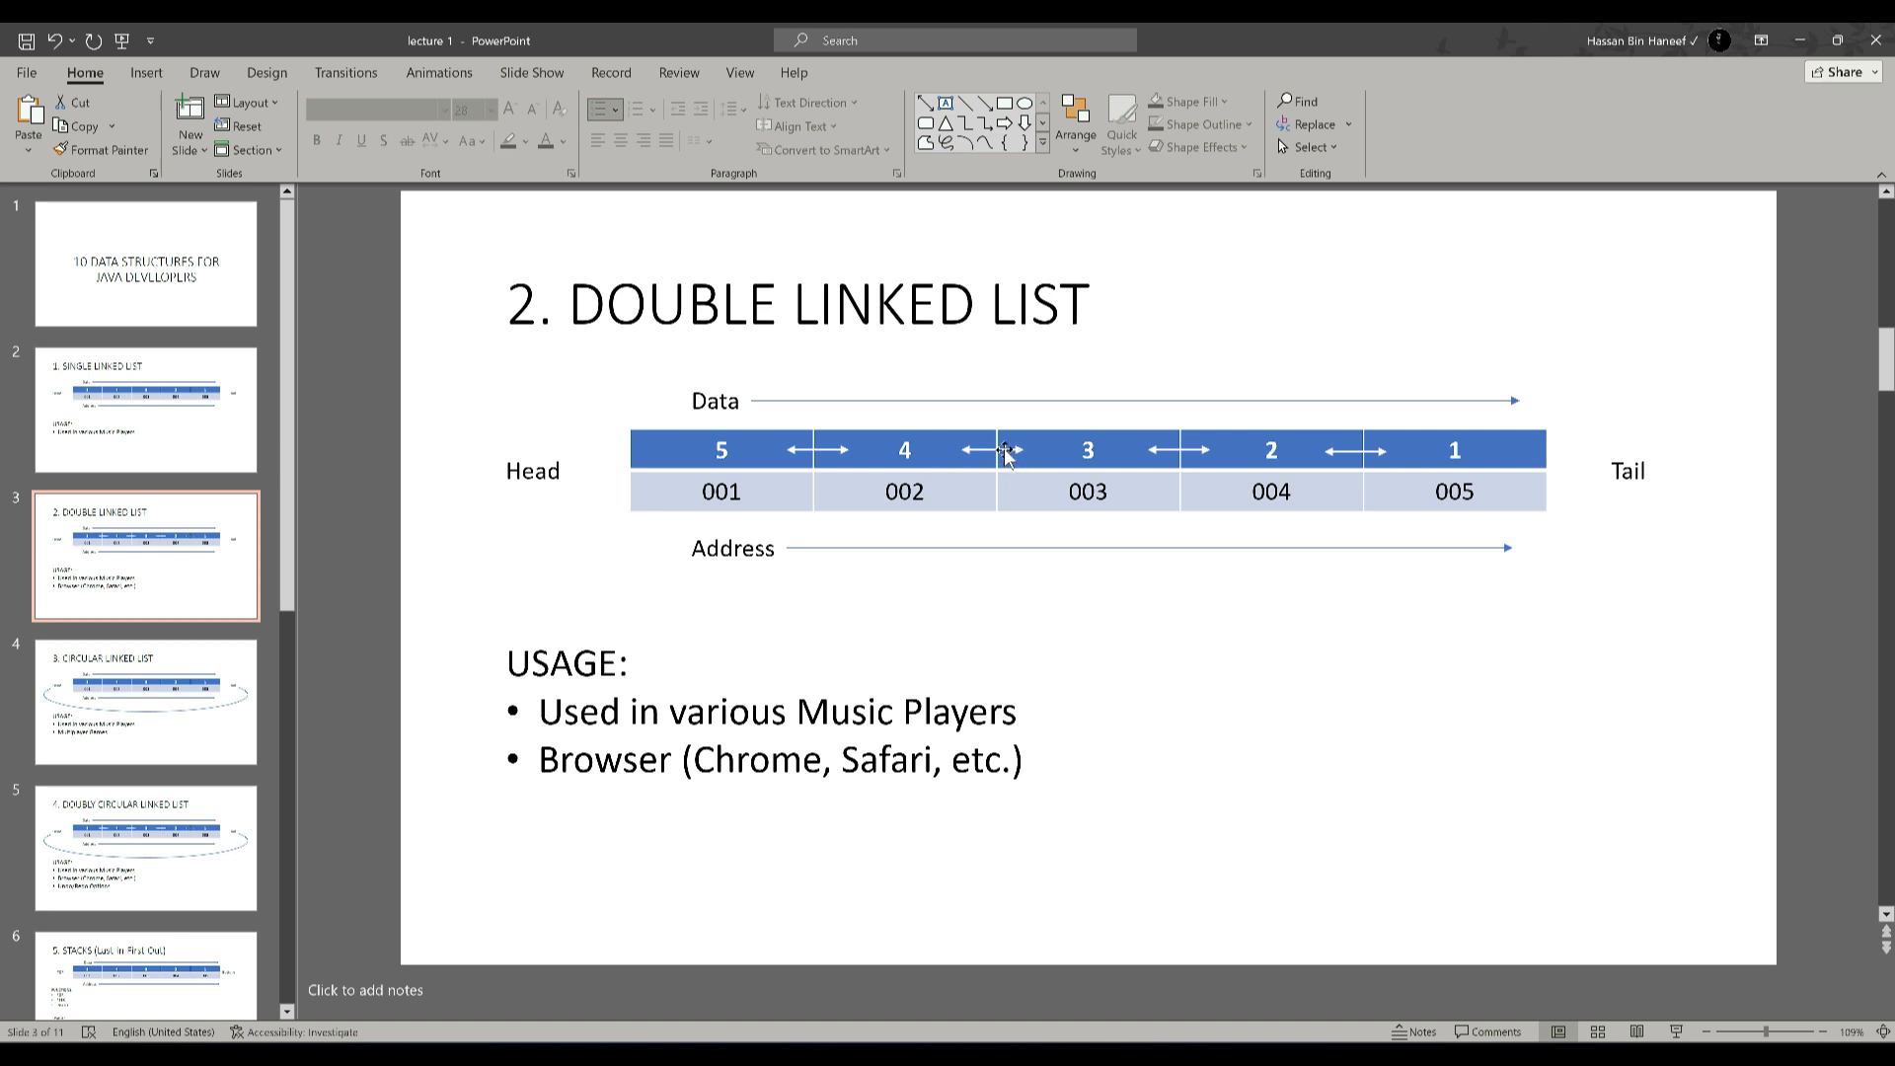
click(145, 409)
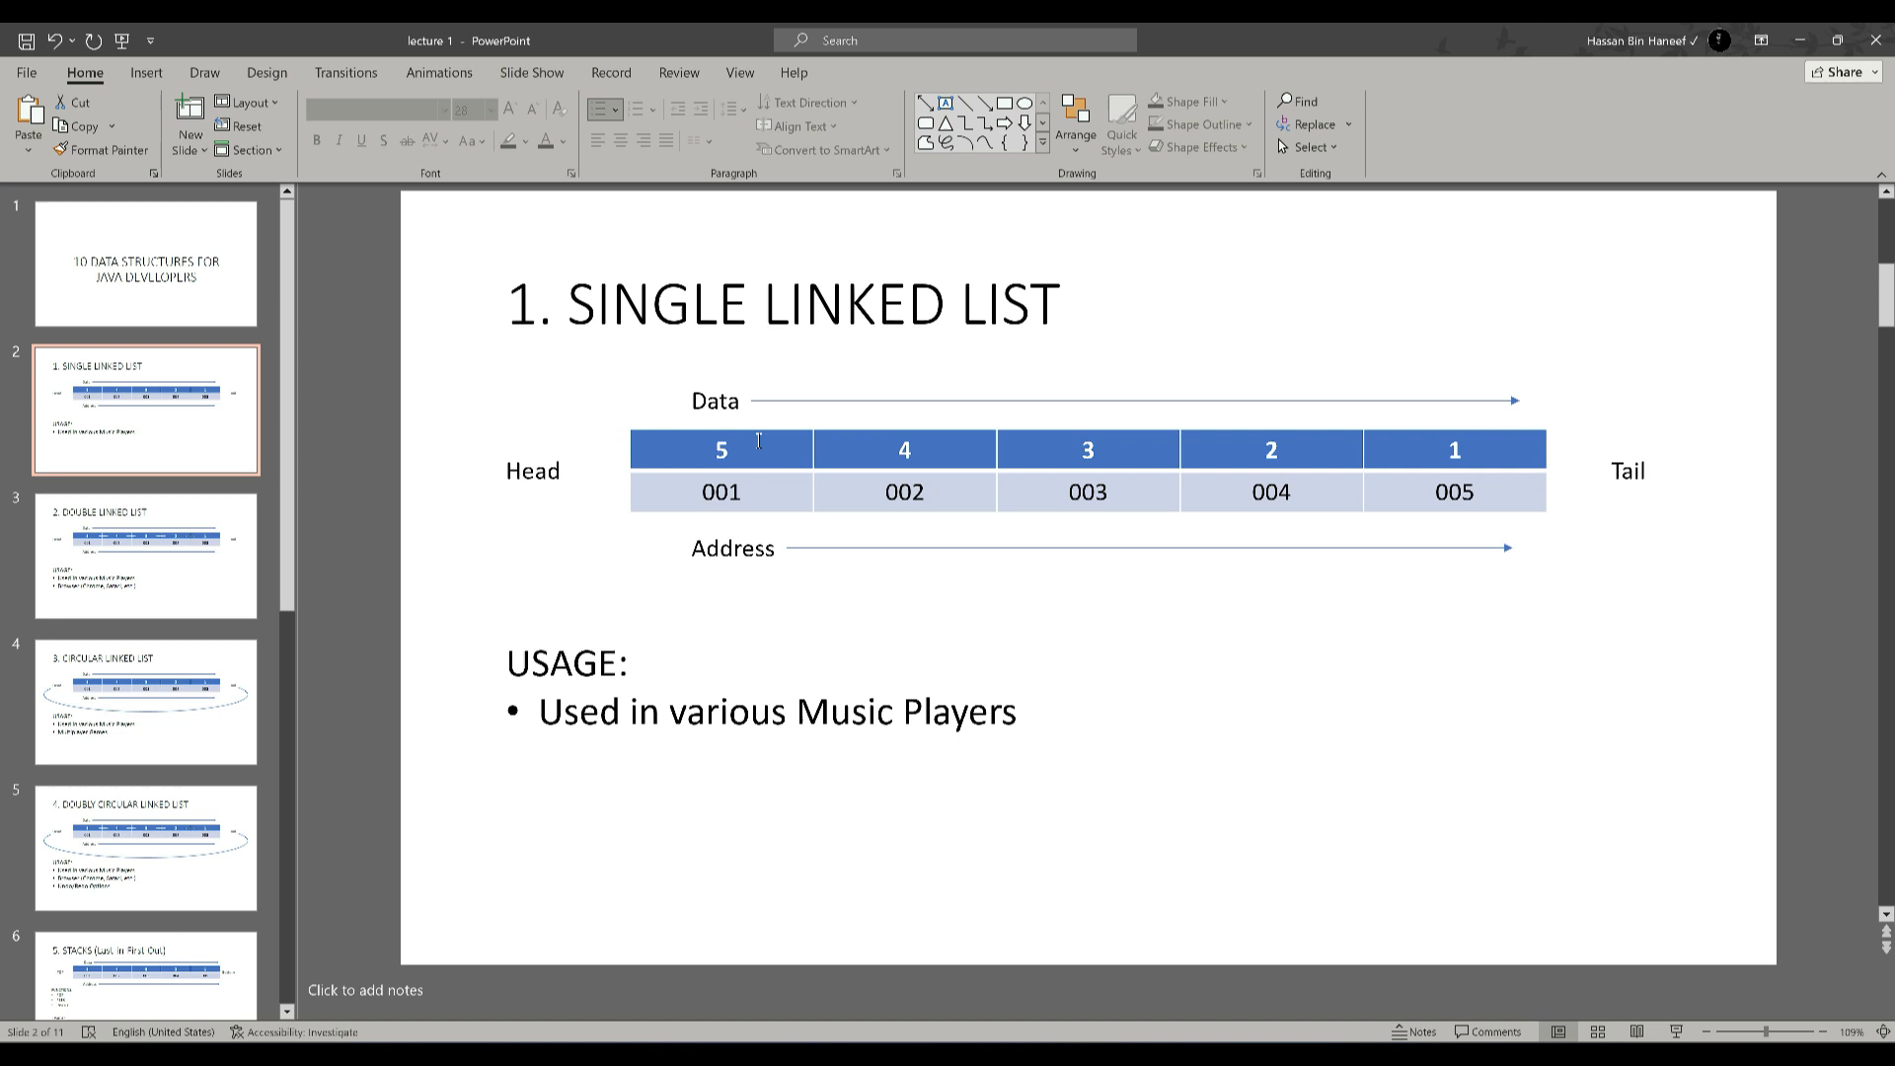
click(145, 554)
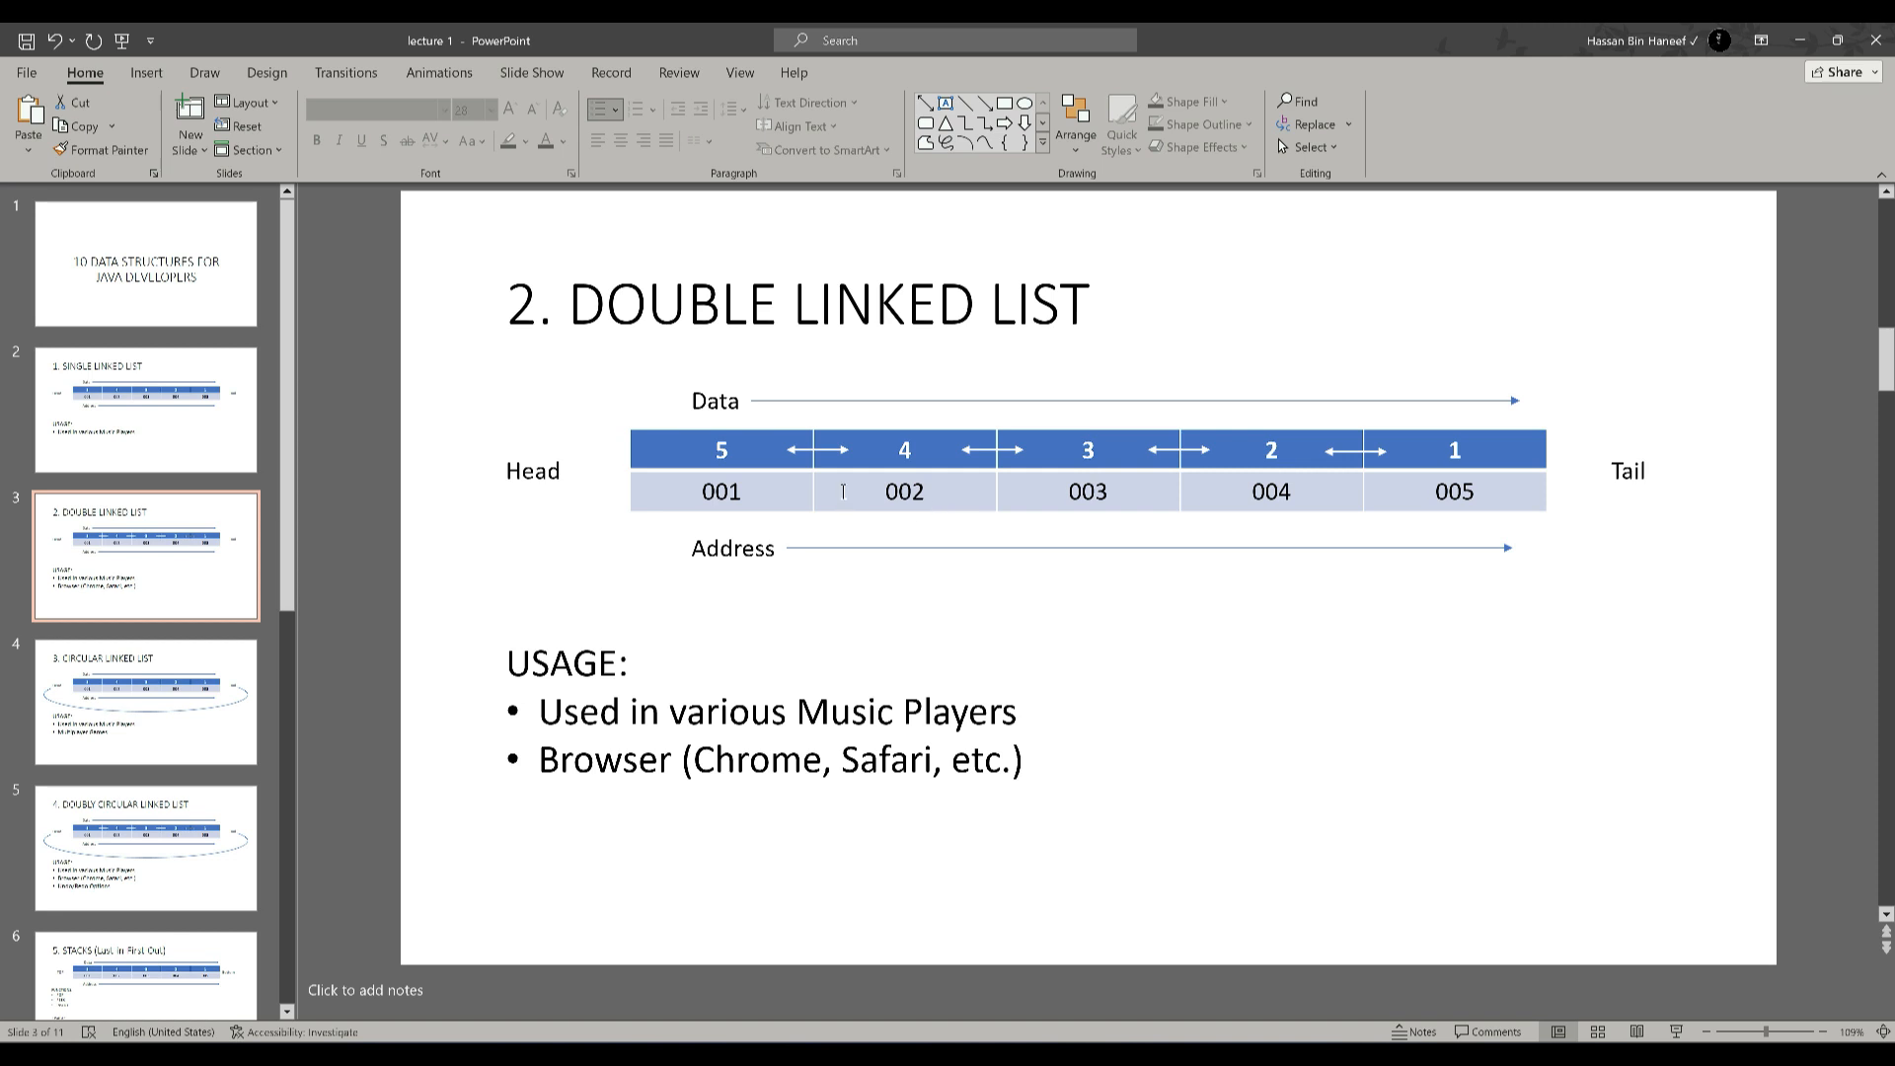
mouse_move(783, 453)
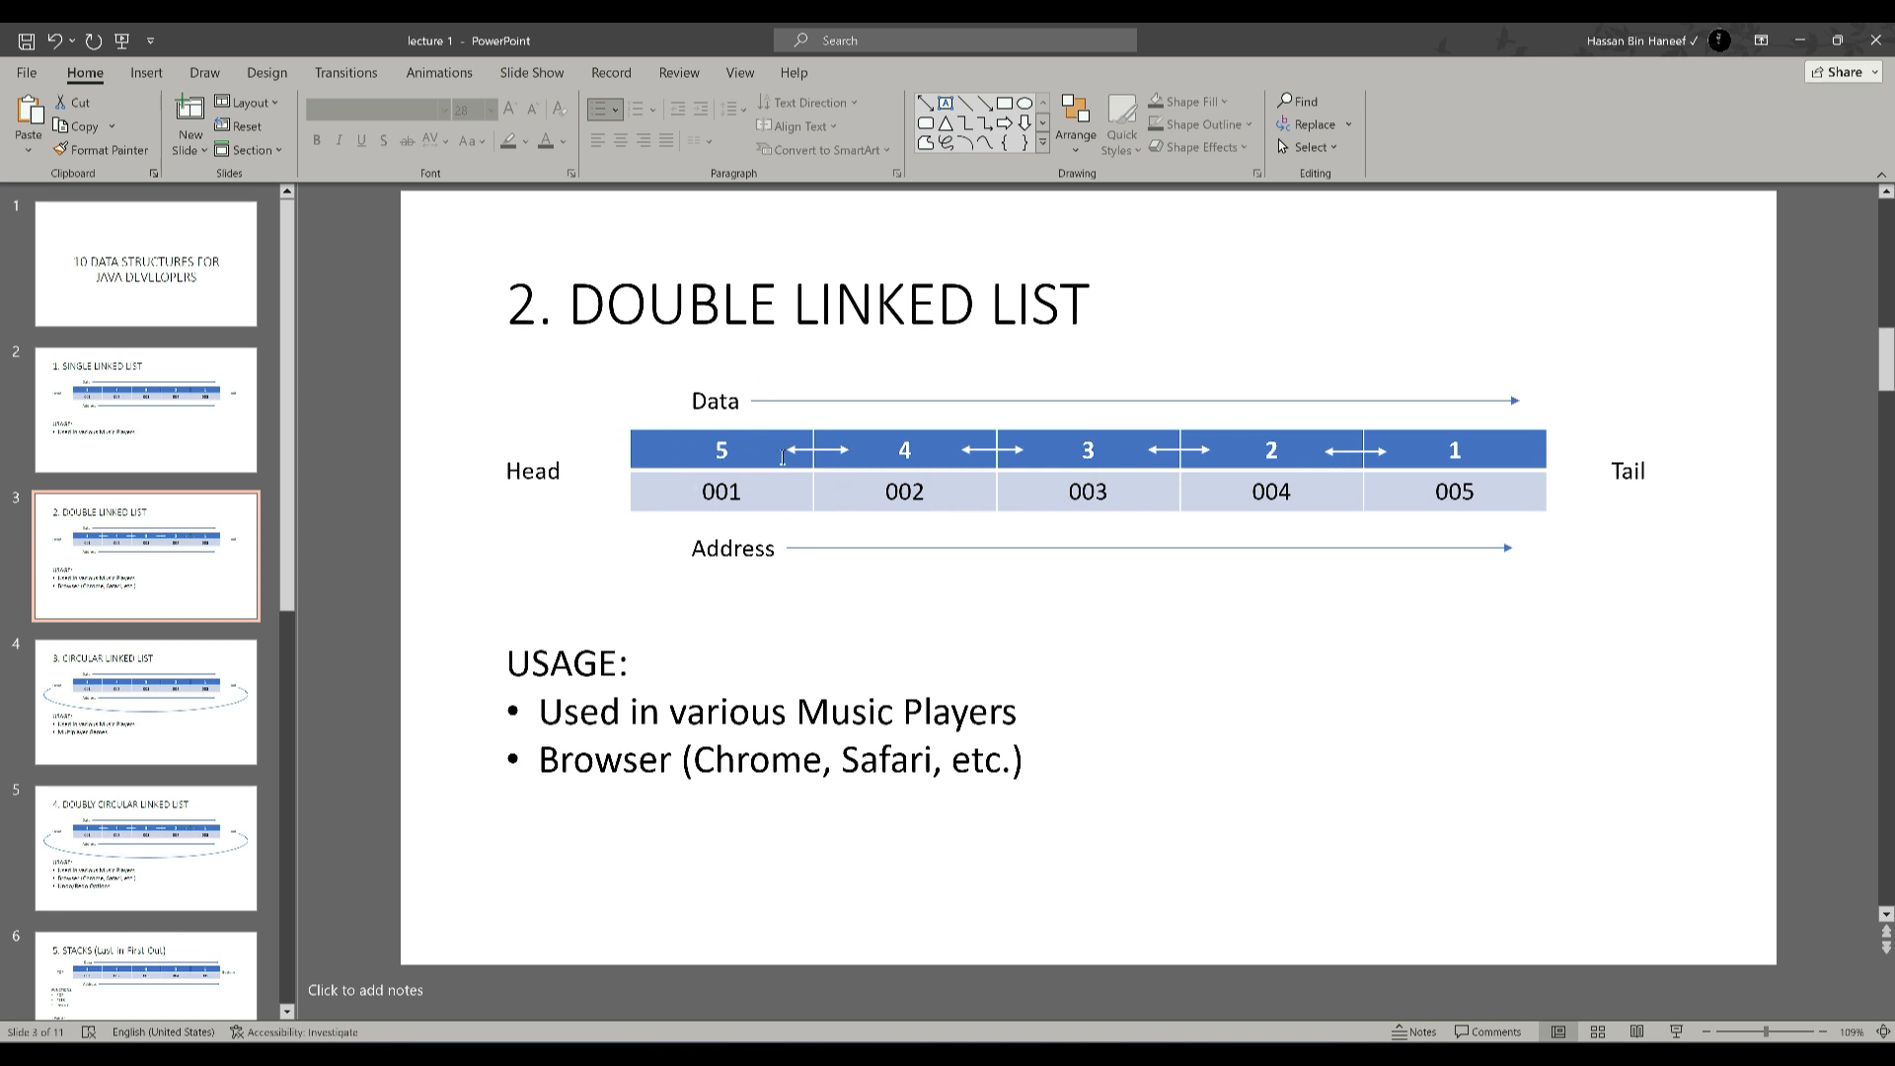
mouse_move(927, 478)
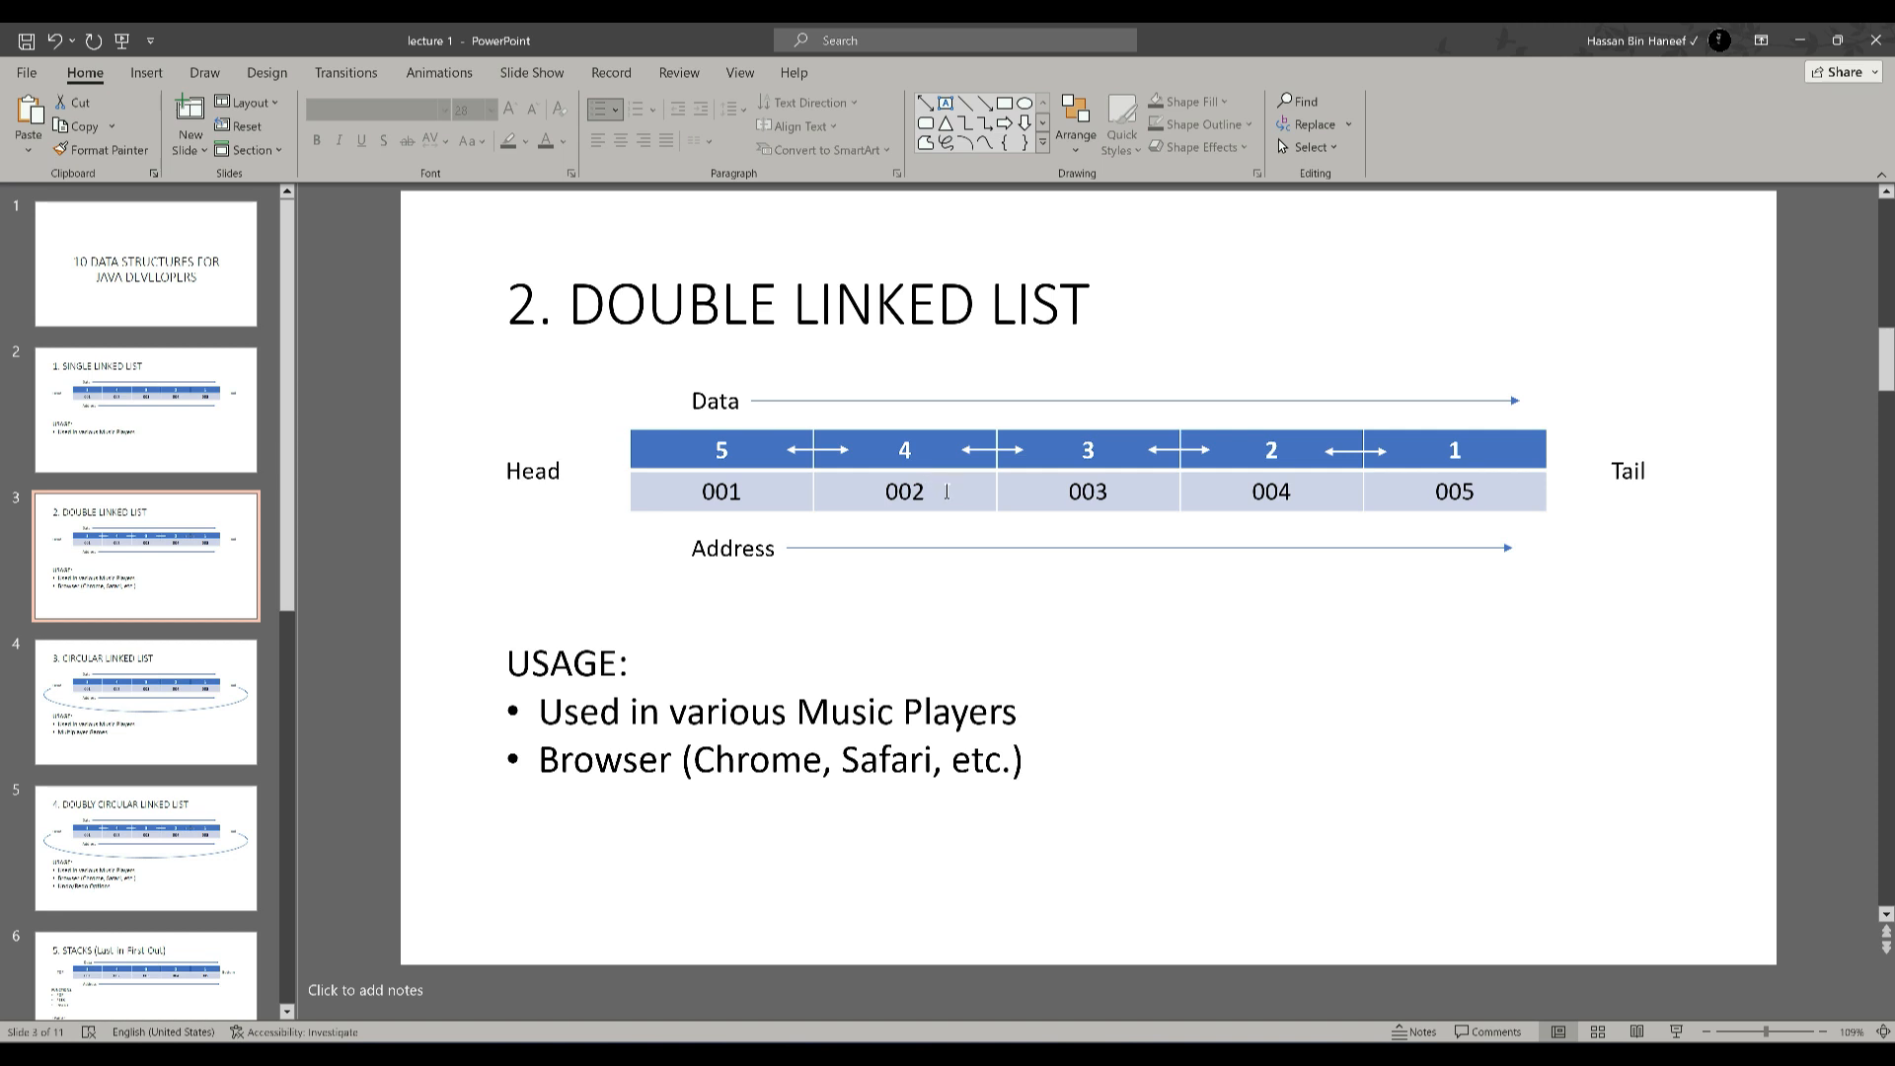
mouse_move(841, 538)
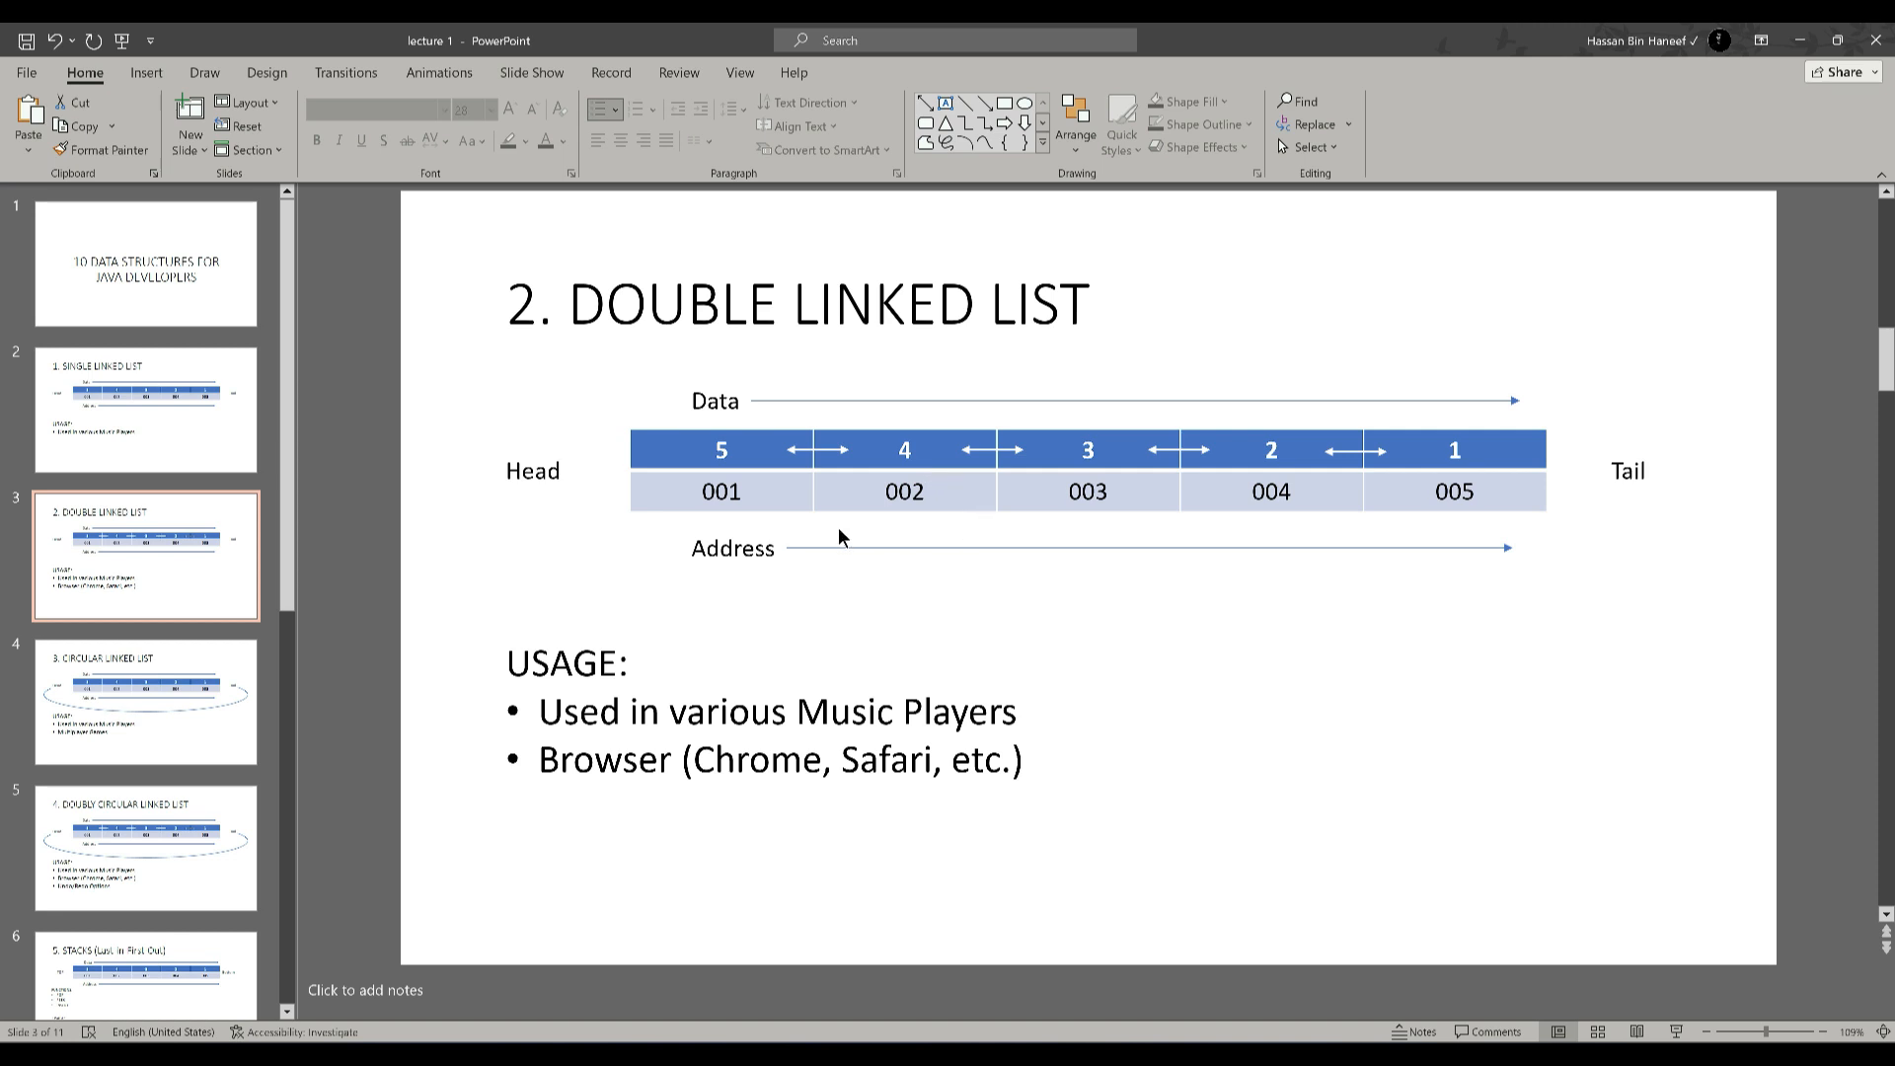
mouse_move(991, 505)
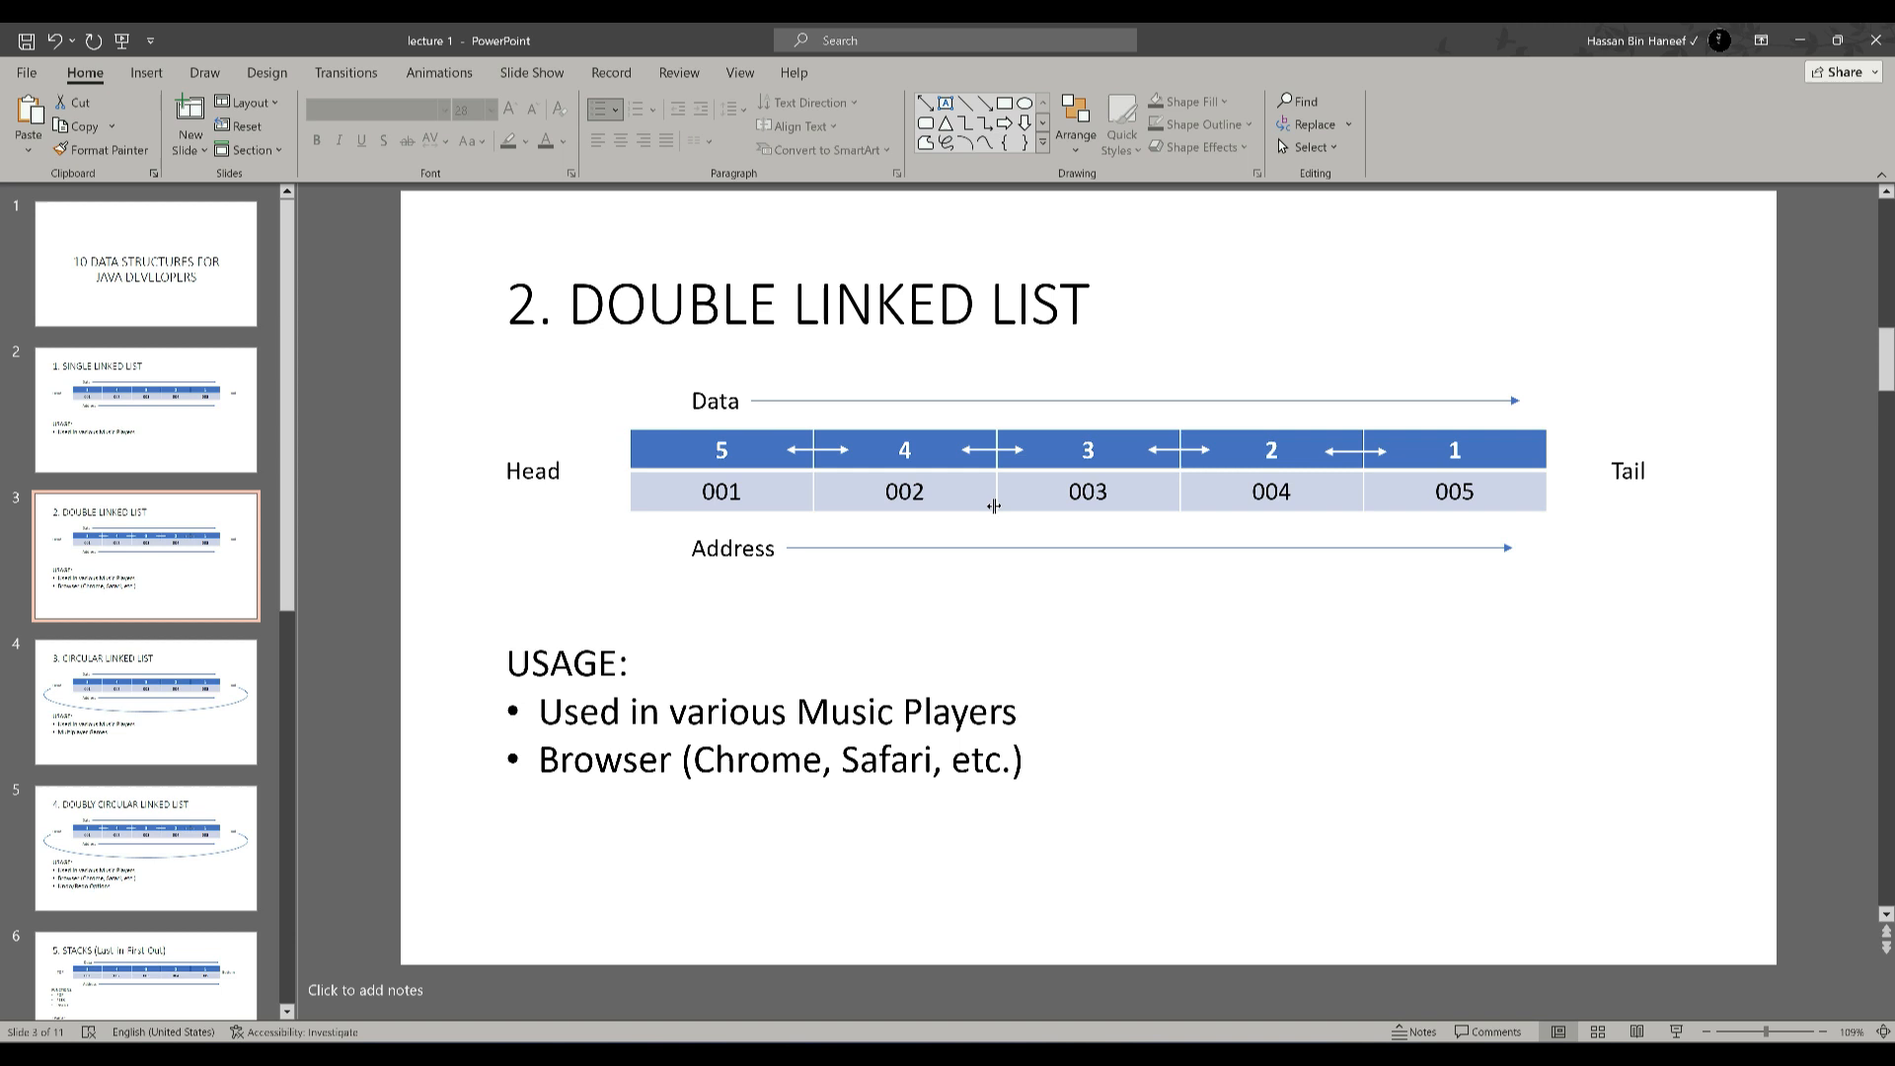
mouse_move(1211, 809)
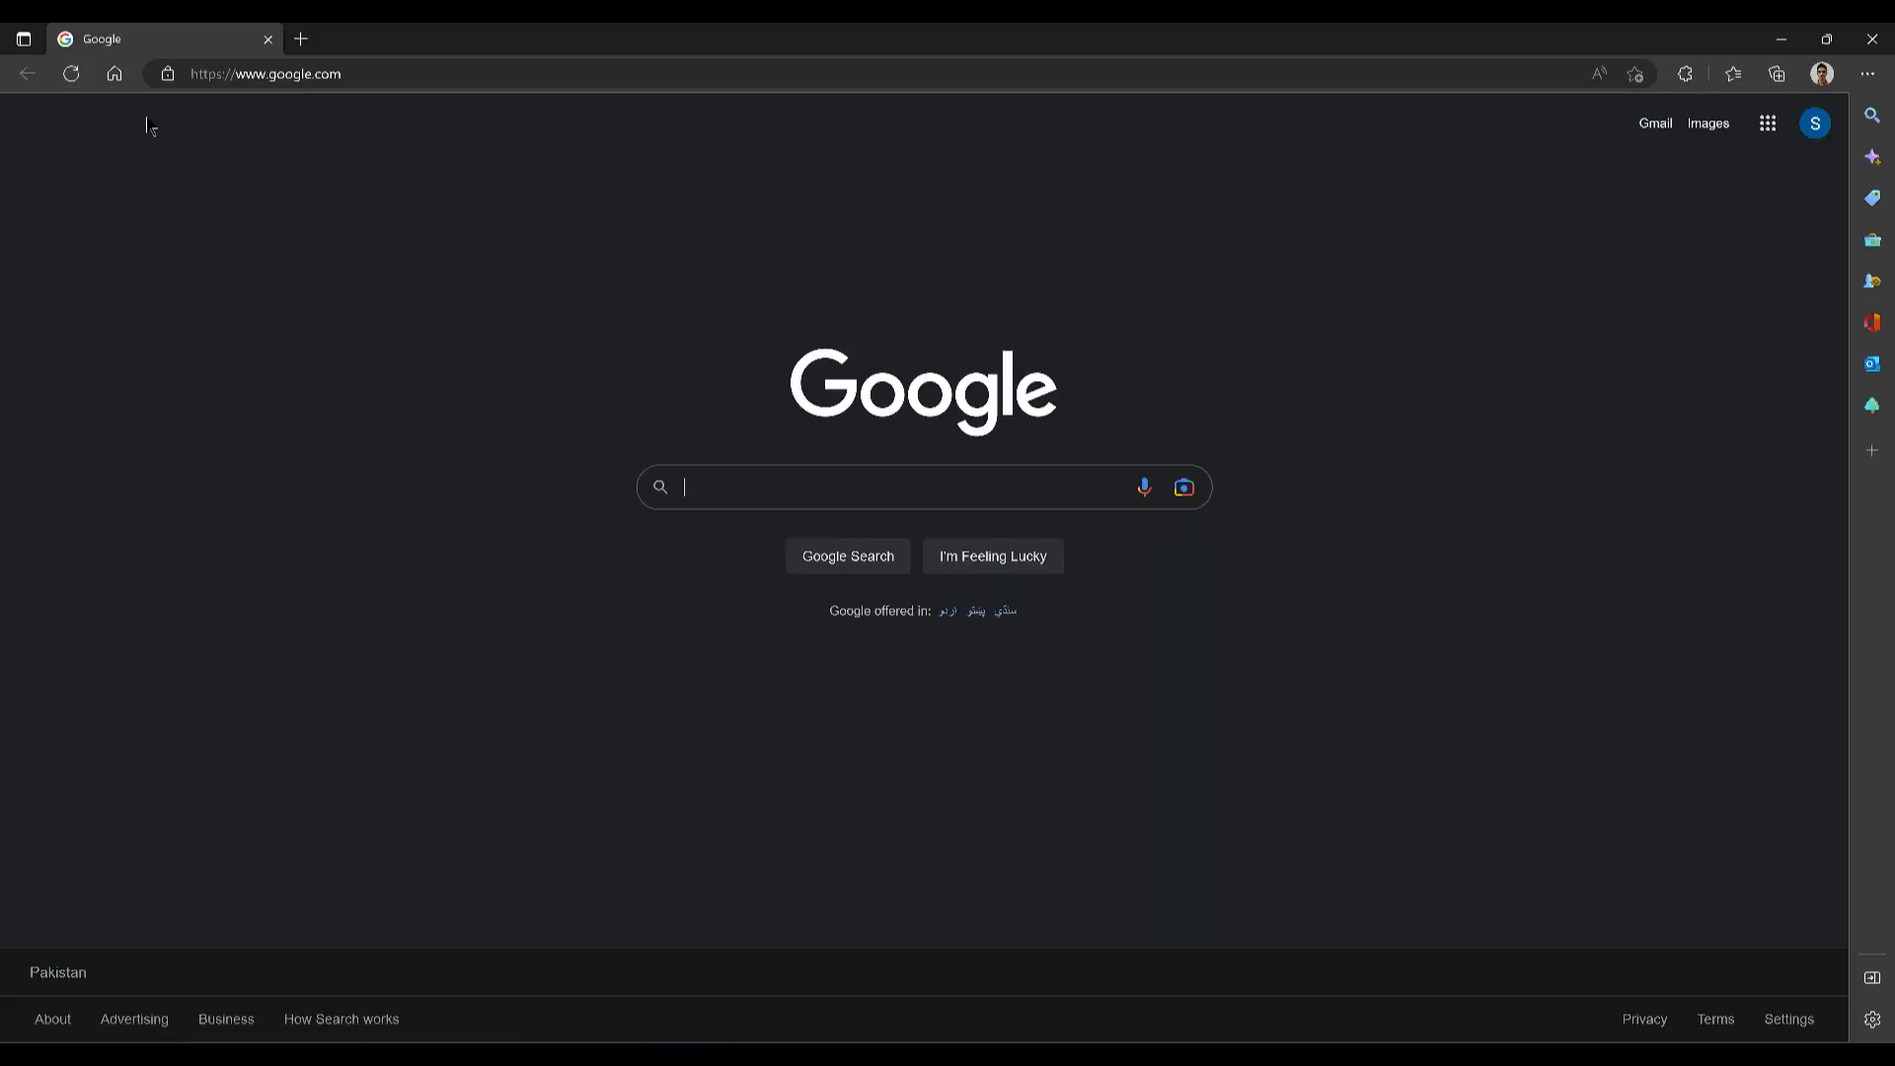
mouse_move(60, 178)
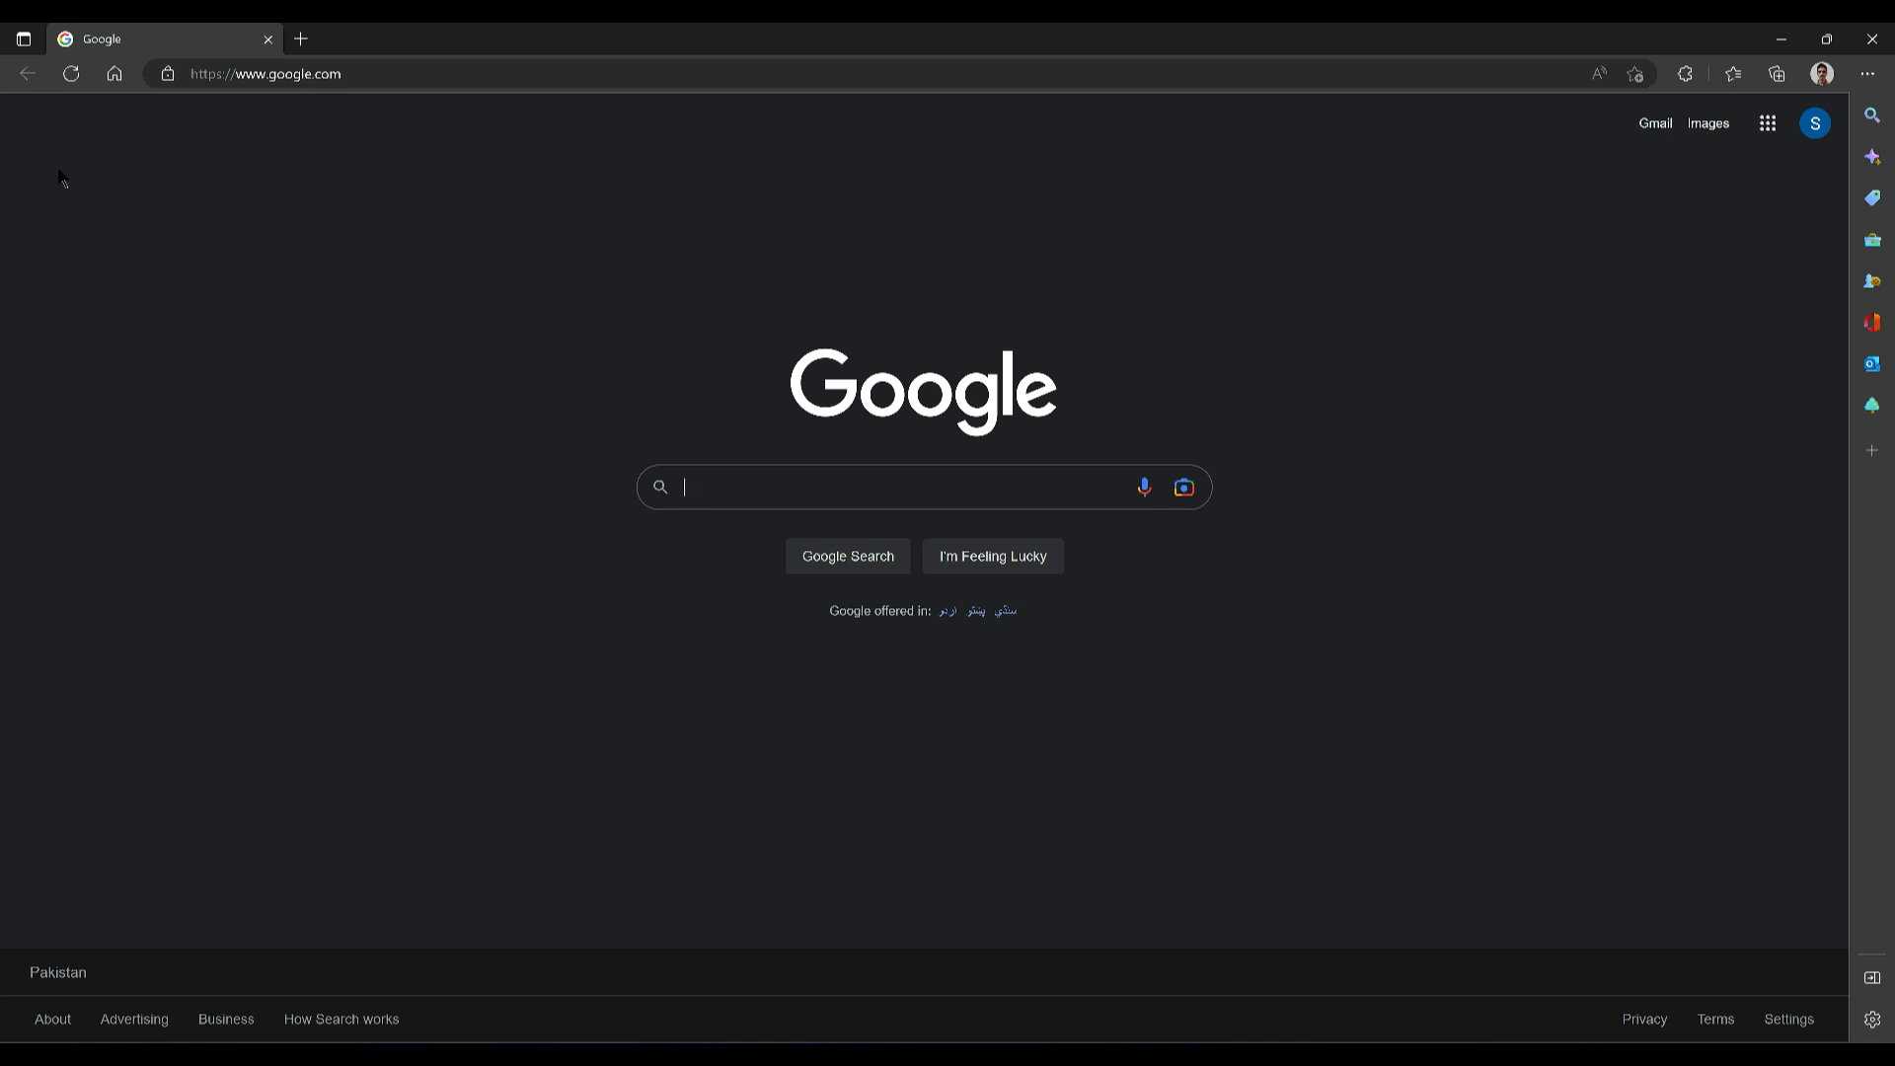
mouse_move(37, 54)
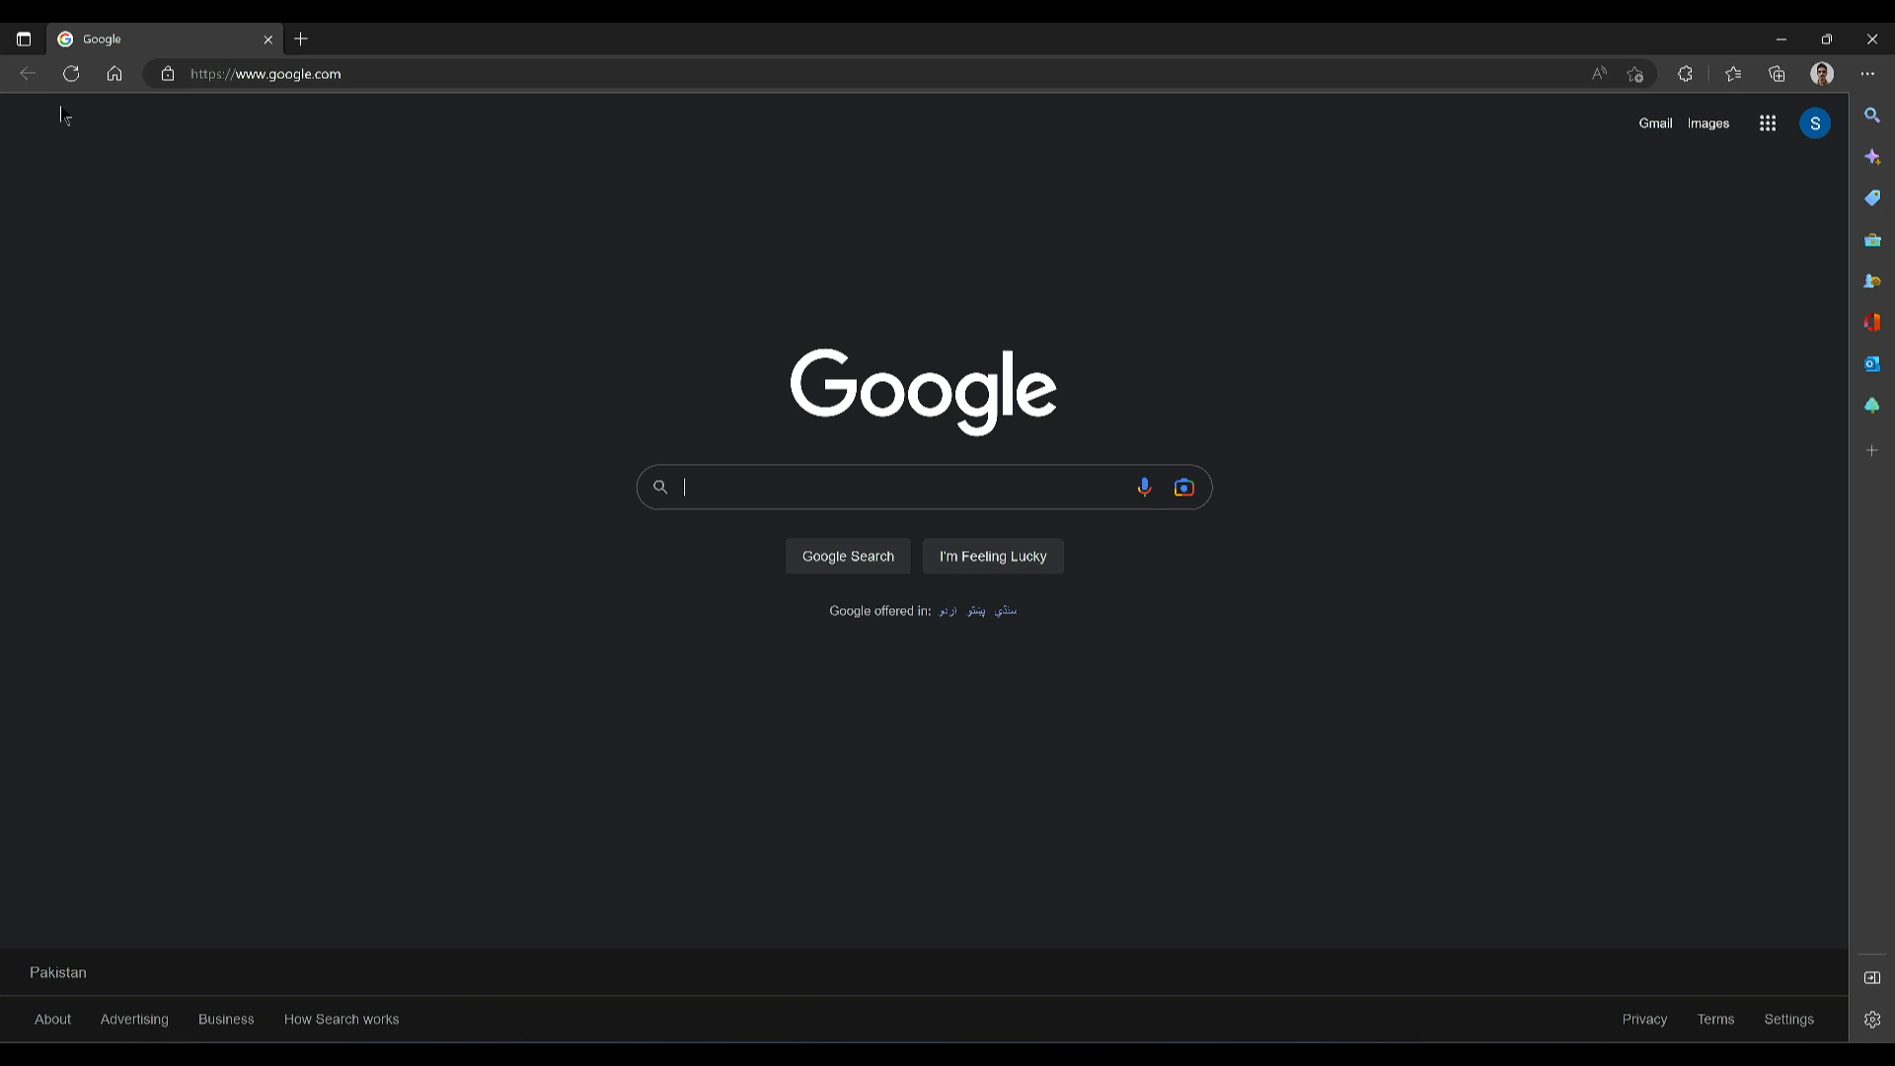
mouse_move(1135, 927)
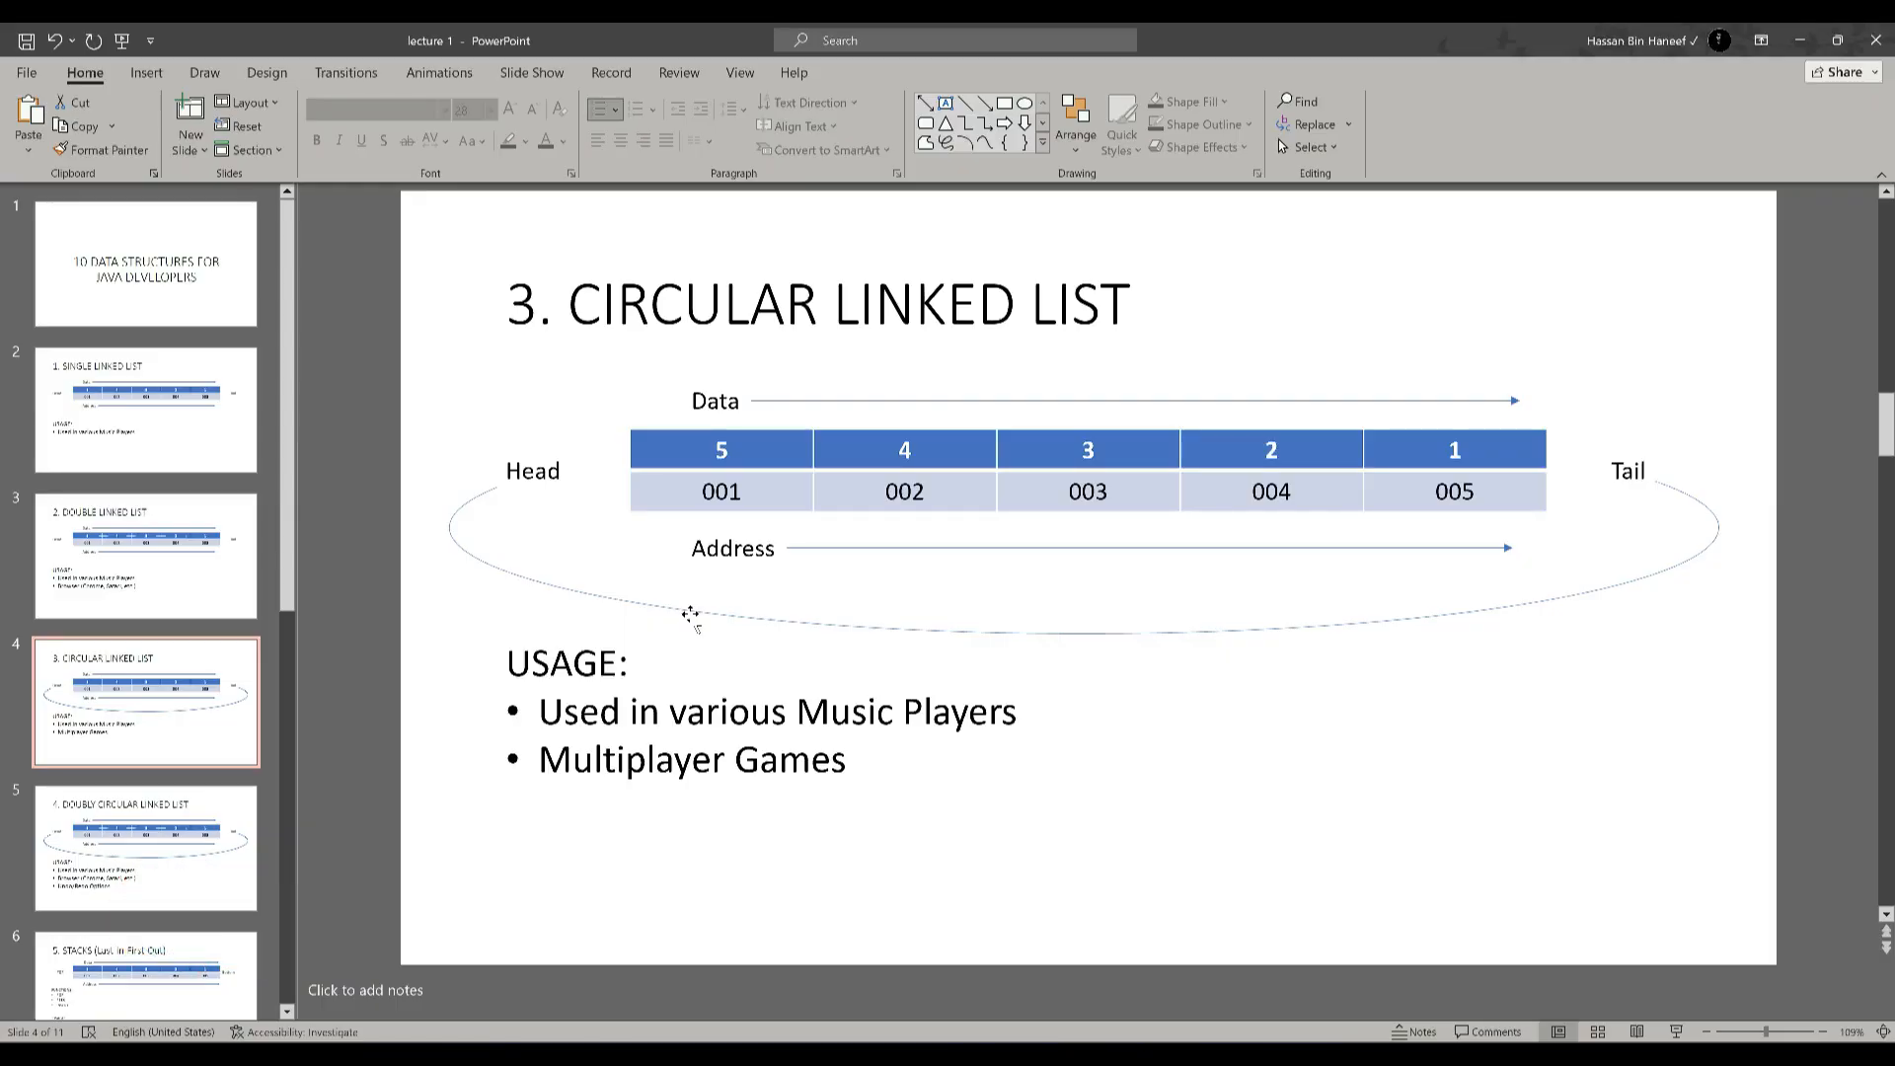
mouse_move(1162, 576)
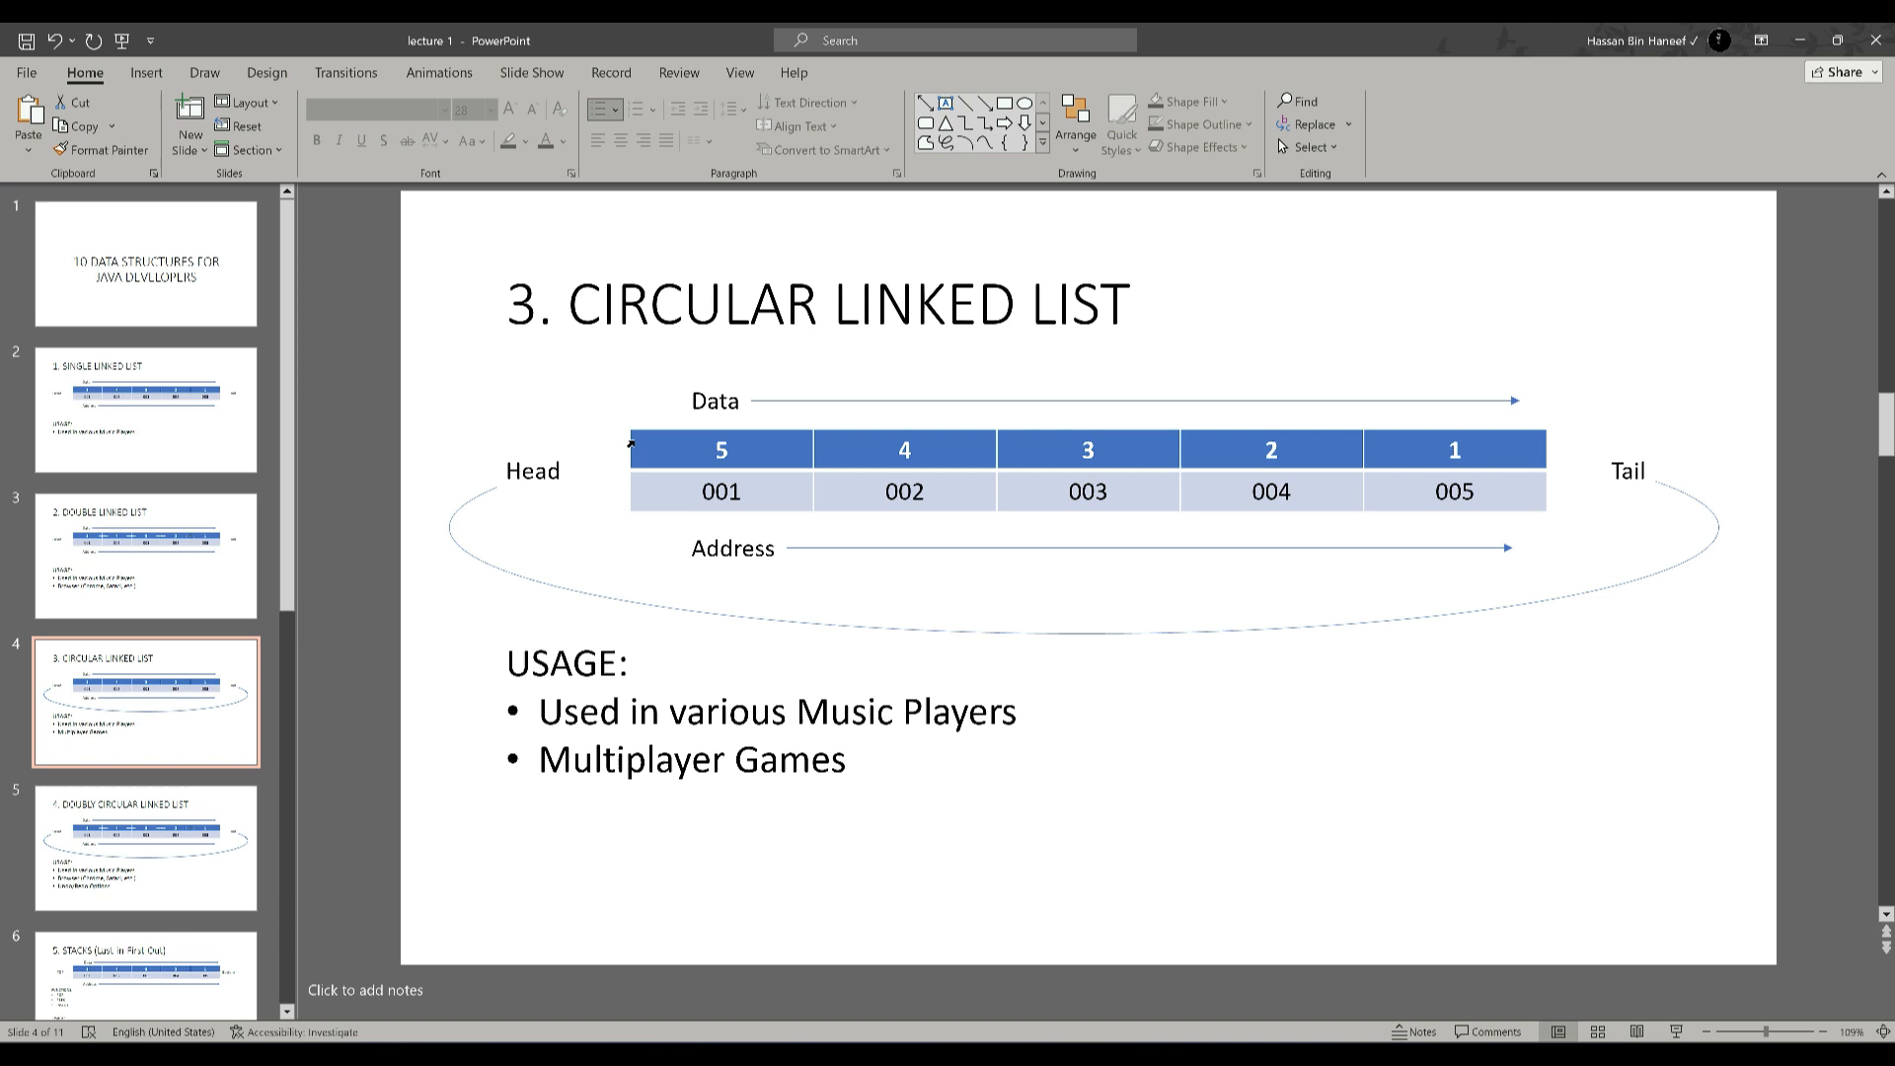
mouse_move(1190, 545)
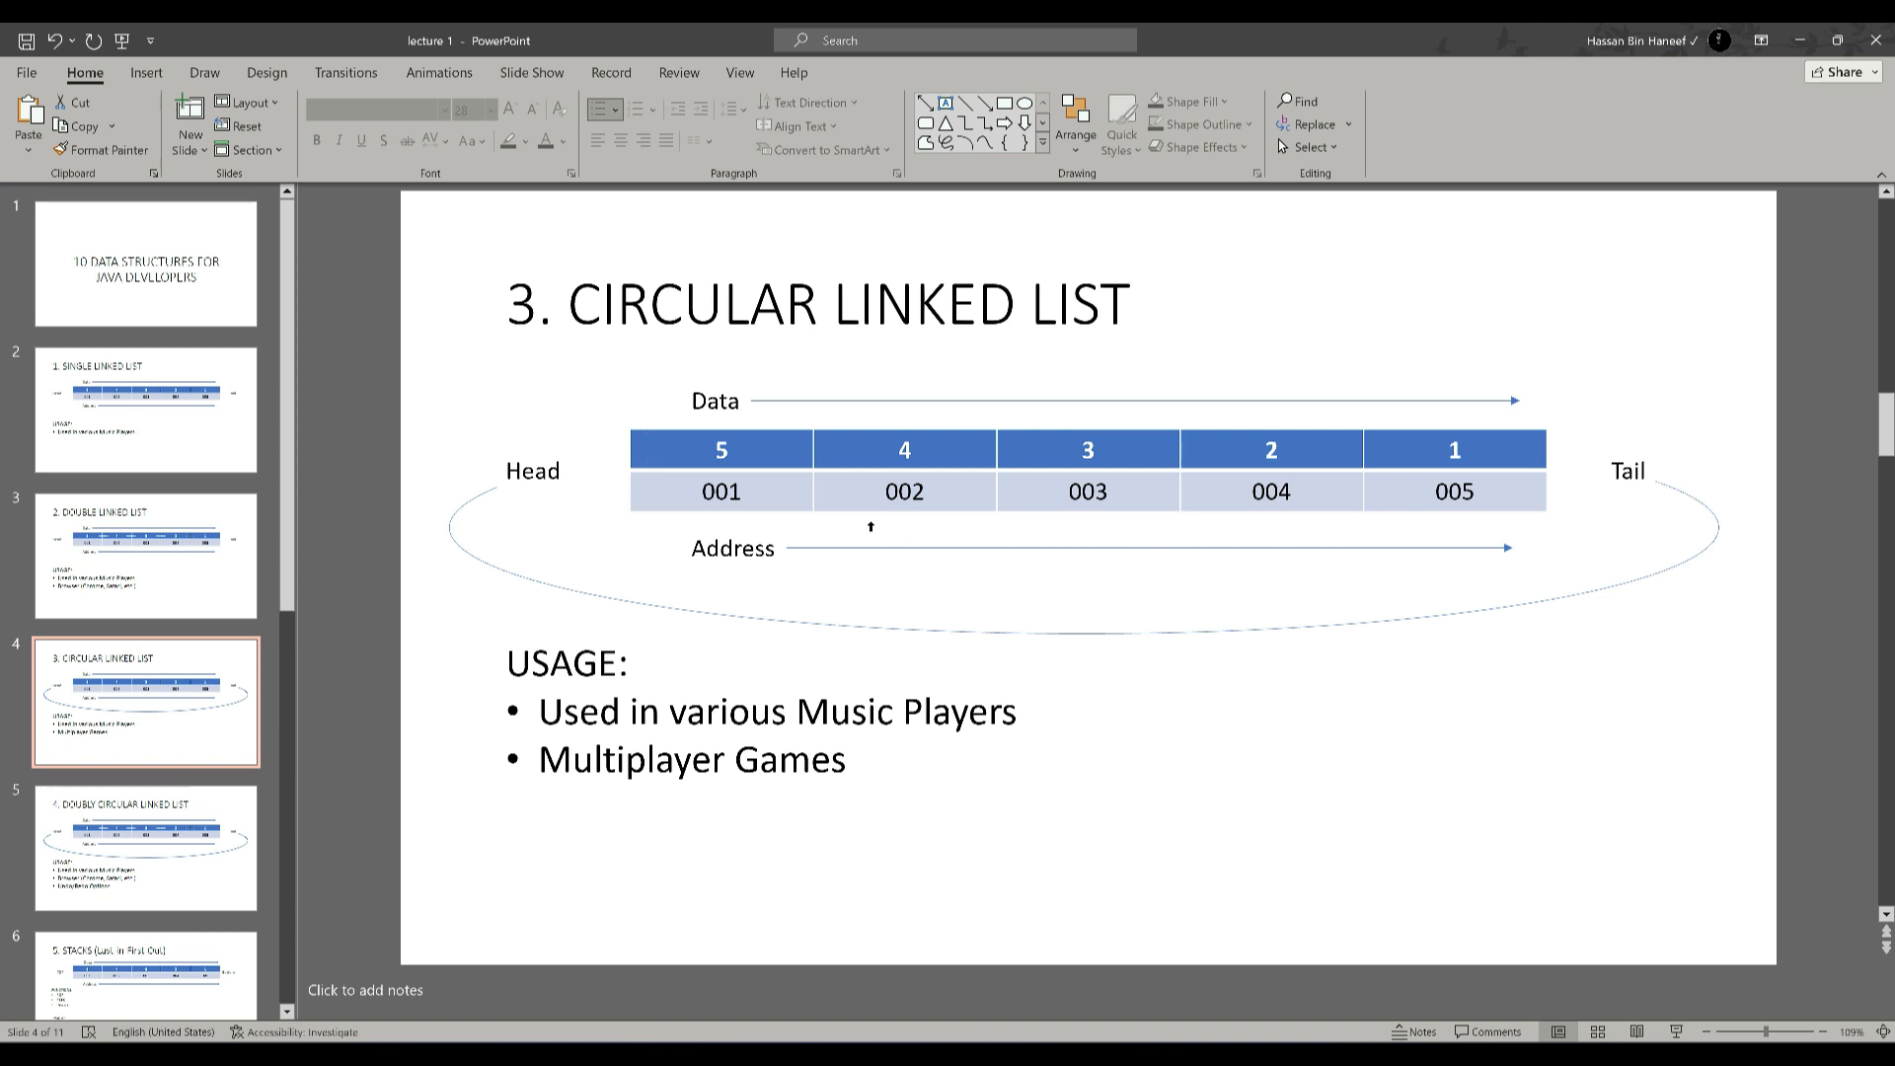
mouse_move(1382, 571)
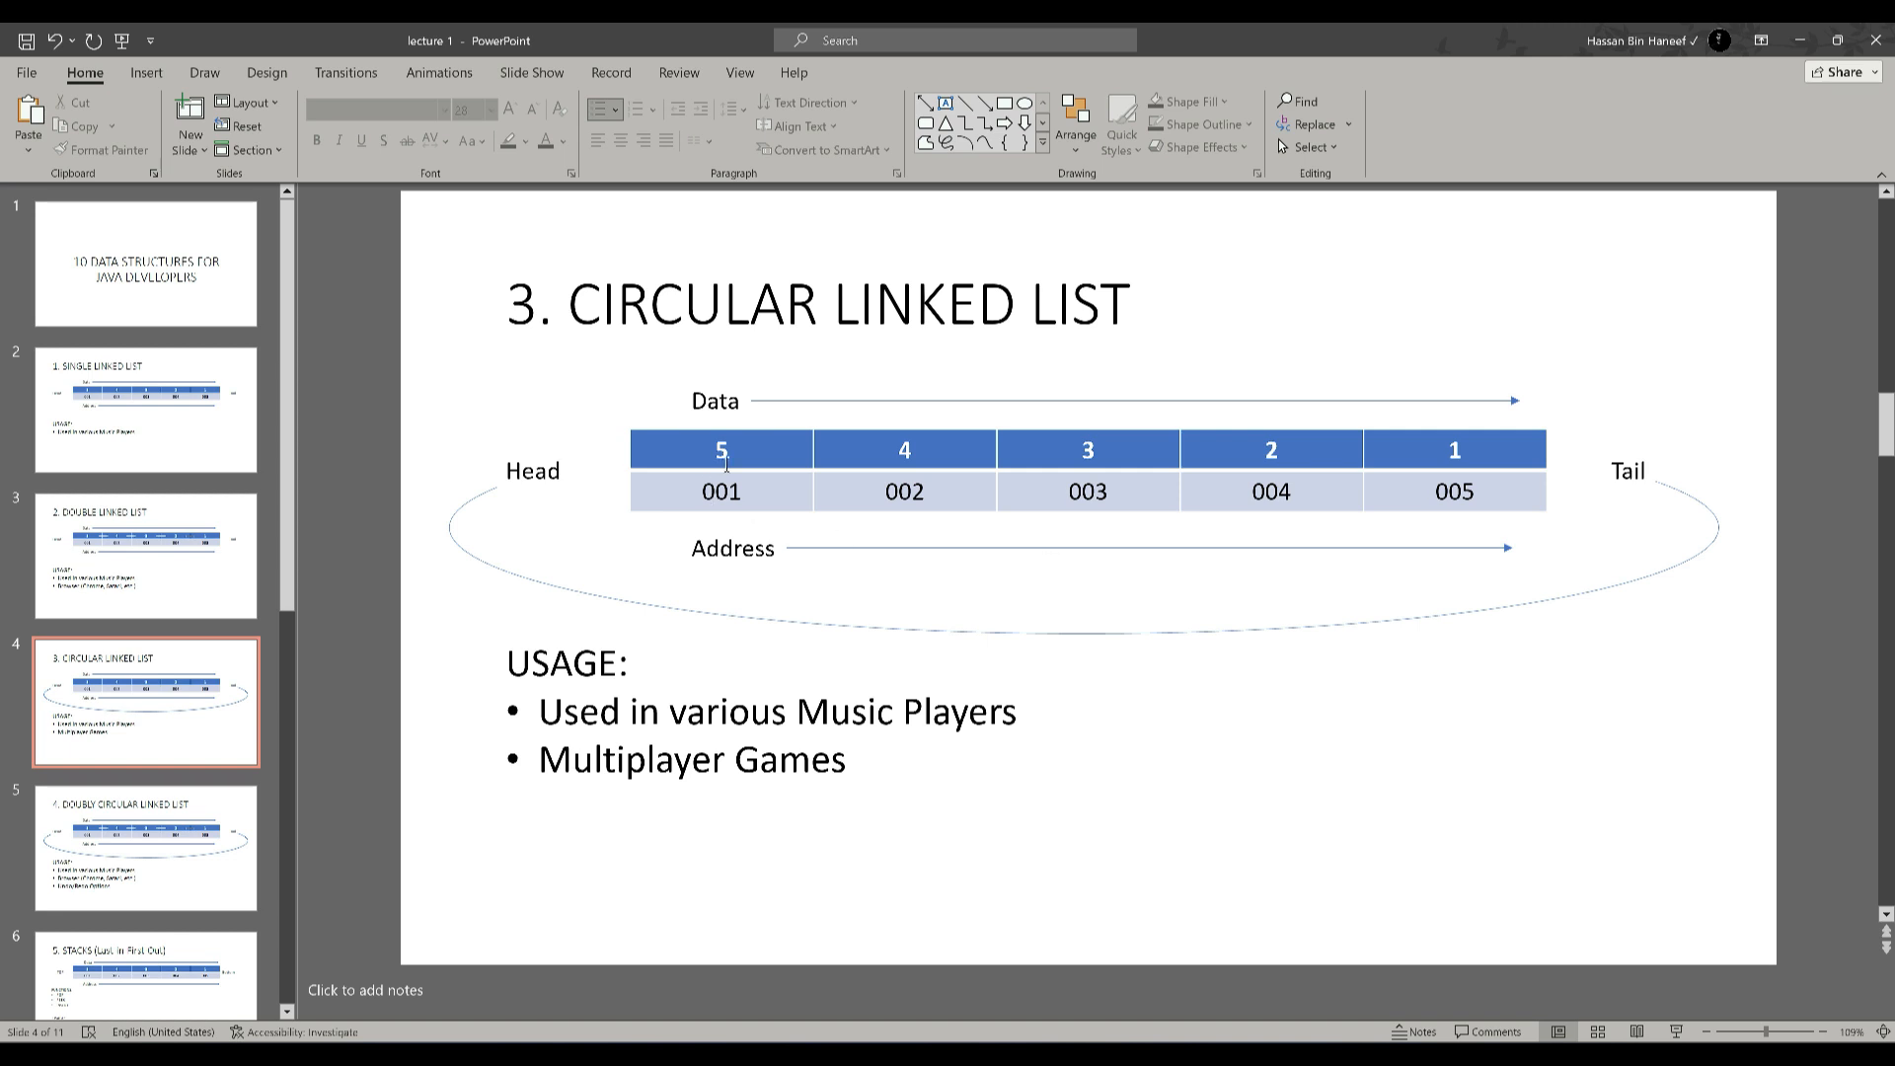
mouse_move(1578, 512)
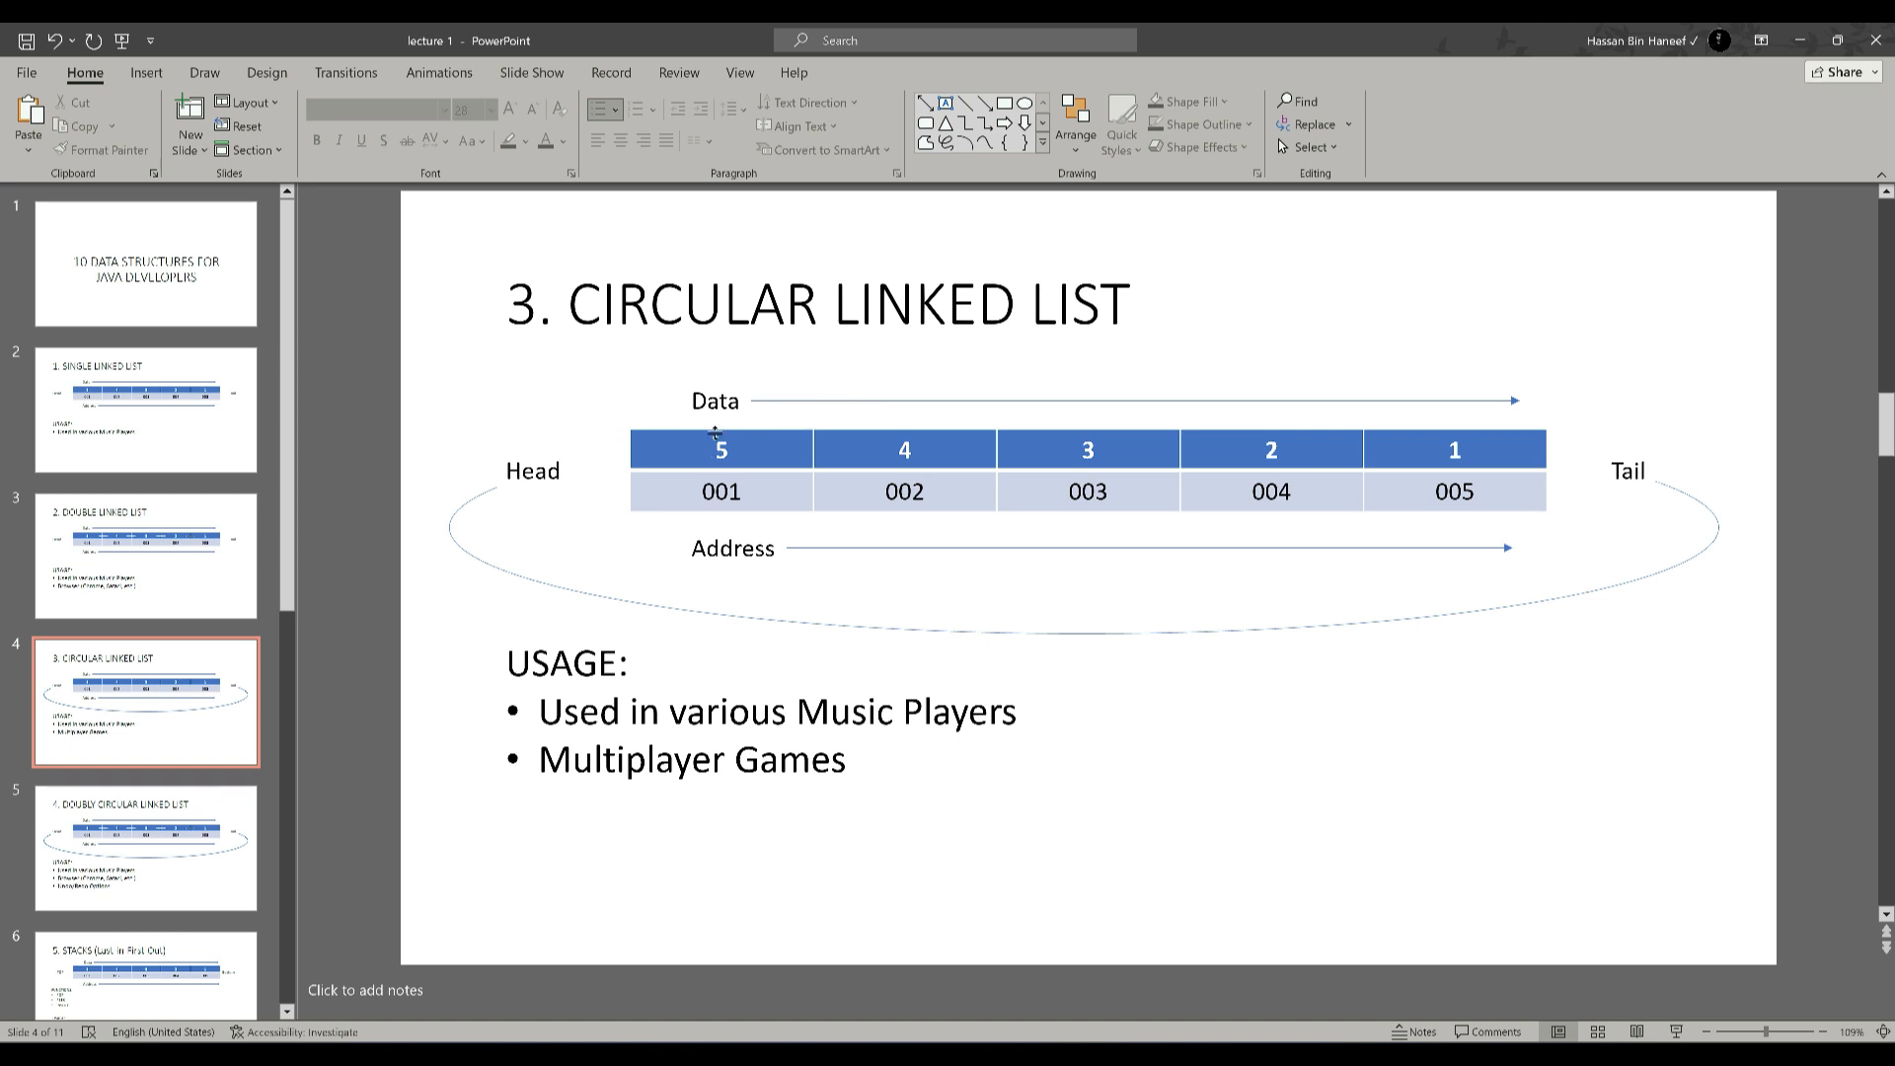
mouse_move(1037, 496)
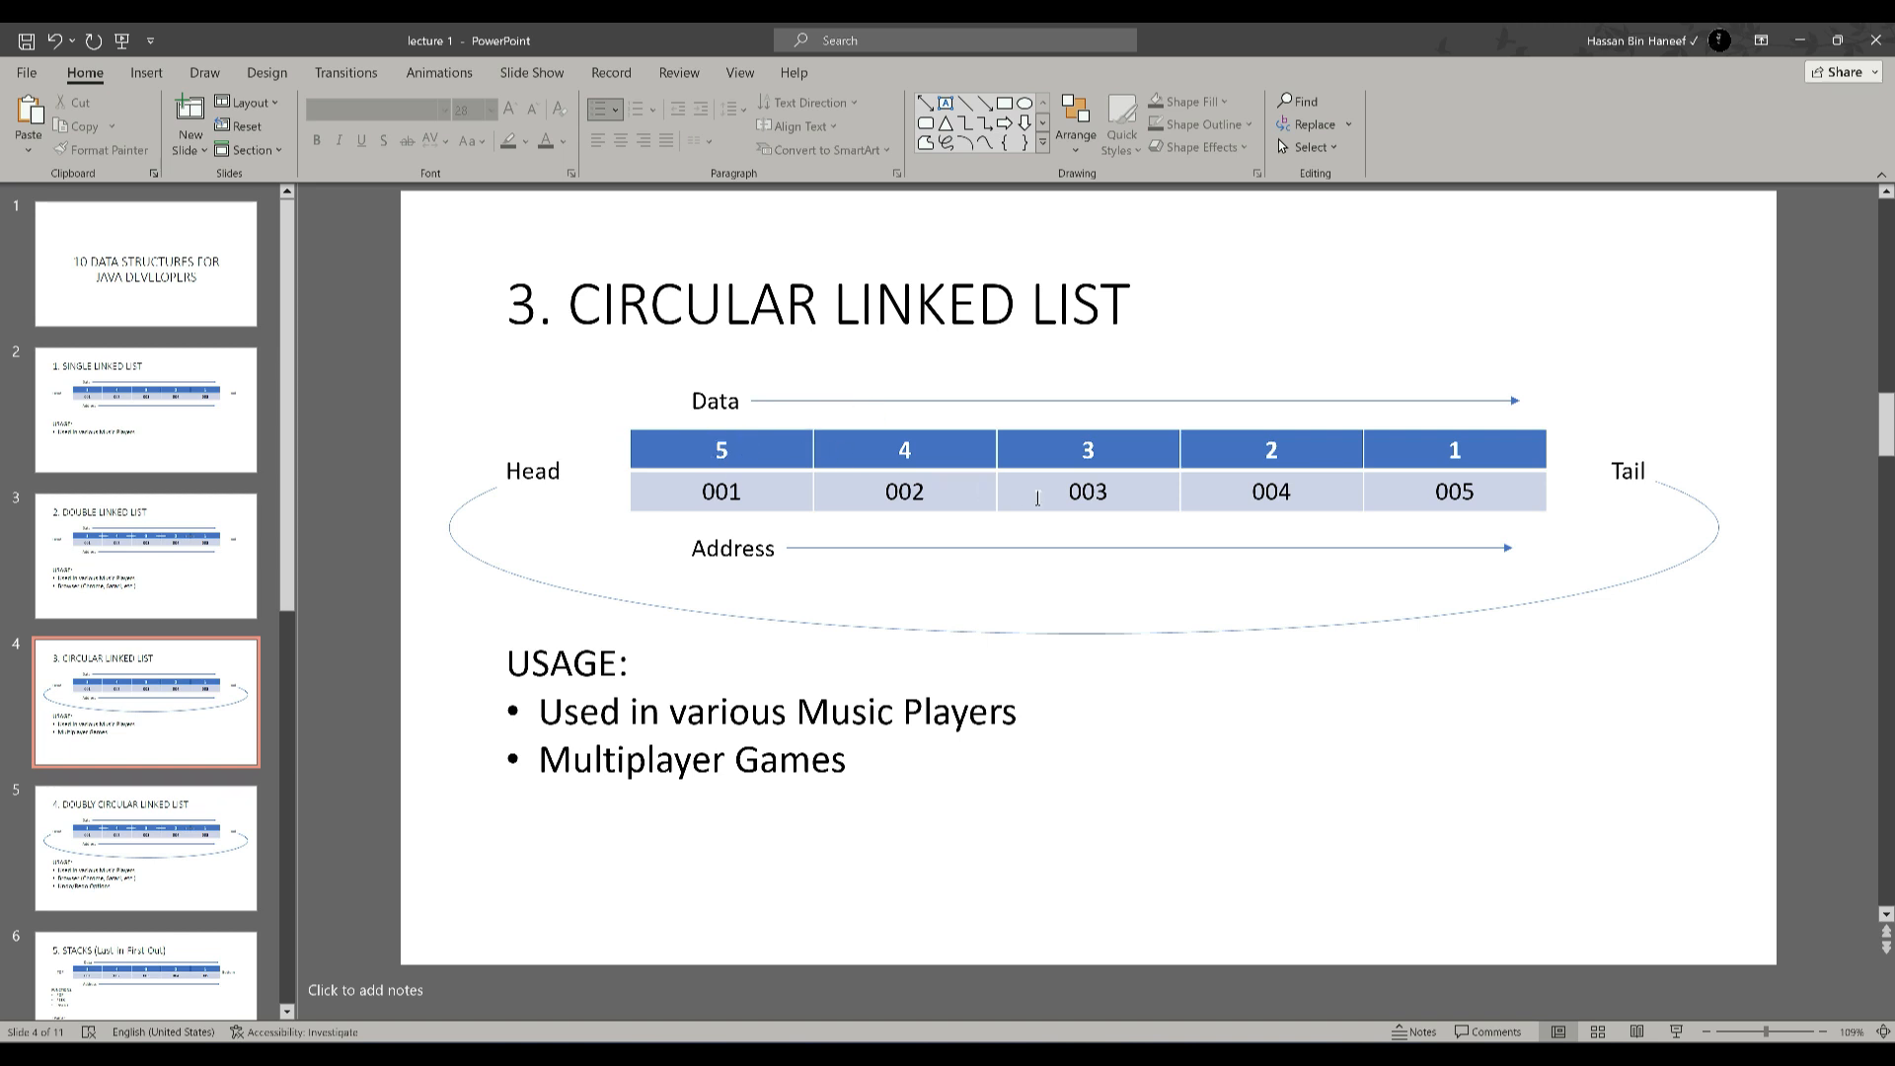
mouse_move(1043, 506)
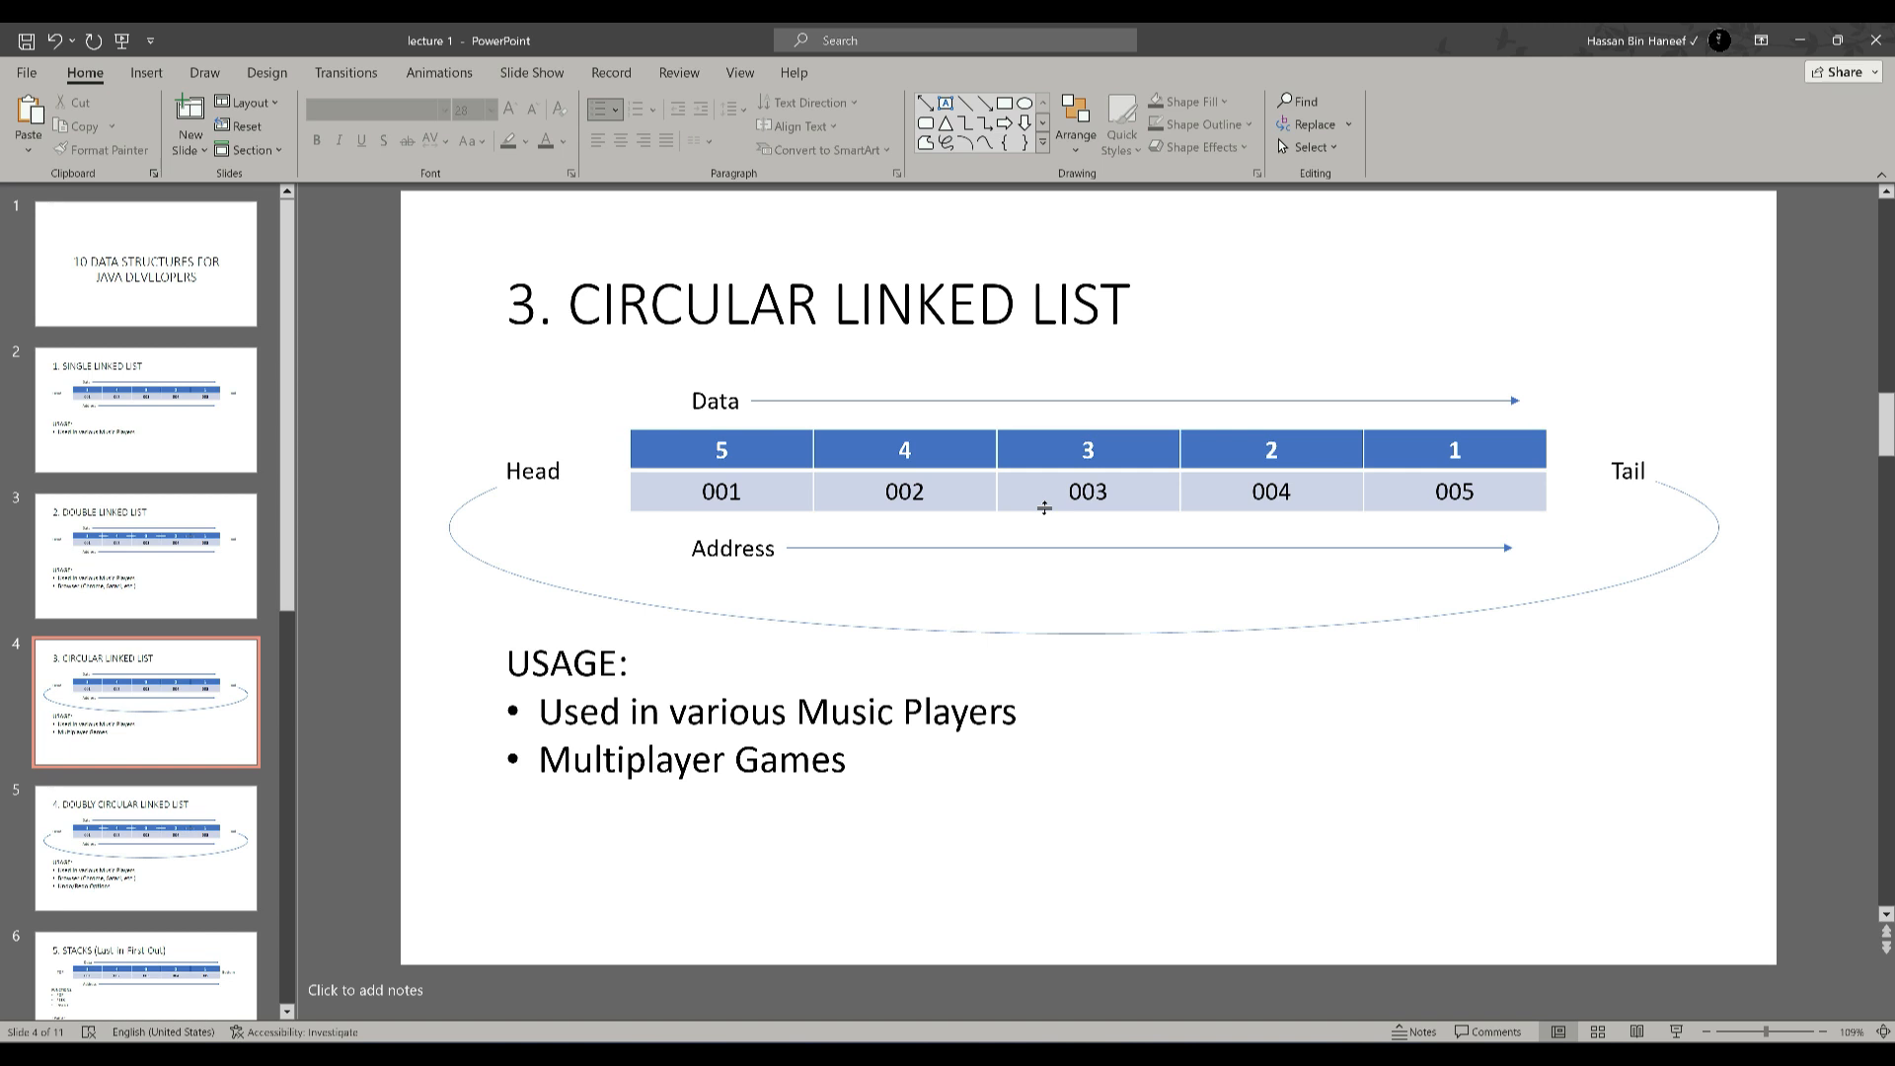
mouse_move(1218, 652)
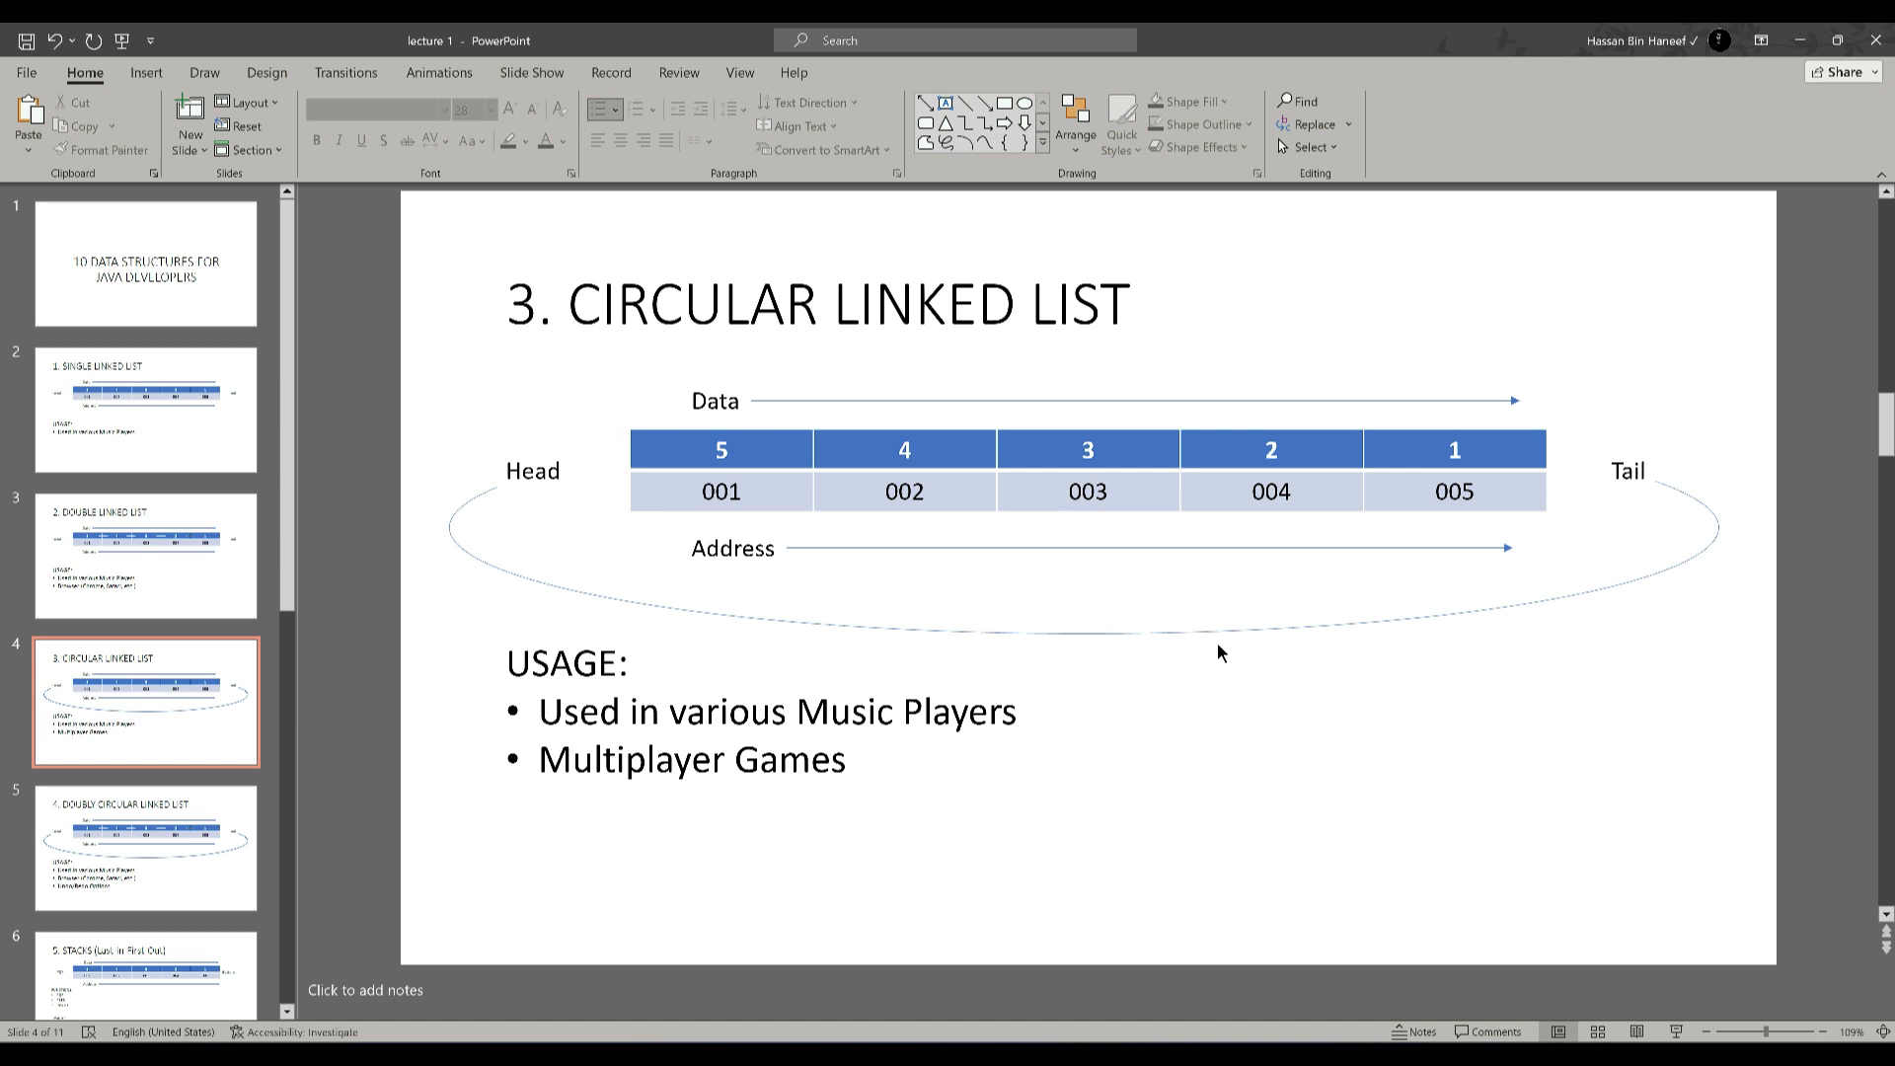
mouse_move(1233, 647)
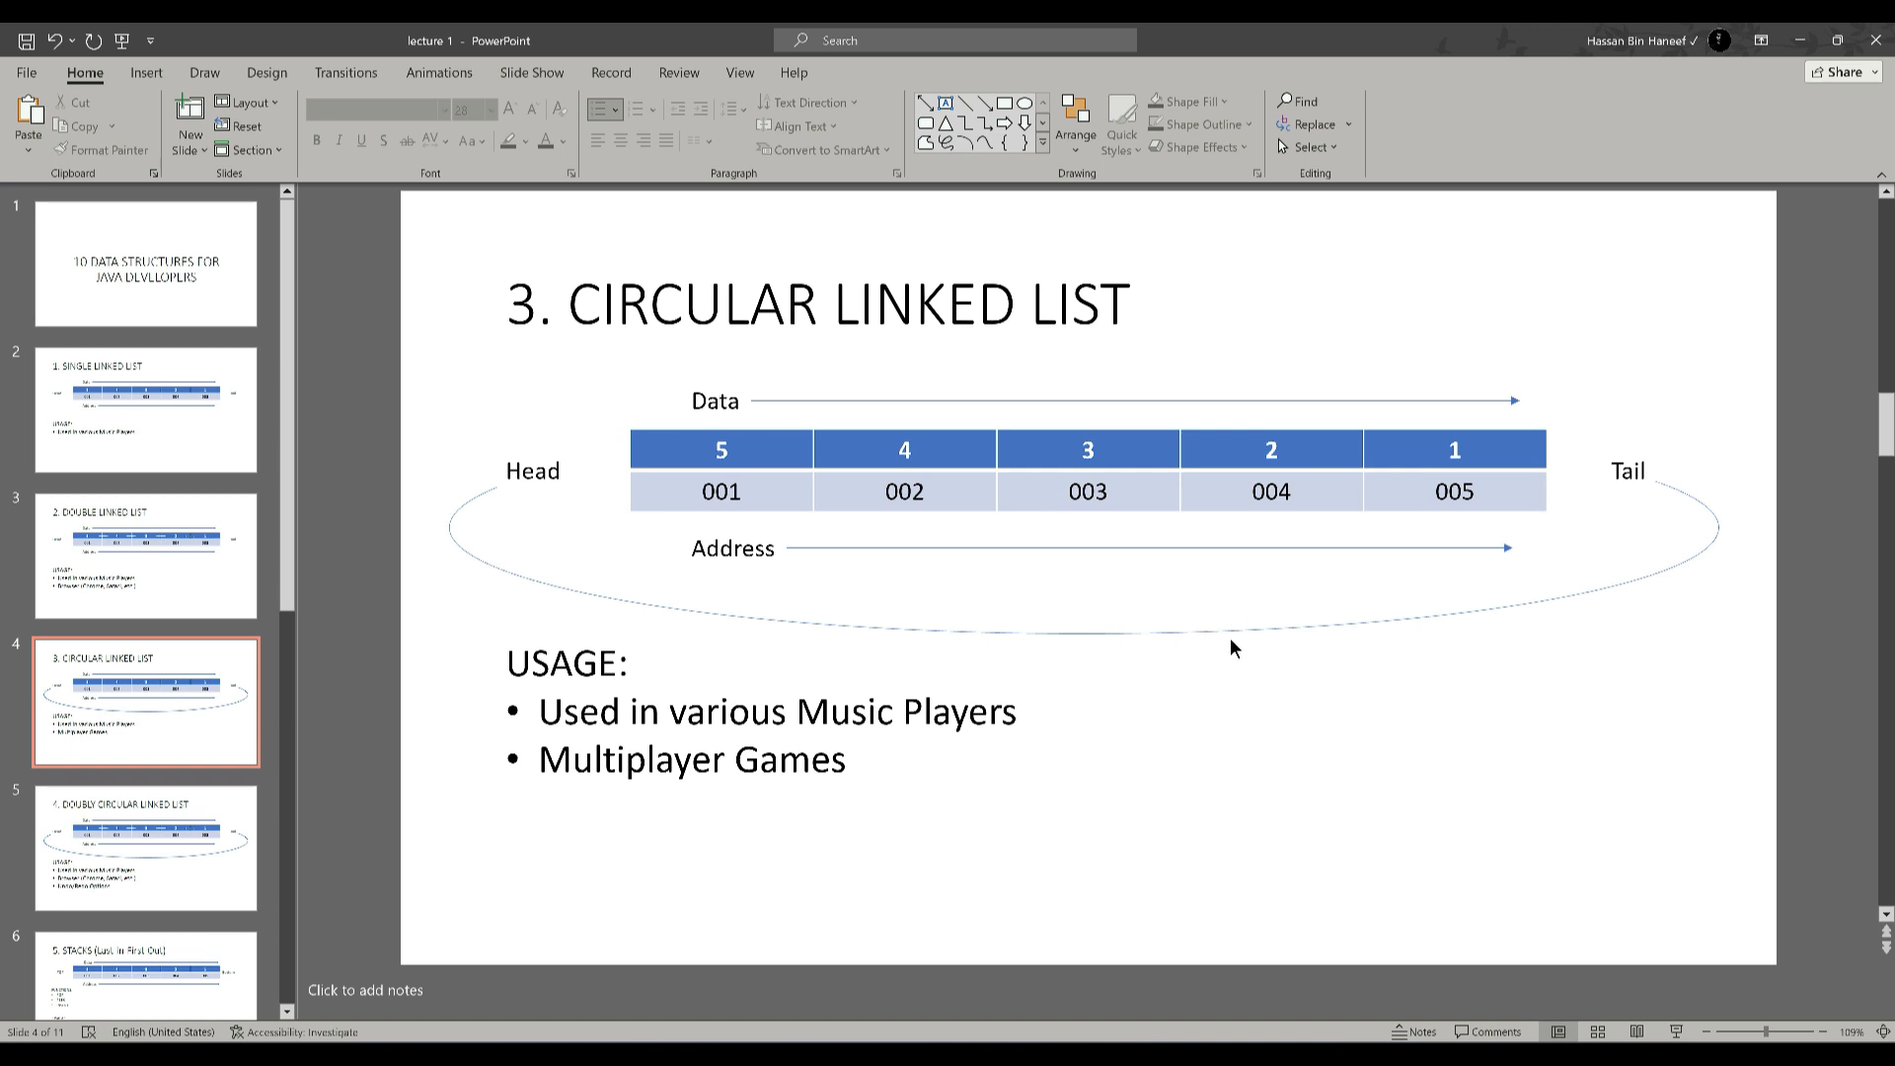
Step: Display slide 5, '4. Doubly Circular Linked List', with its three usage bullets
click(145, 846)
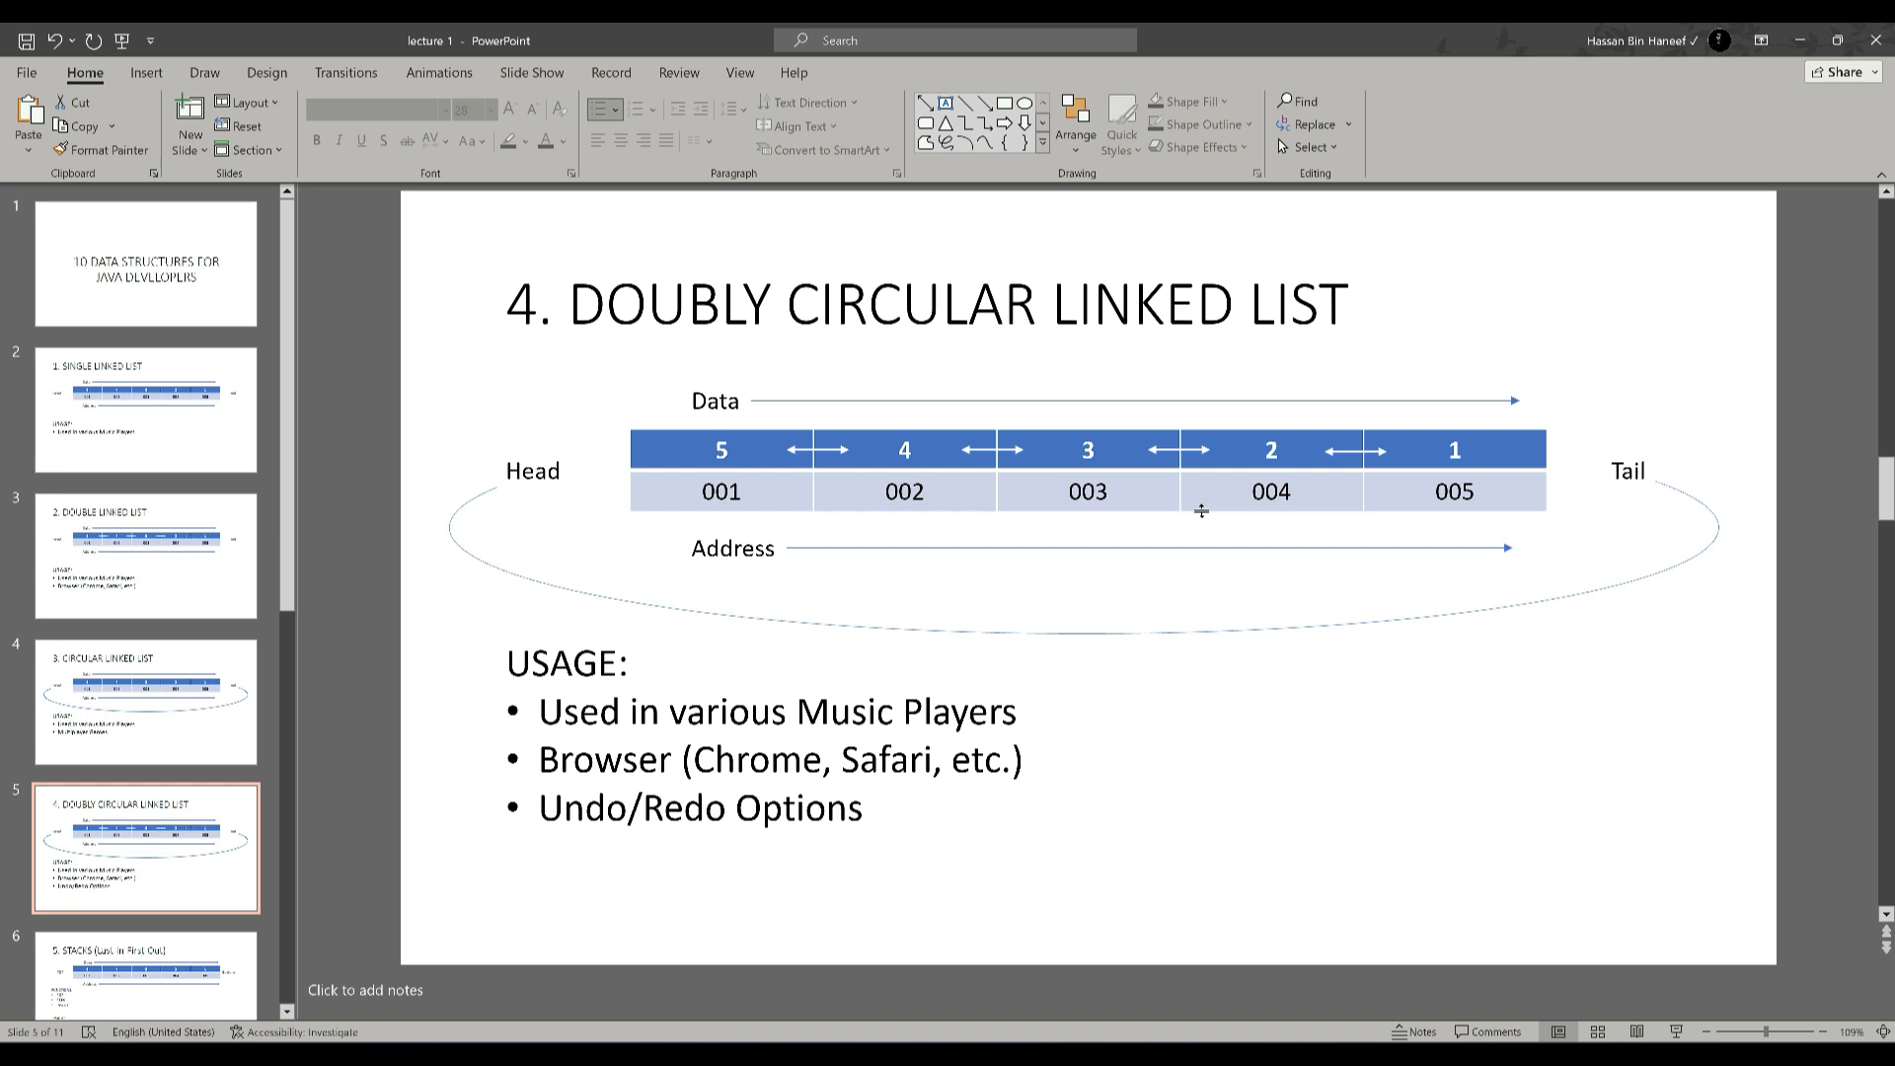
mouse_move(816, 574)
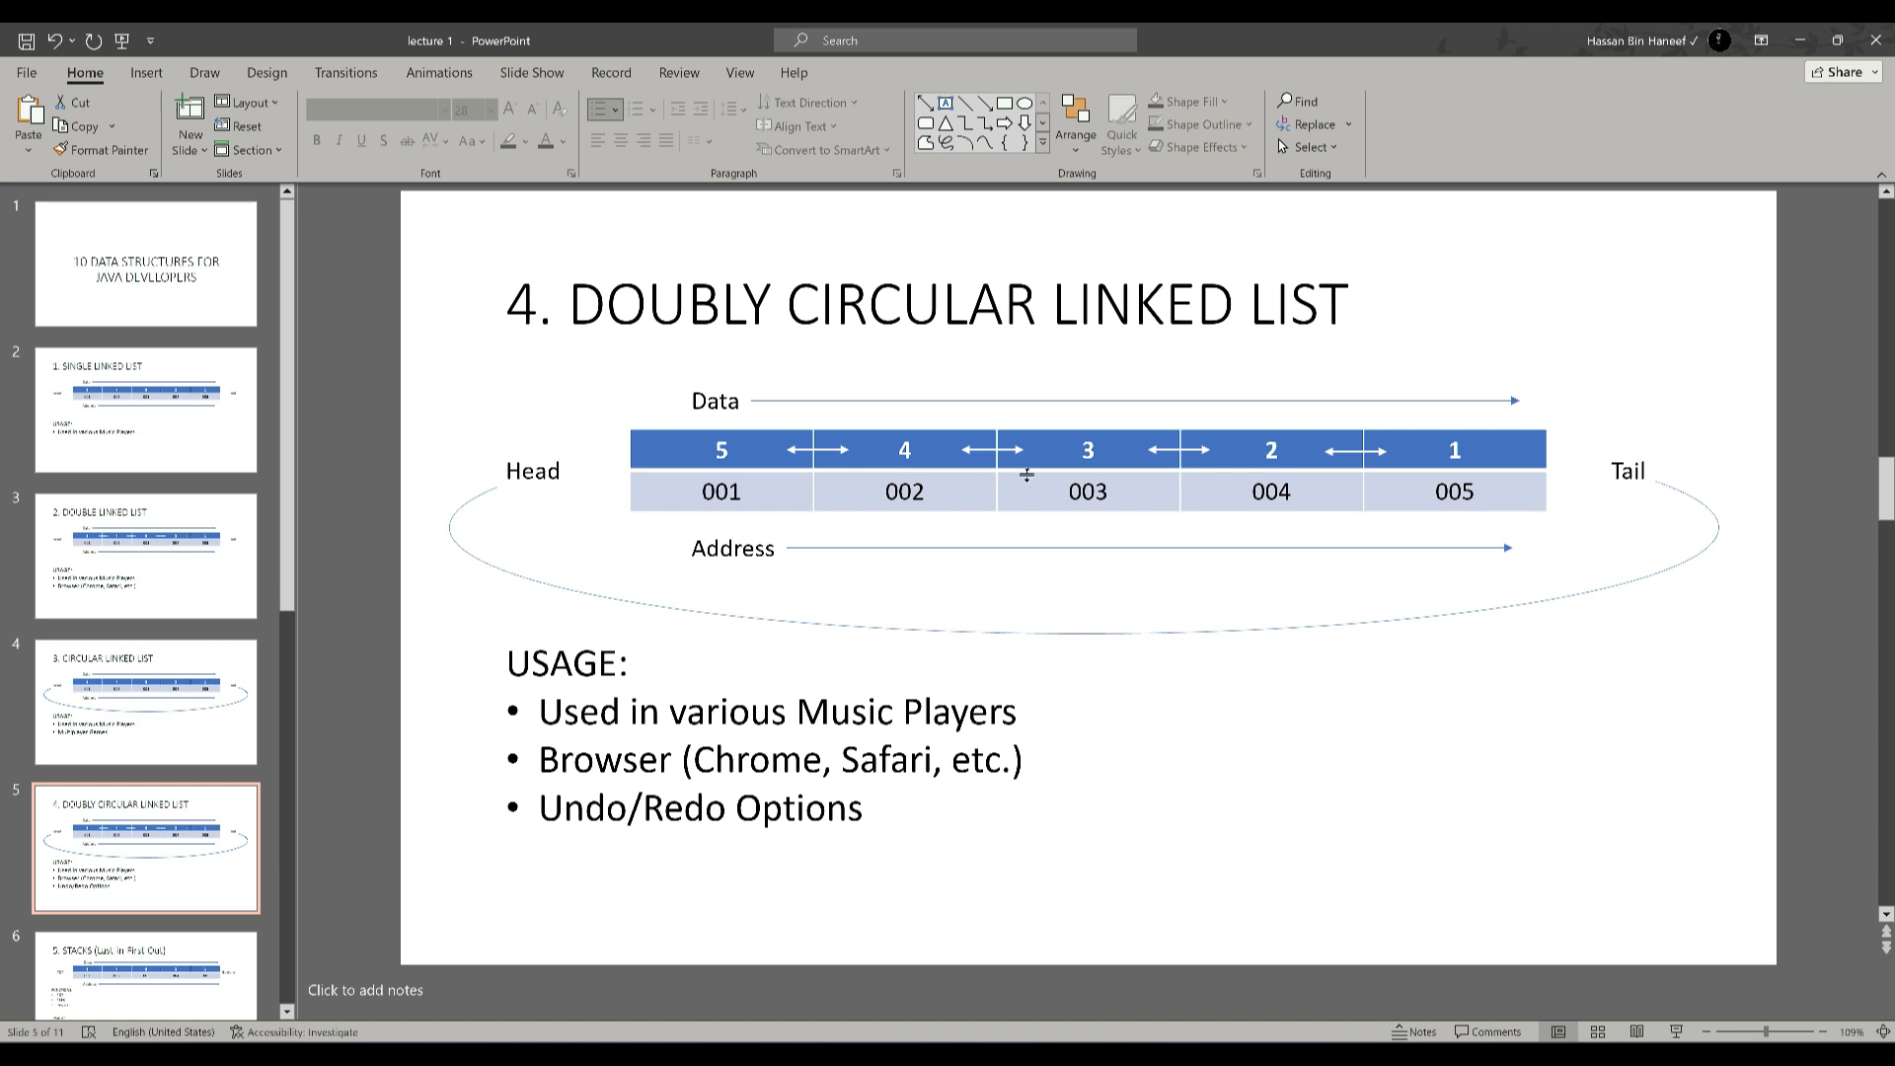
mouse_move(1076, 450)
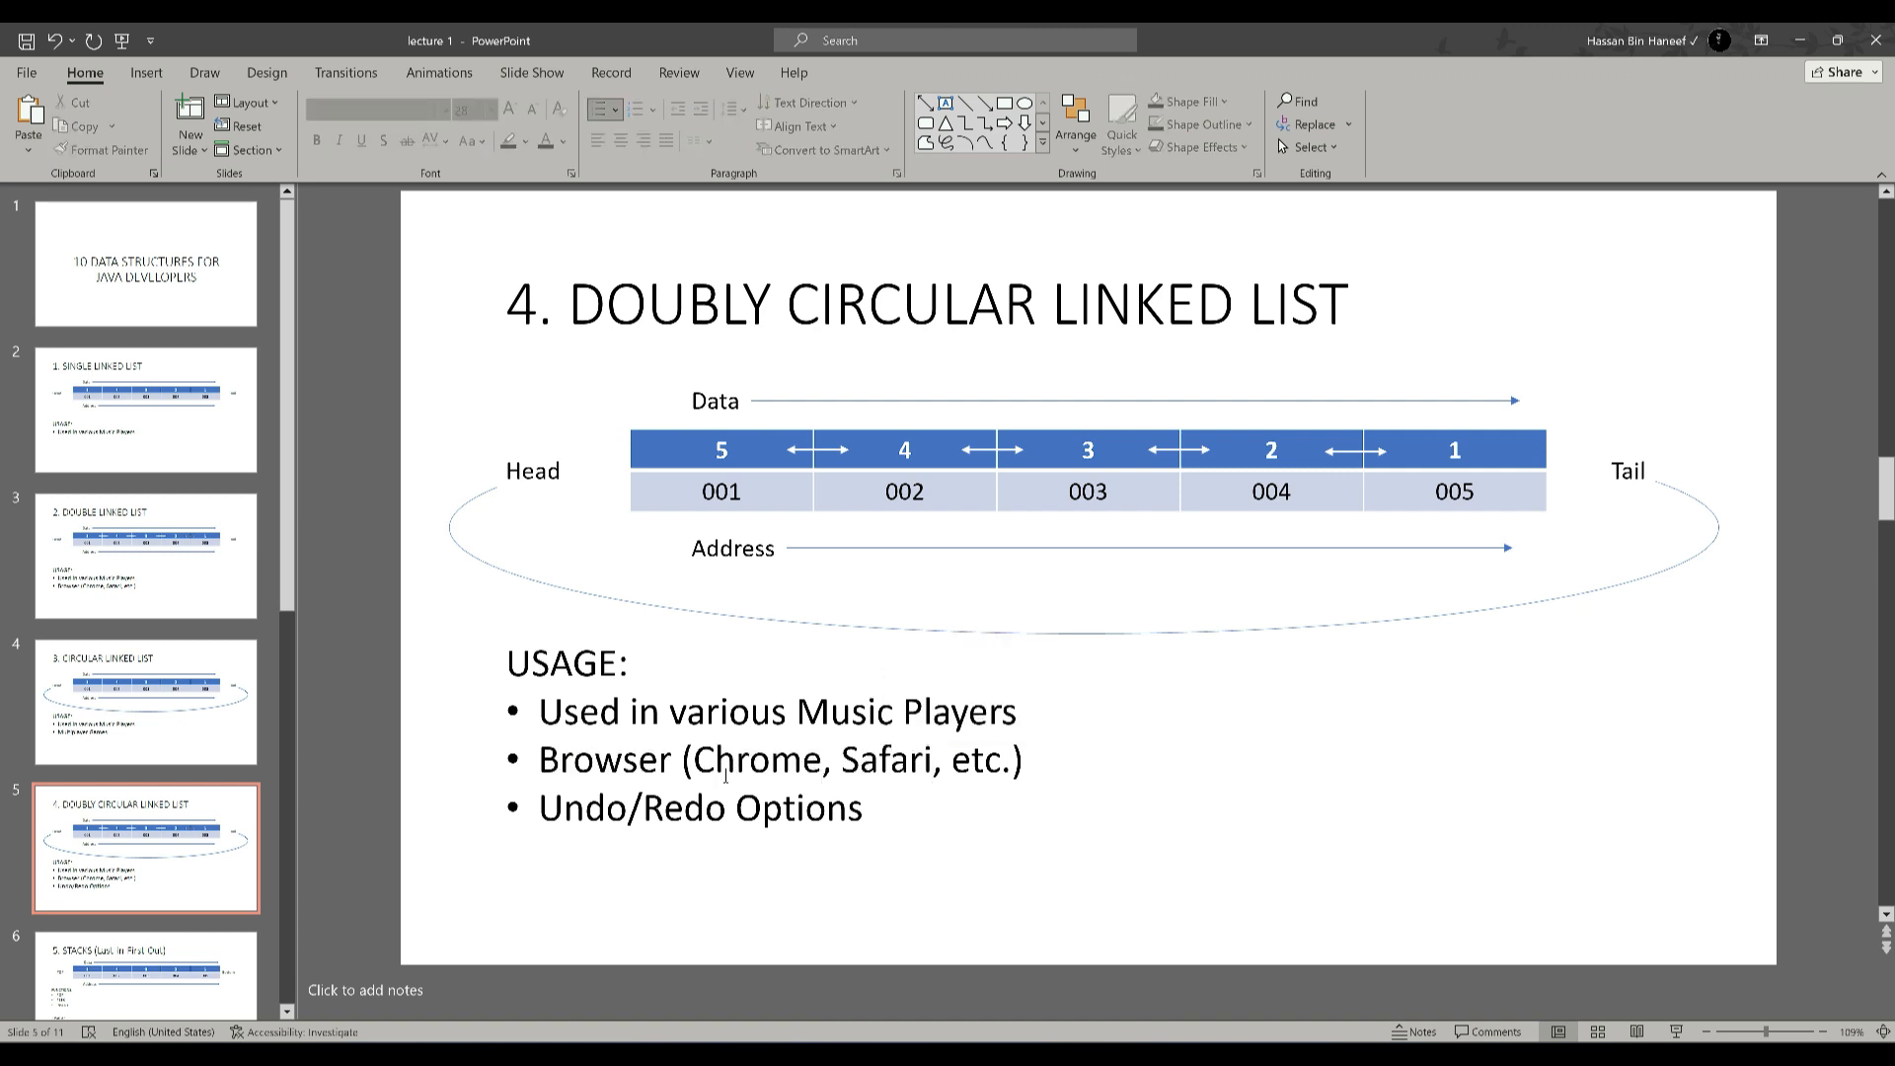
mouse_move(590, 786)
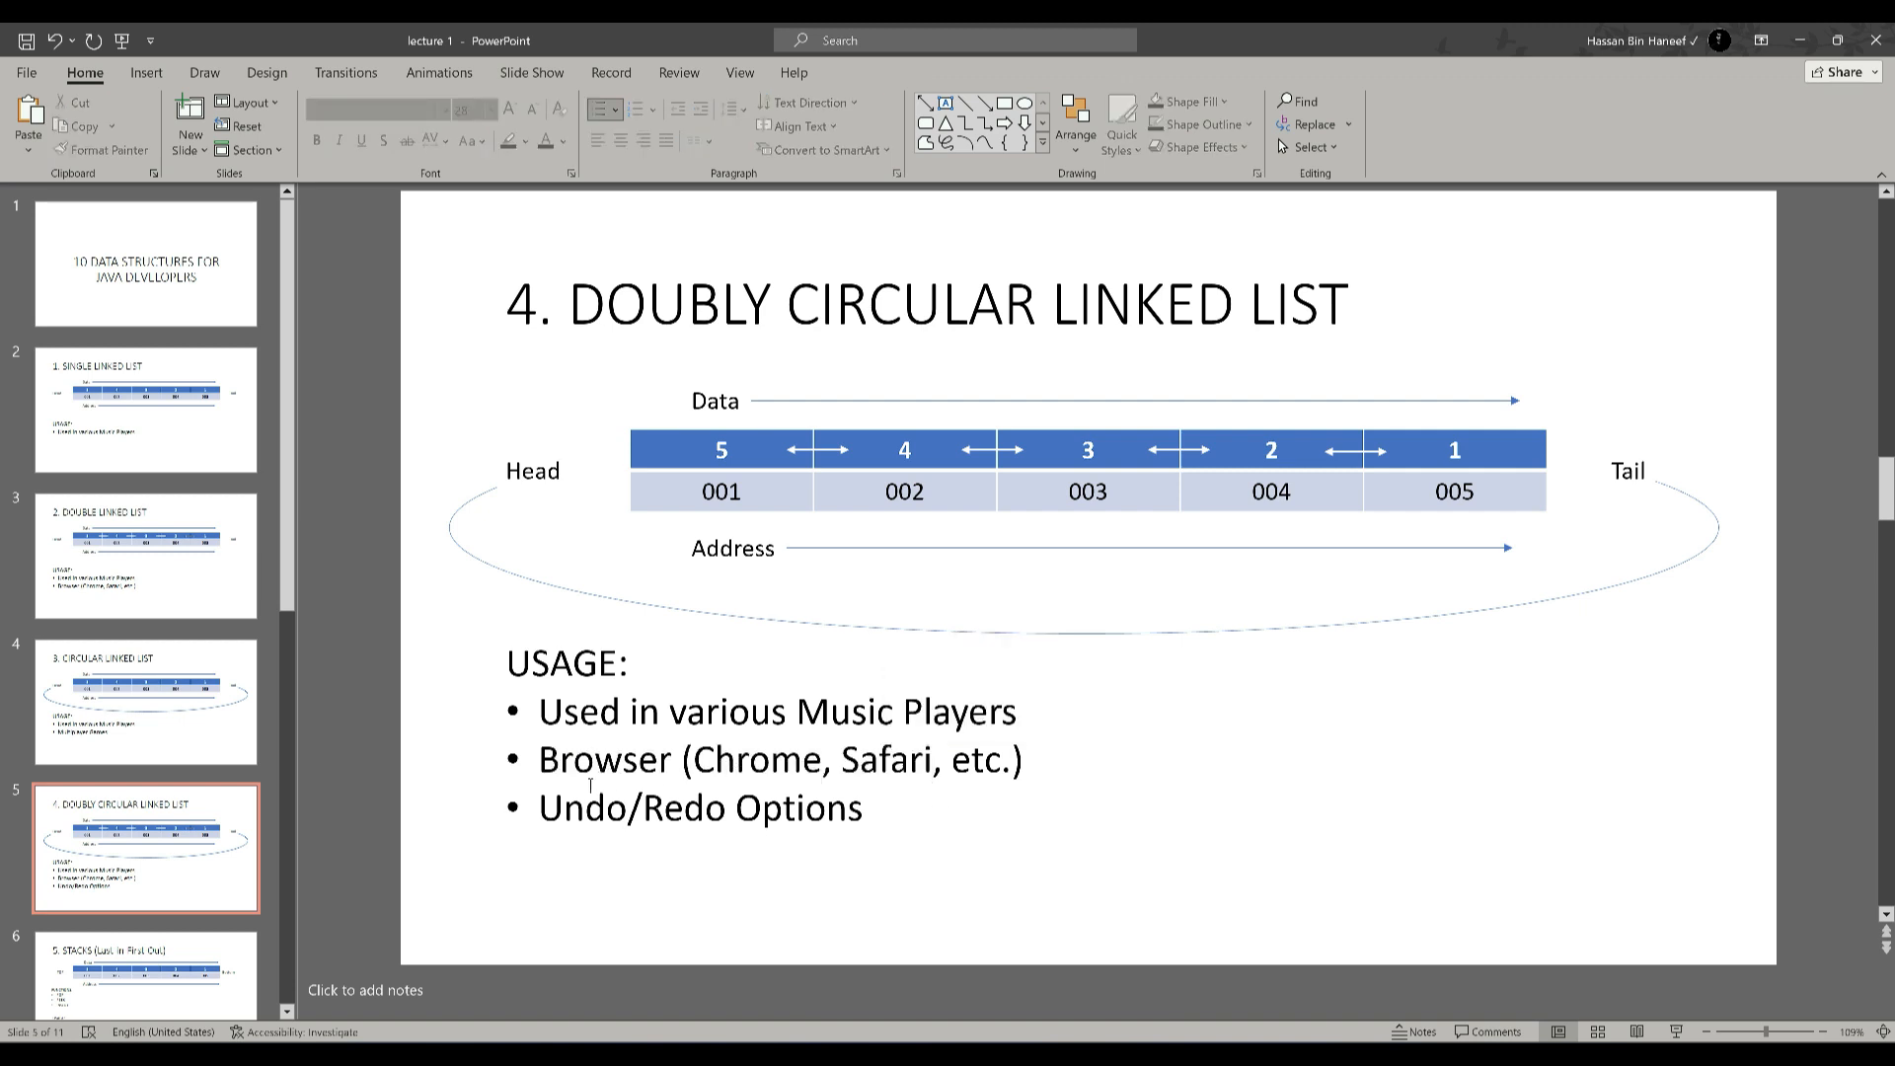
Step: Bring up the Stacks slide and highlight PEEK and the INSERT line in FUNCTIONS
click(819, 807)
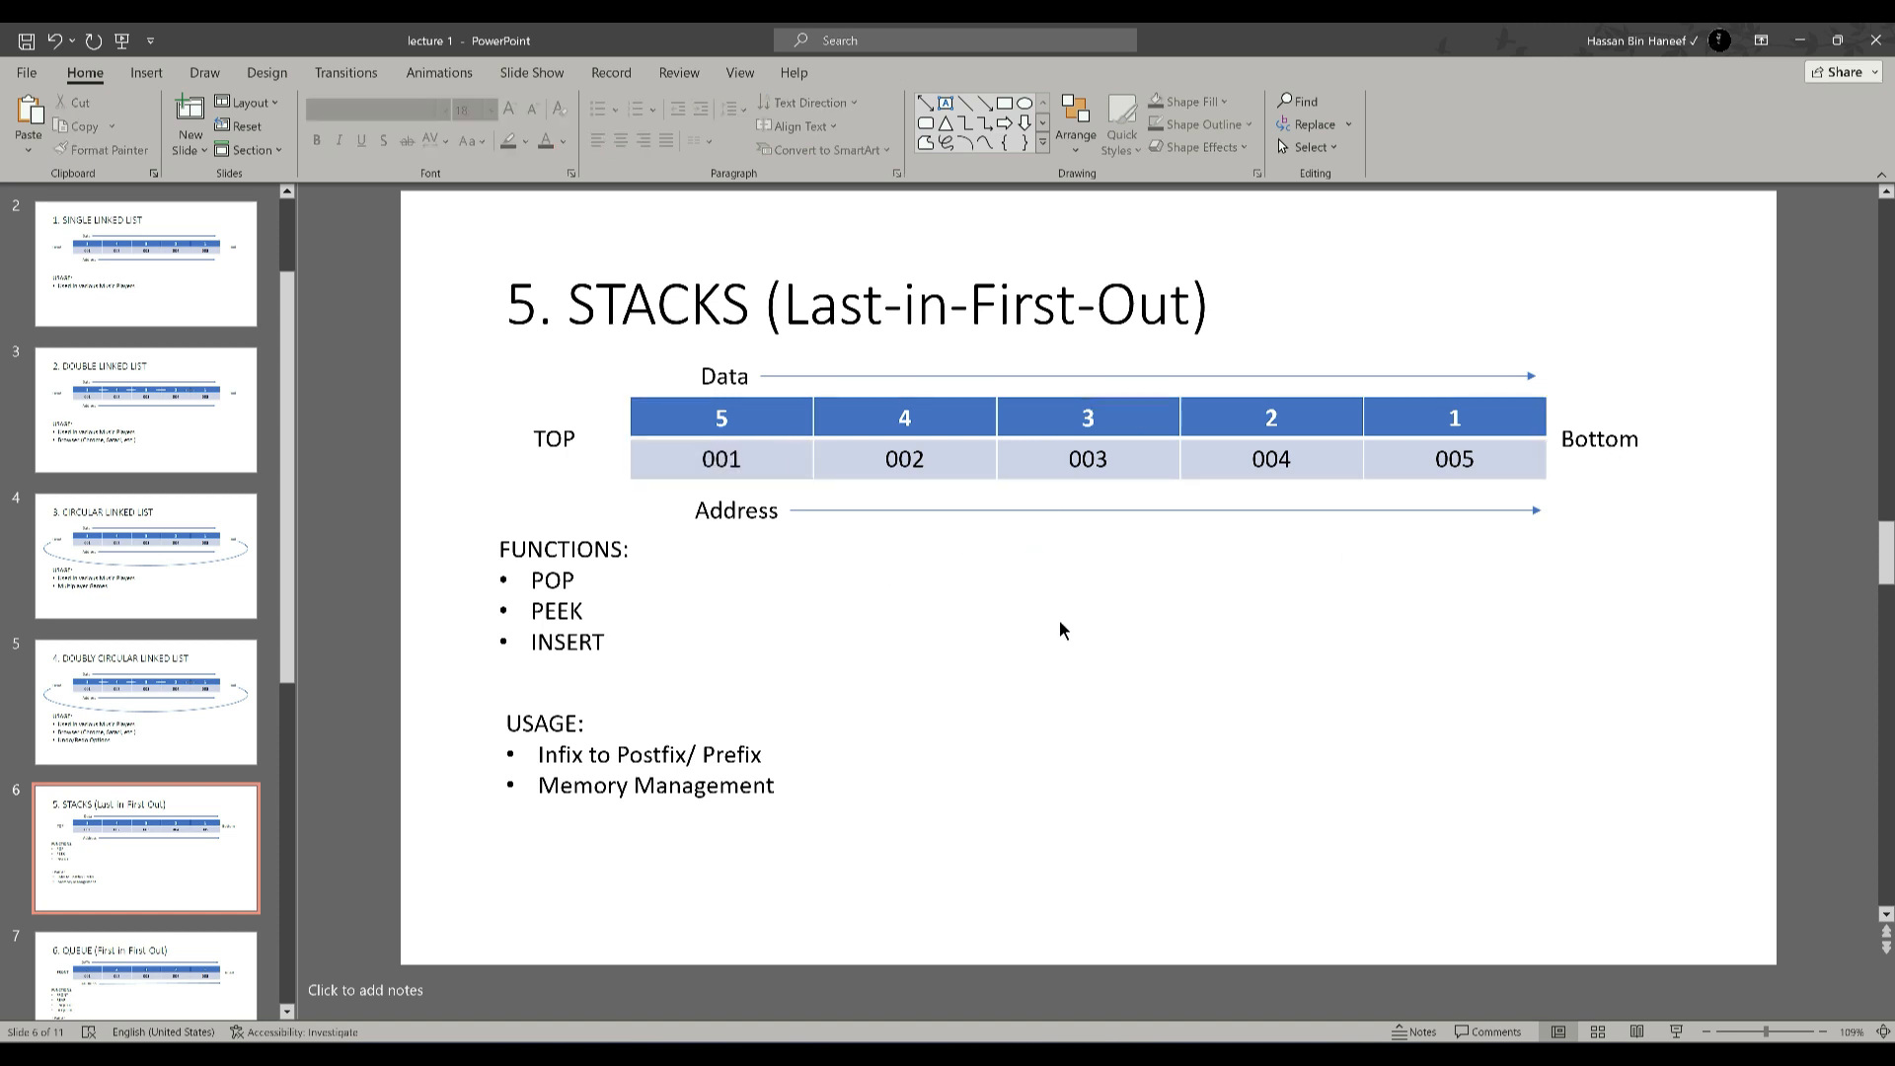
mouse_move(899, 479)
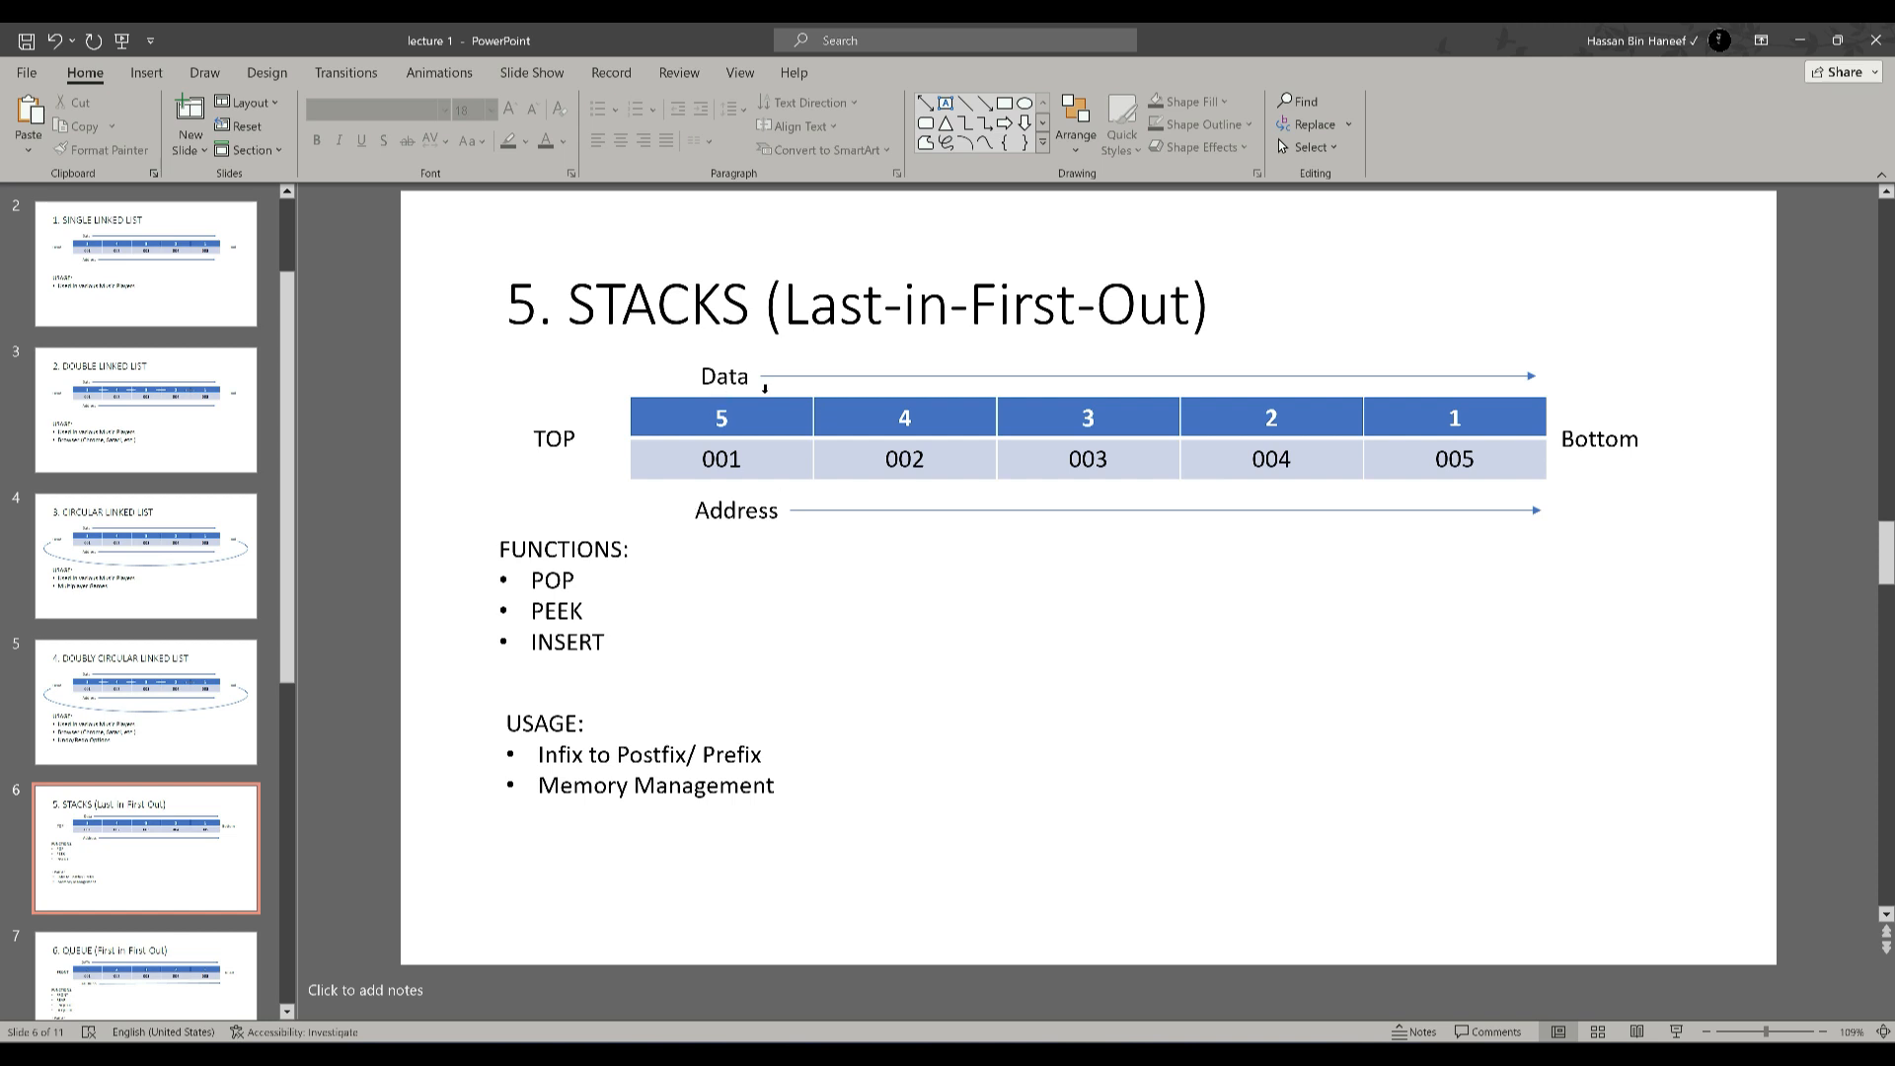
mouse_move(1200, 372)
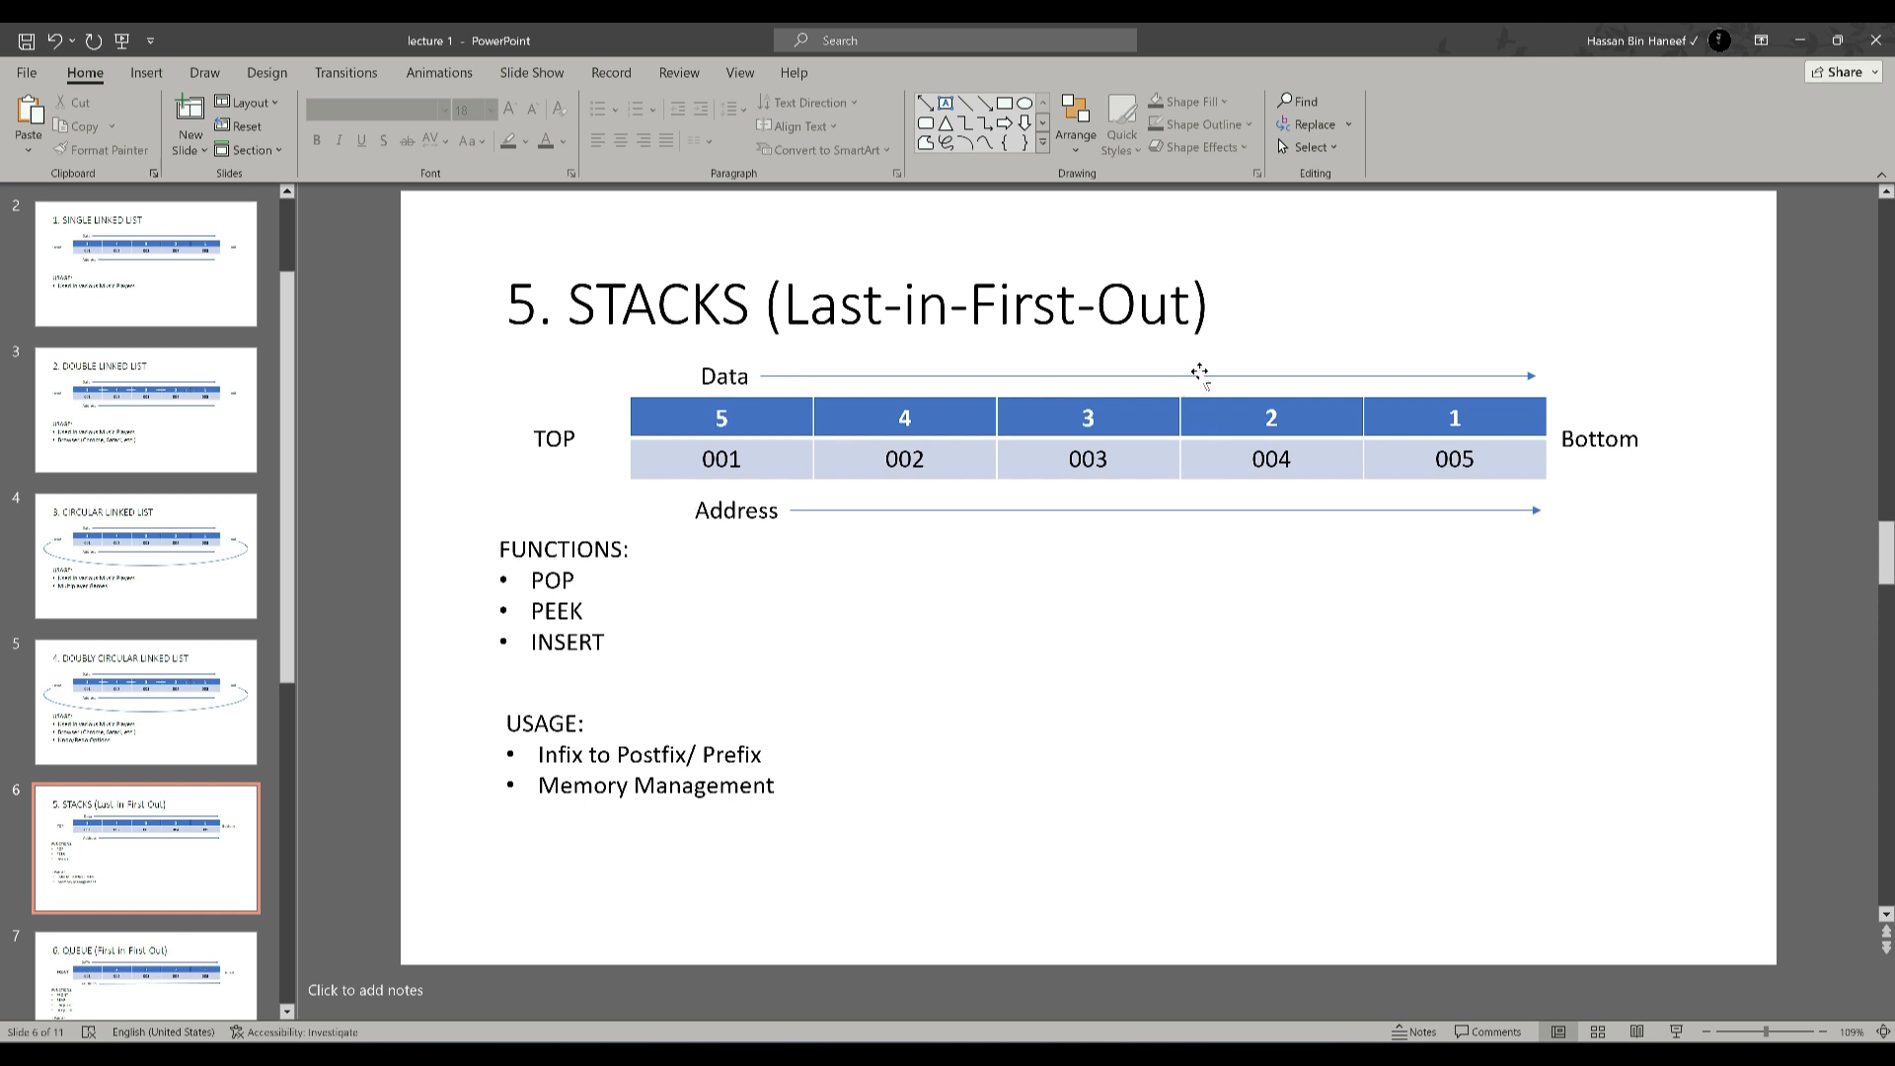
mouse_move(506, 554)
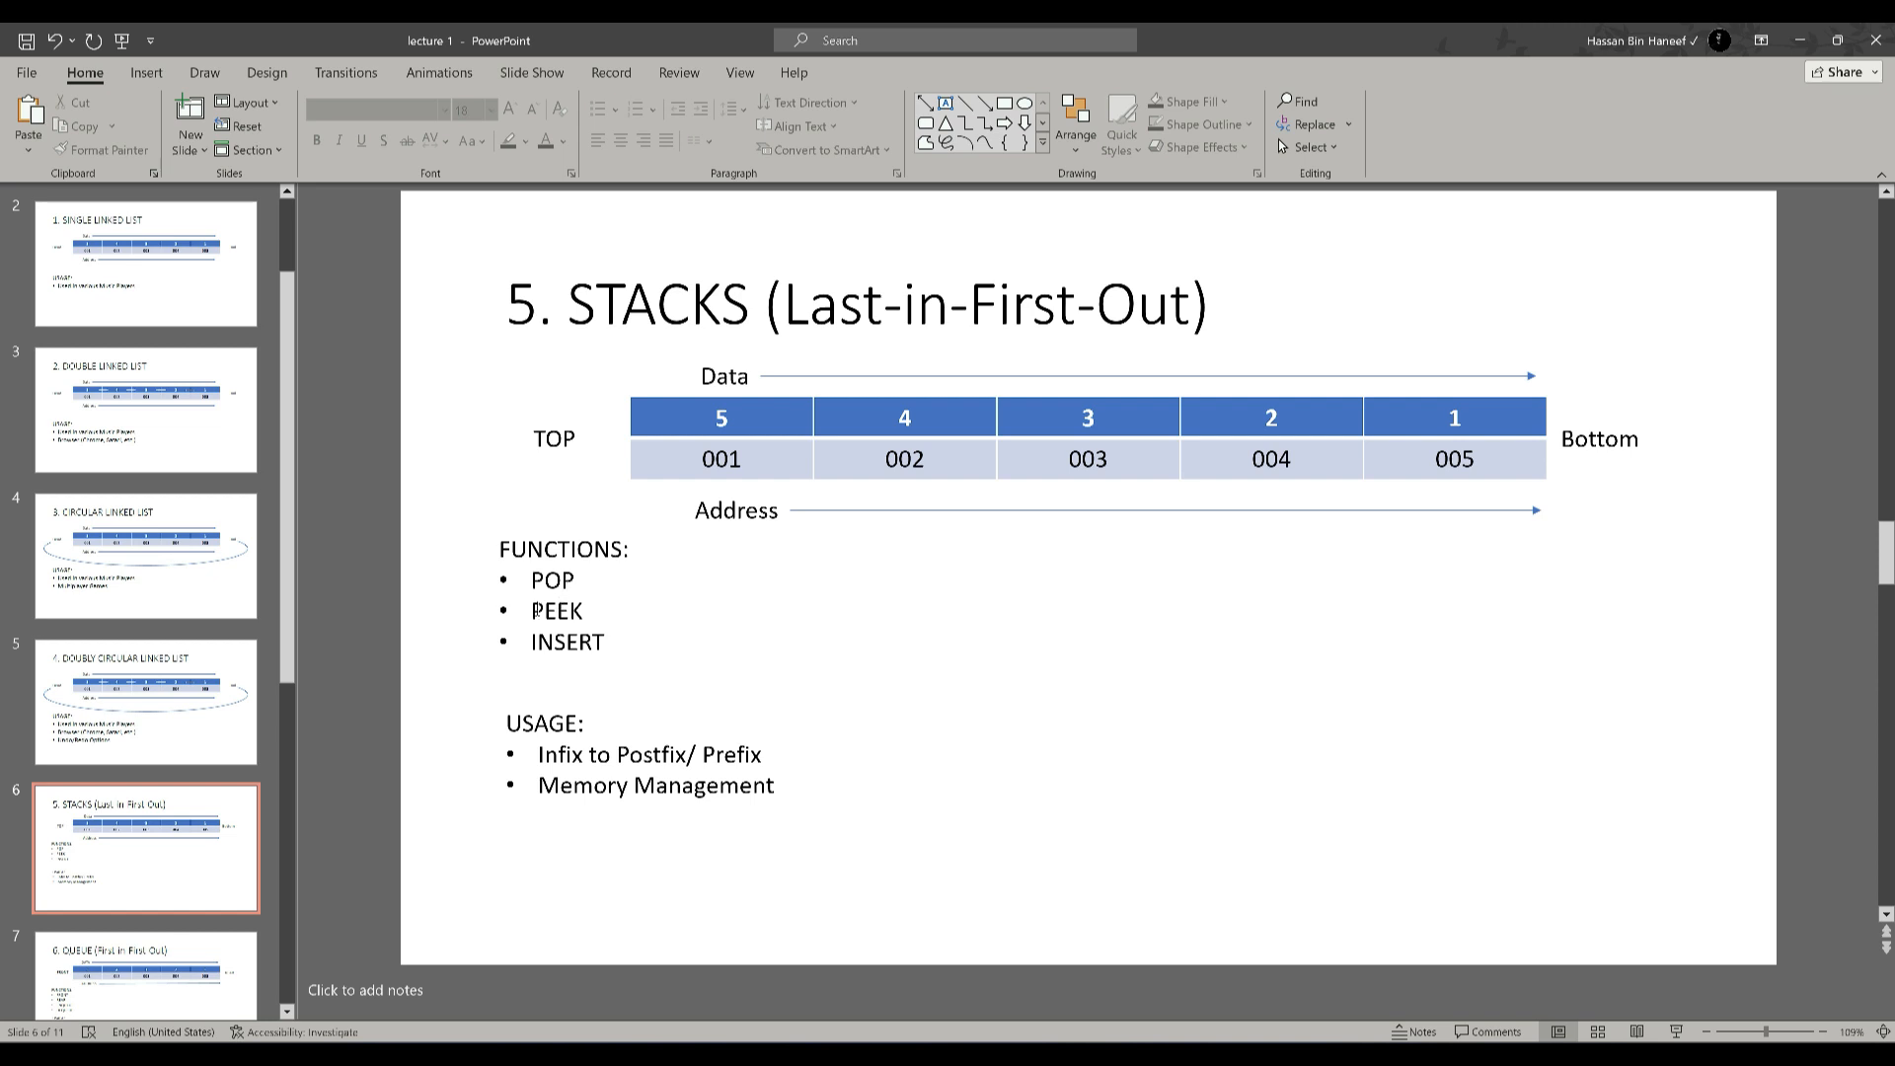
double_click(556, 610)
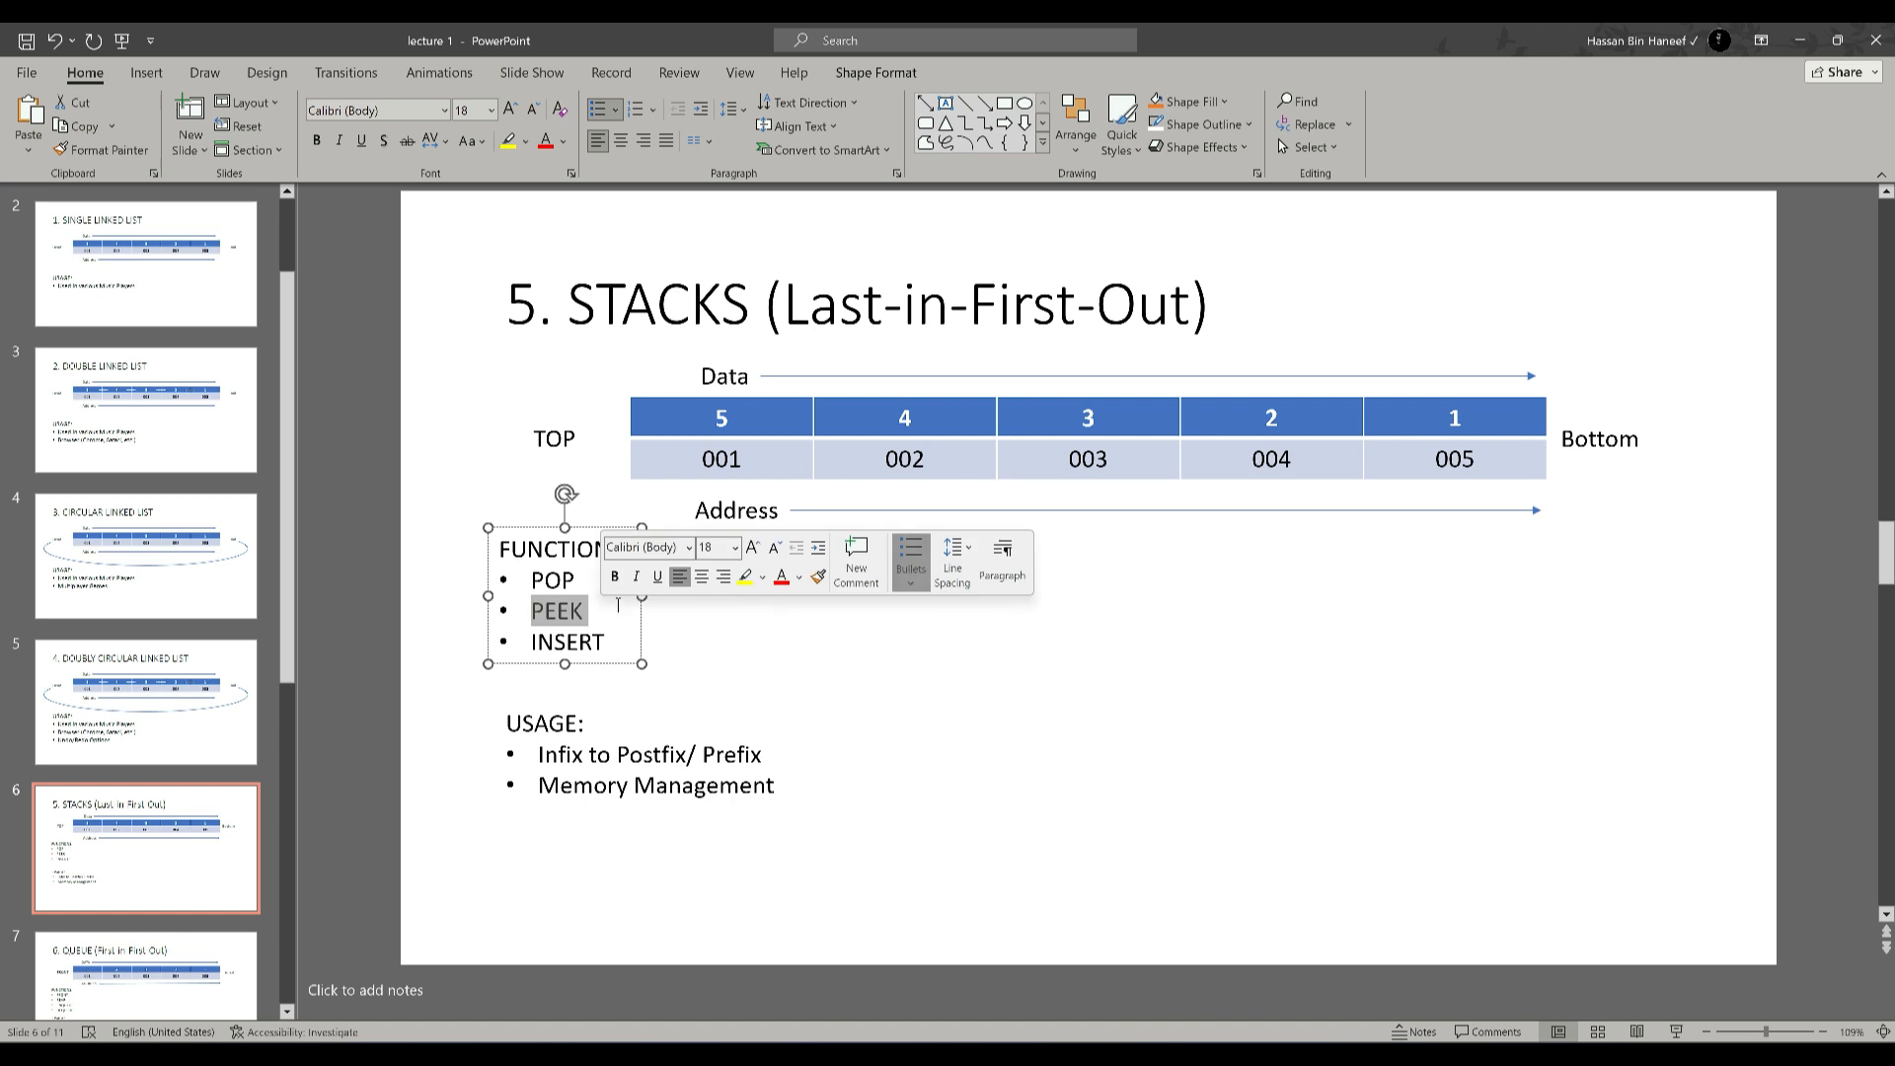
click(1086, 416)
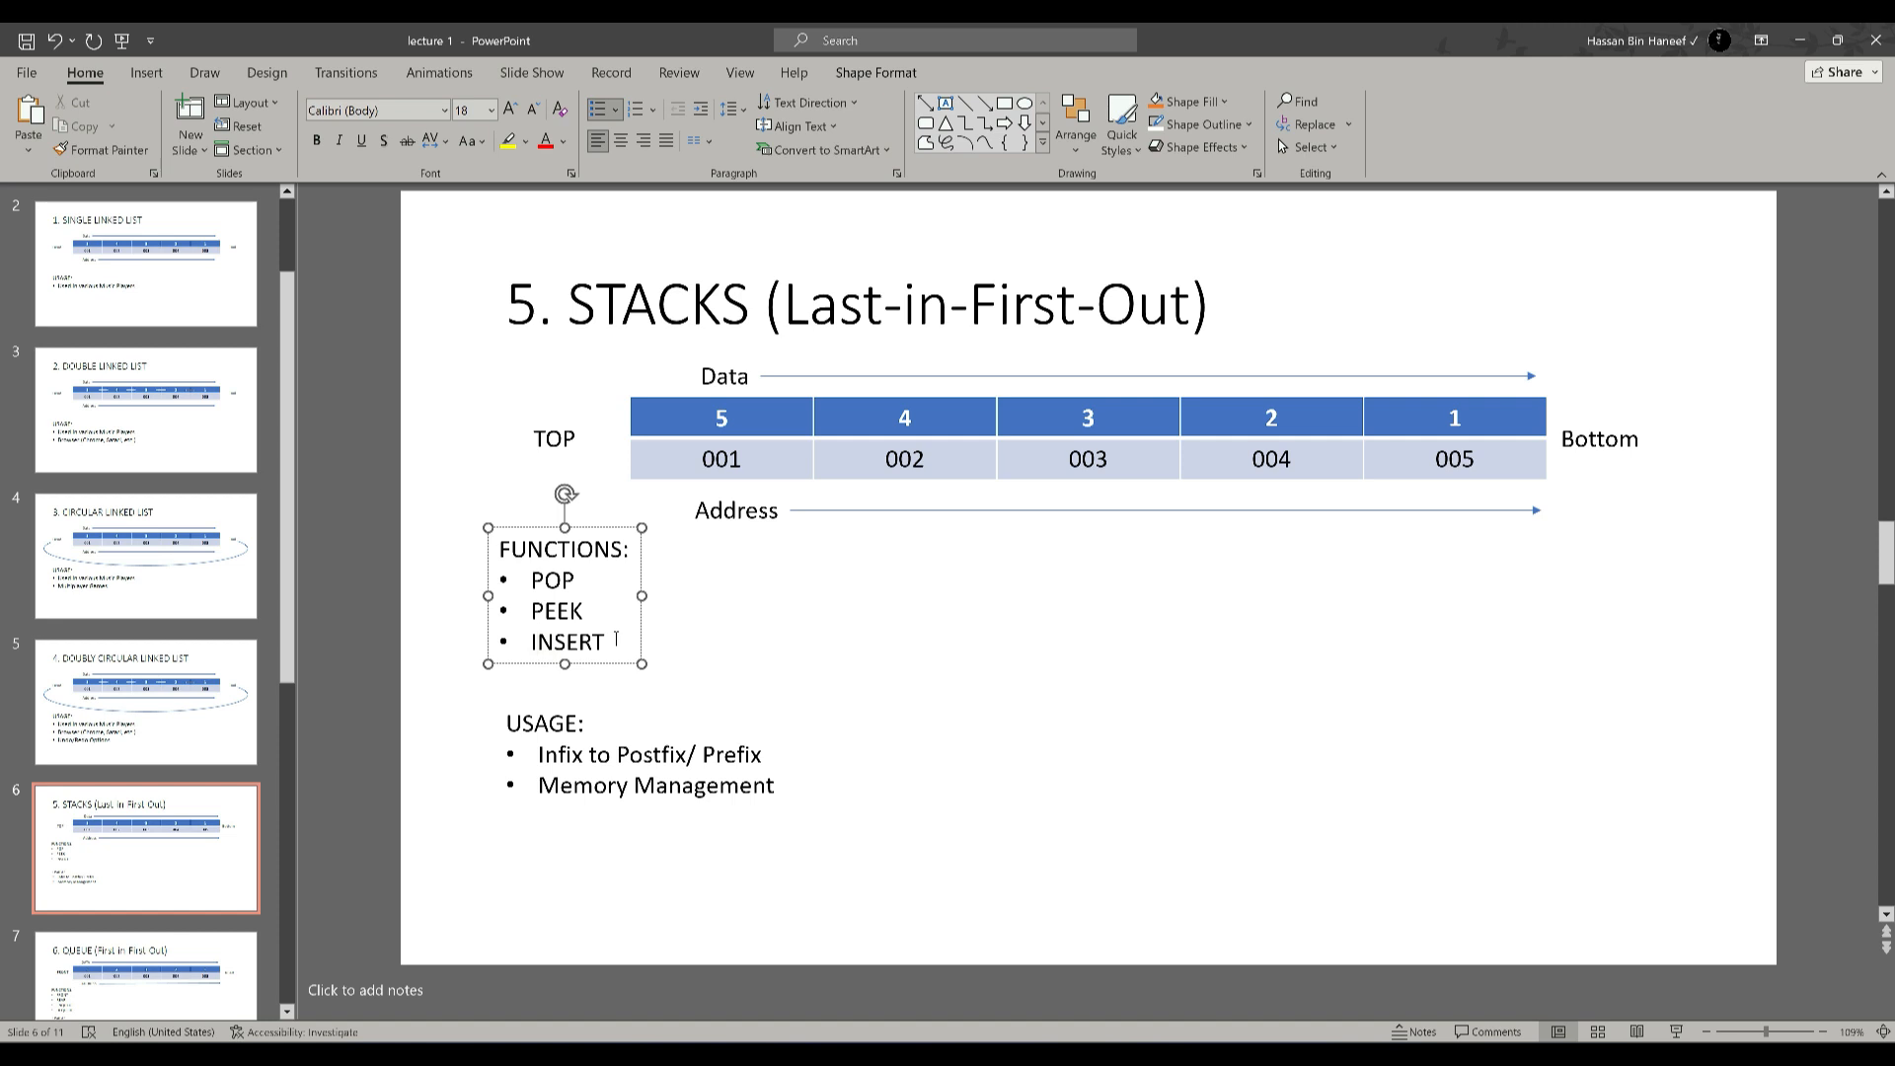
click(535, 640)
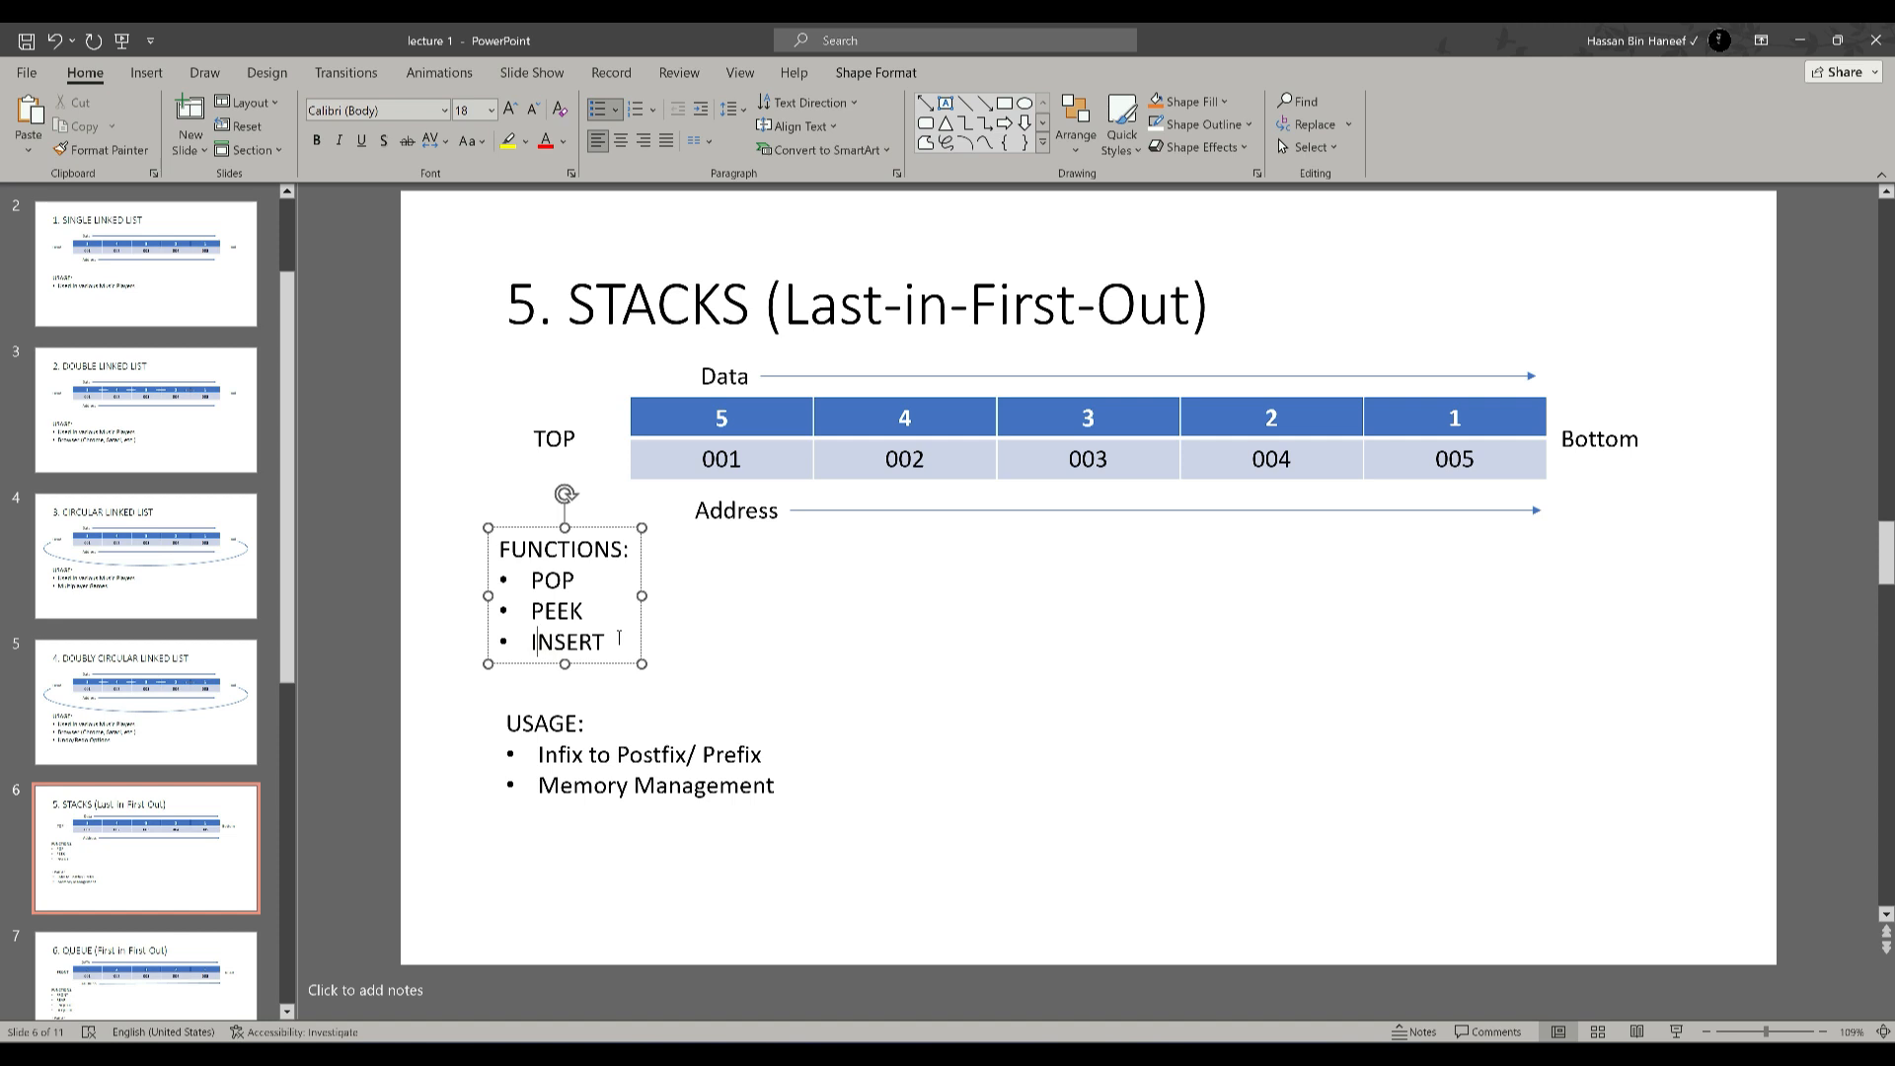
click(871, 721)
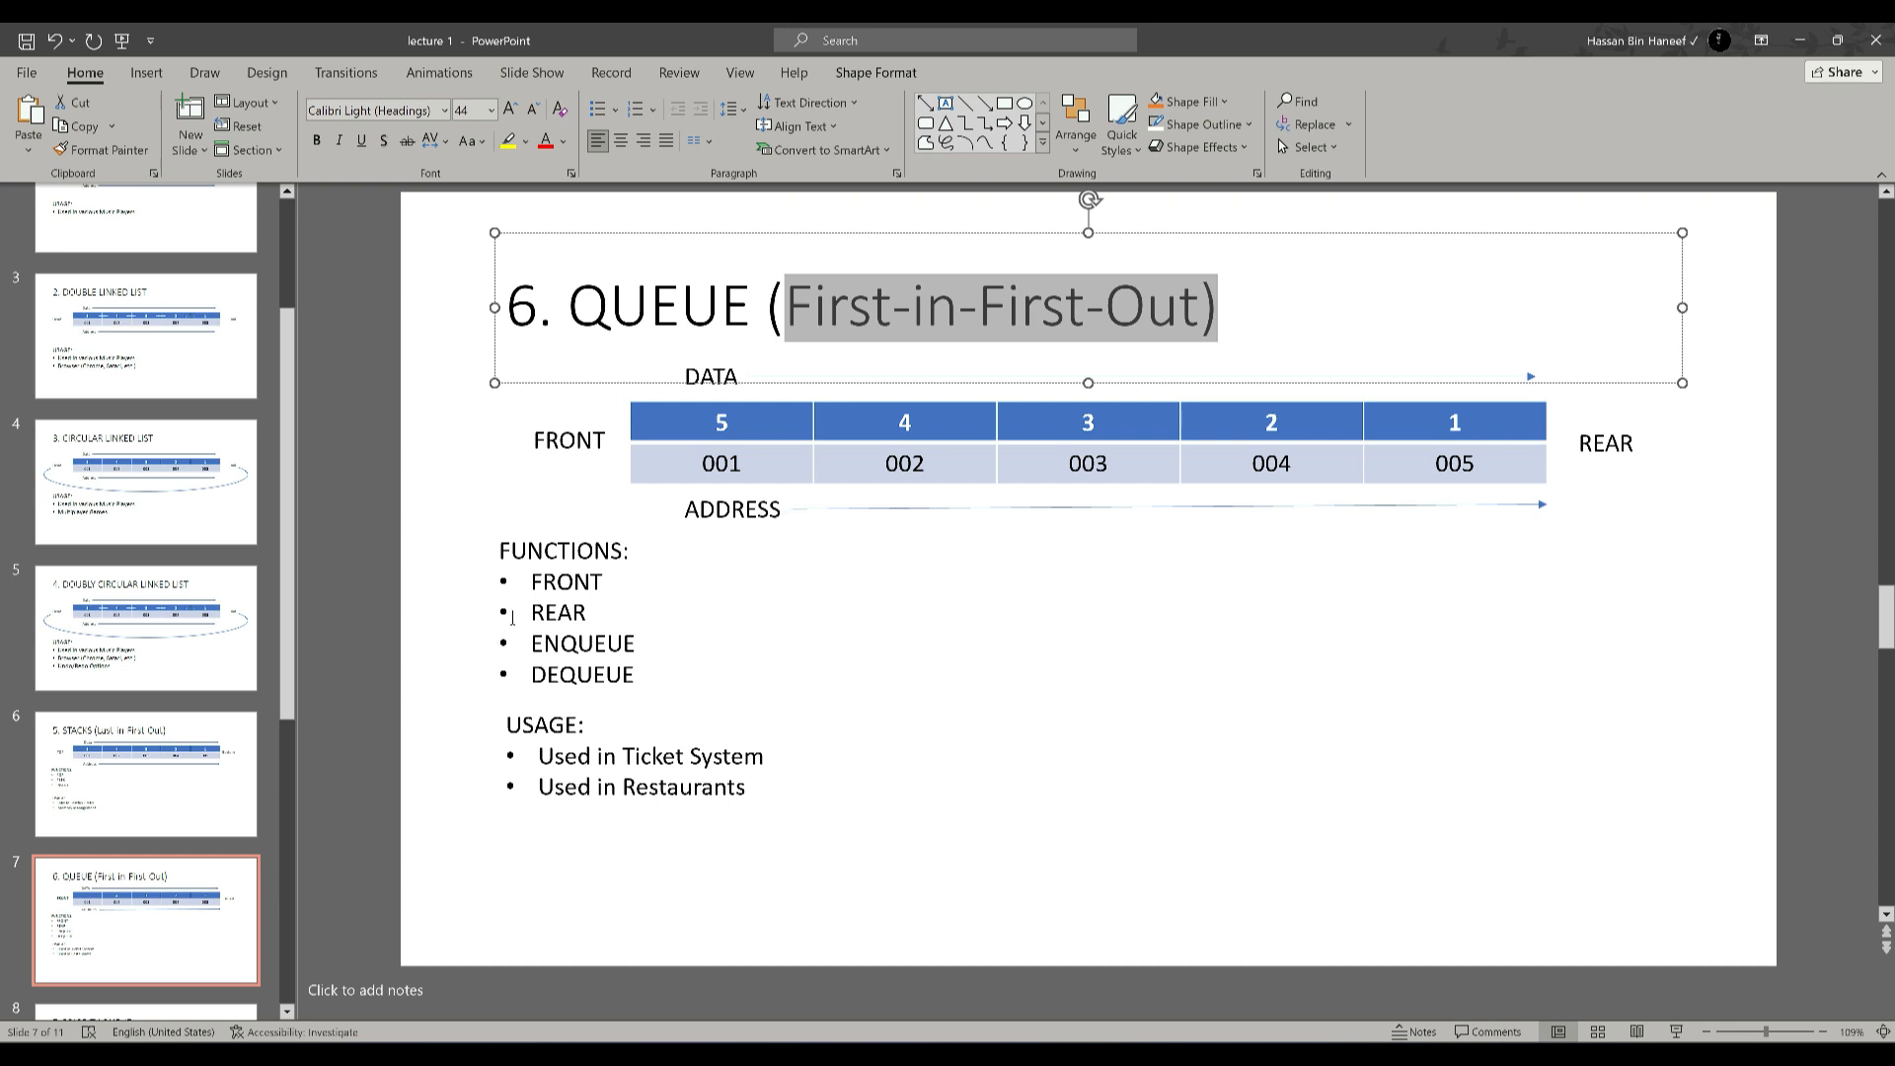
mouse_move(631, 610)
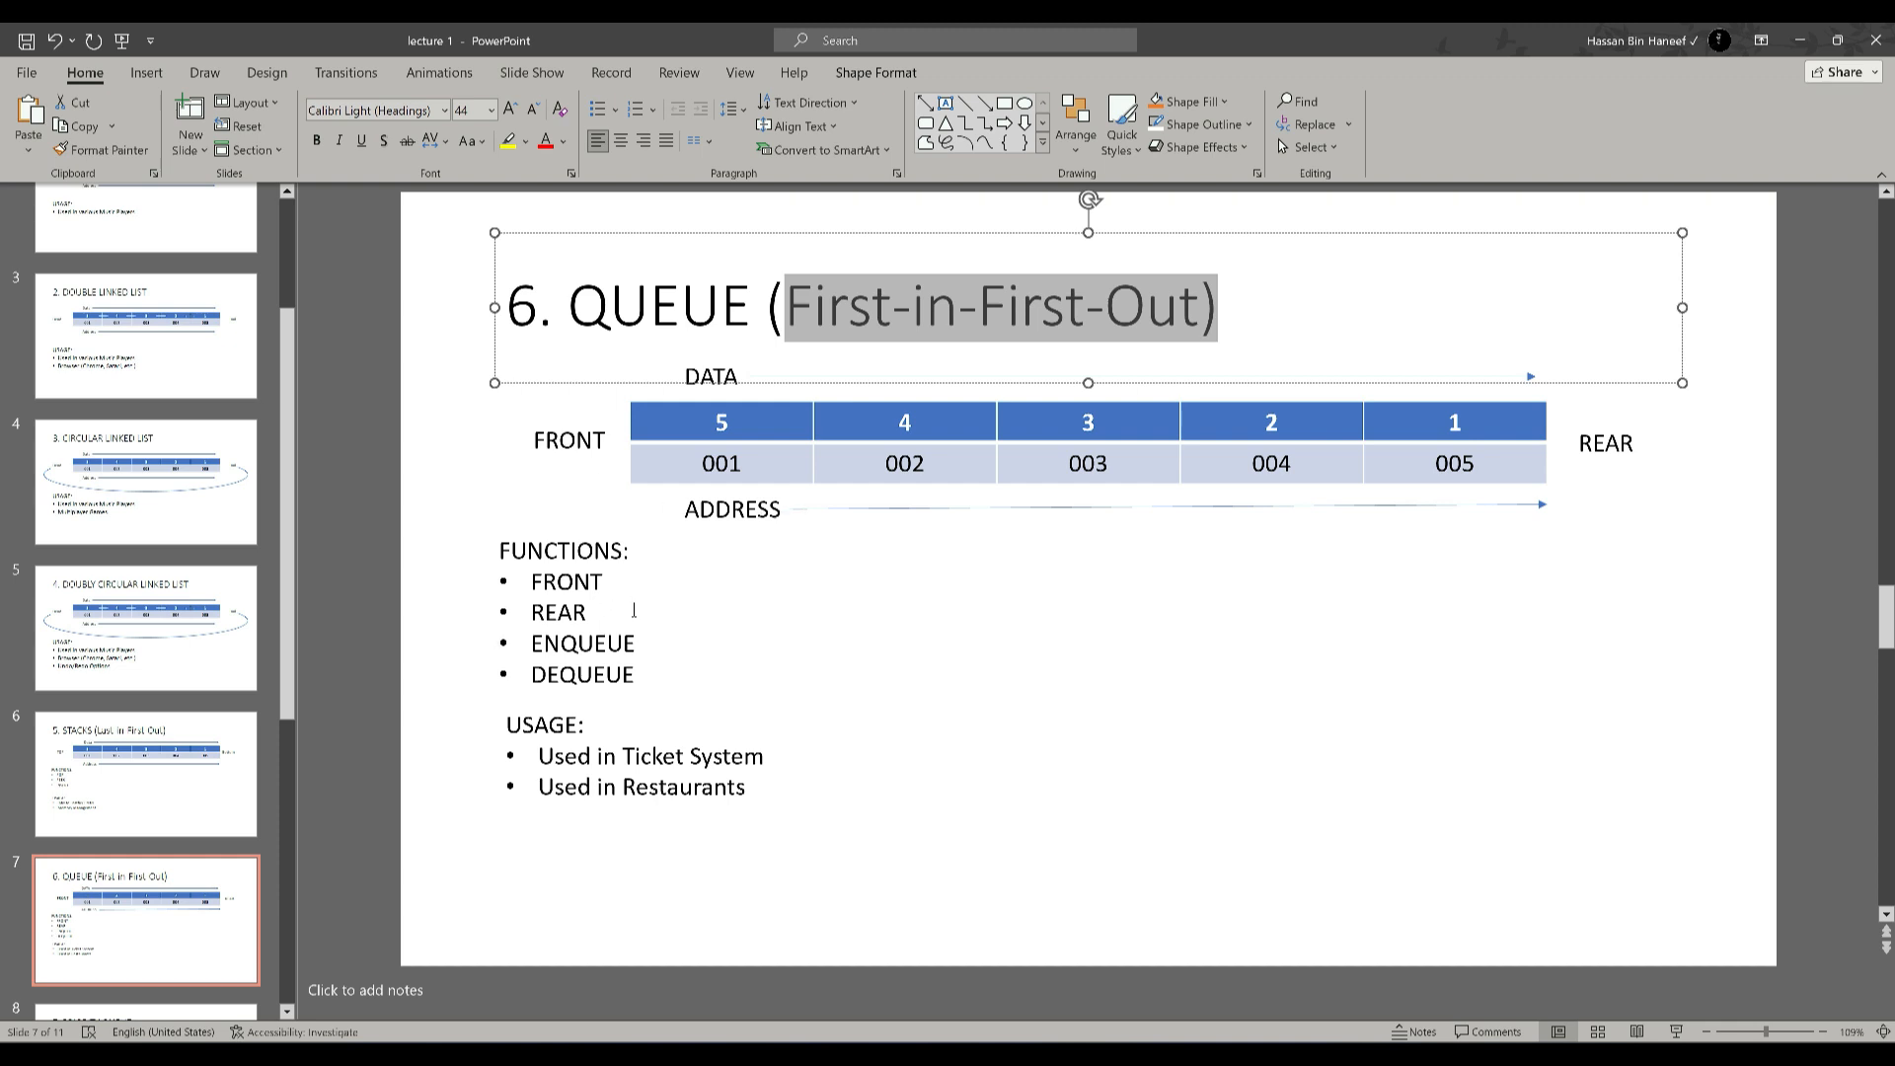
mouse_move(652, 400)
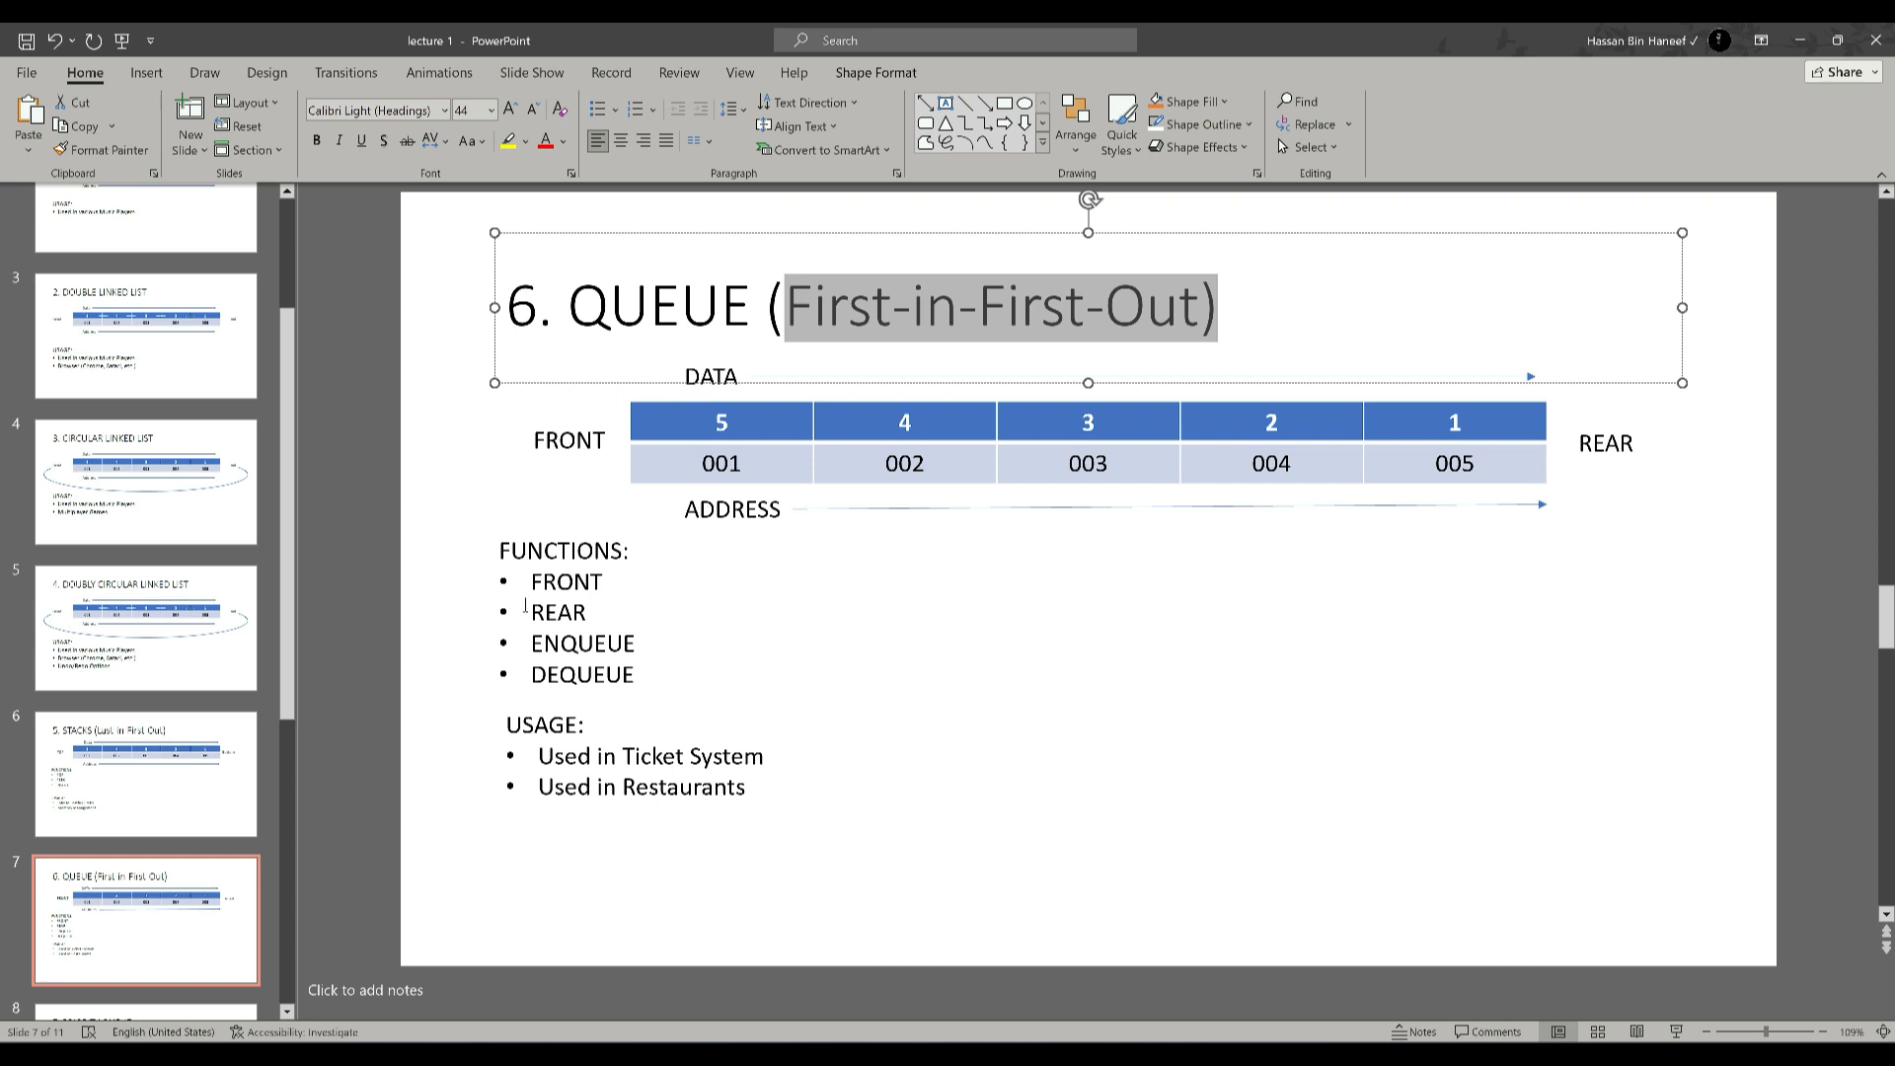
Step: Highlight REAR and ENQUEUE in the Queue FUNCTIONS list, then deselect
double_click(557, 610)
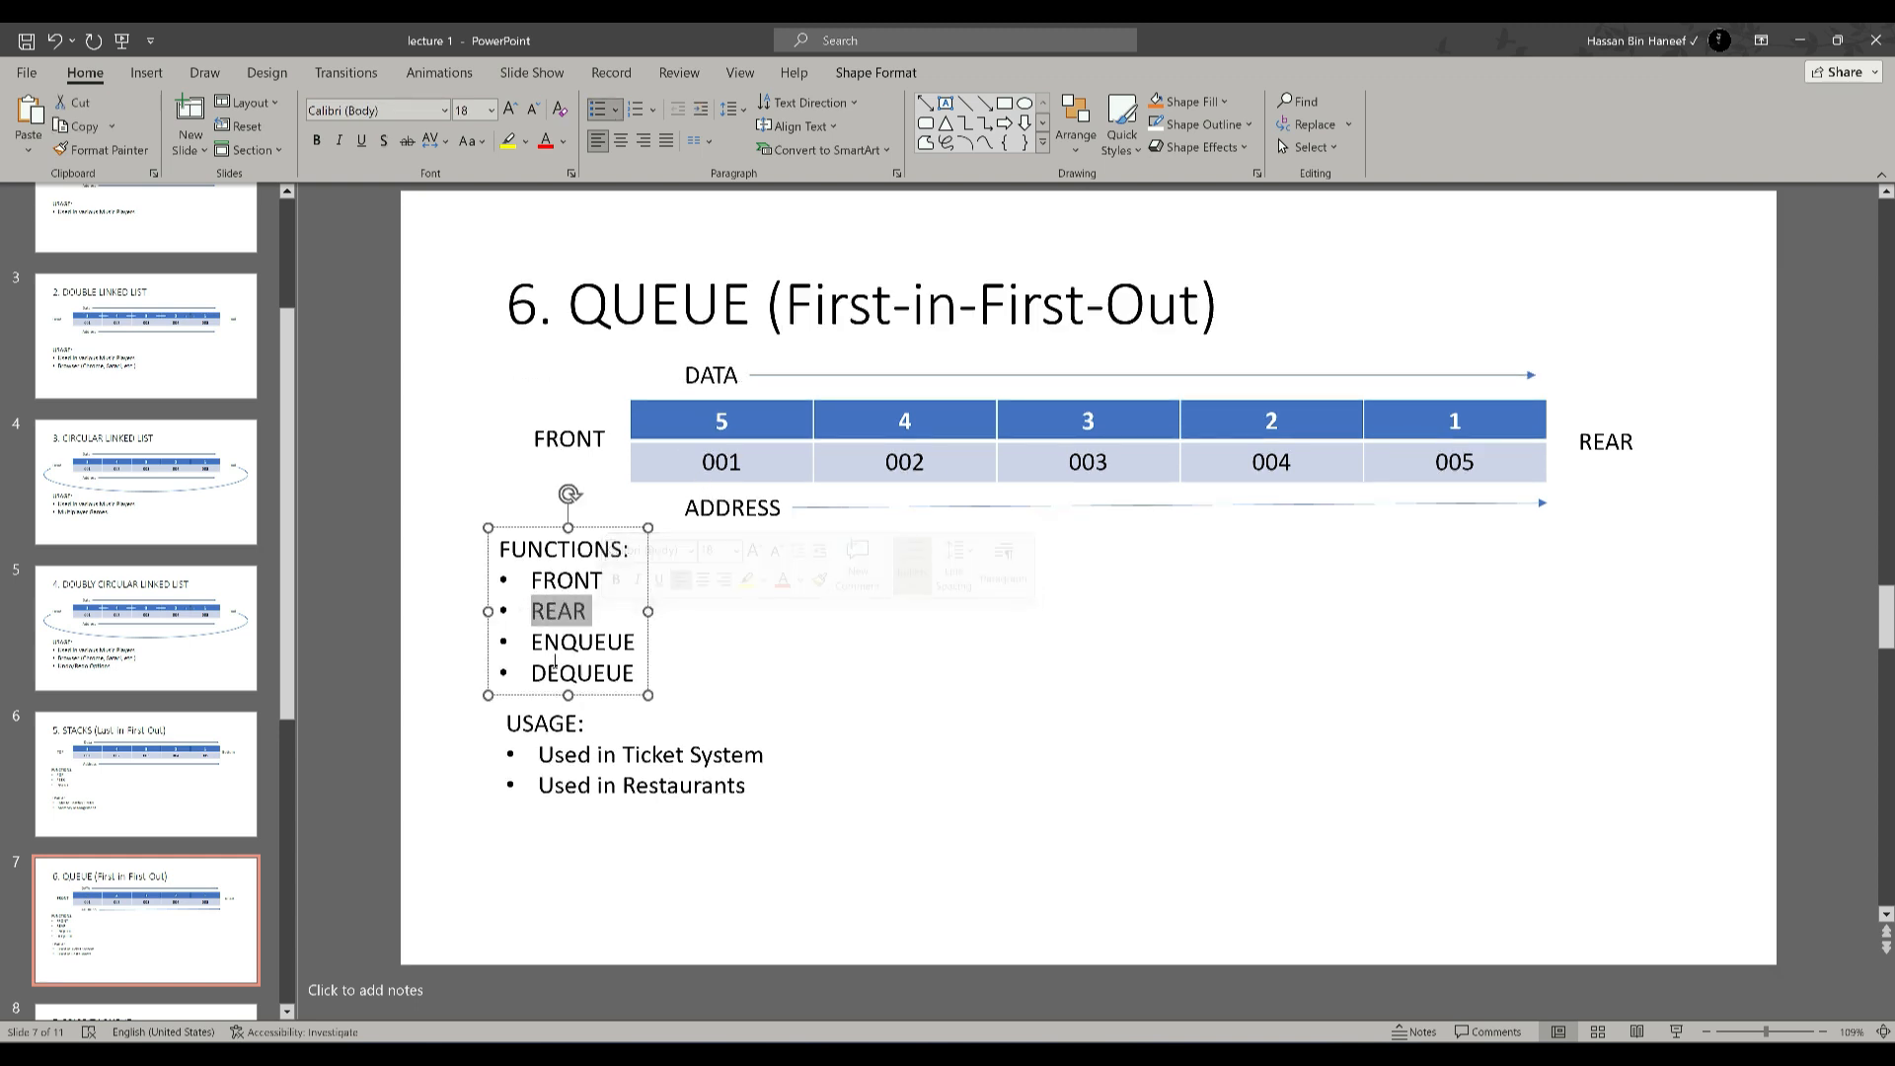
double_click(581, 640)
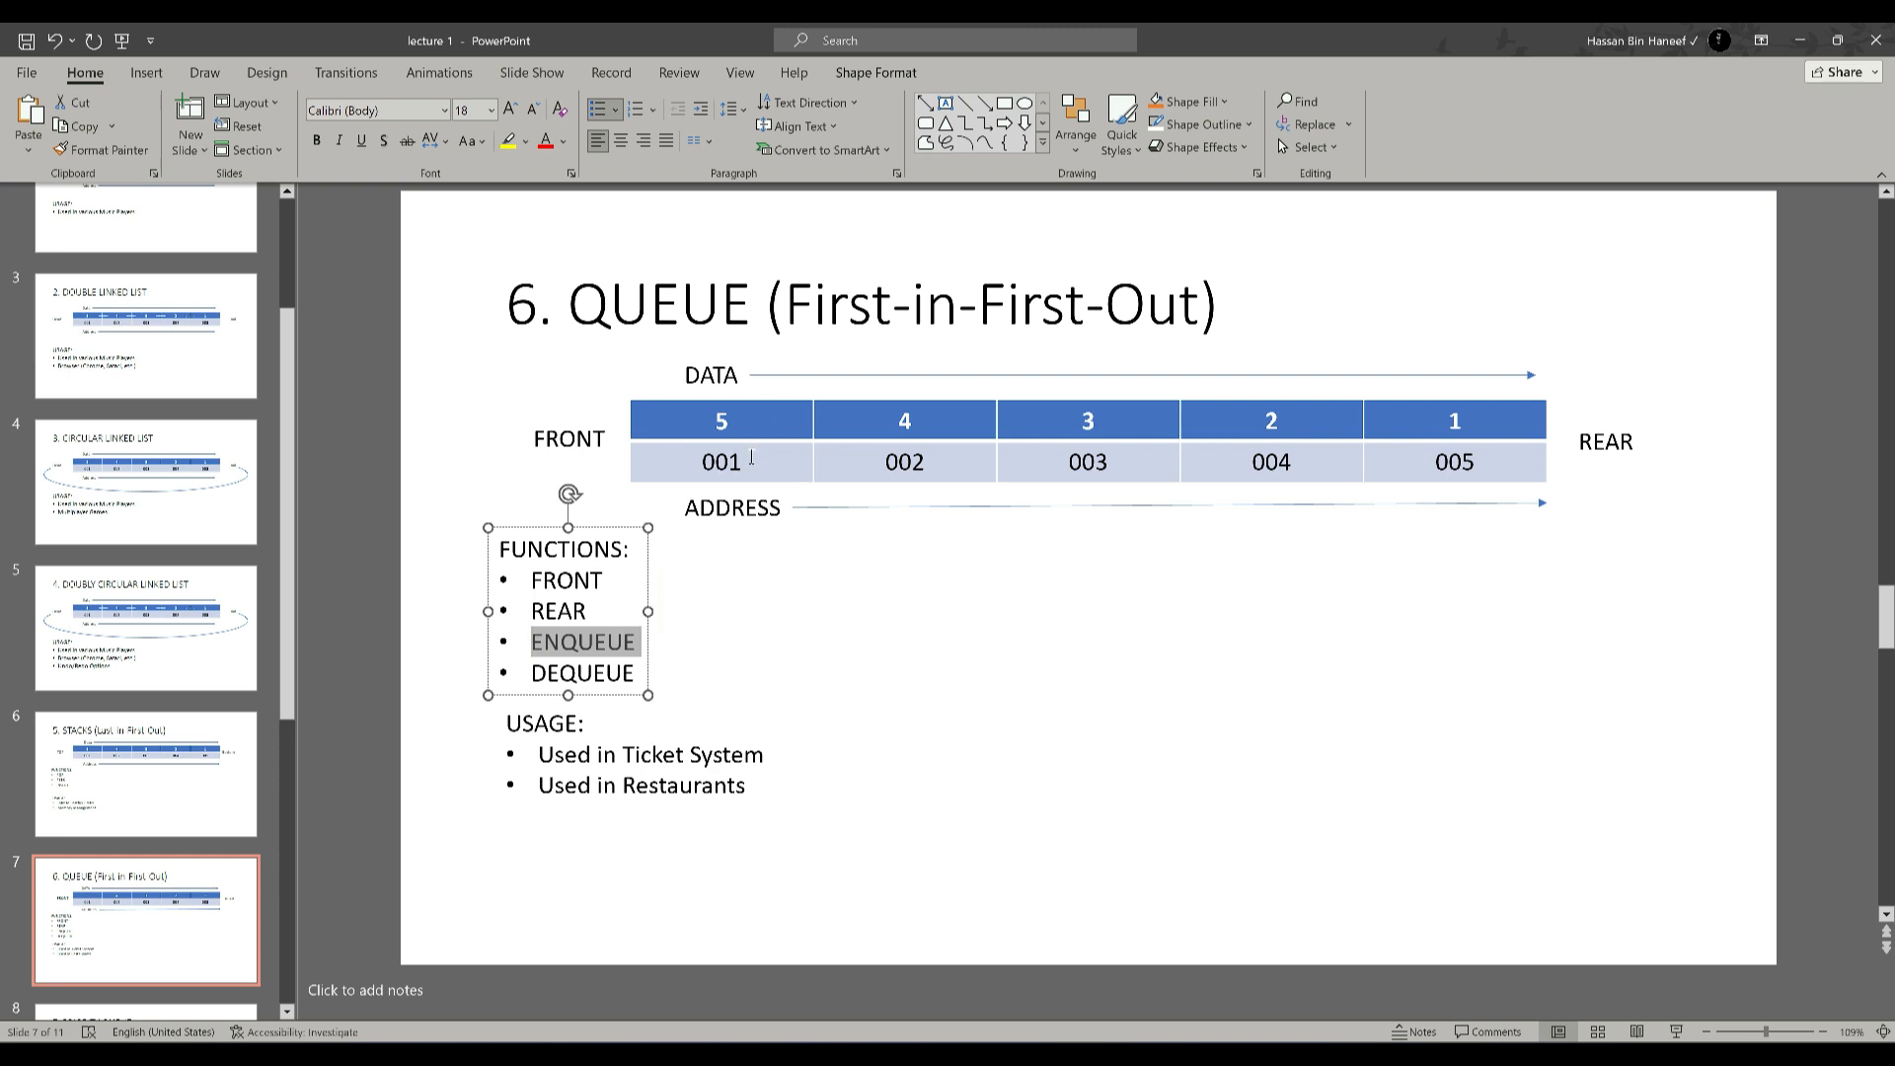
mouse_move(557, 658)
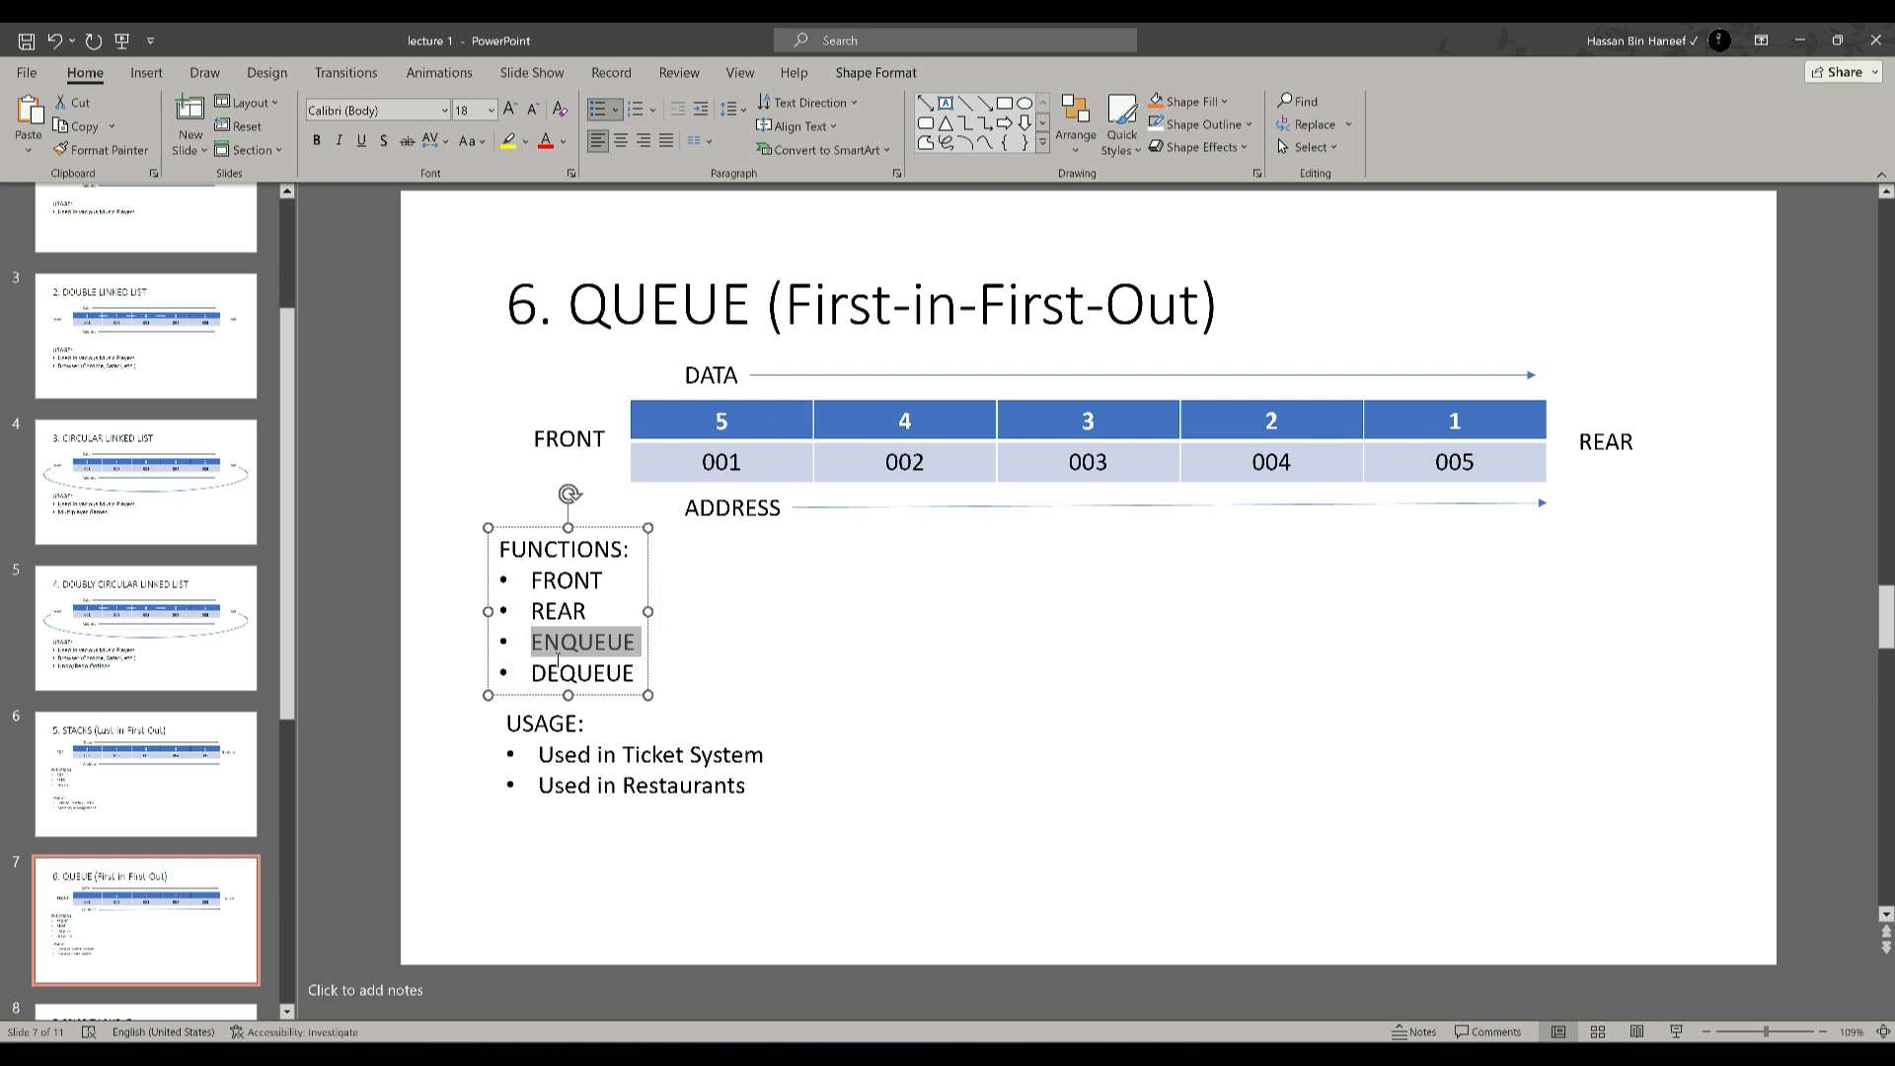
mouse_move(672, 709)
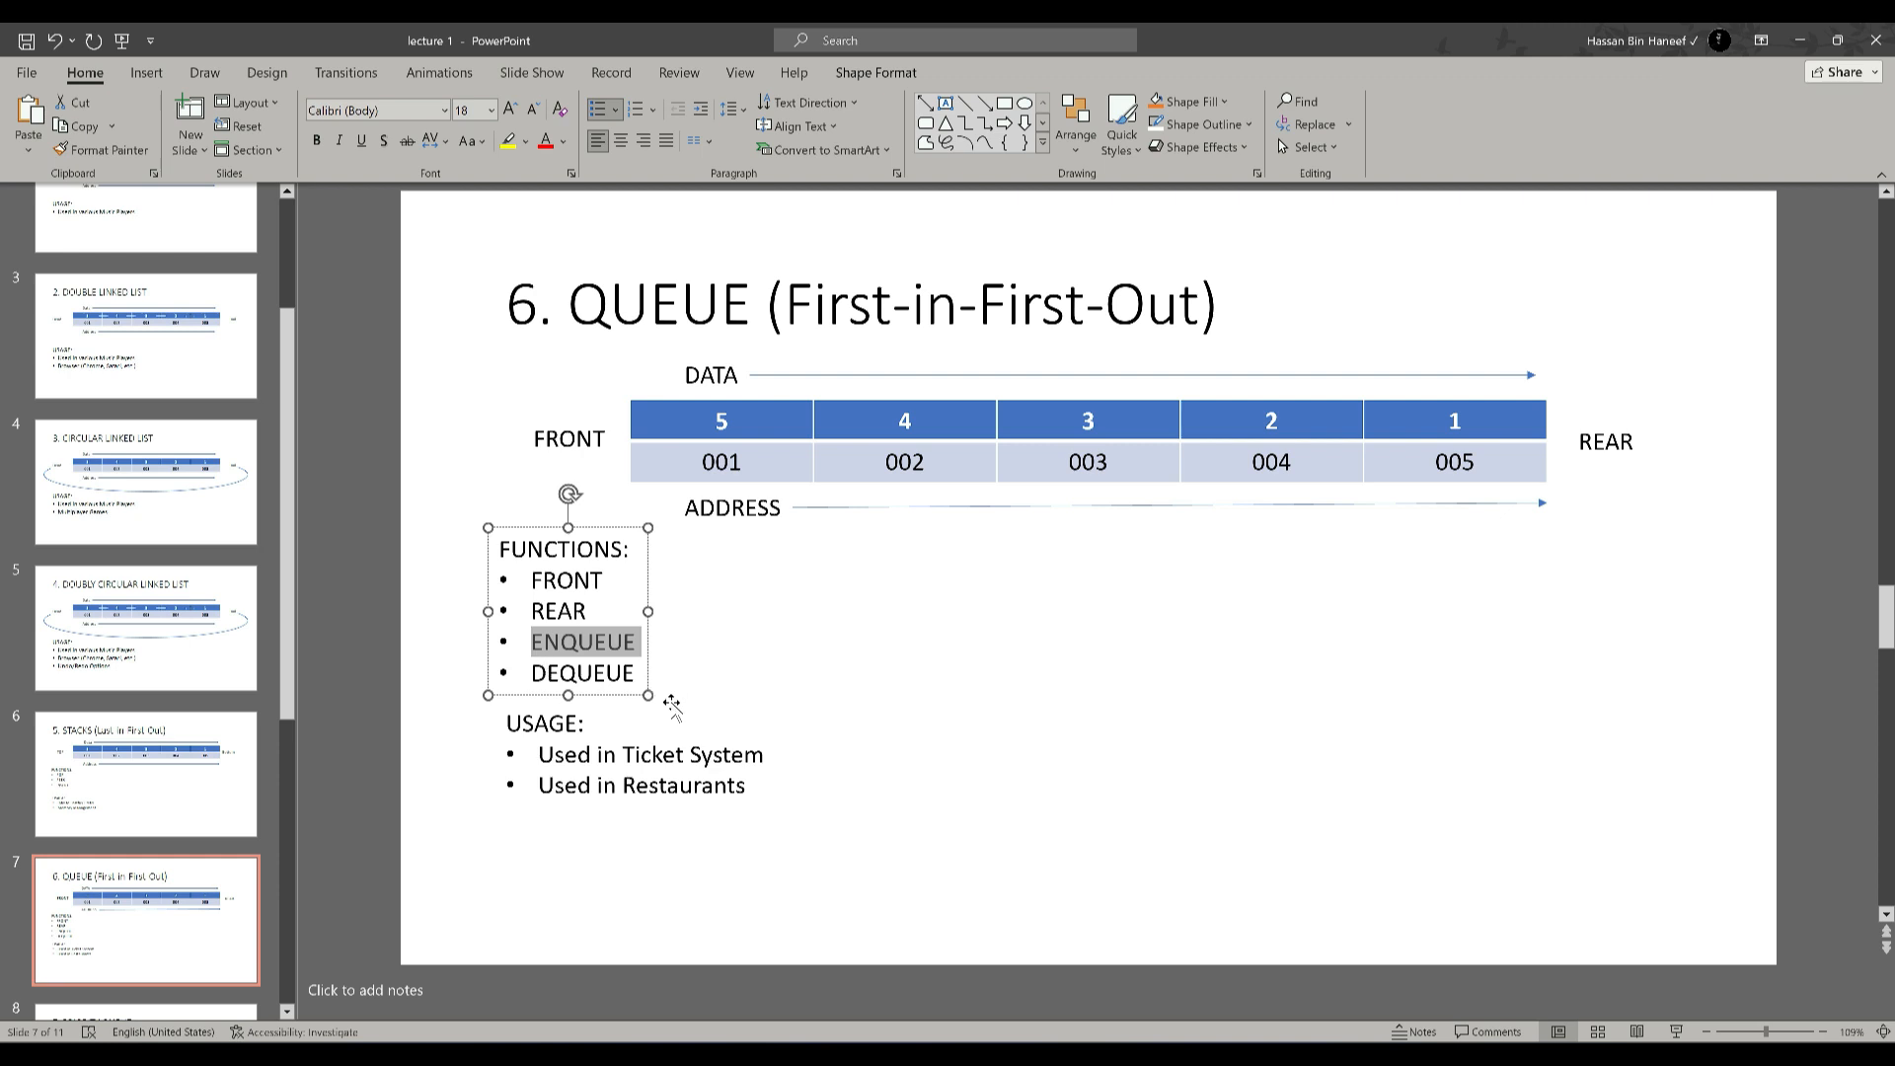
click(806, 722)
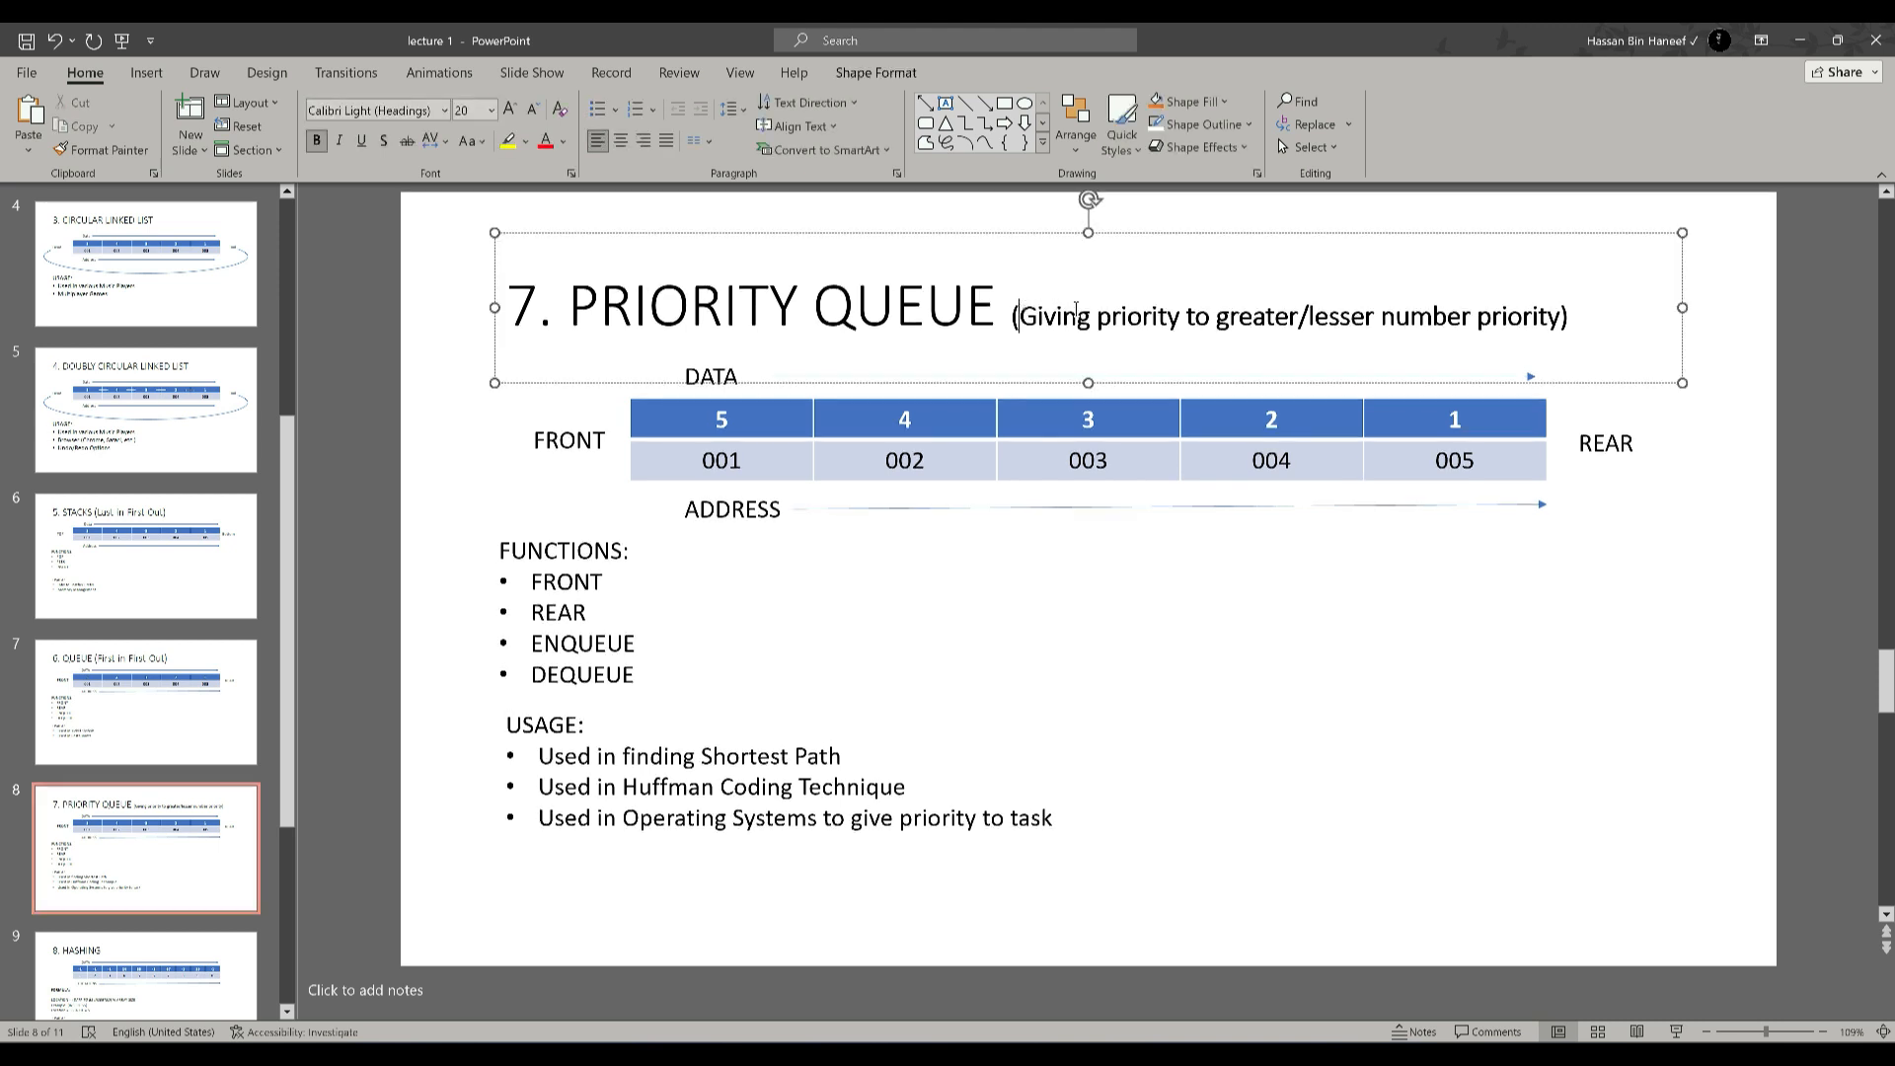
click(1547, 316)
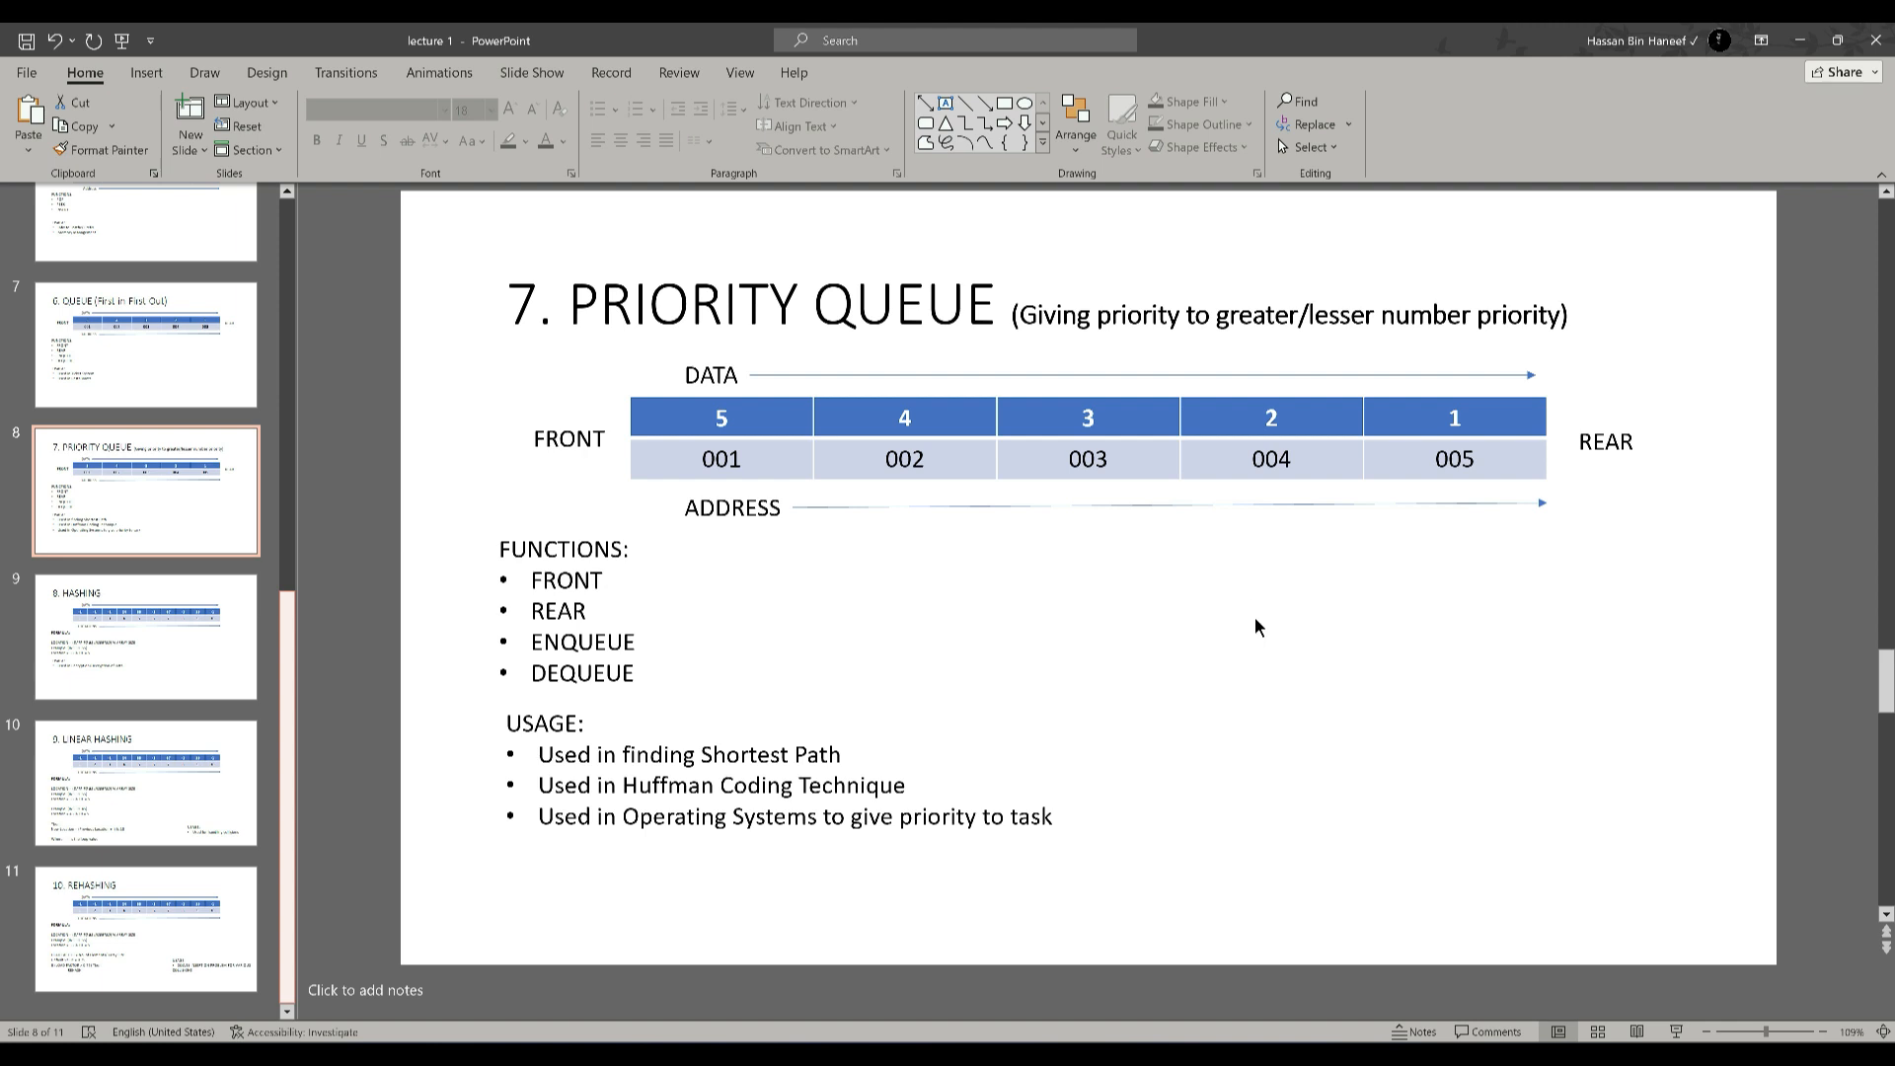
mouse_move(554, 619)
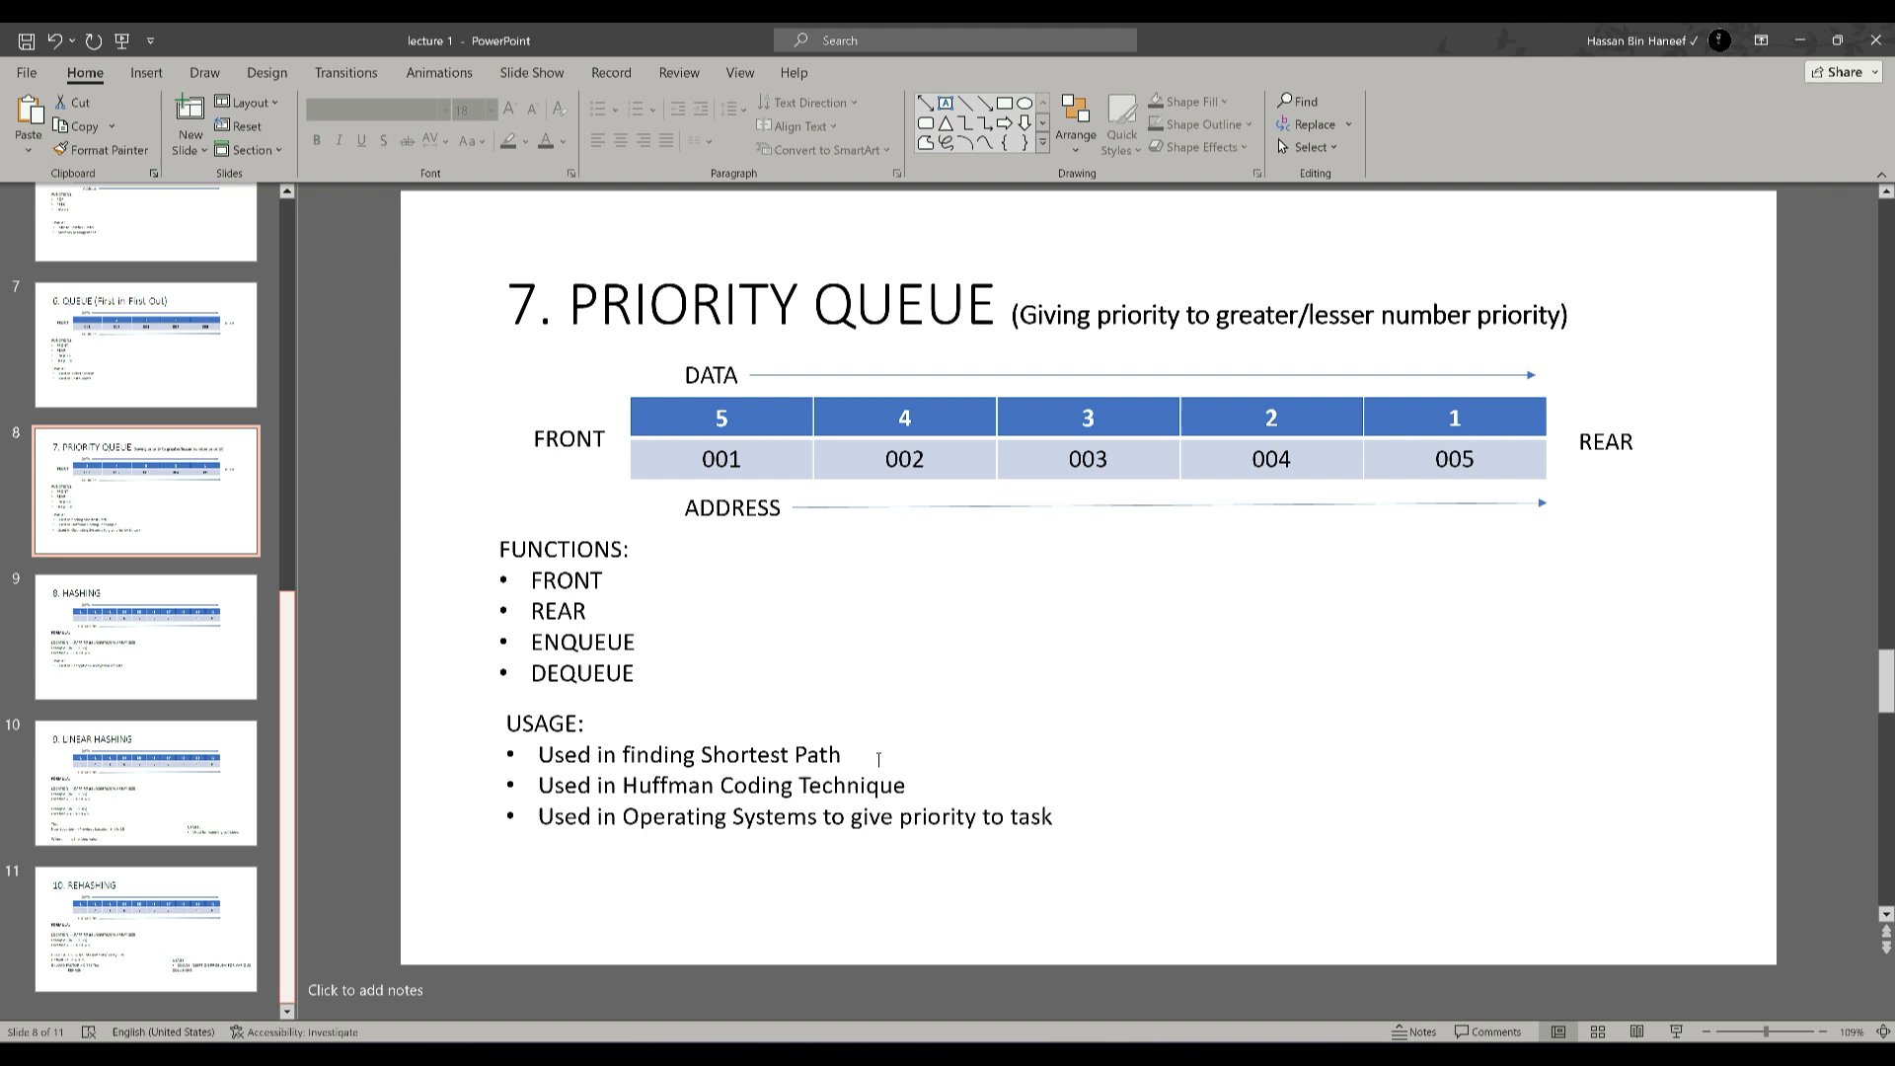
click(662, 753)
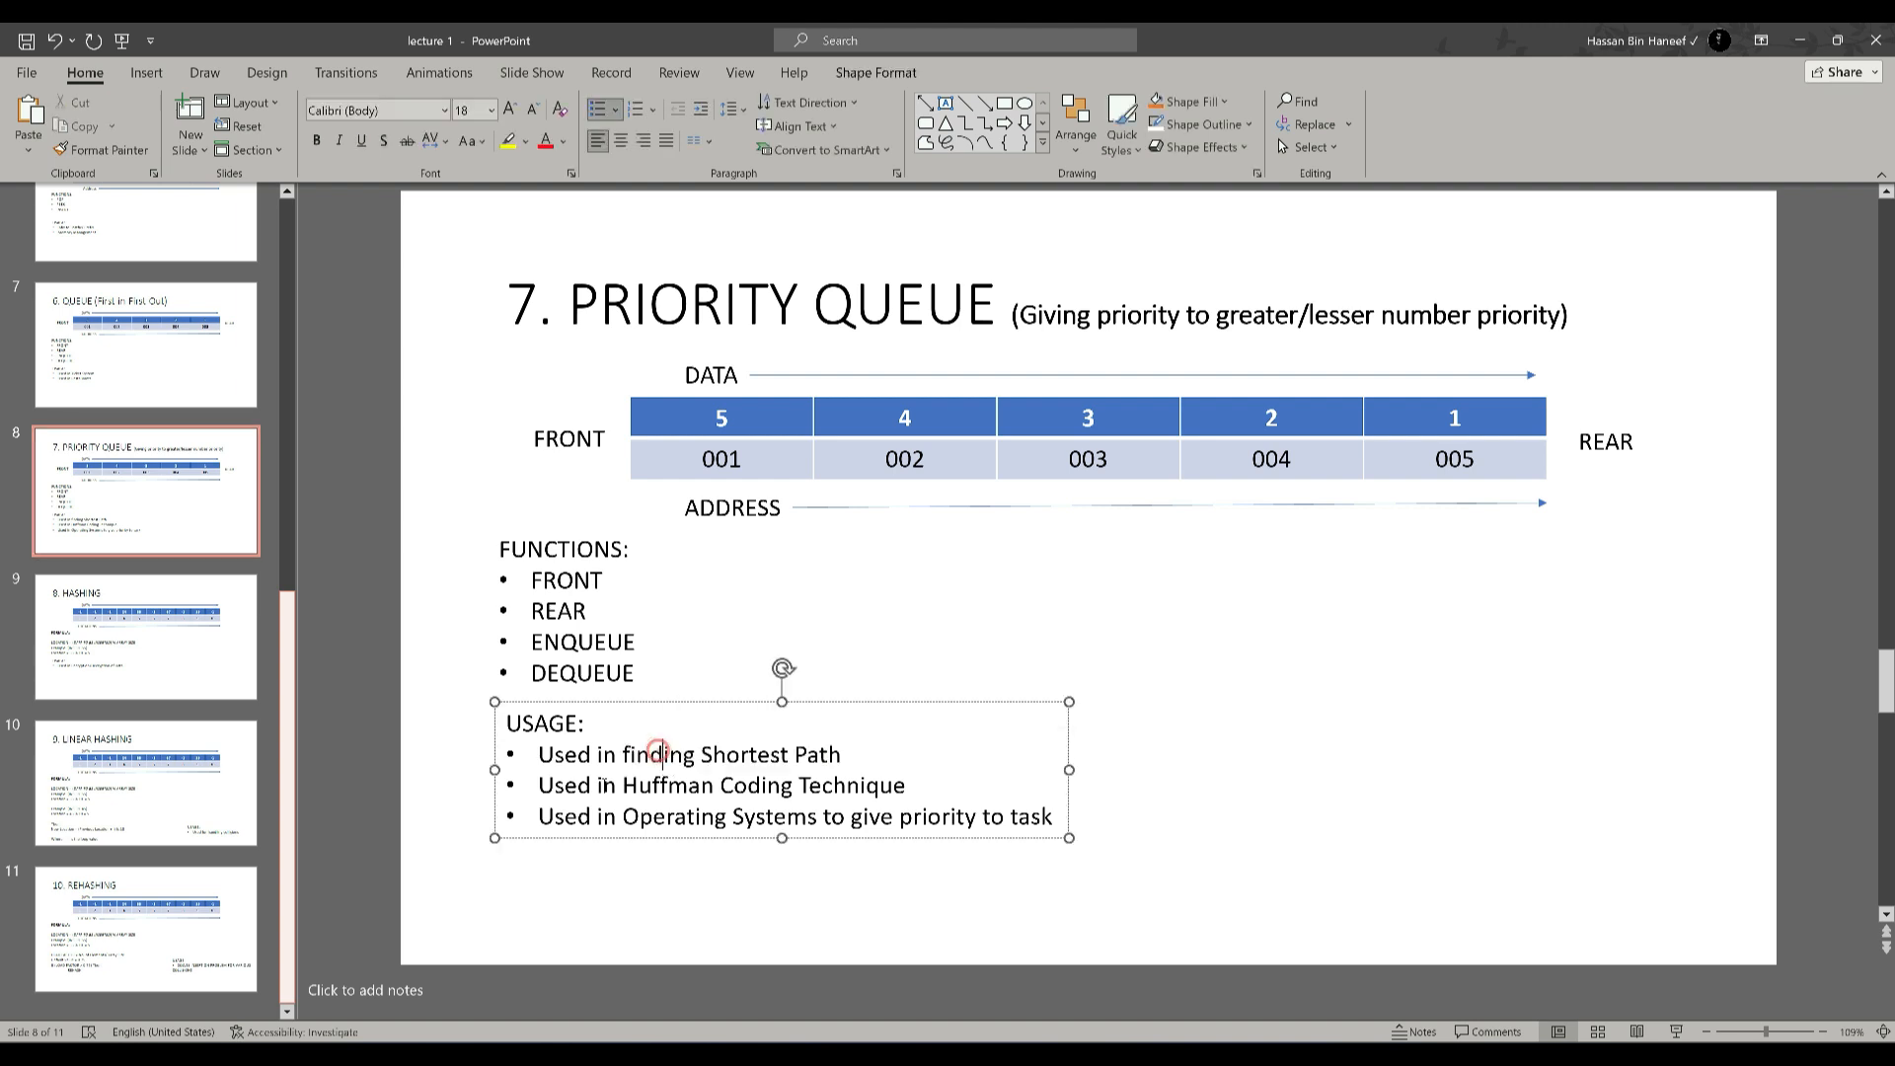
triple_click(689, 784)
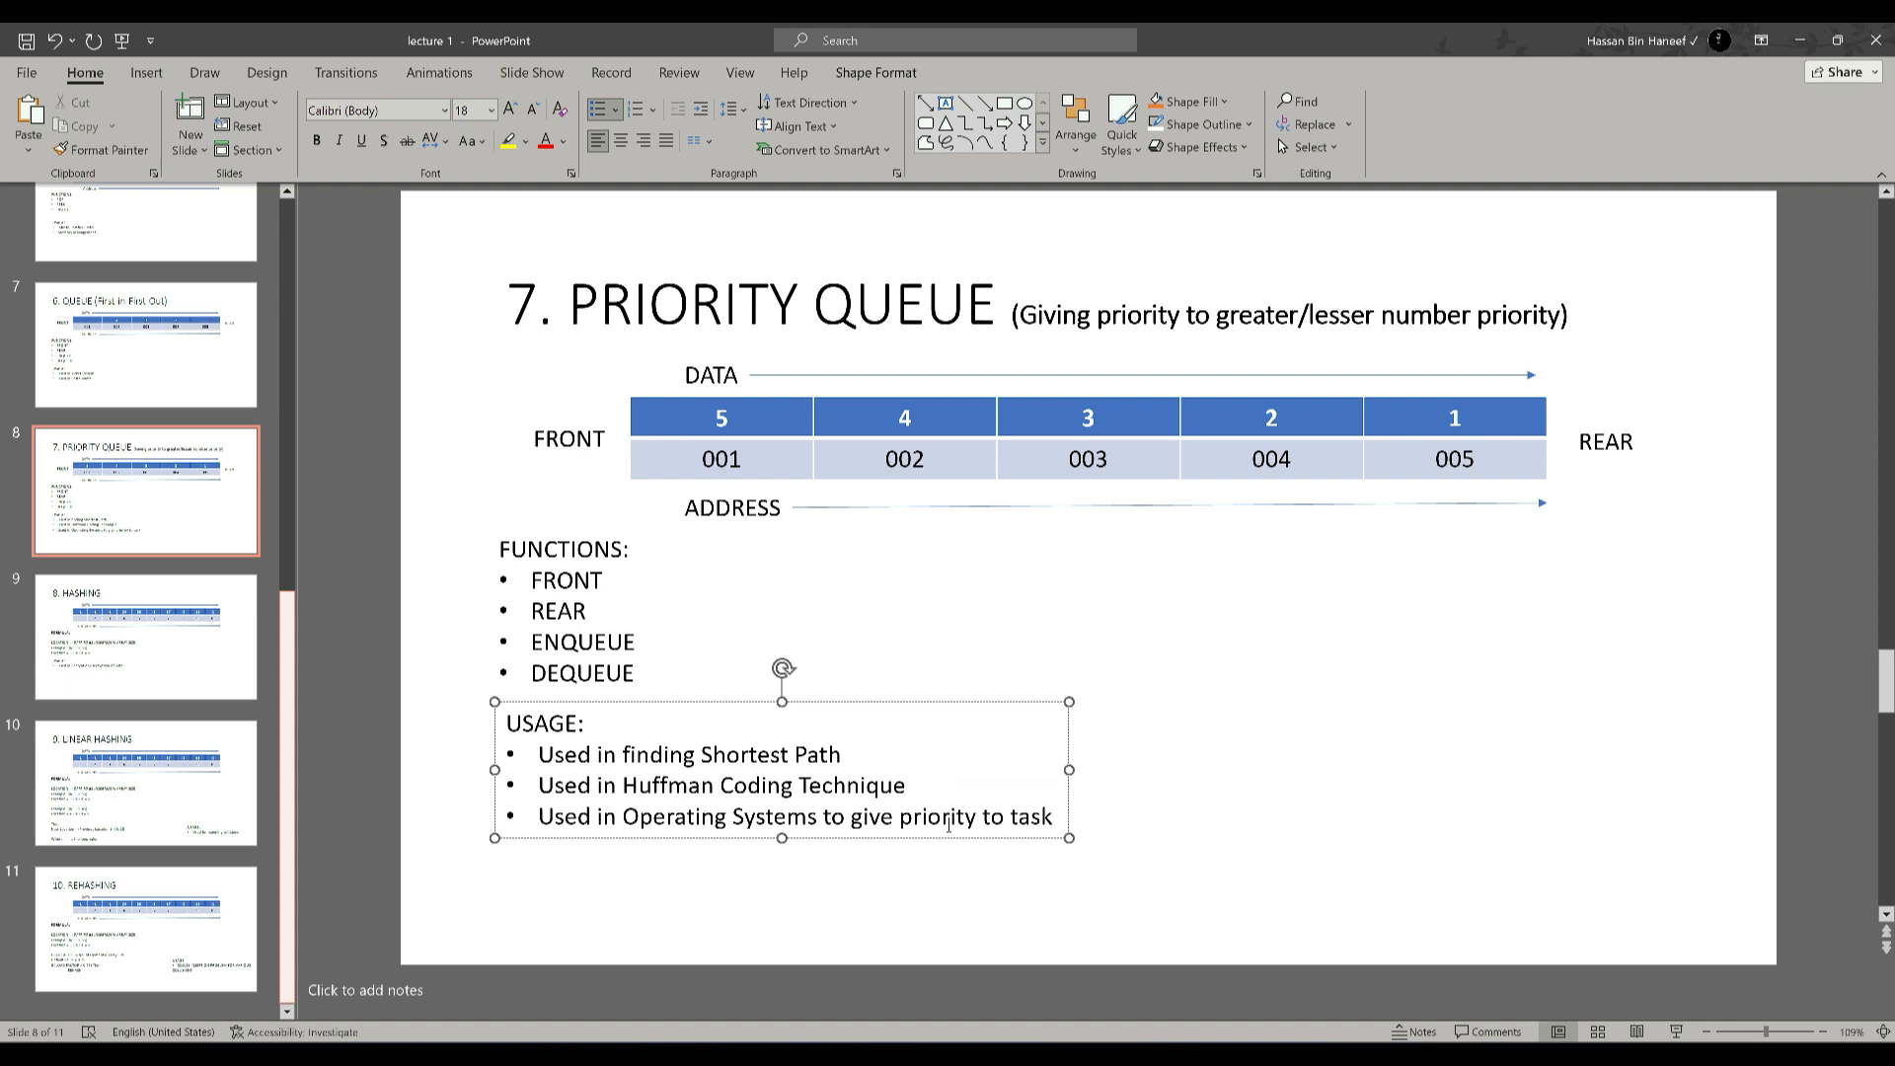
drag(620, 816, 898, 816)
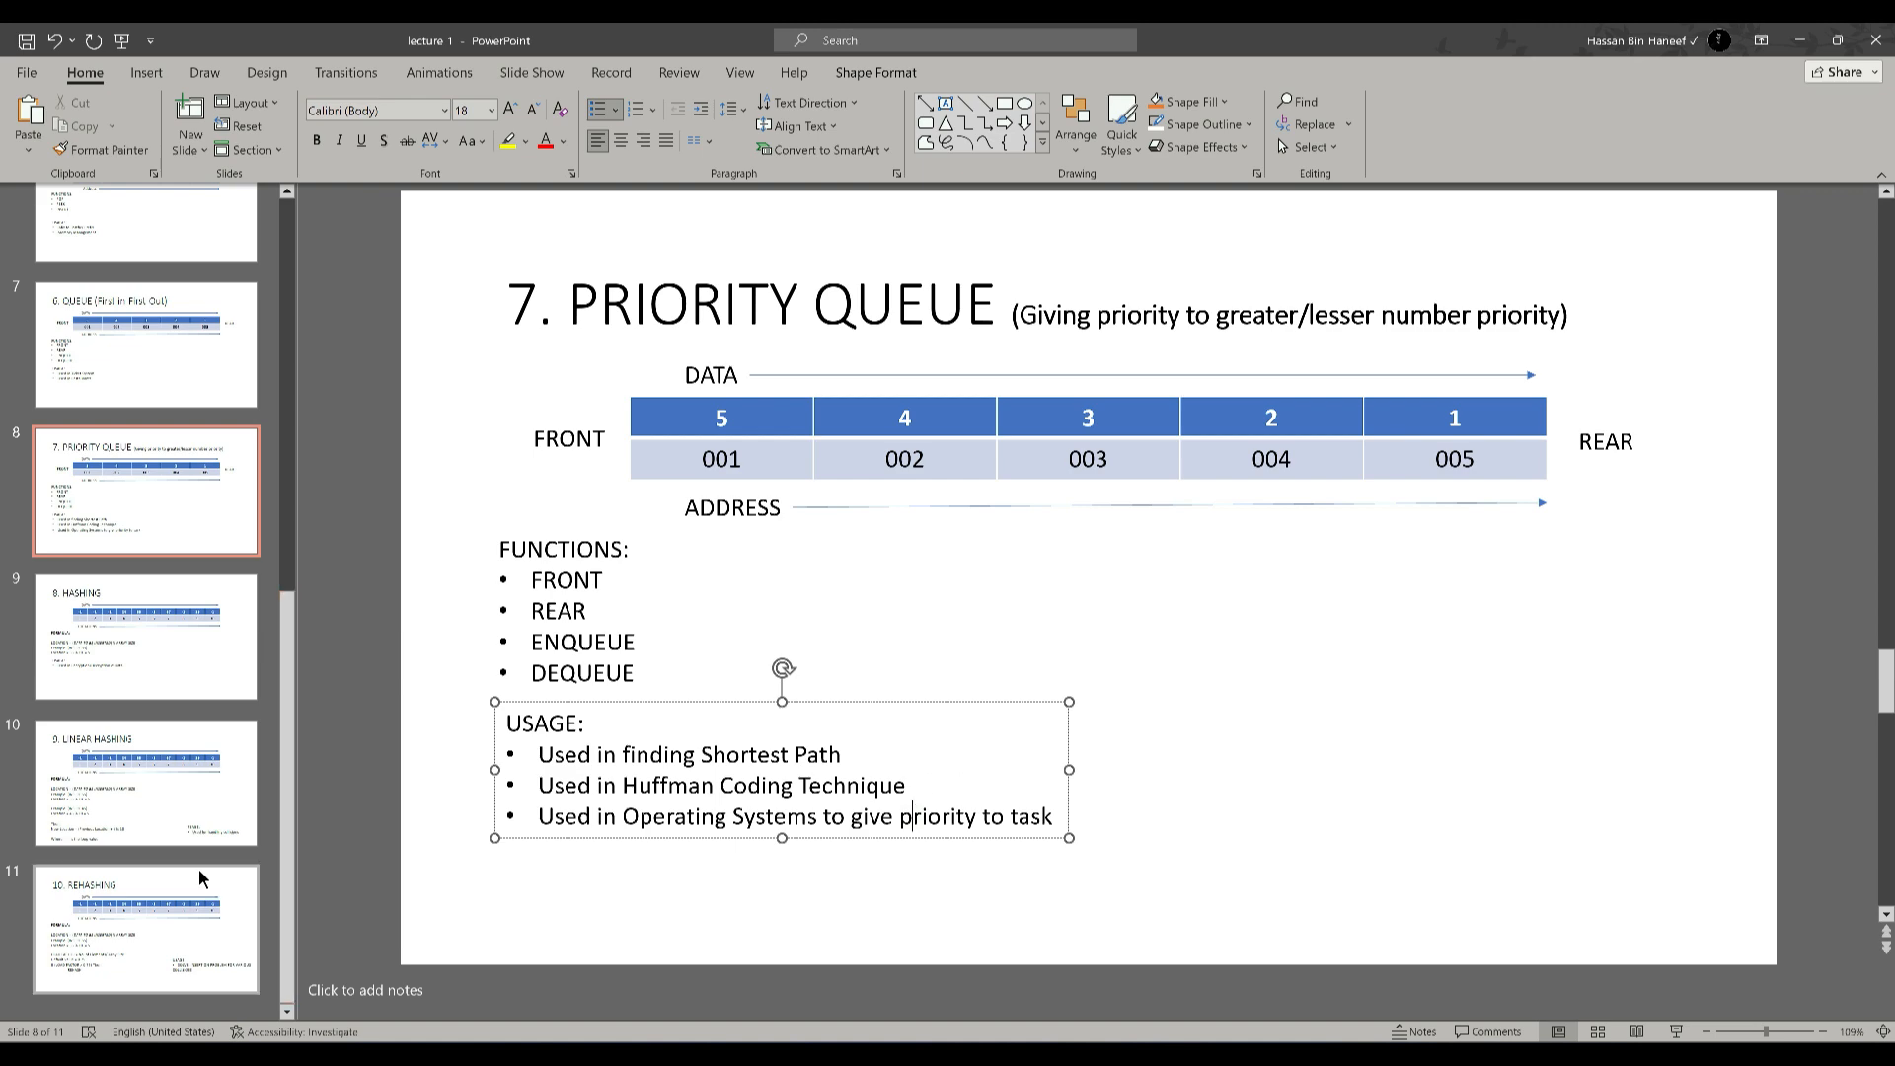
click(145, 635)
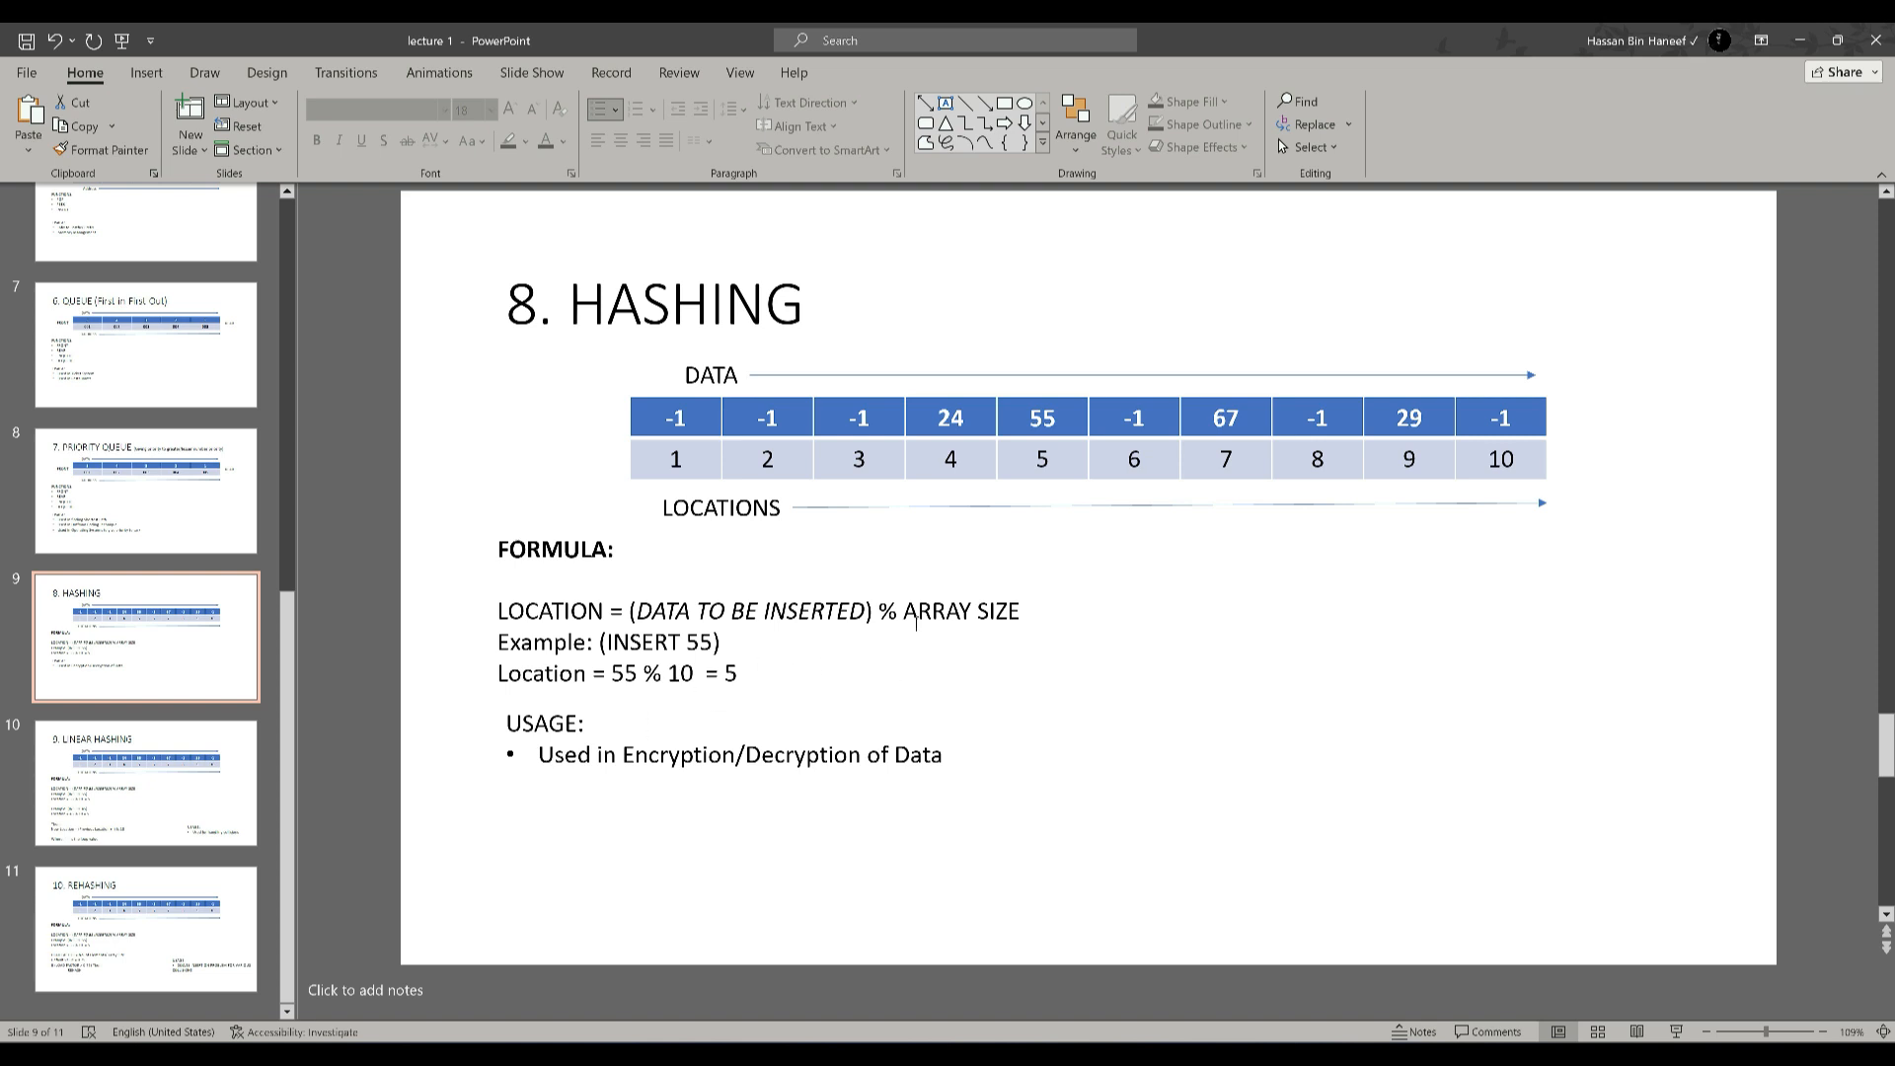
mouse_move(794, 532)
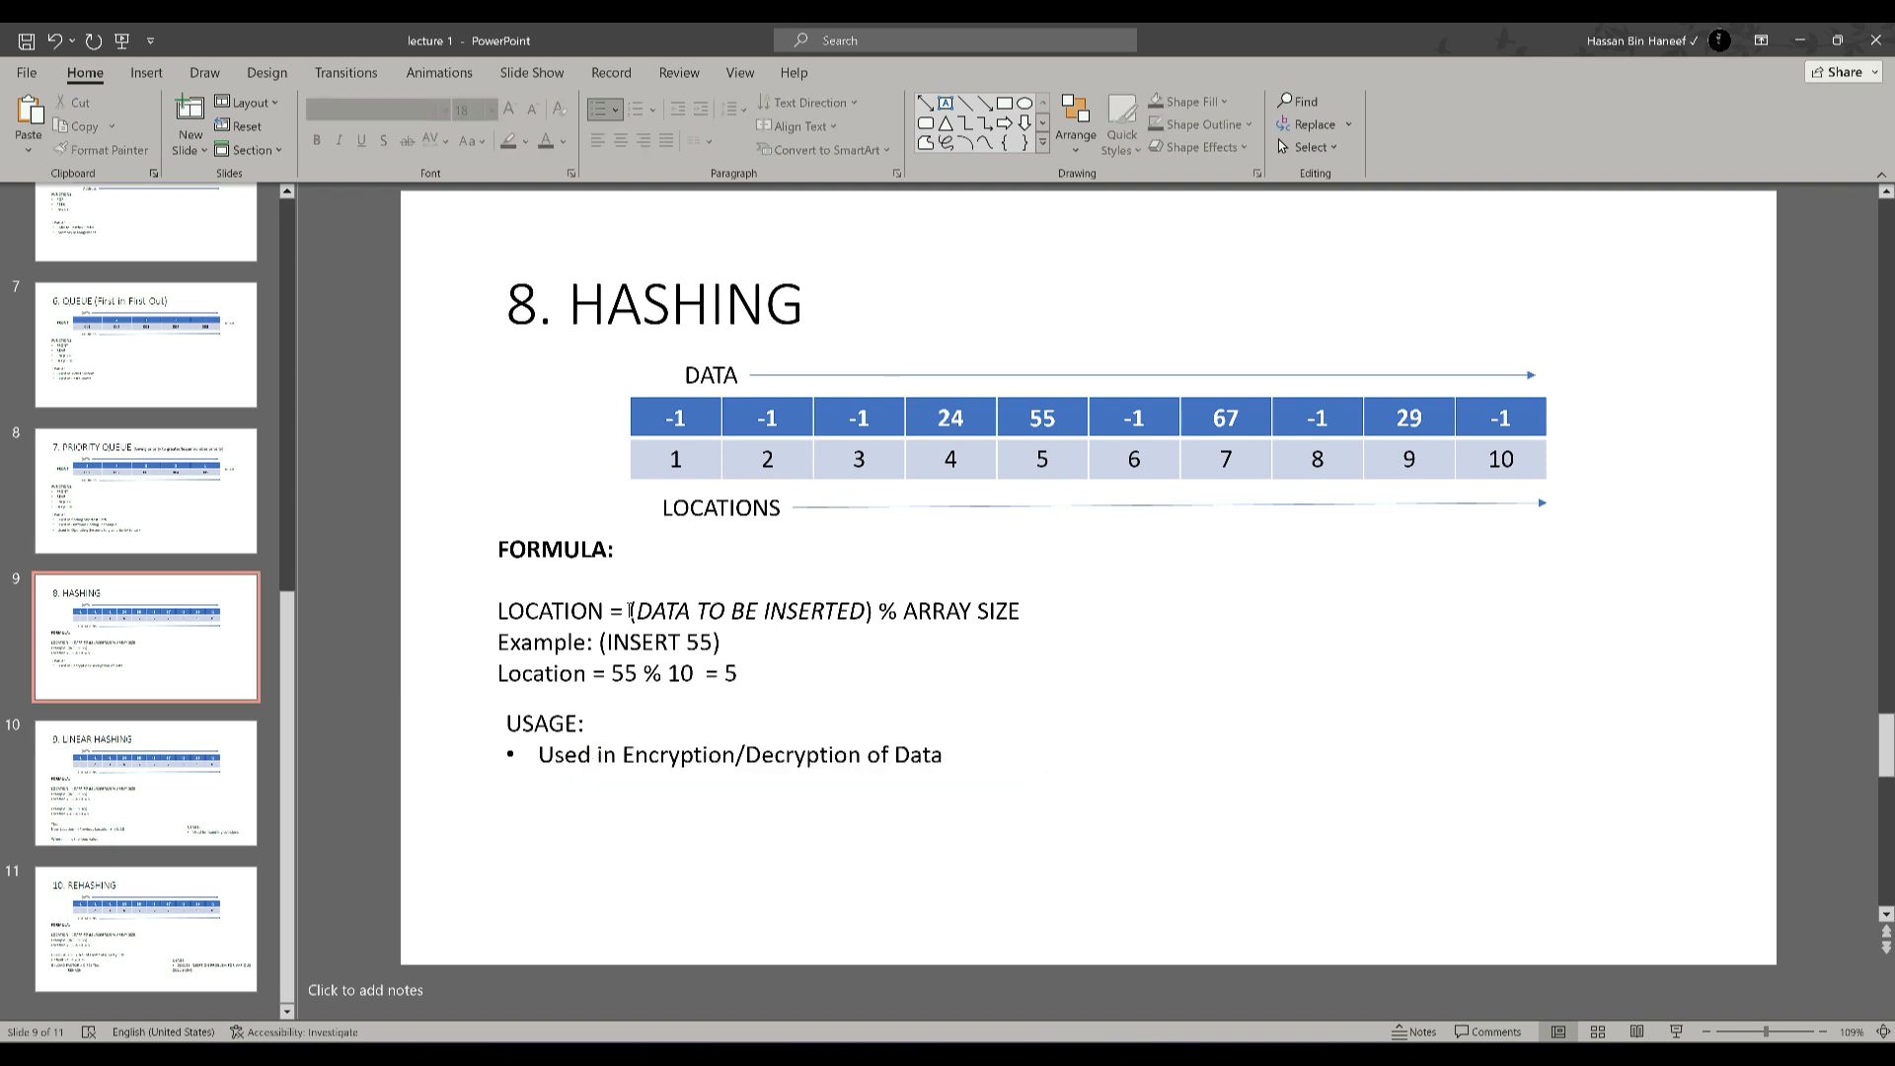
Step: Highlight 'DATA TO BE INSERTED' in the Hashing formula, then move to Linear Hashing
double_click(746, 610)
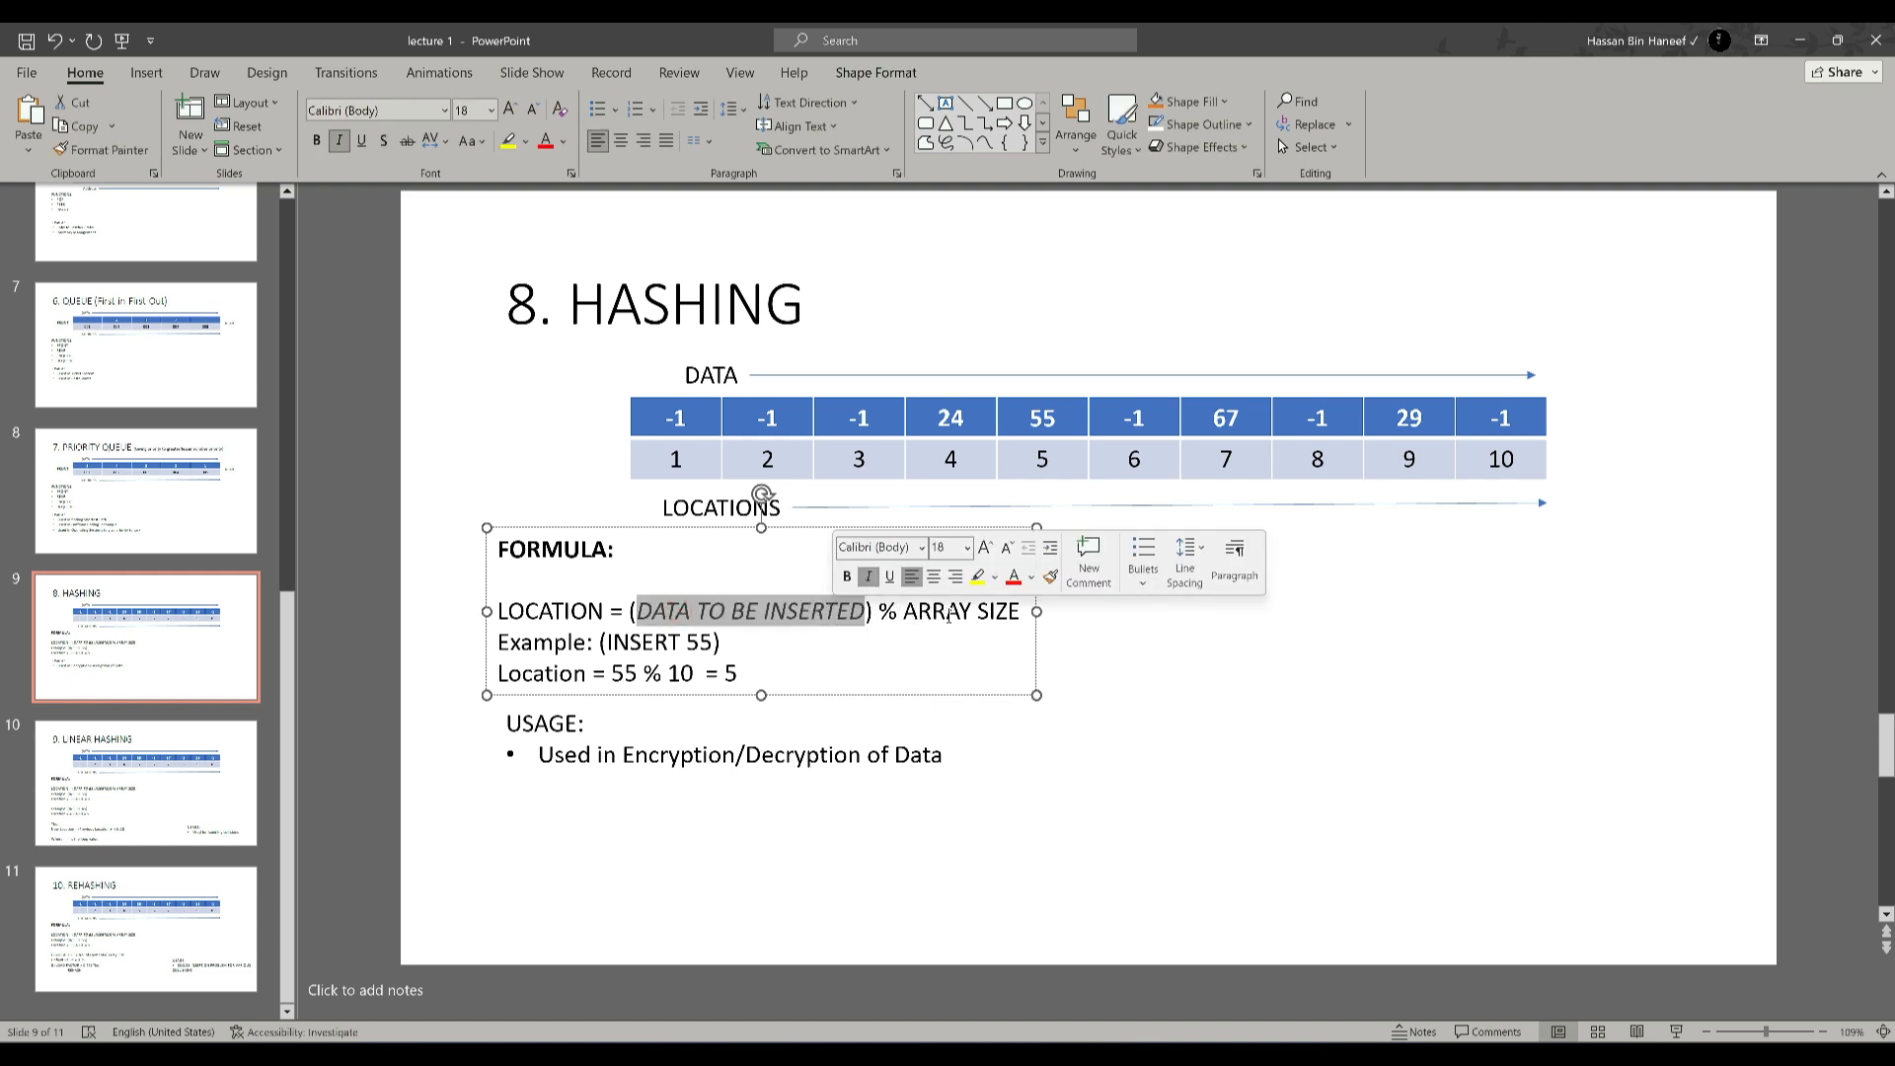
double_click(642, 641)
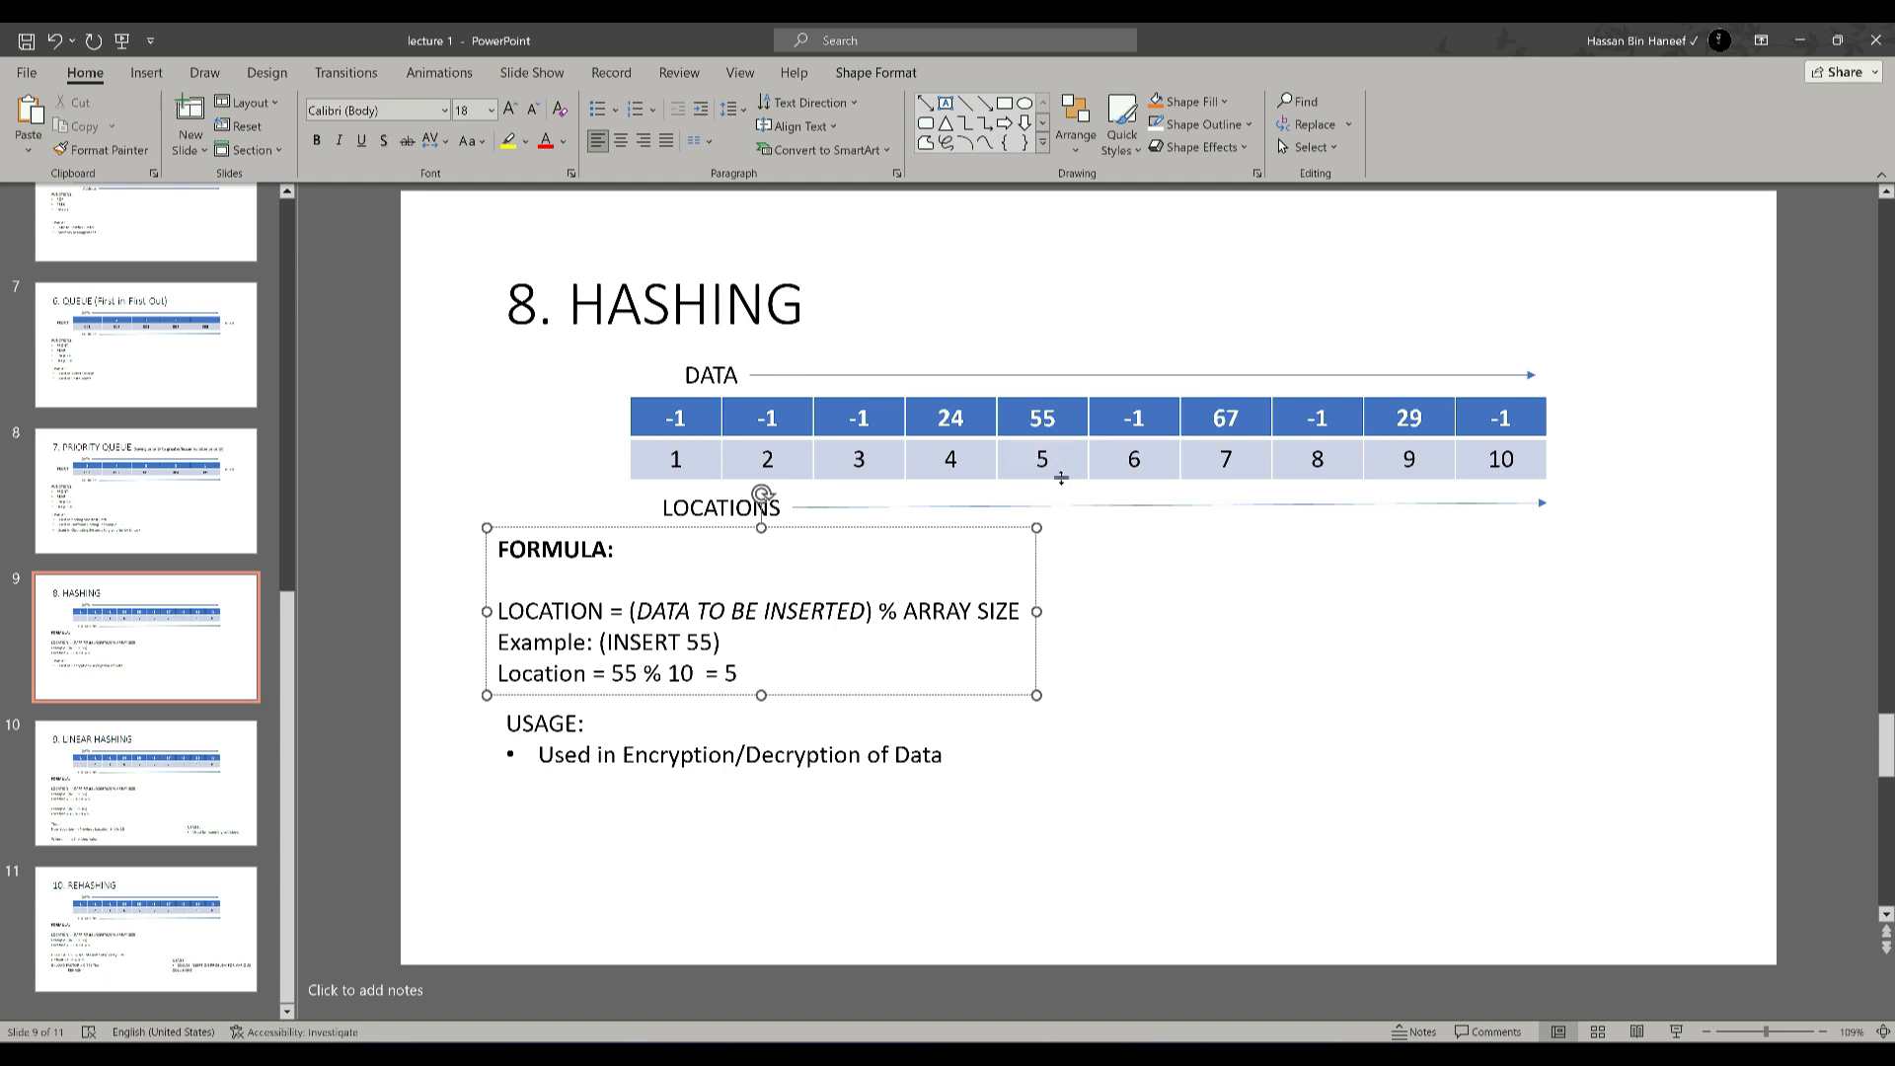
click(145, 782)
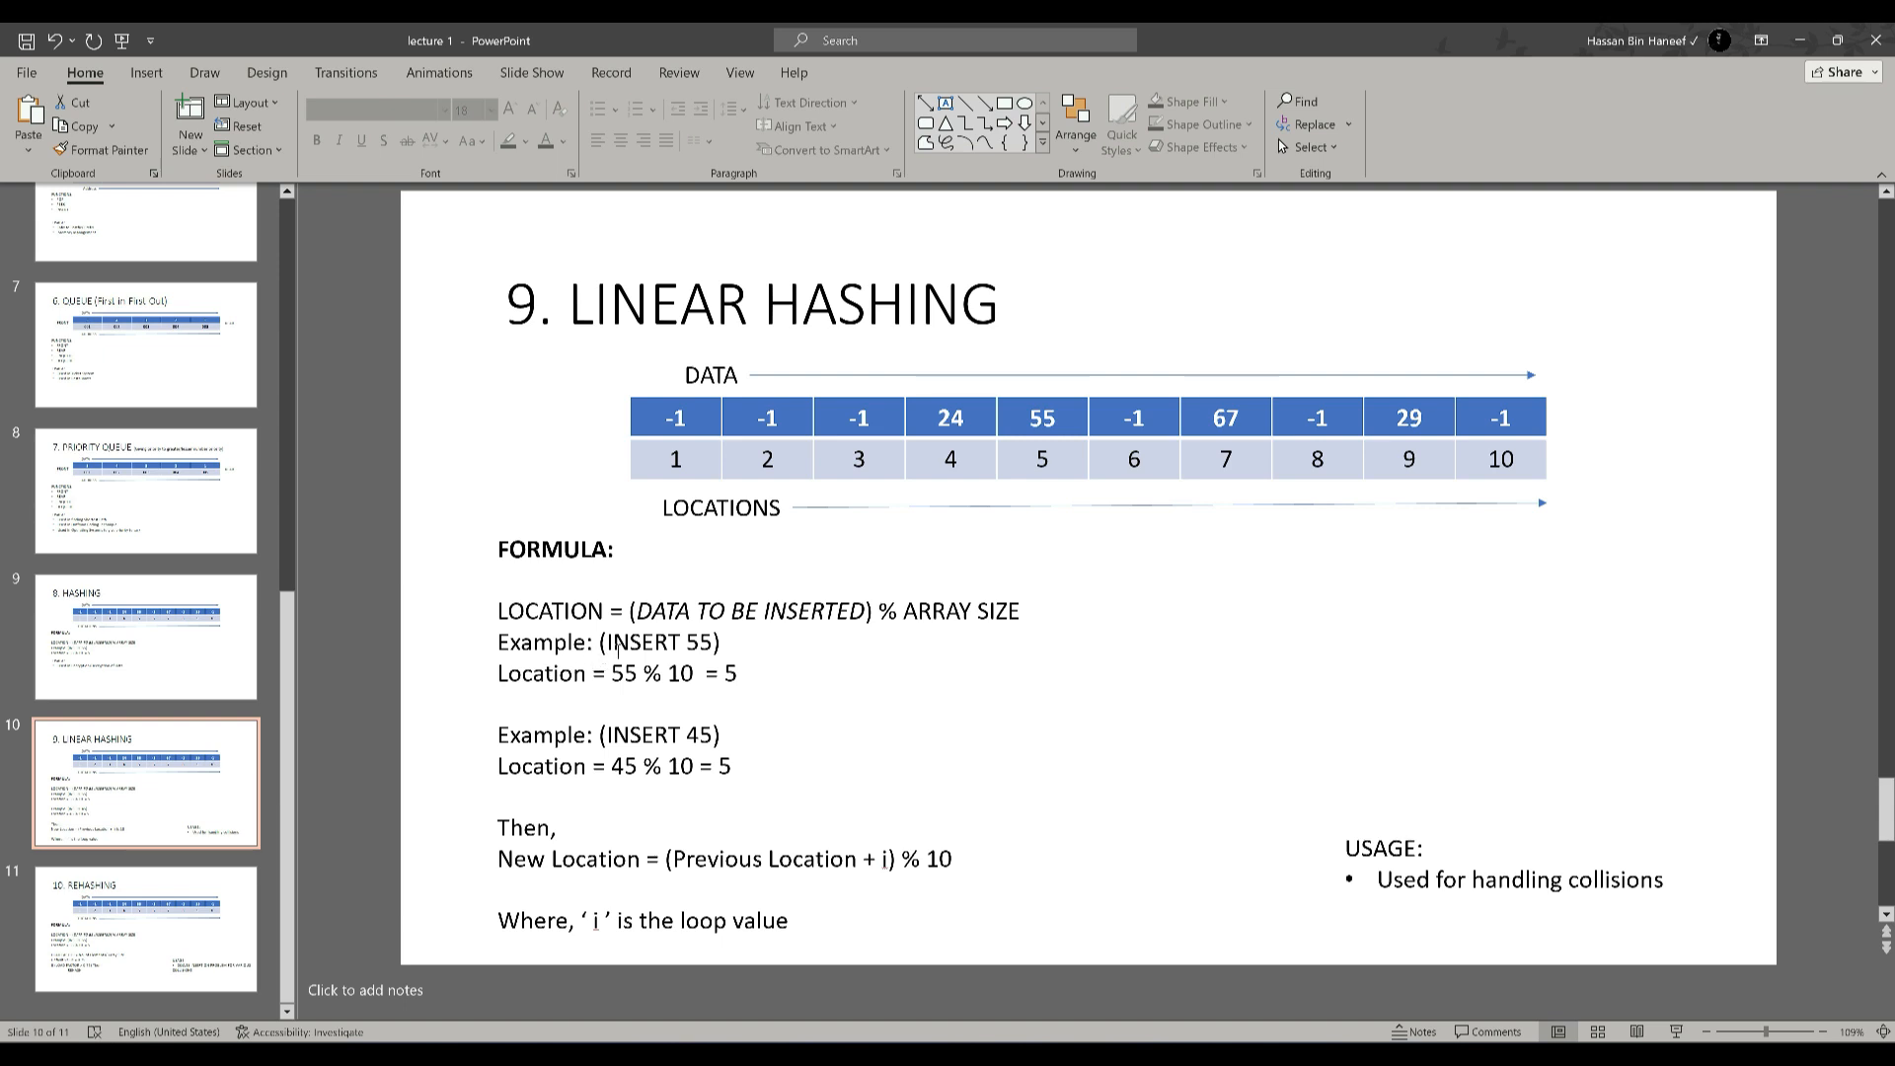
Step: Highlight parts of the Linear Hashing formula, including '+ i', then go to Rehashing
double_click(658, 642)
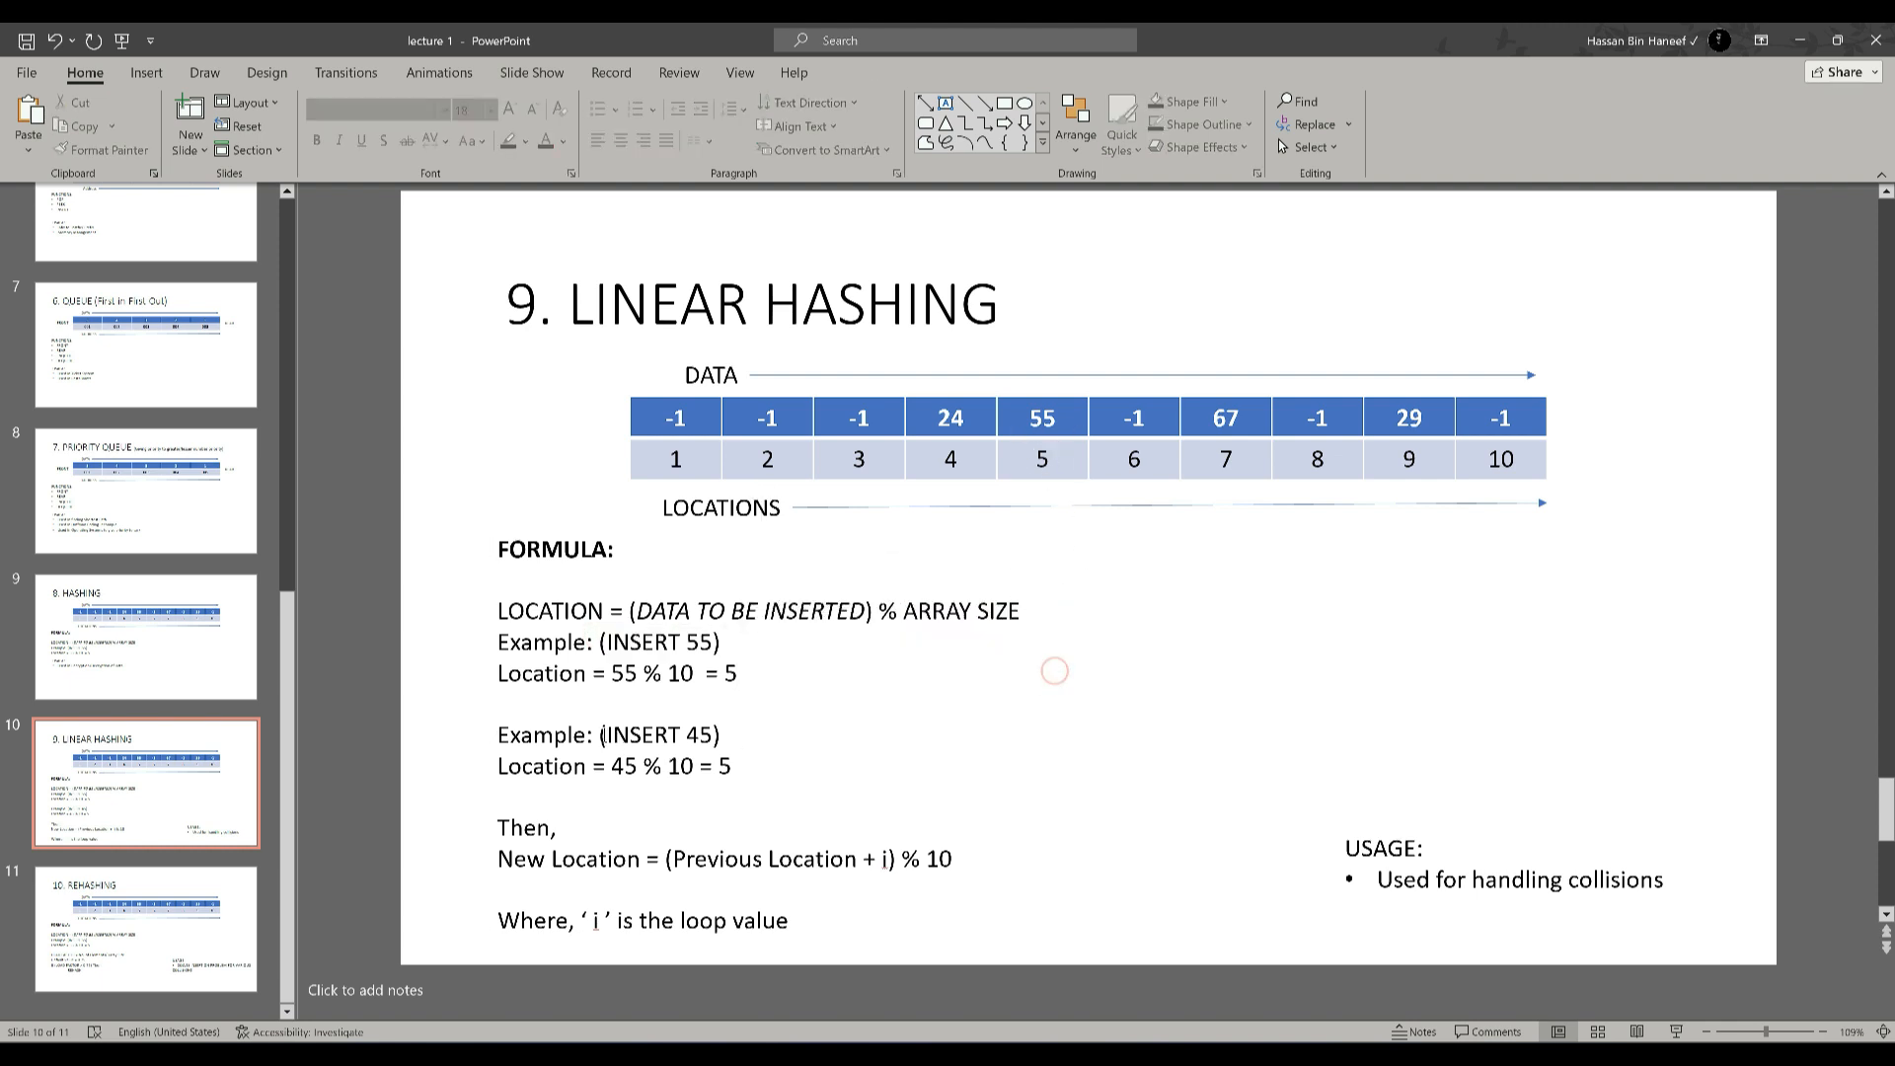
click(728, 765)
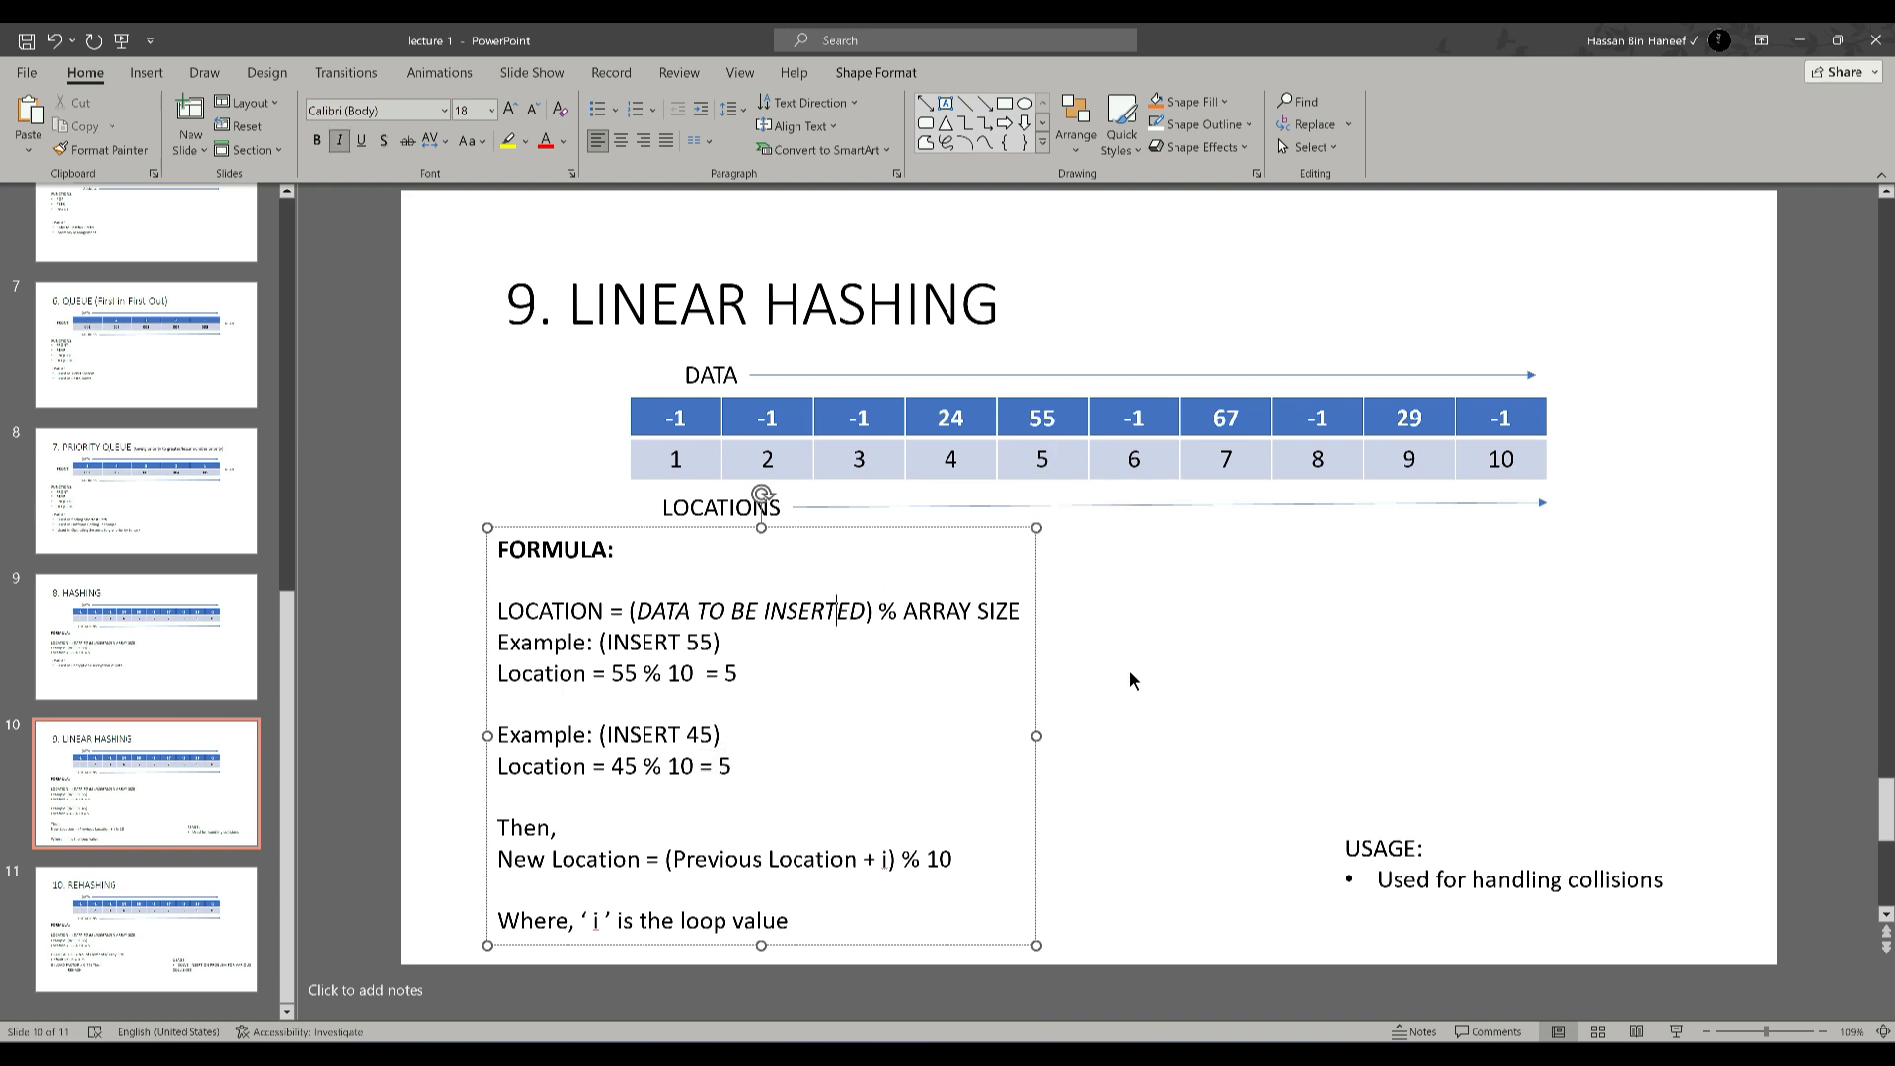
mouse_move(1142, 646)
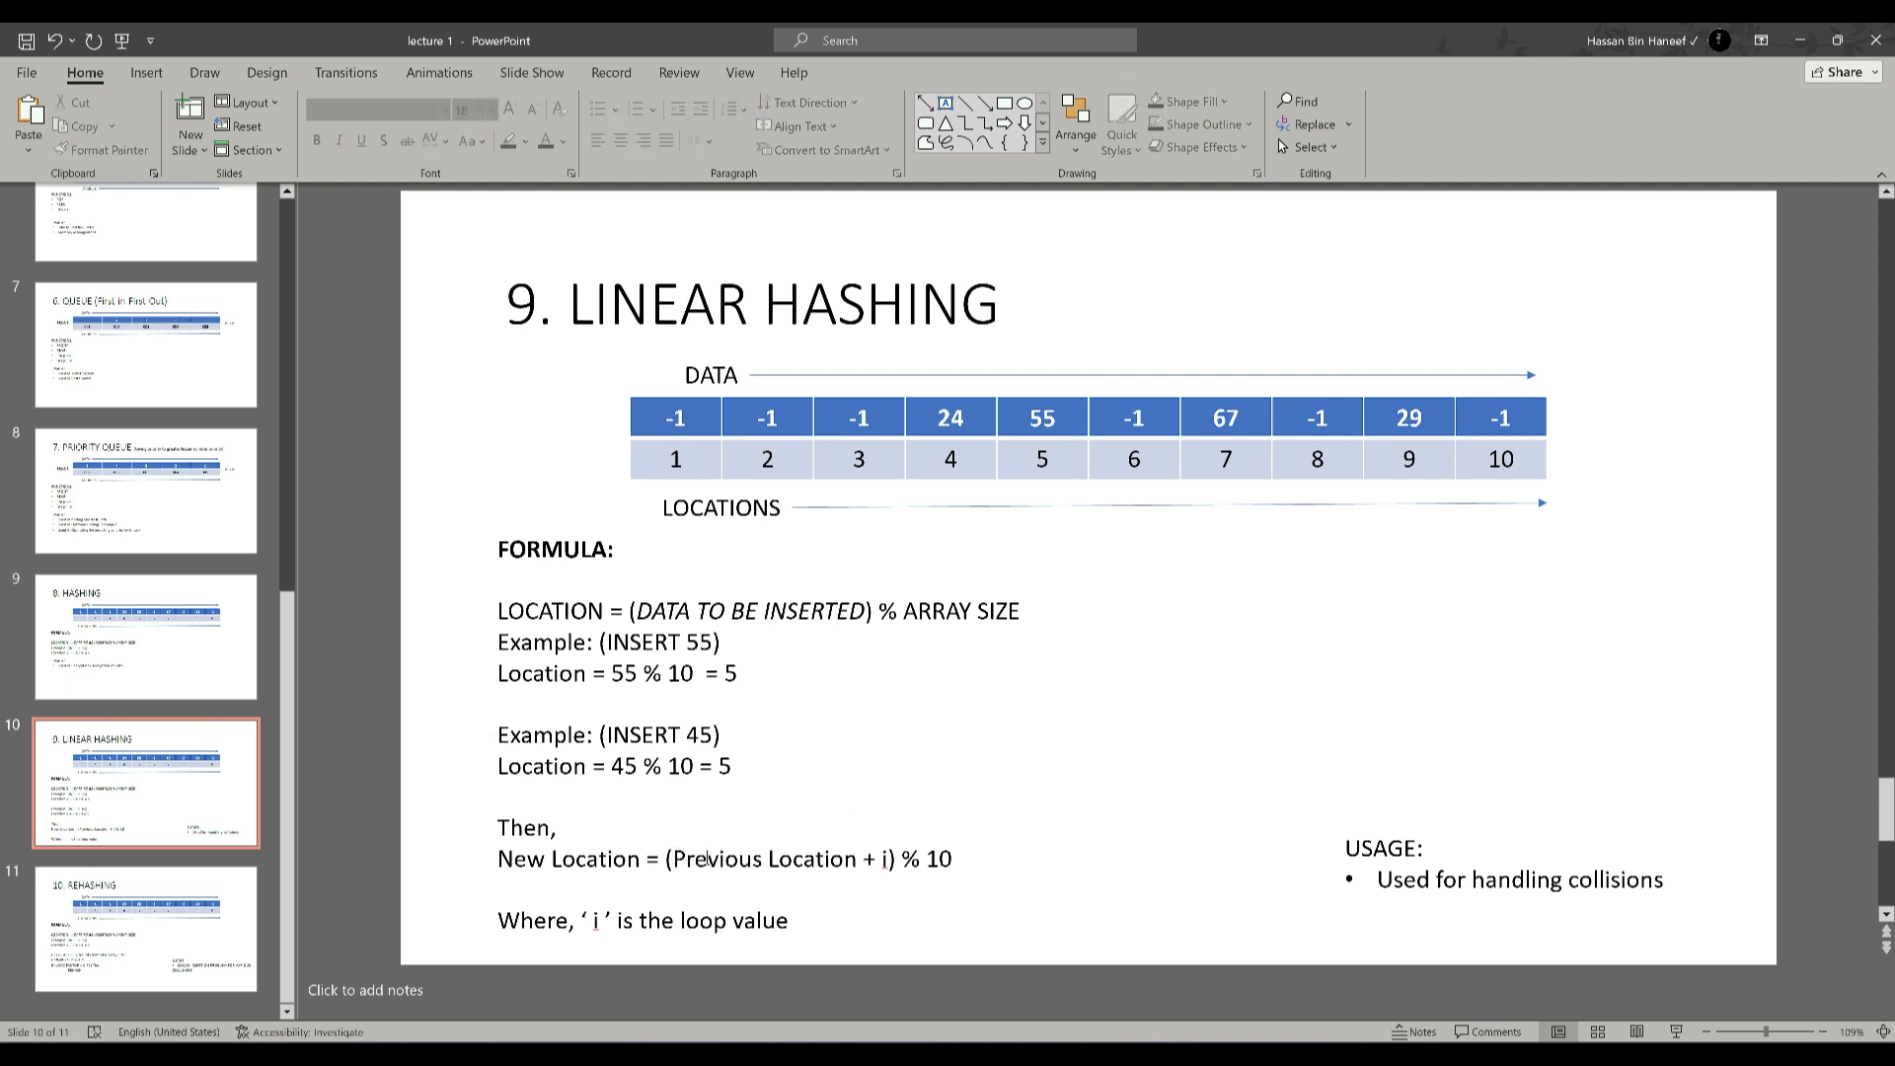
click(868, 858)
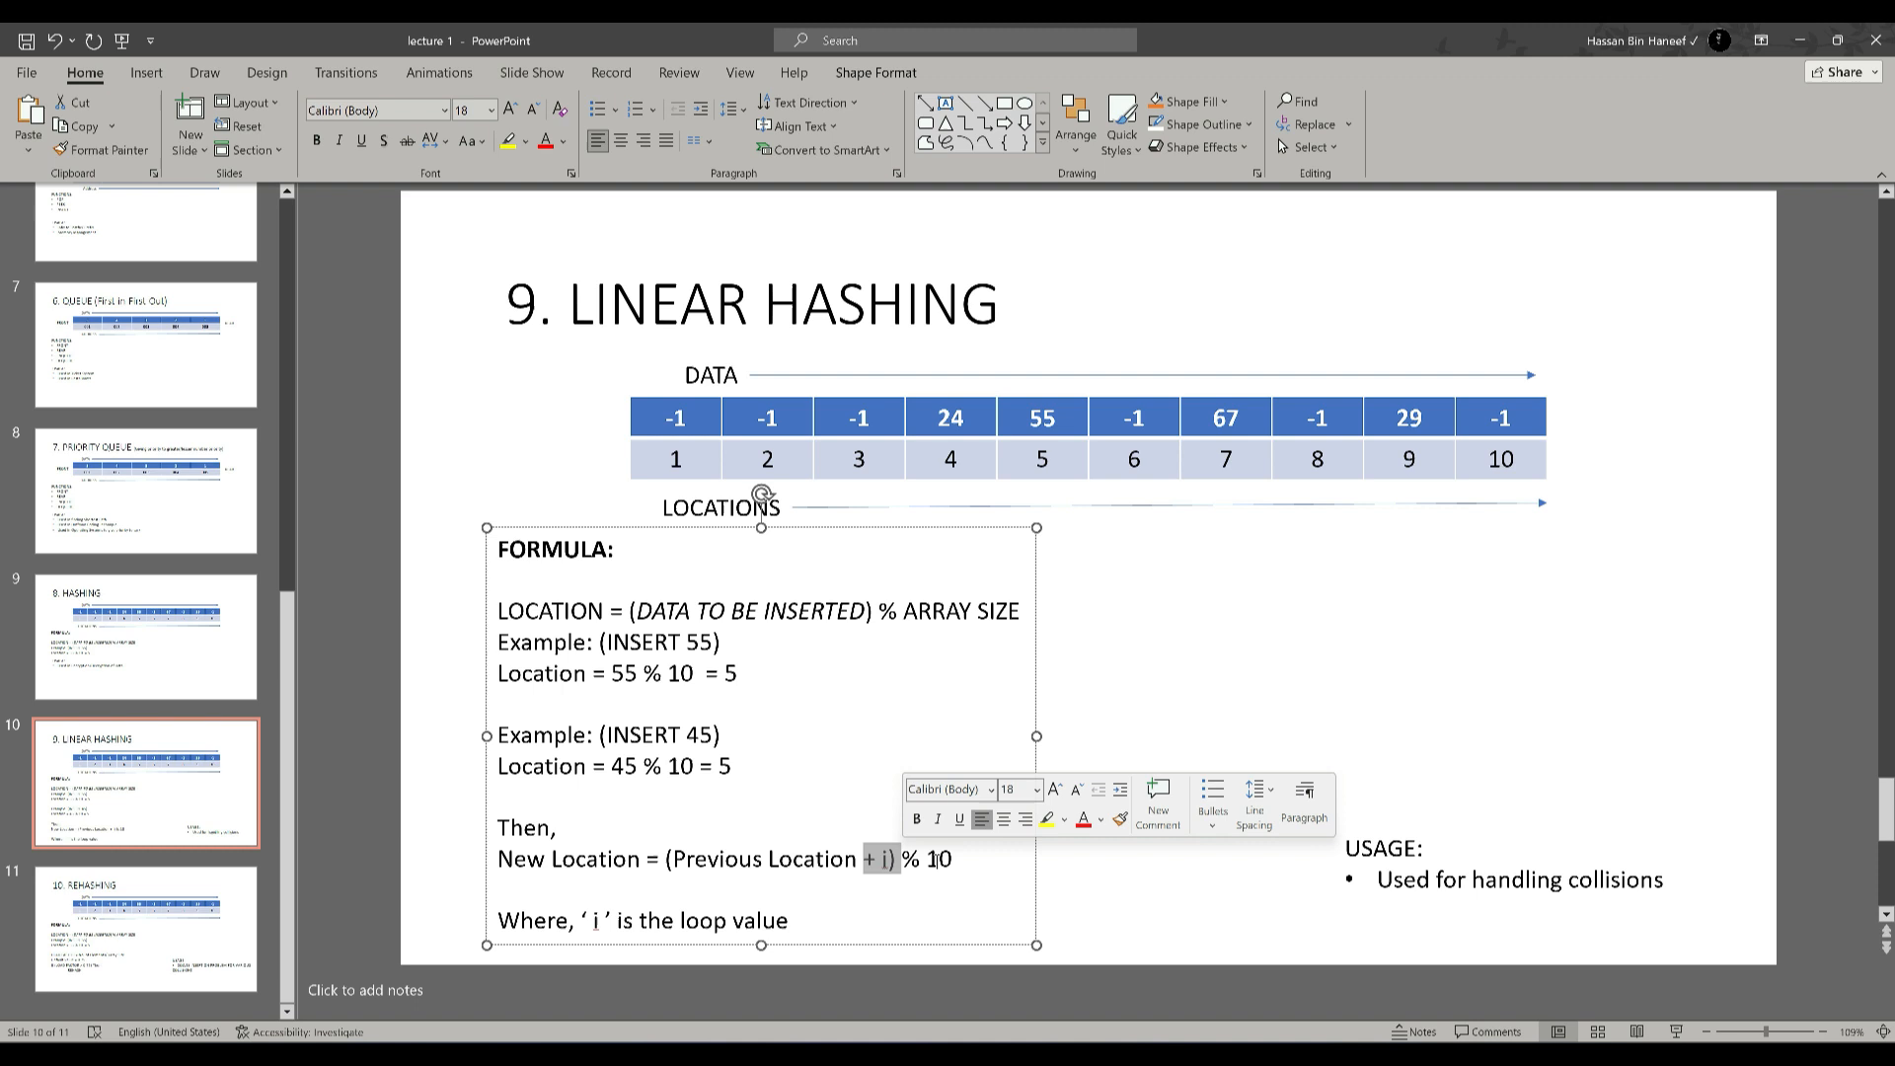
click(1081, 787)
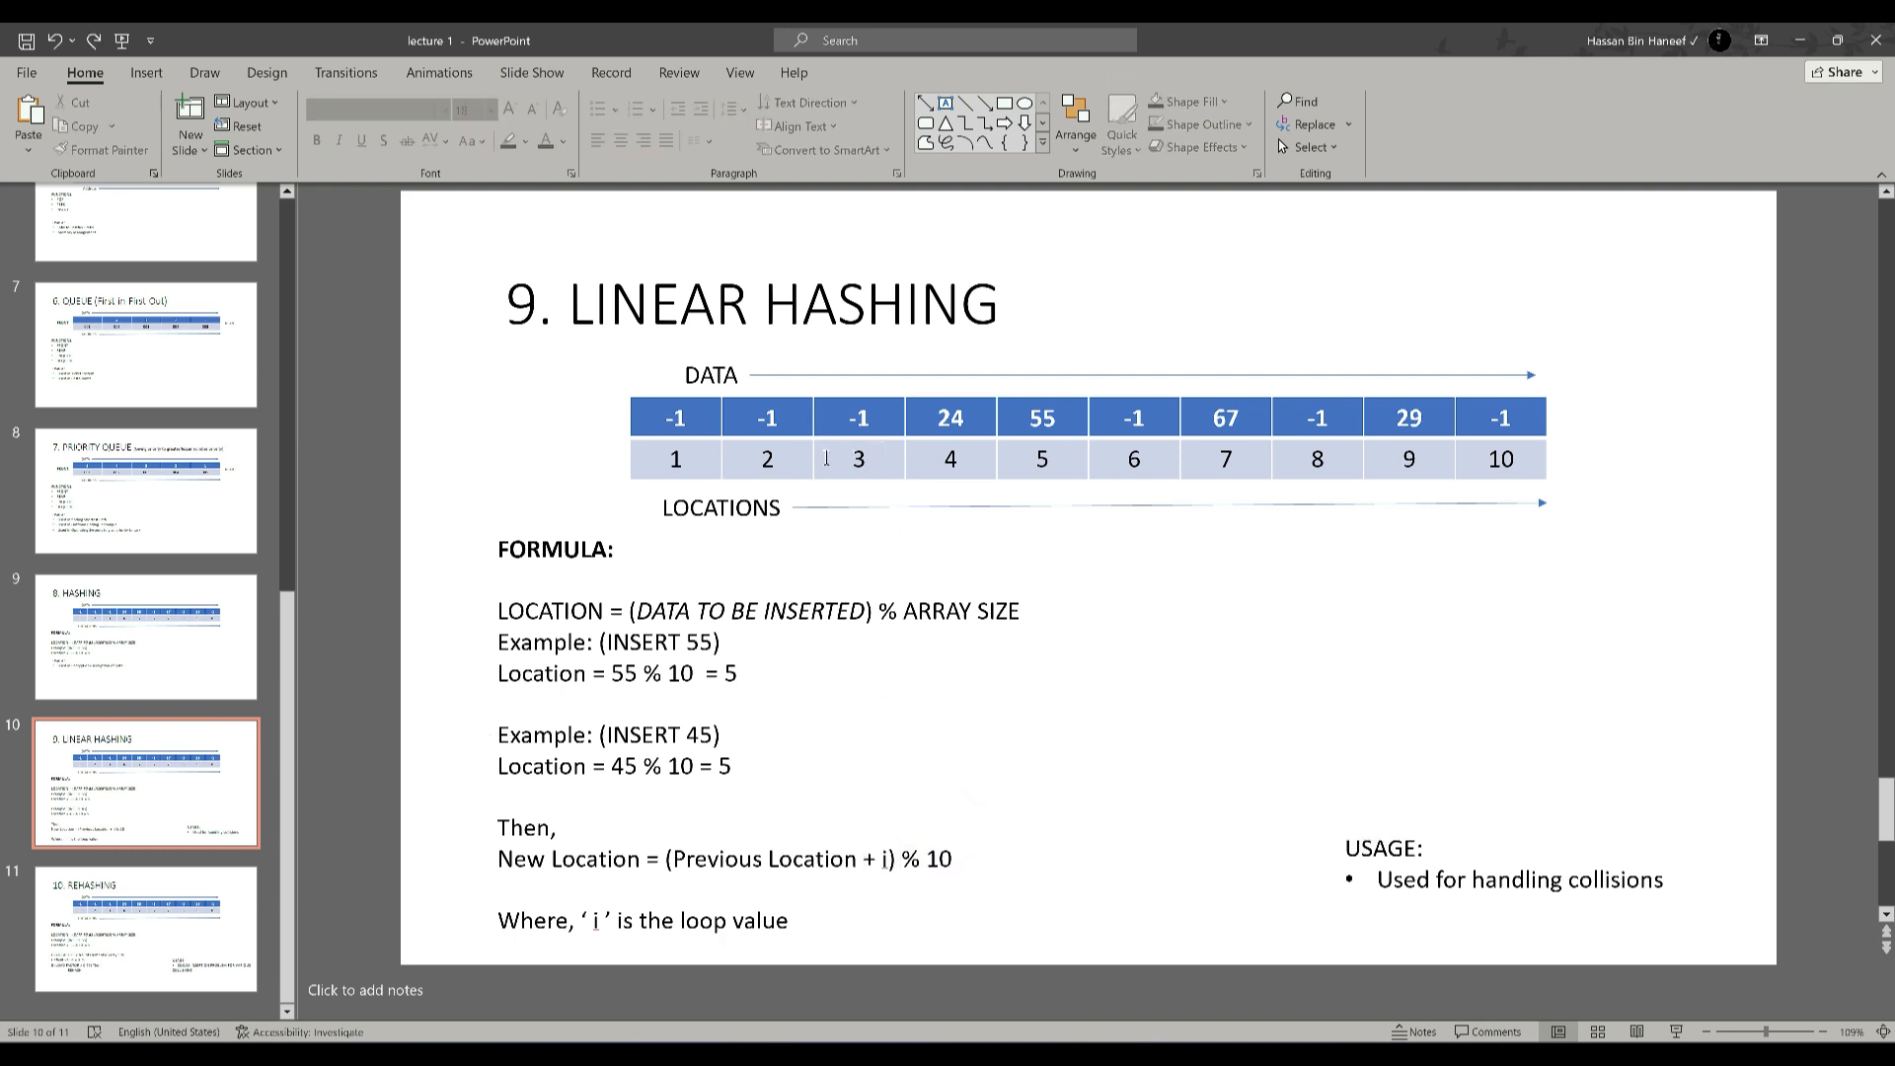
mouse_move(979, 580)
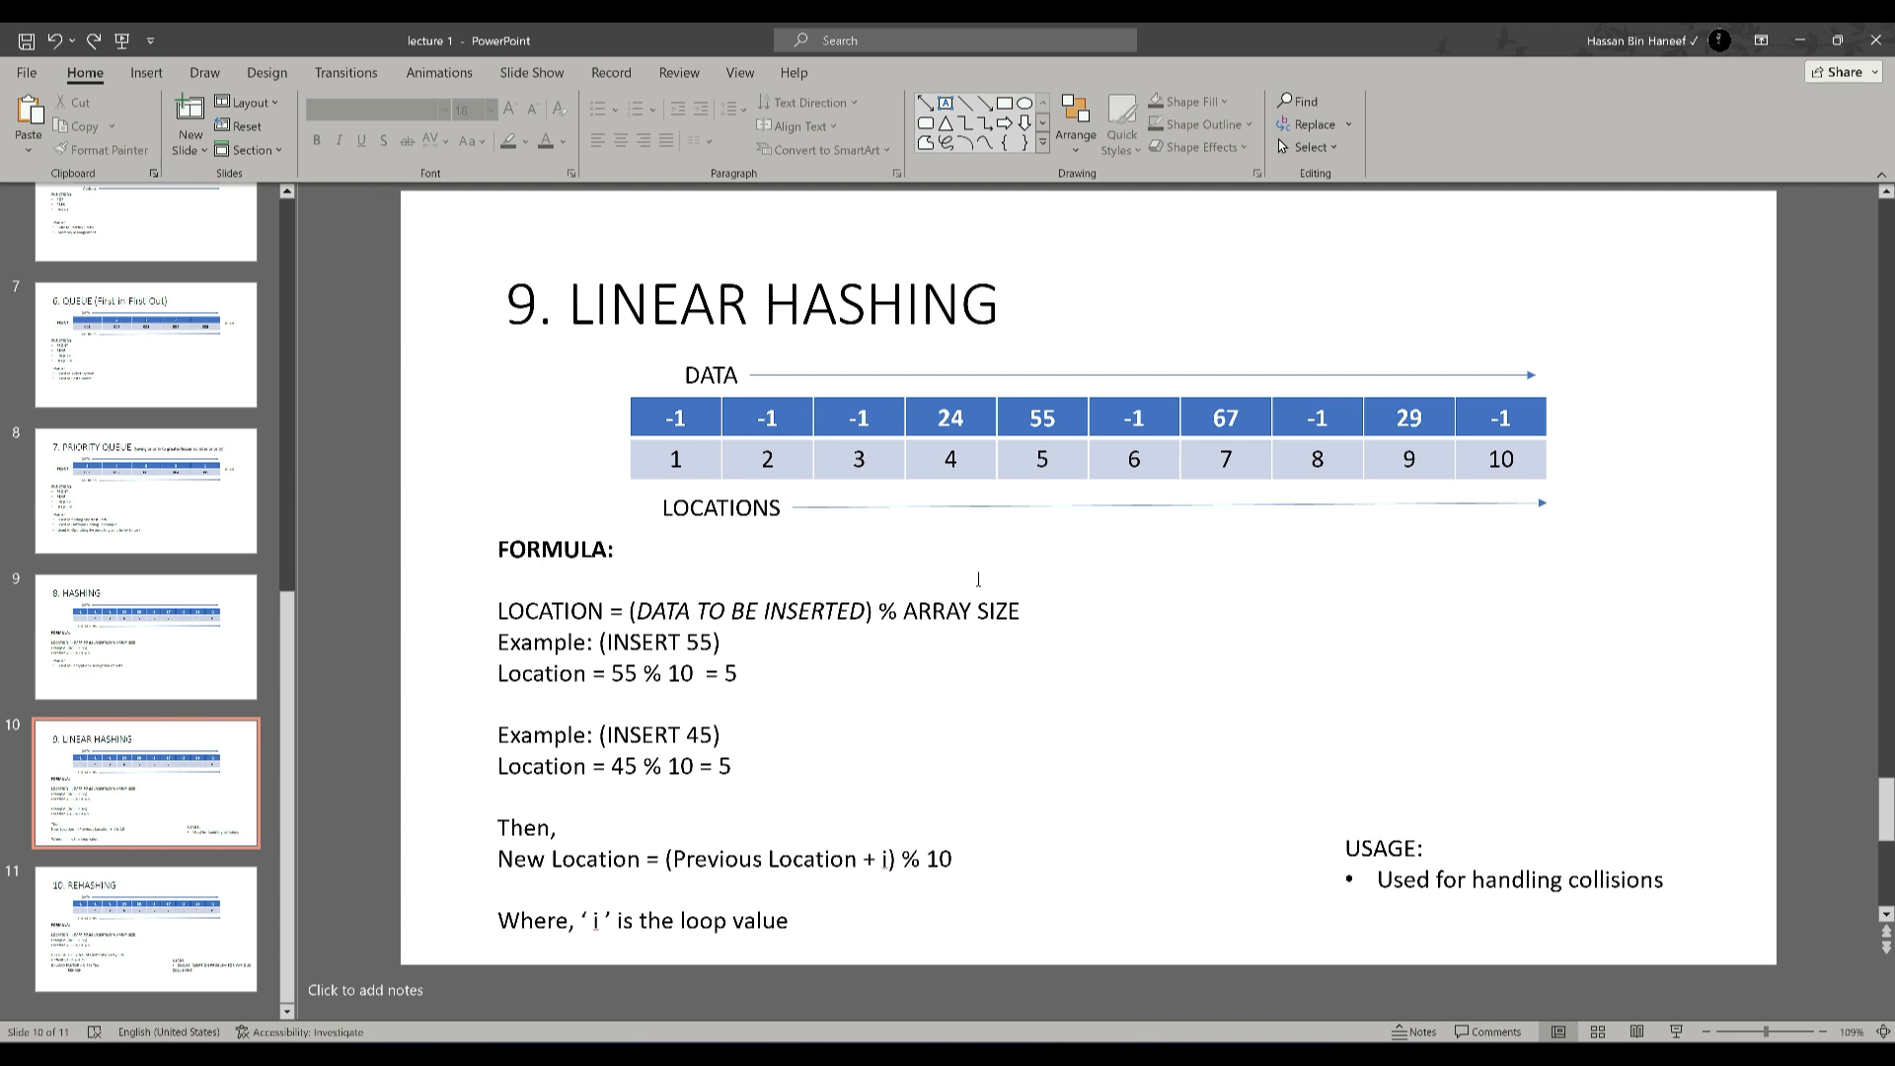
mouse_move(850, 432)
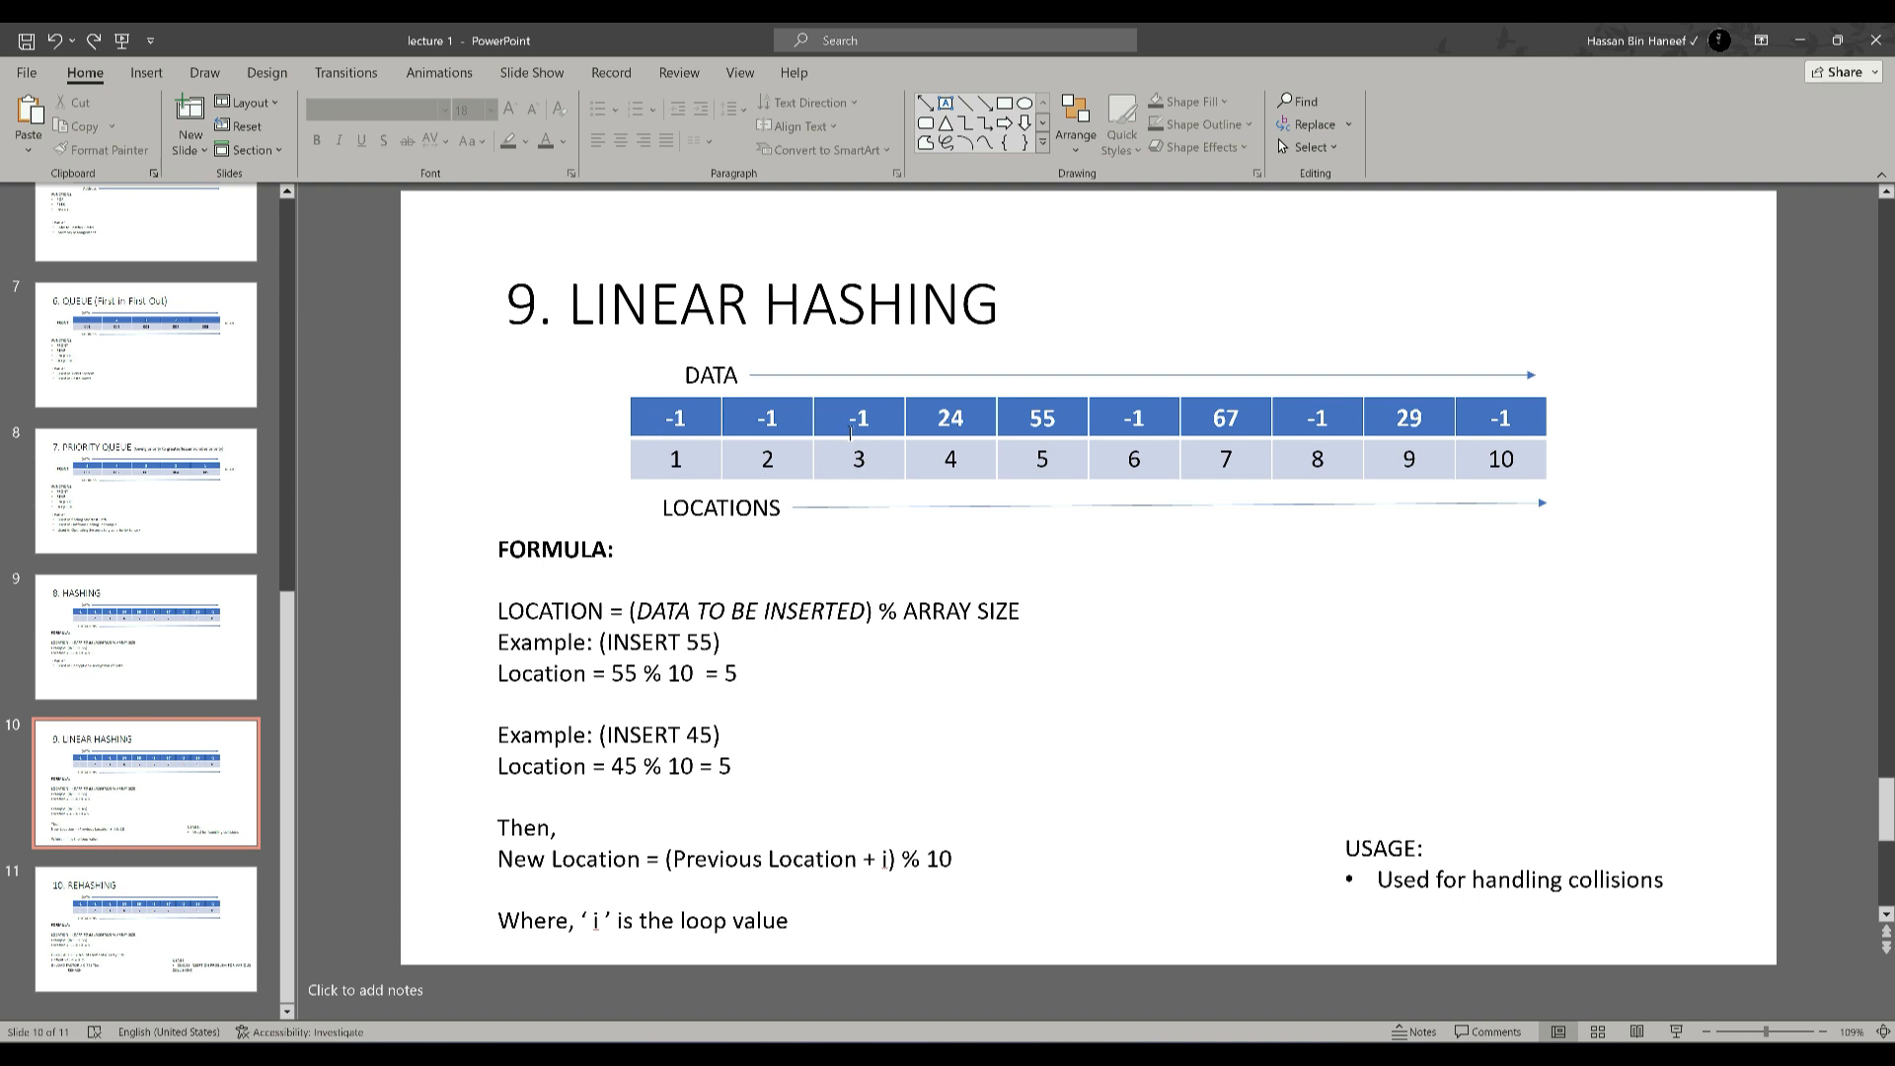
mouse_move(938, 551)
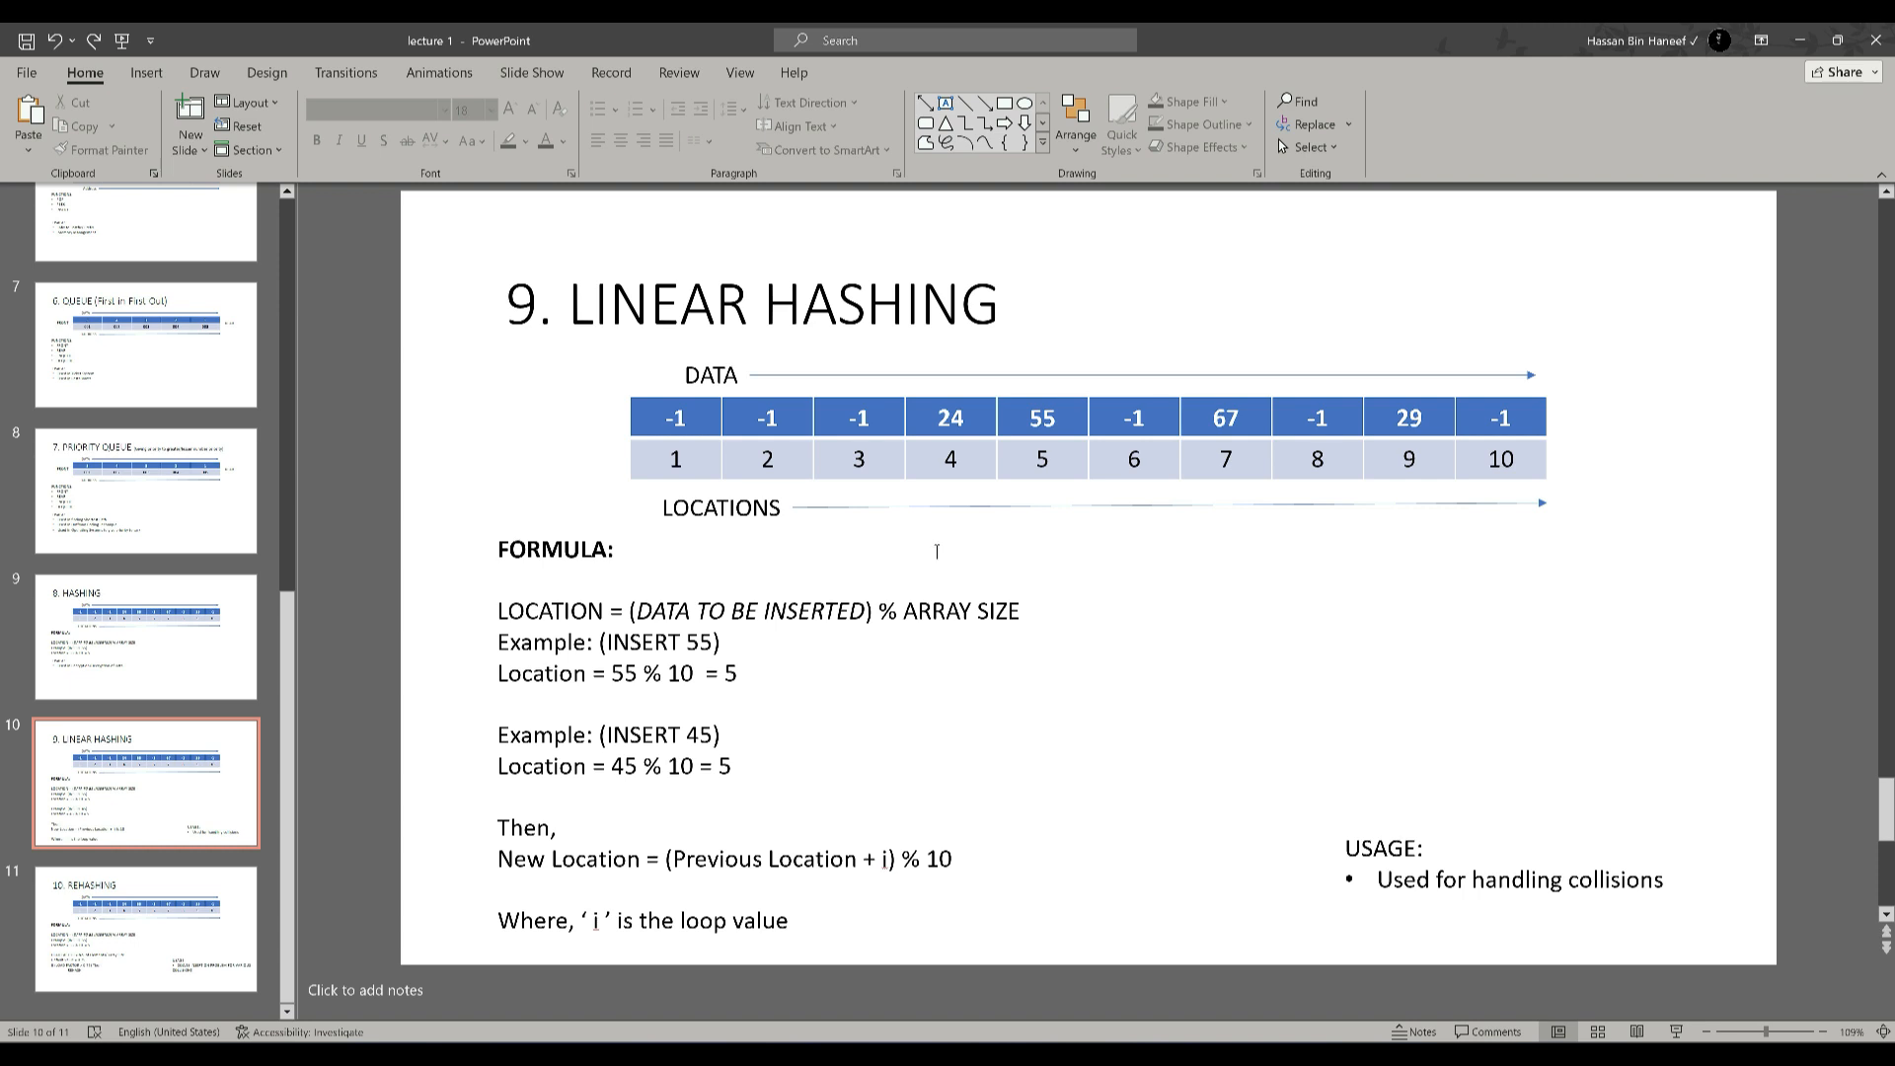
click(145, 926)
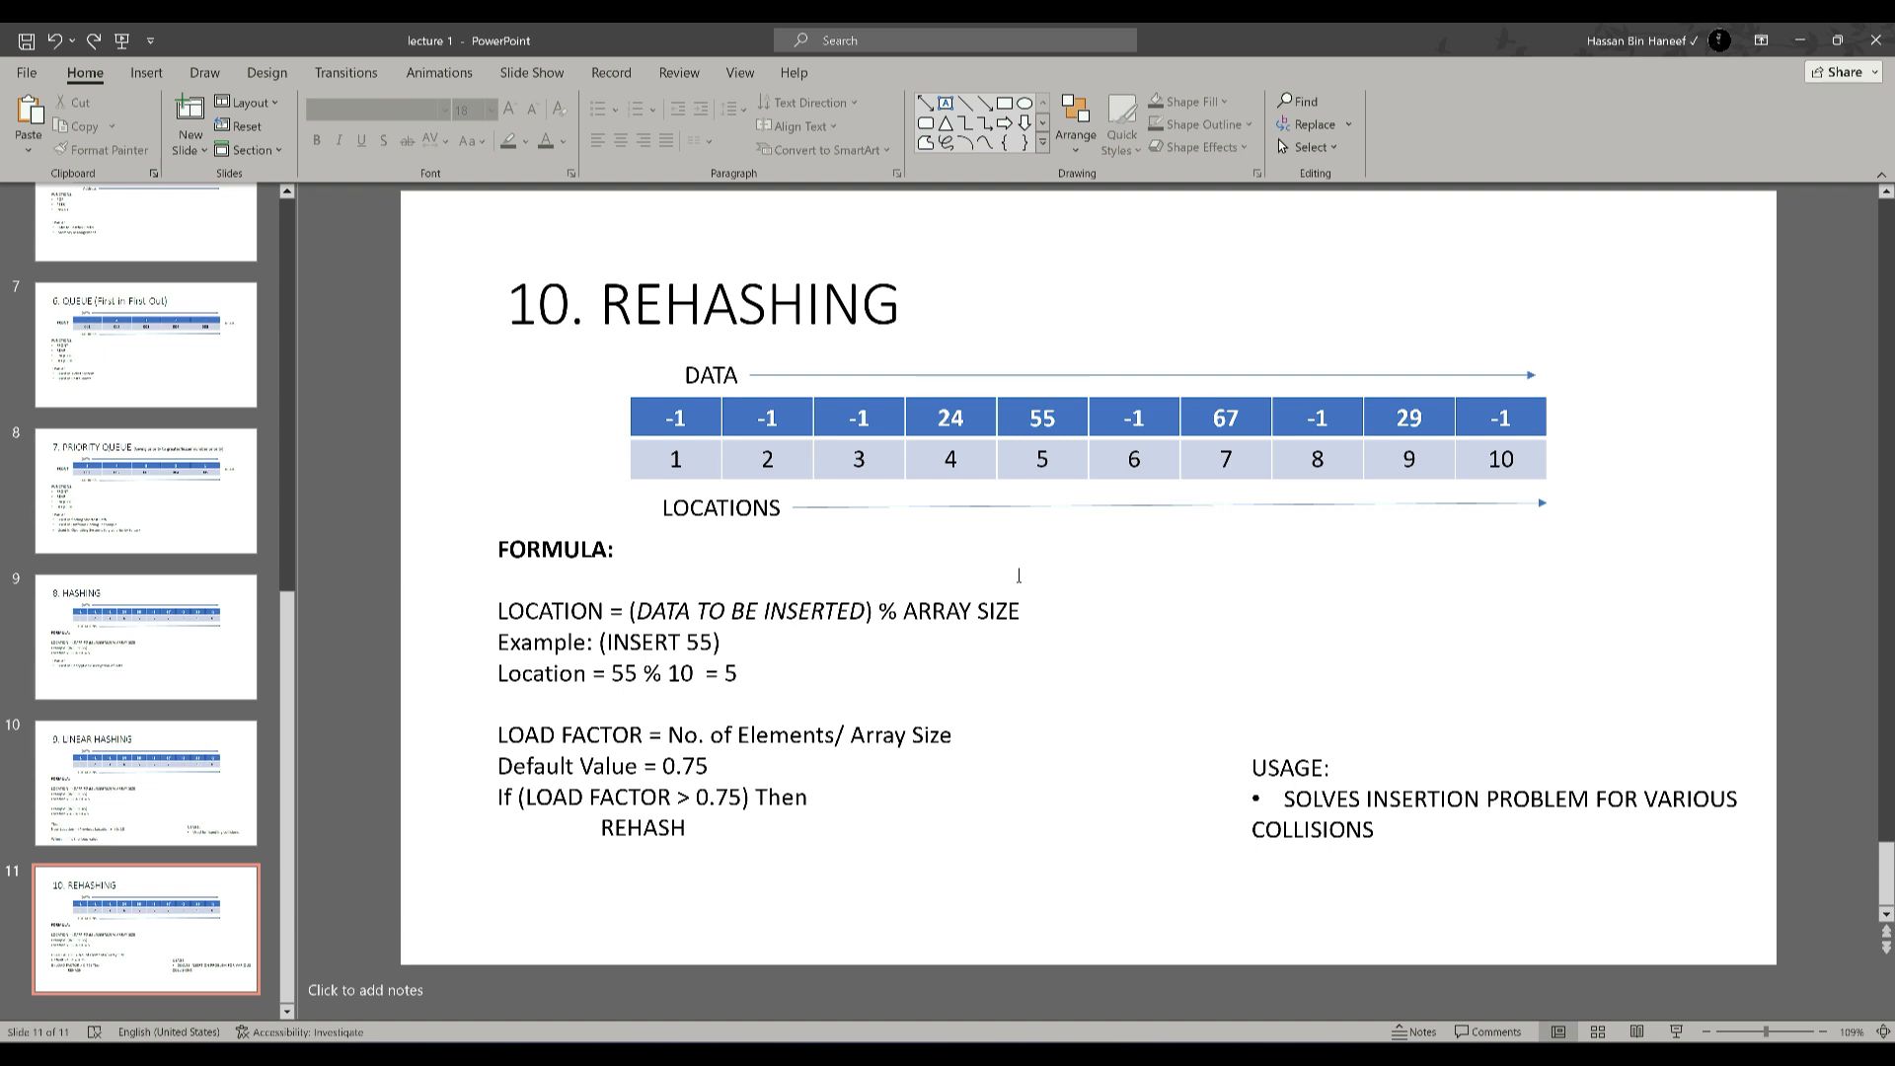
mouse_move(1217, 543)
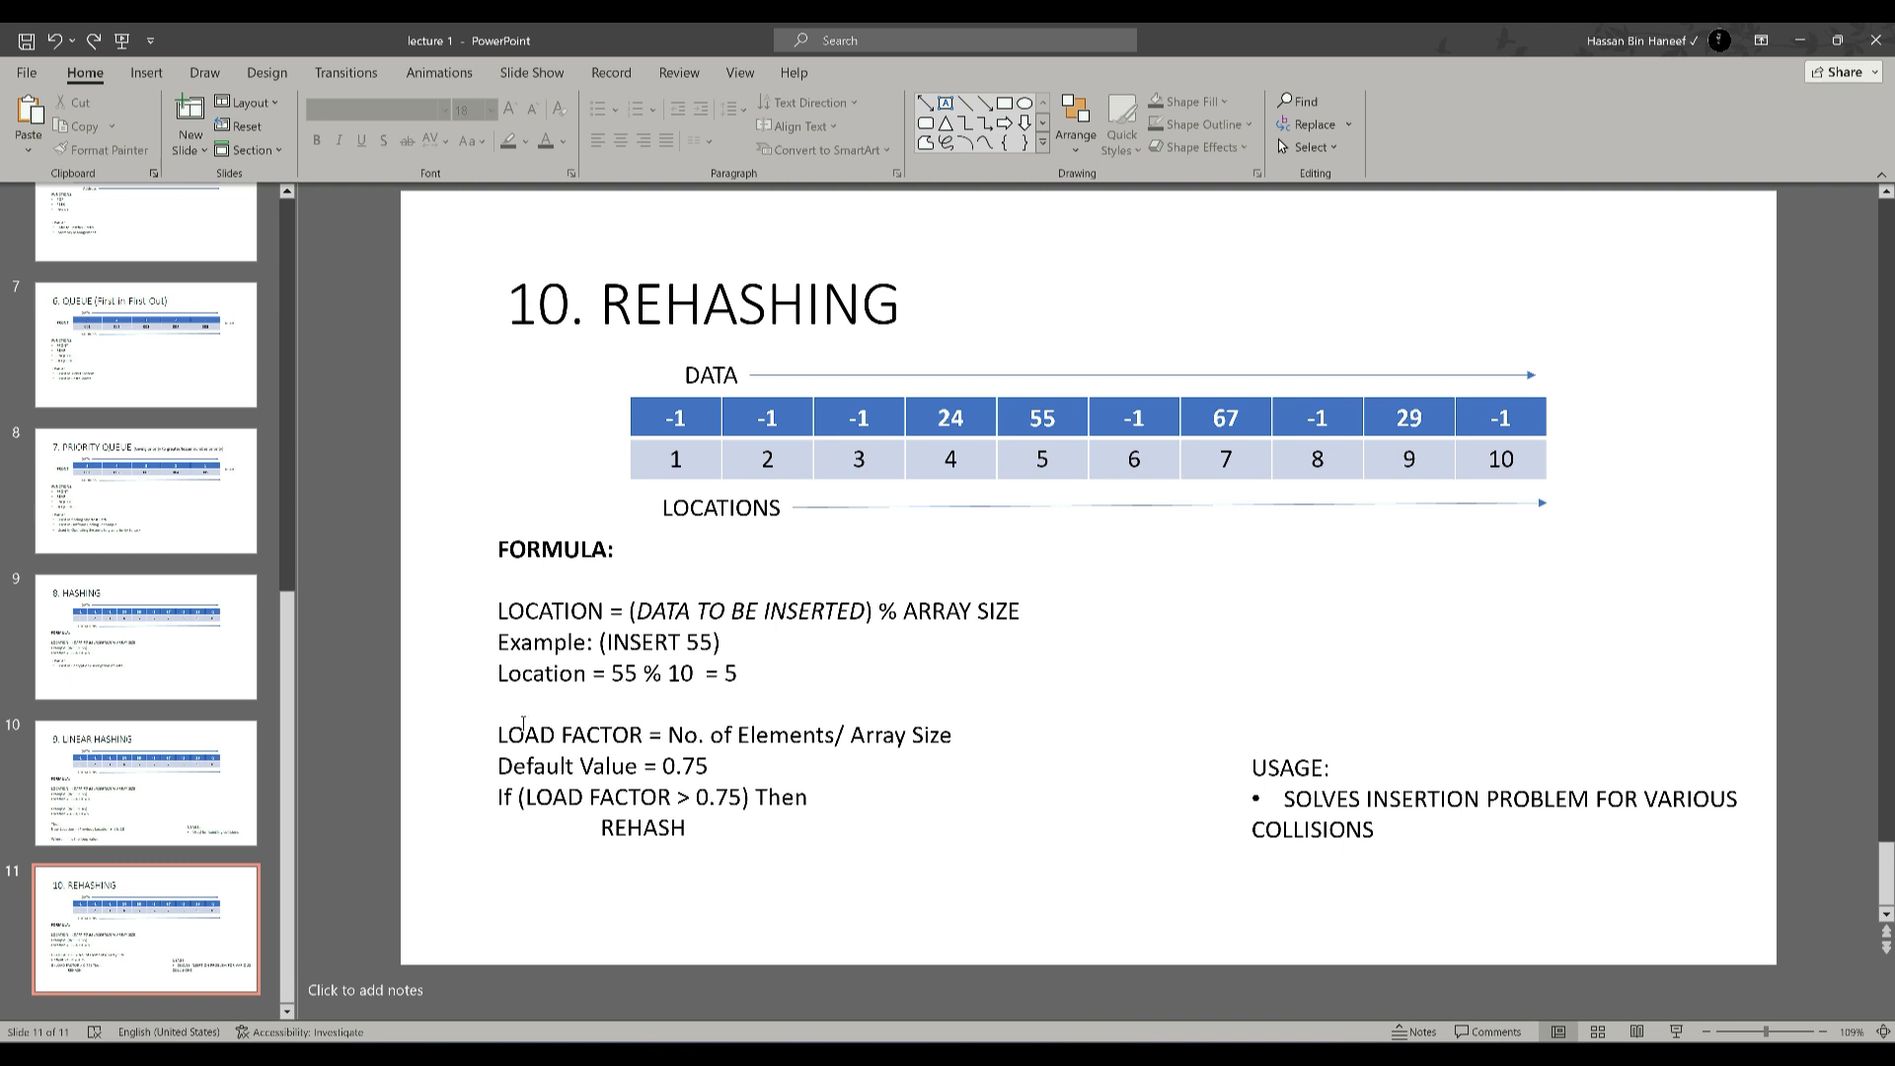
Step: Place the cursor inside the Rehashing slide's load factor formula text box
click(726, 640)
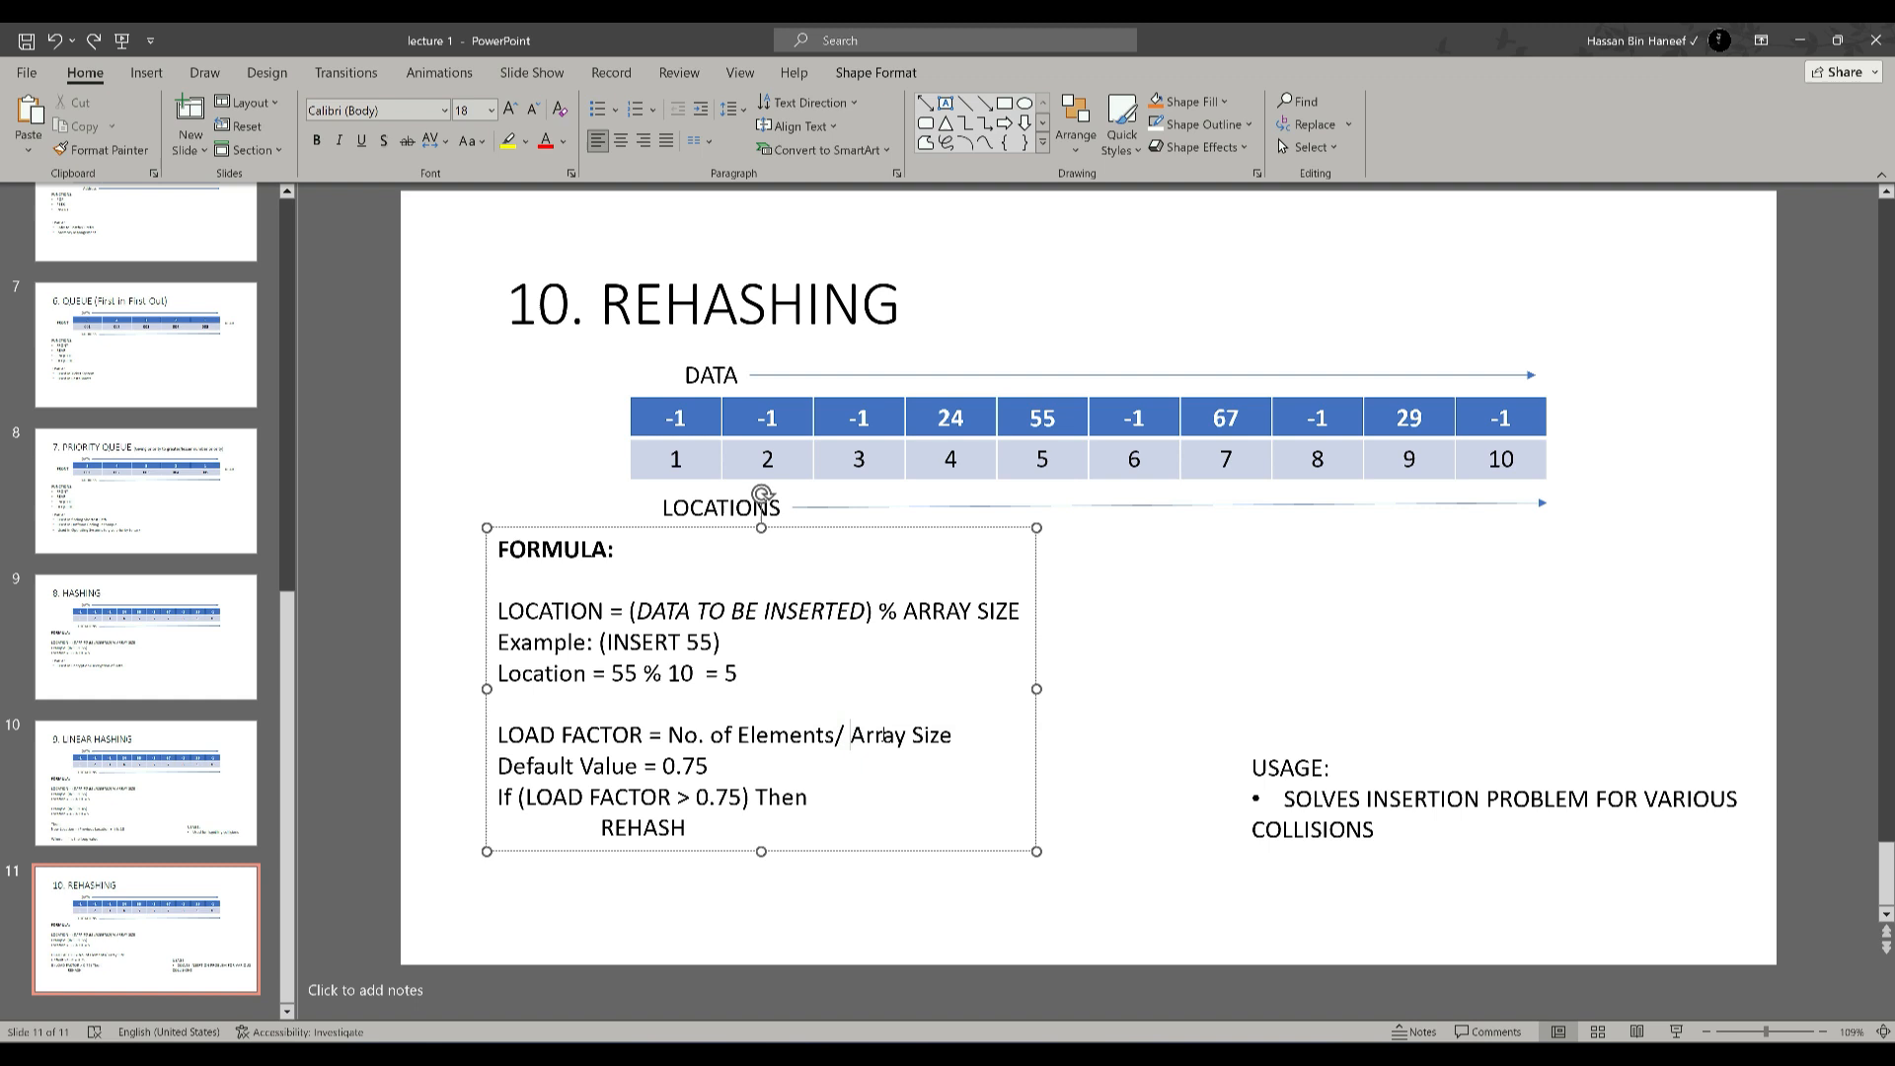
click(852, 735)
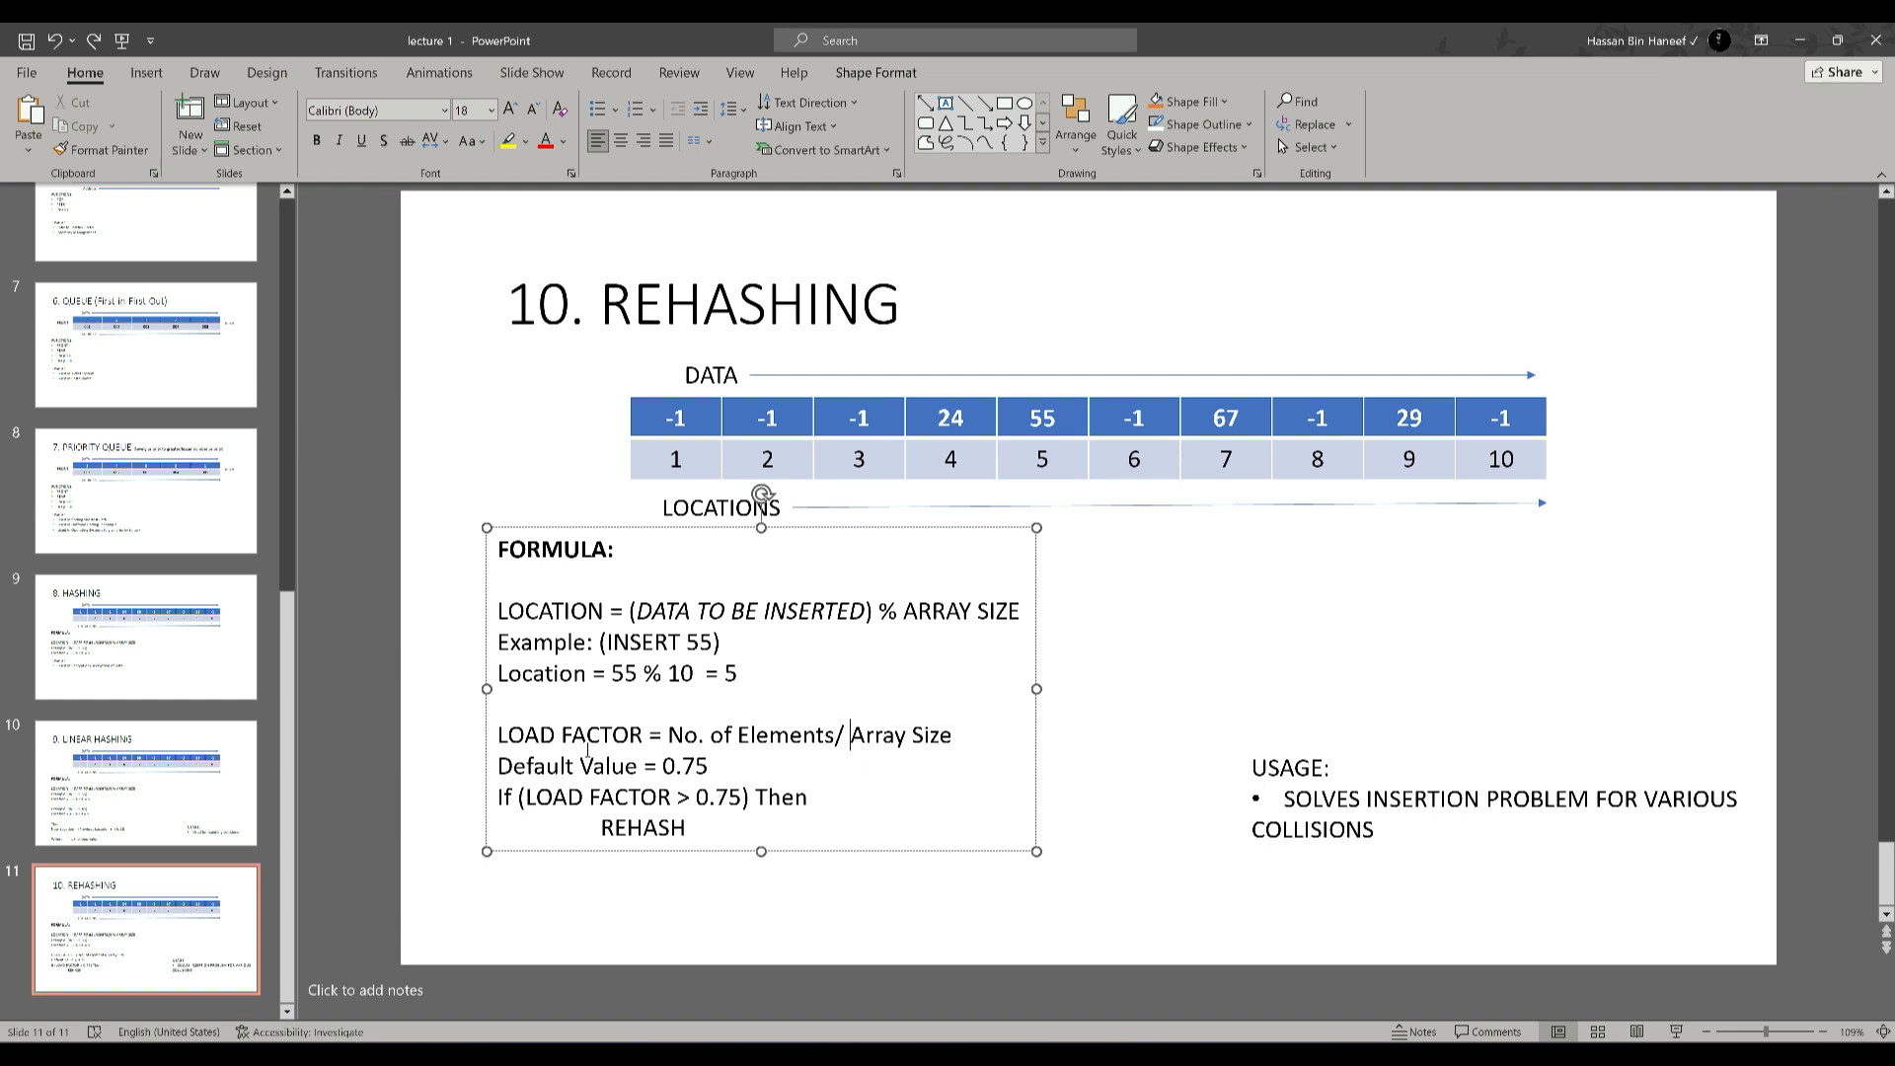